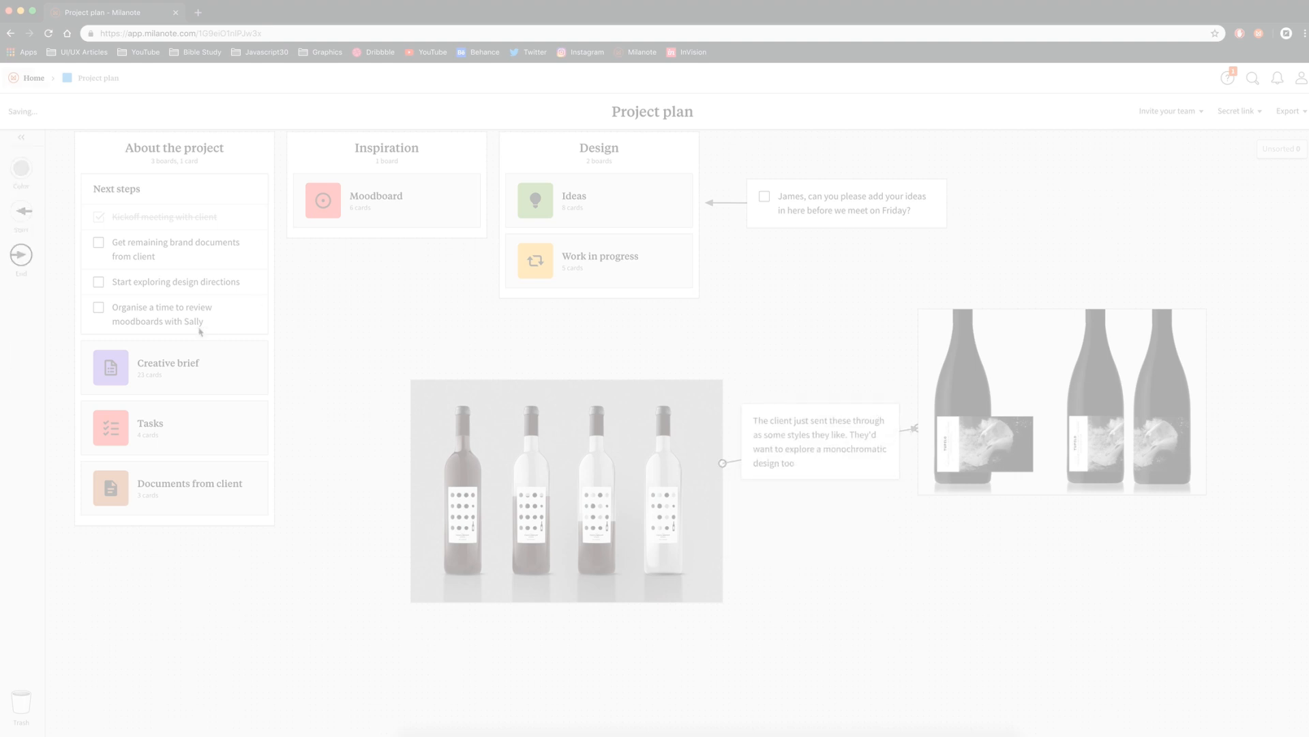
Add the Persona board to the Client column and colour it red.
left_click(20, 532)
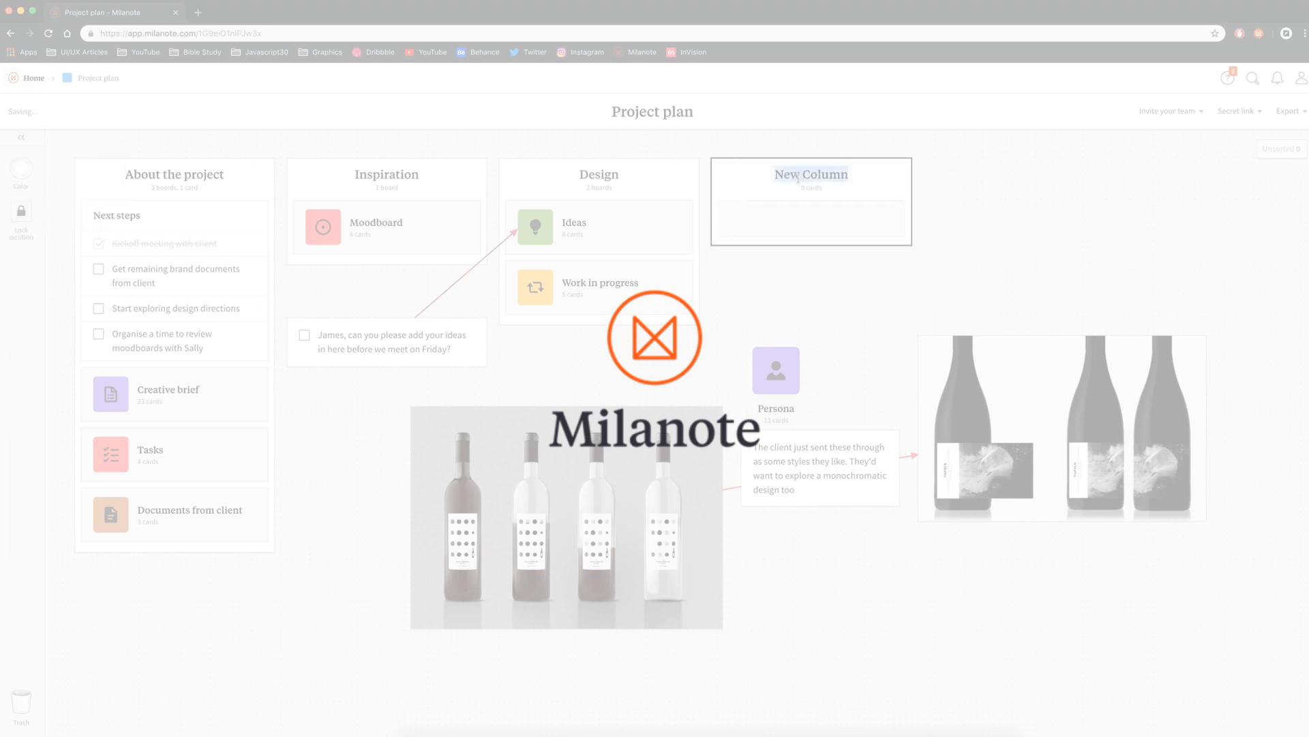
left_click(20, 167)
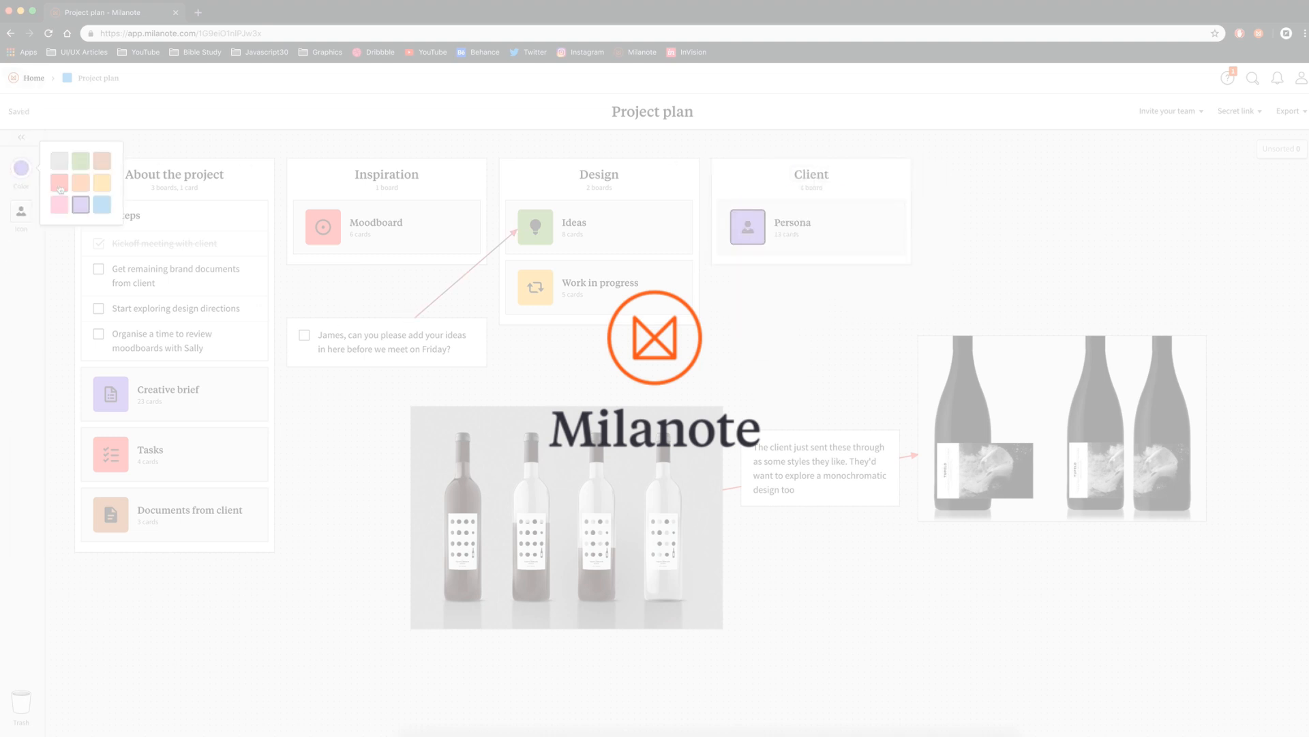
left_click(21, 211)
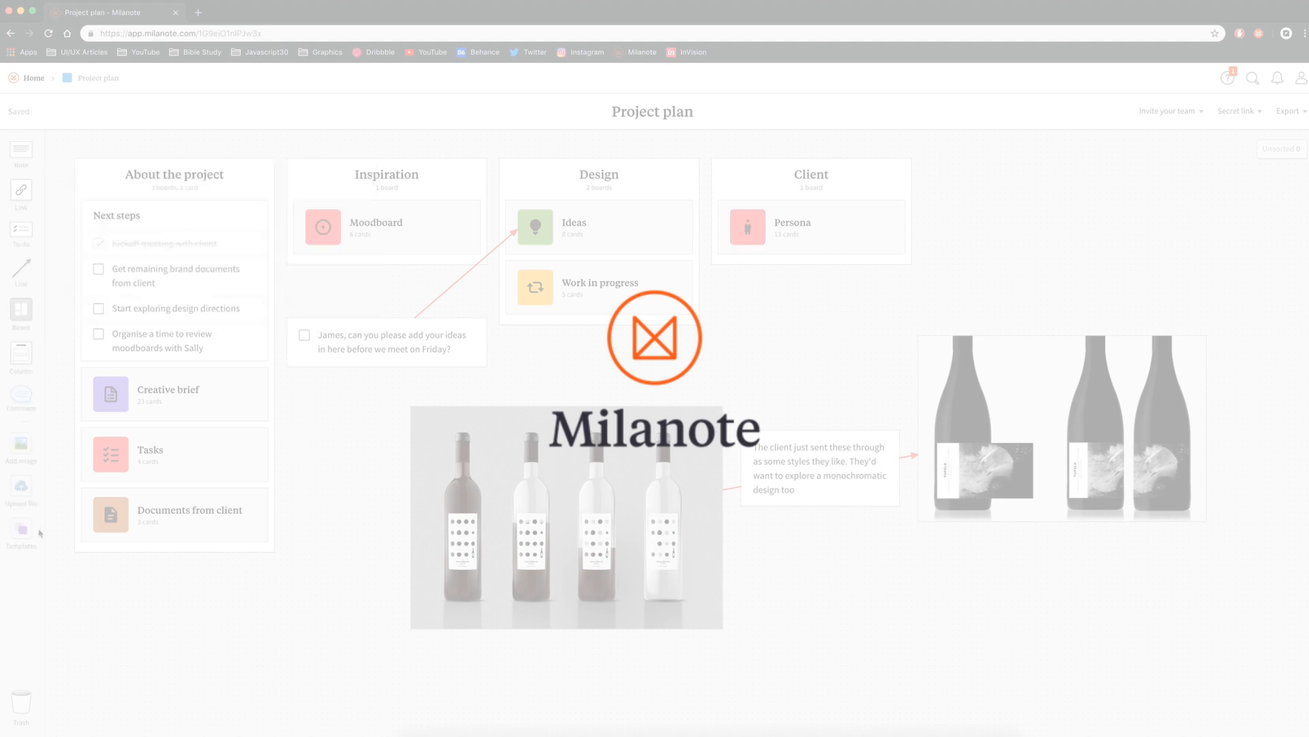
Browse the Templates library, then open the Persona board.
left_click(20, 532)
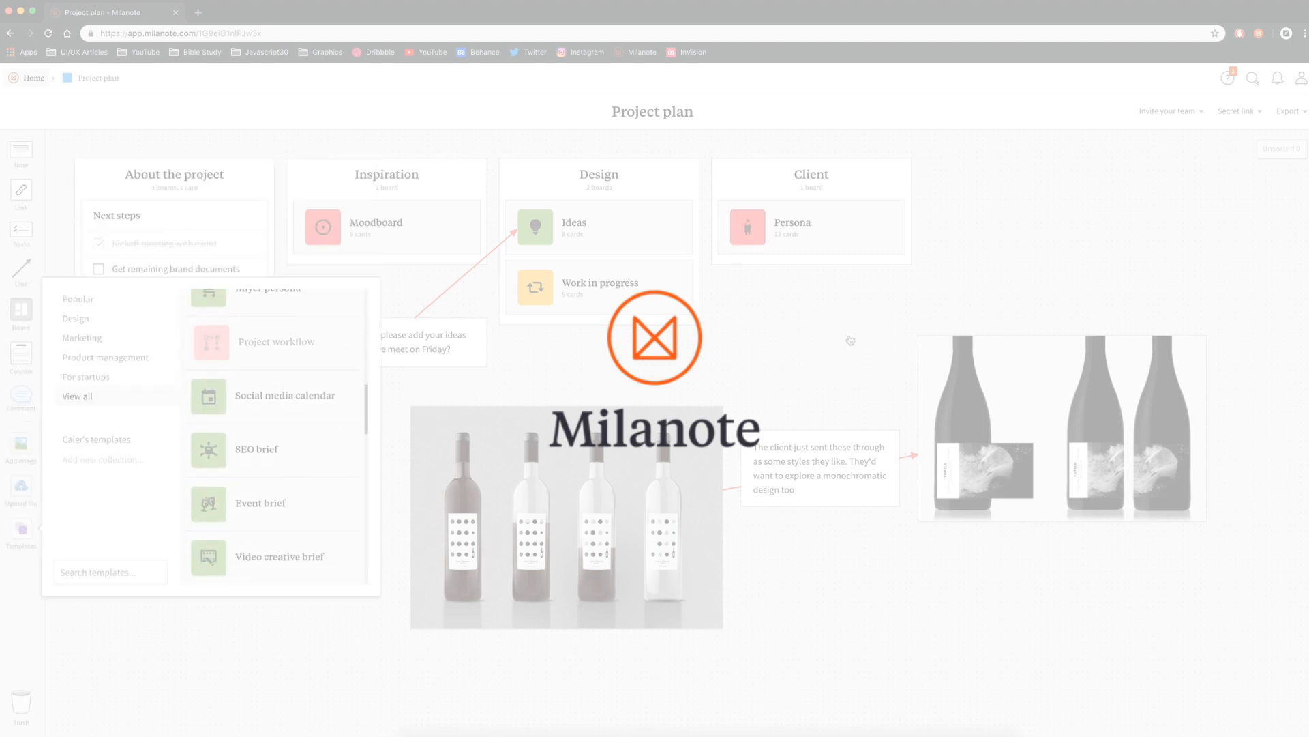
left_click(793, 223)
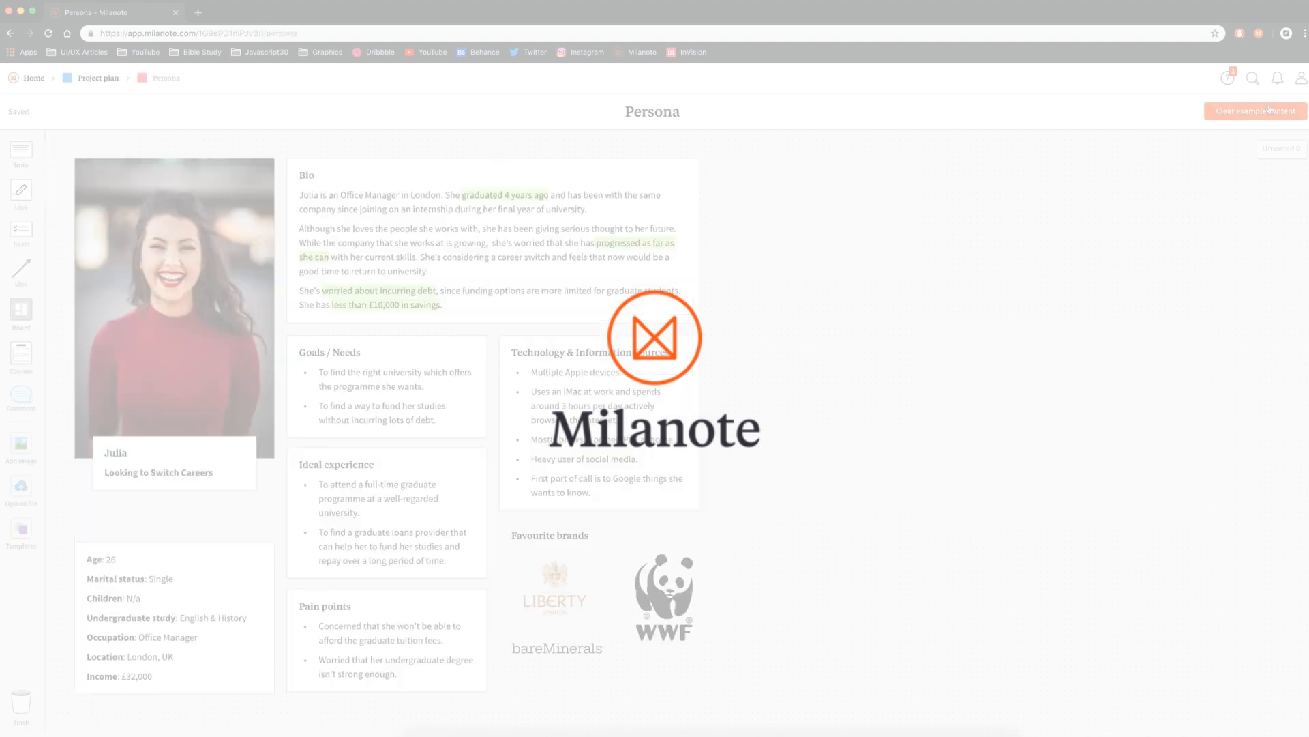
left_click(1255, 110)
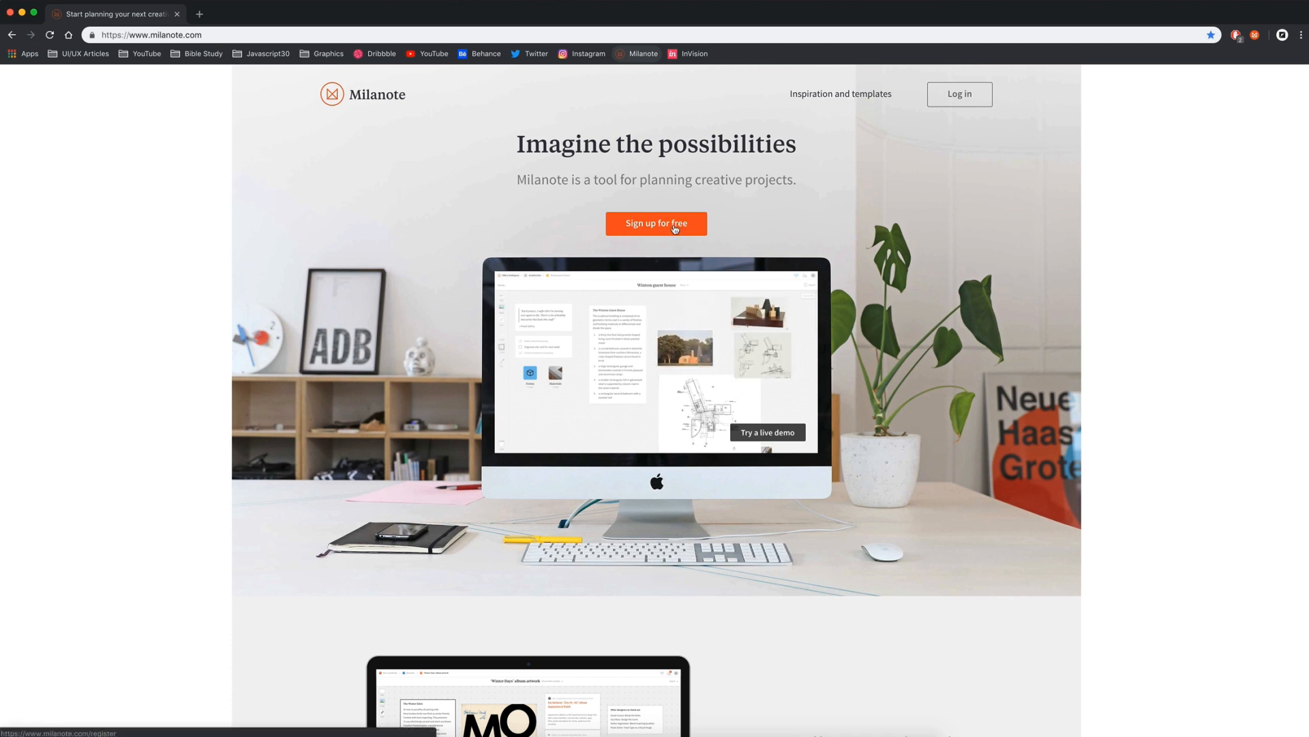
mouse_move(703, 218)
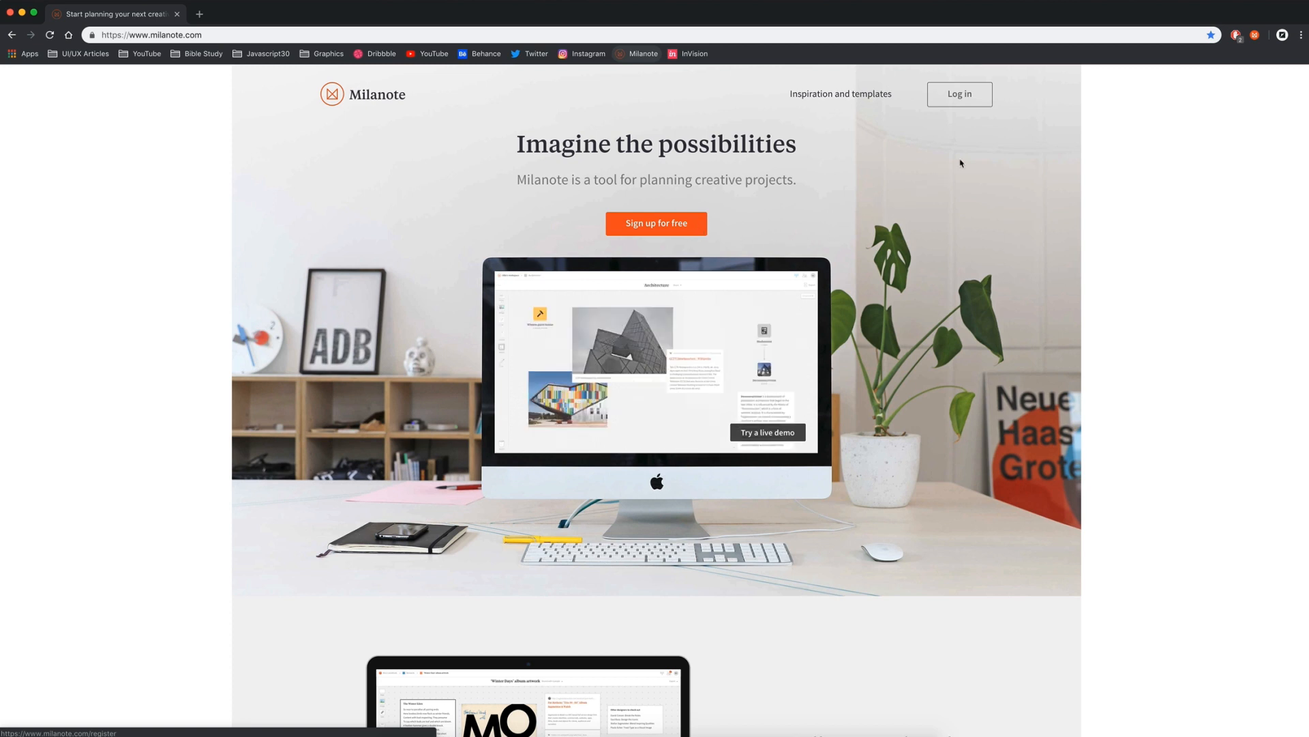
Log in from the homepage to reach the Home board.
left_click(959, 94)
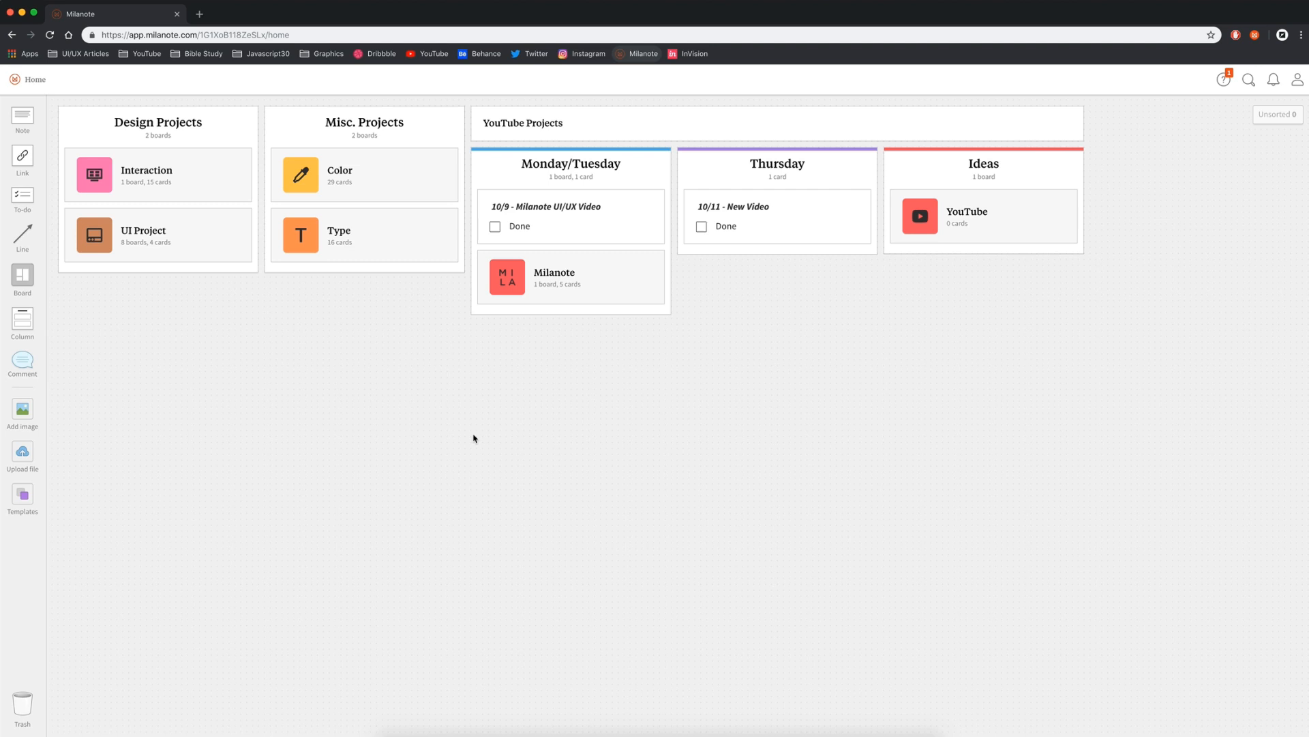
mouse_move(819, 419)
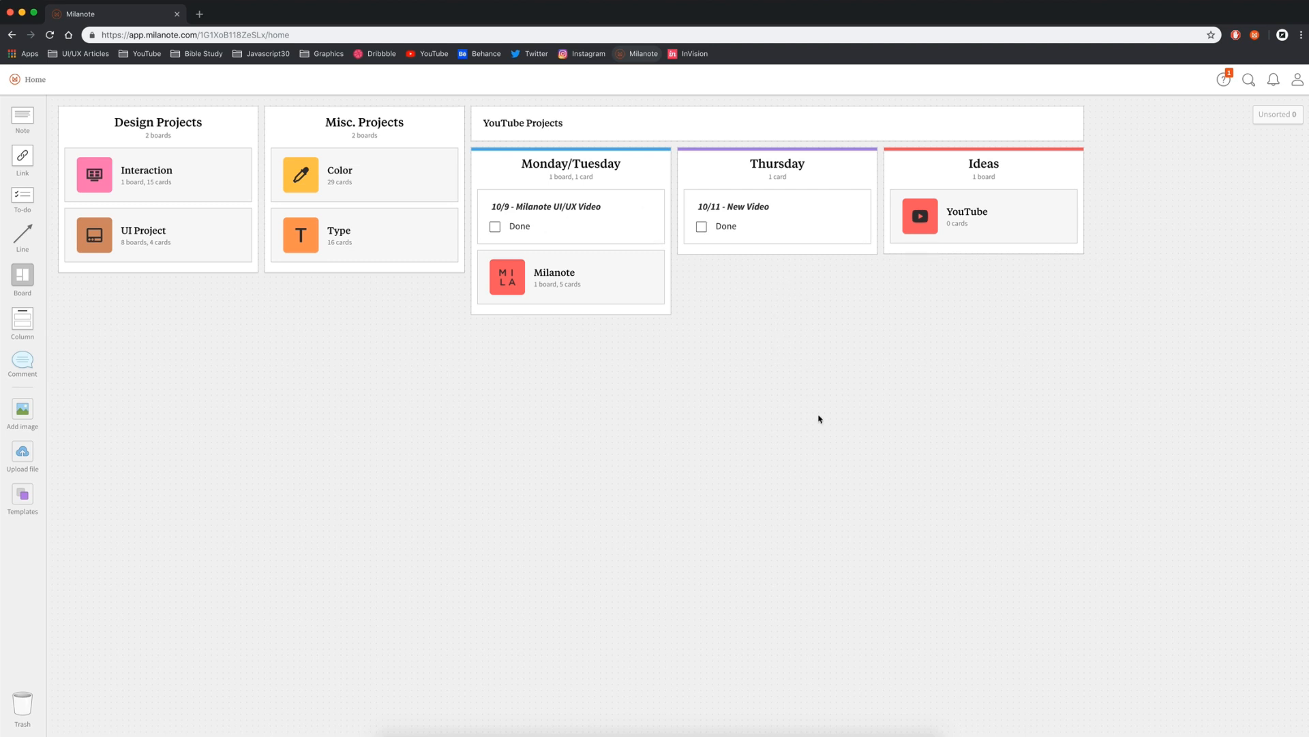
mouse_move(563, 150)
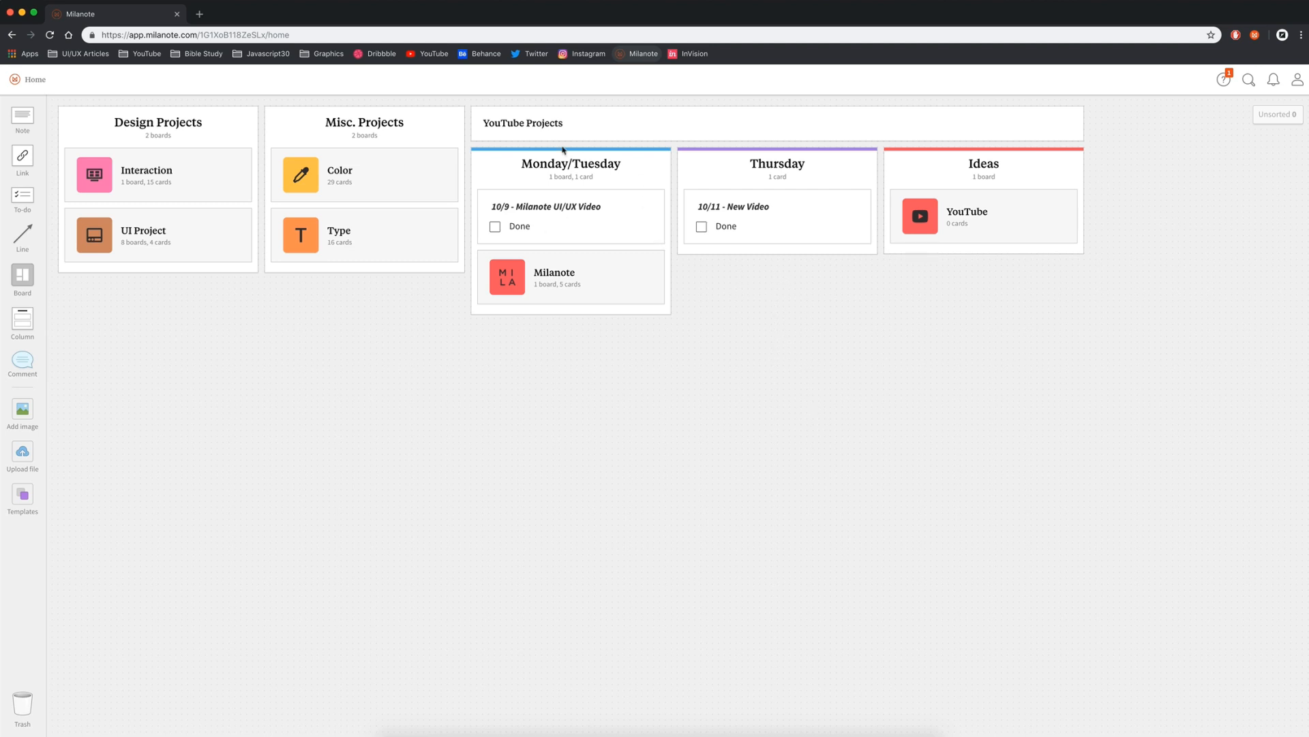
mouse_move(575, 126)
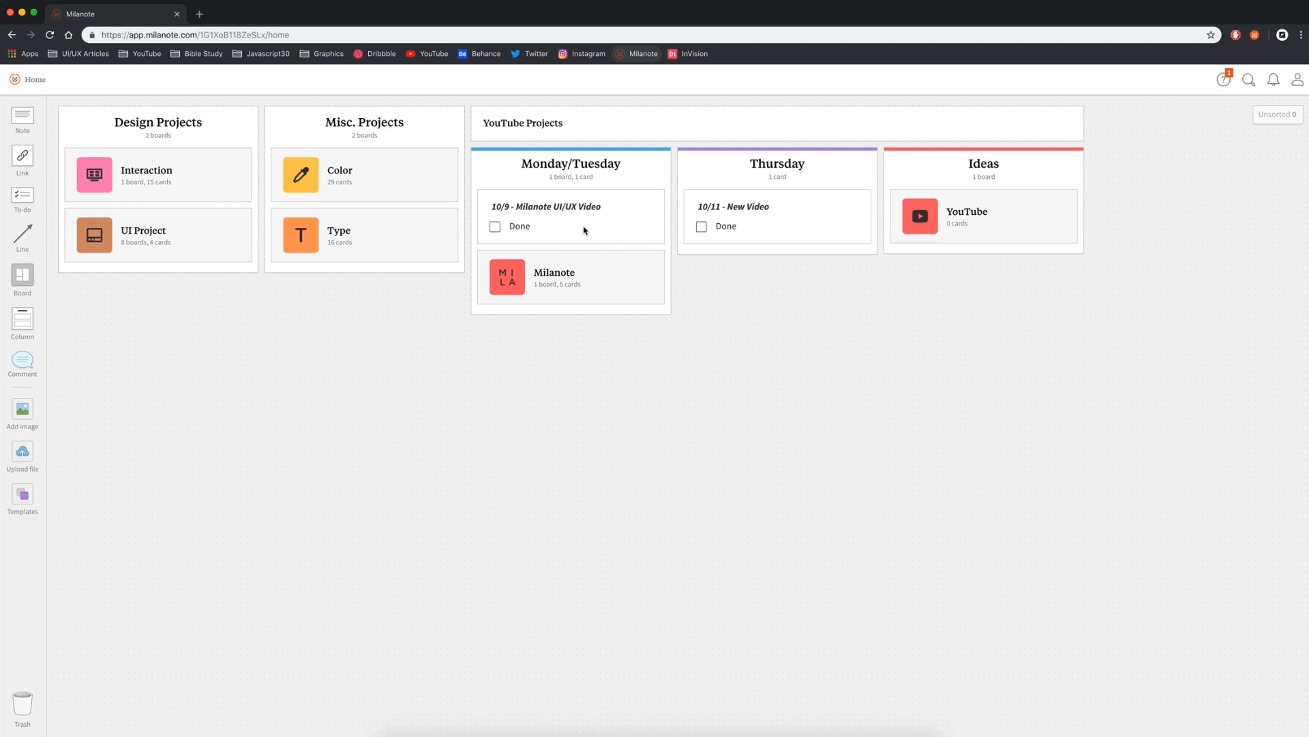
mouse_move(505, 228)
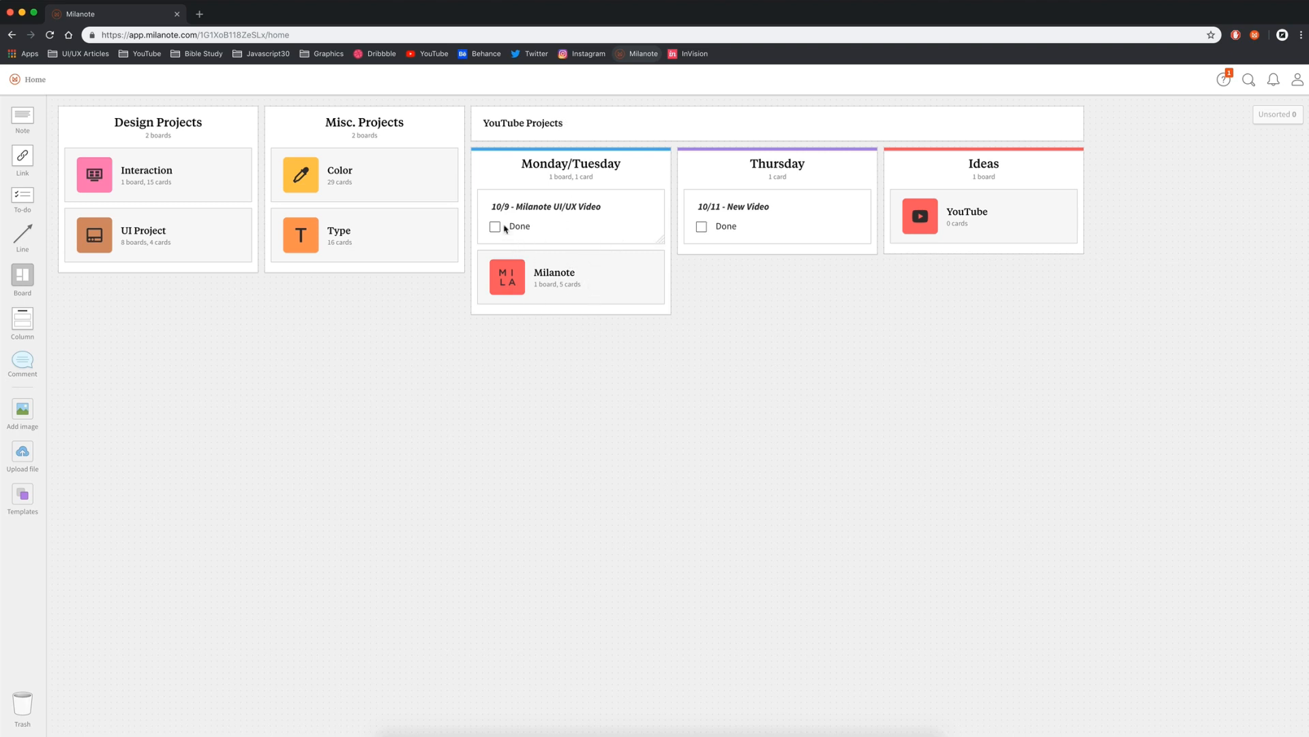
mouse_move(882, 357)
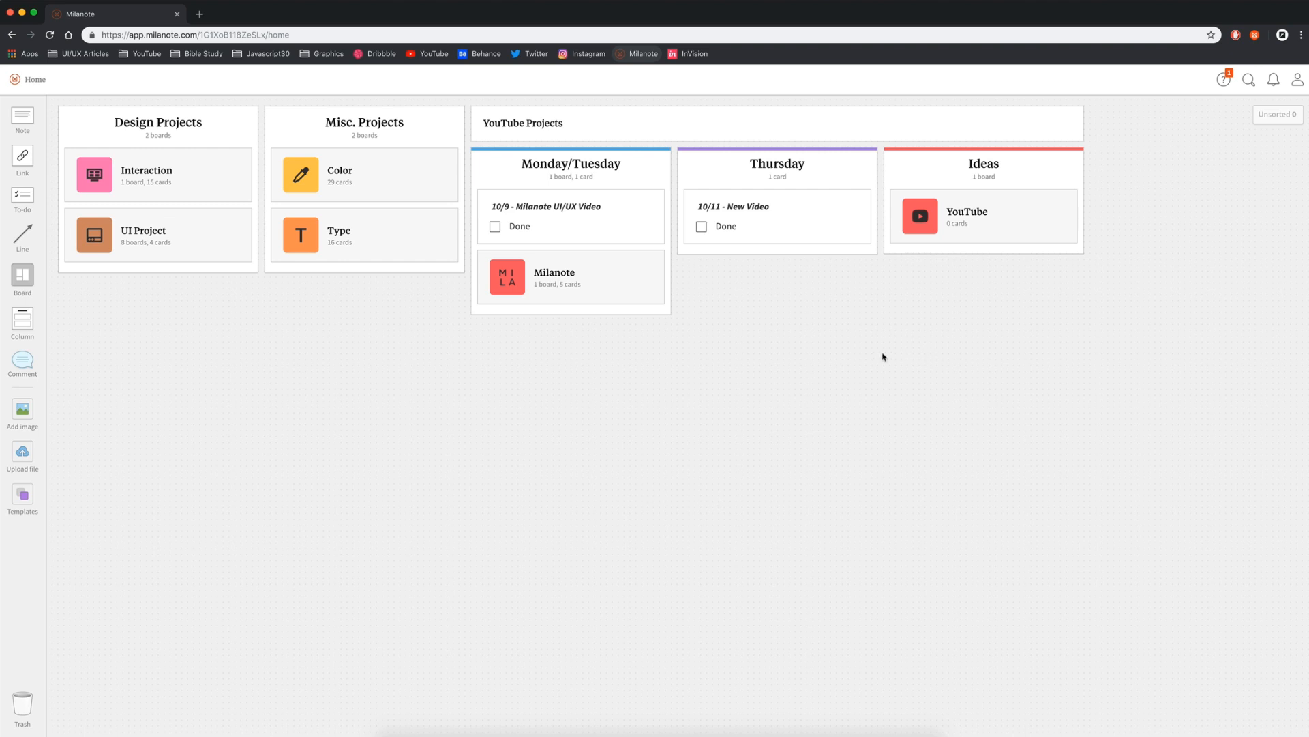
mouse_move(760, 493)
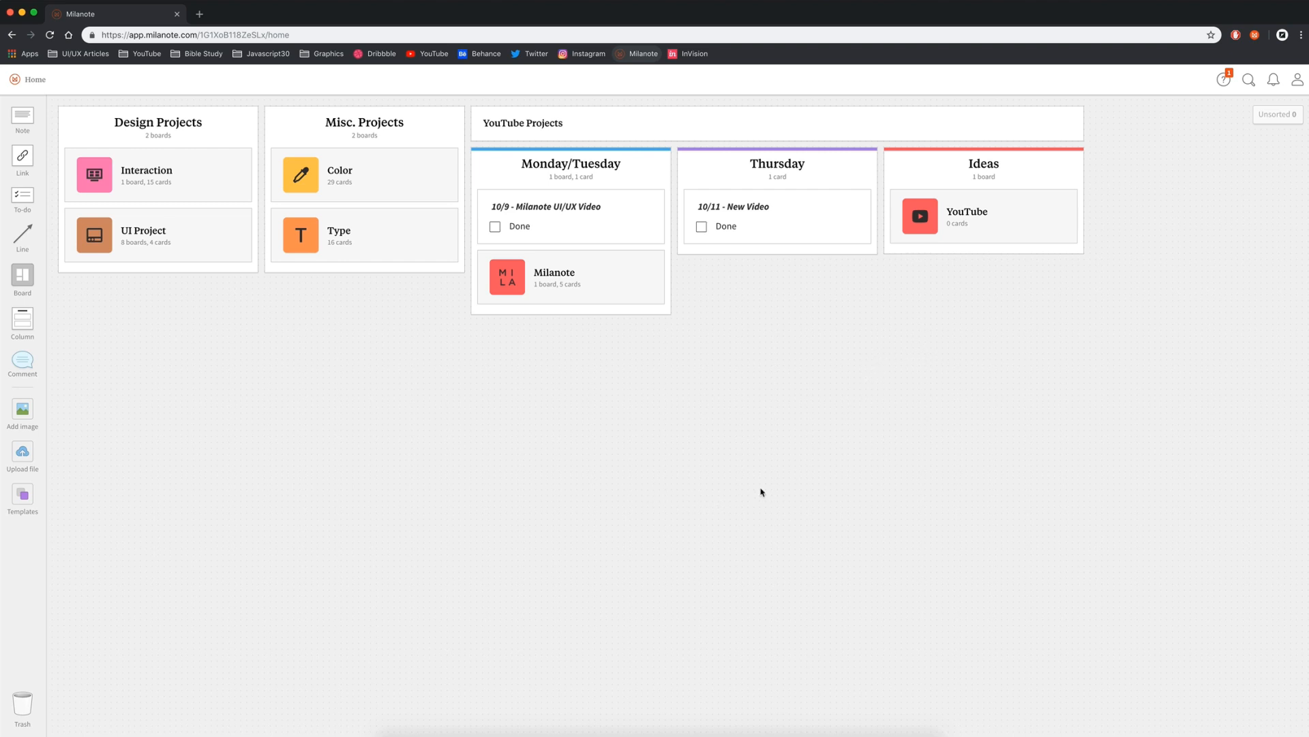
mouse_move(22, 277)
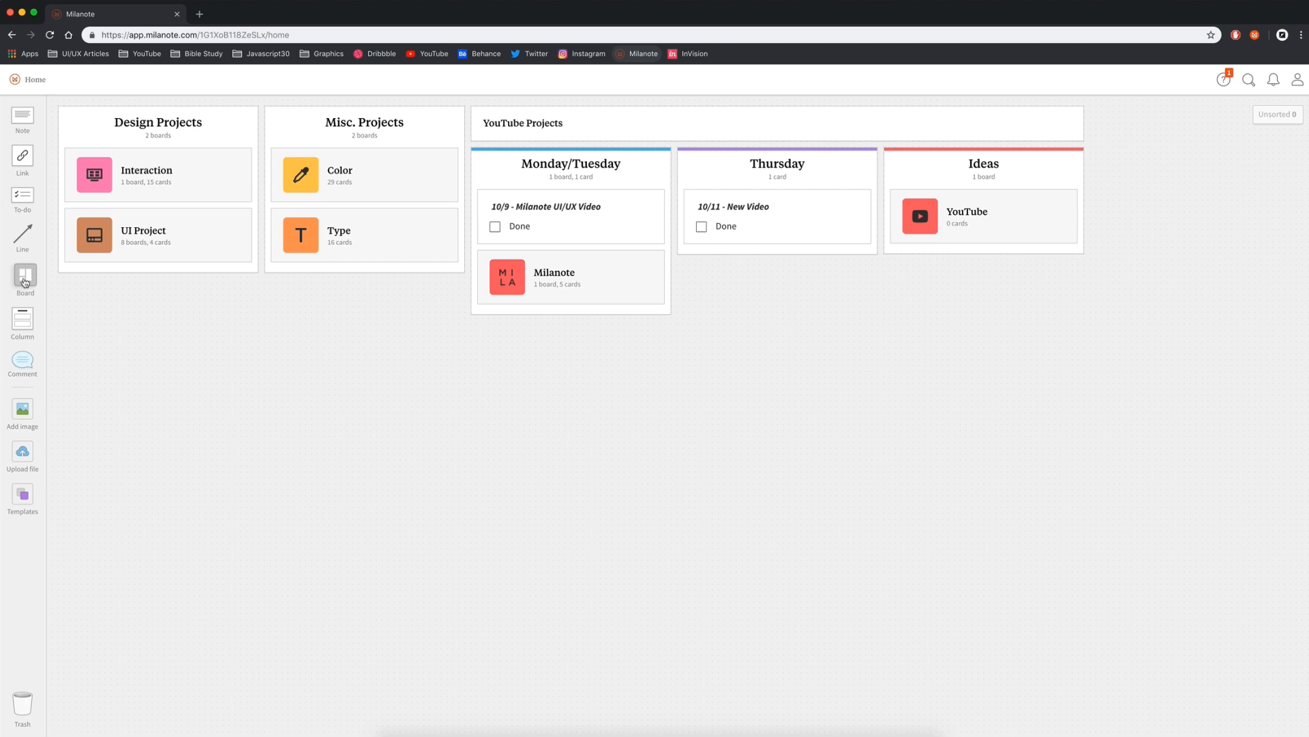
Add a Music App board to Home and give it a music-themed icon.
left_click(23, 277)
type("Music App")
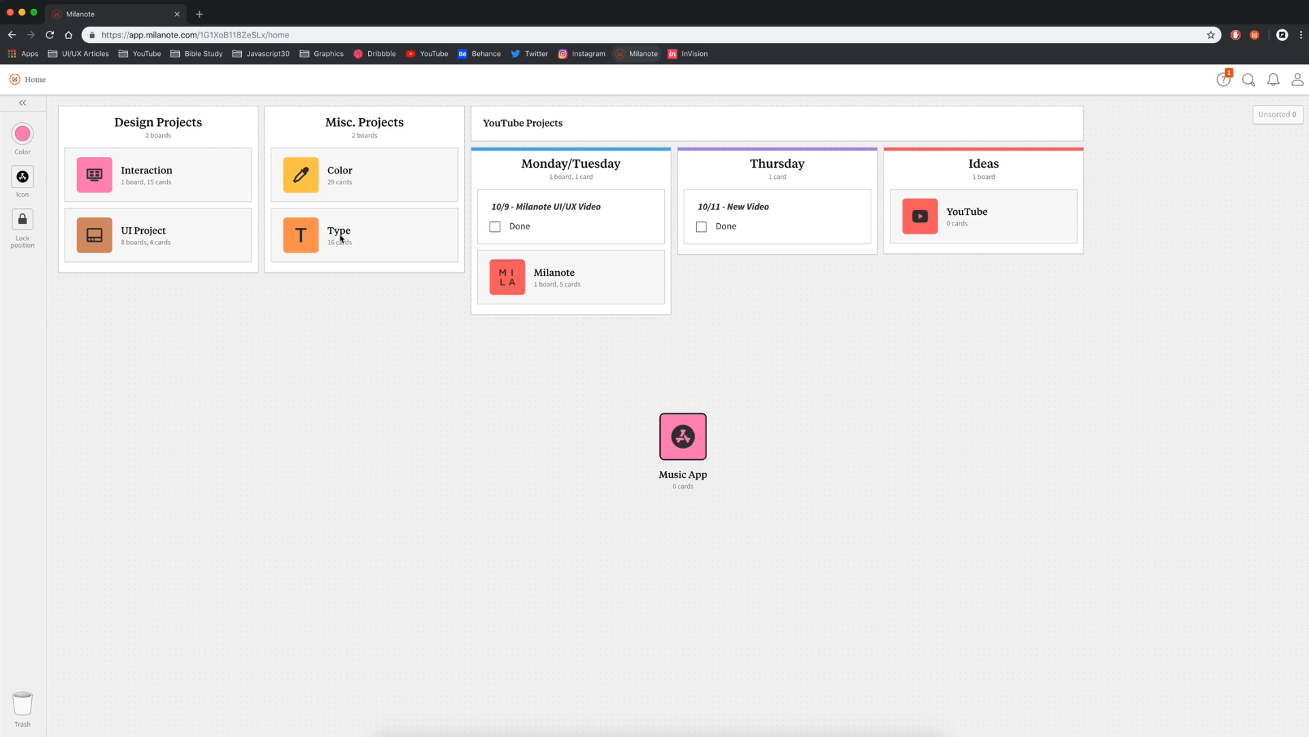
left_click(22, 176)
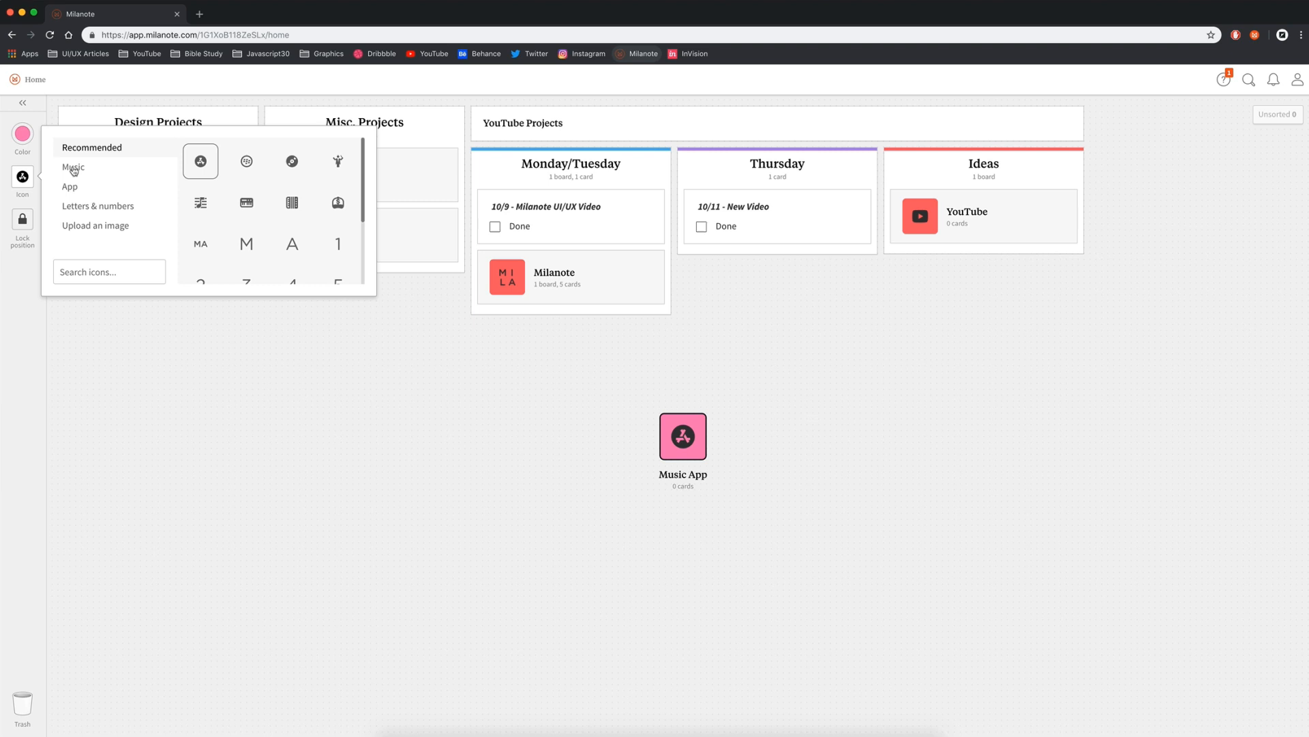
left_click(201, 202)
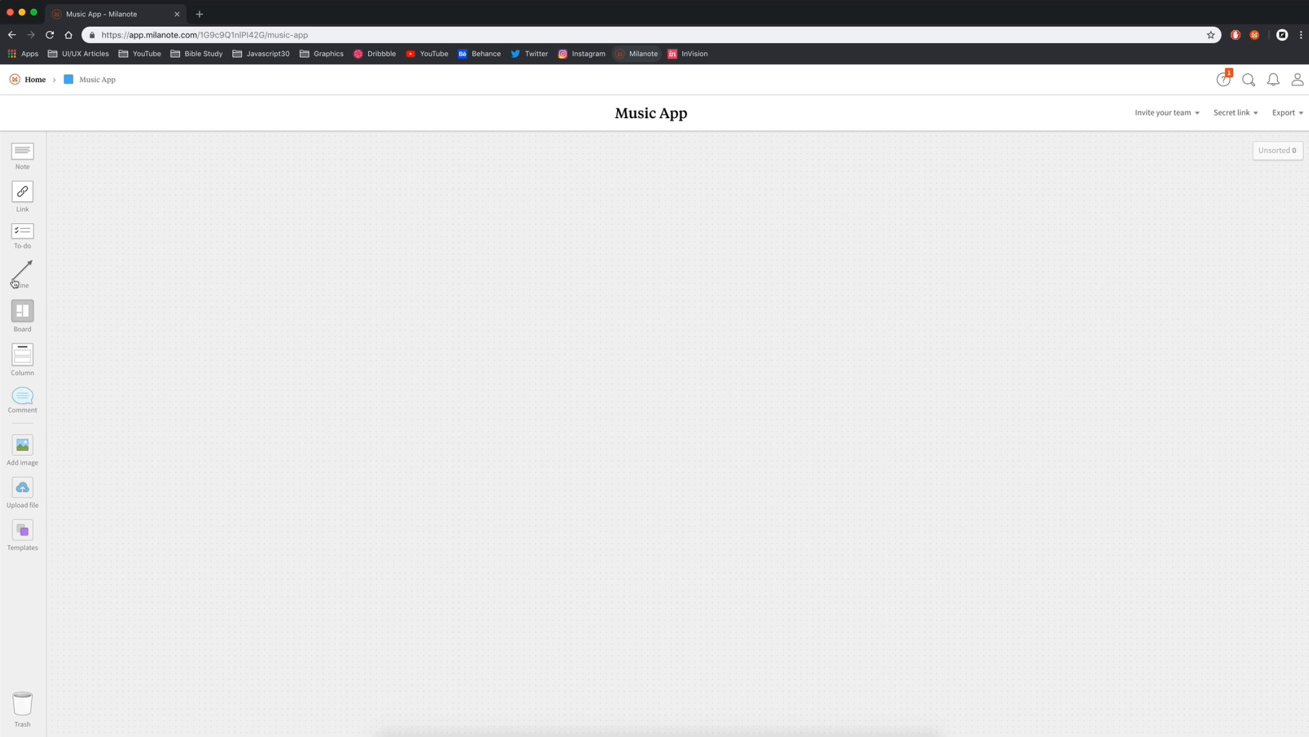
mouse_move(51, 139)
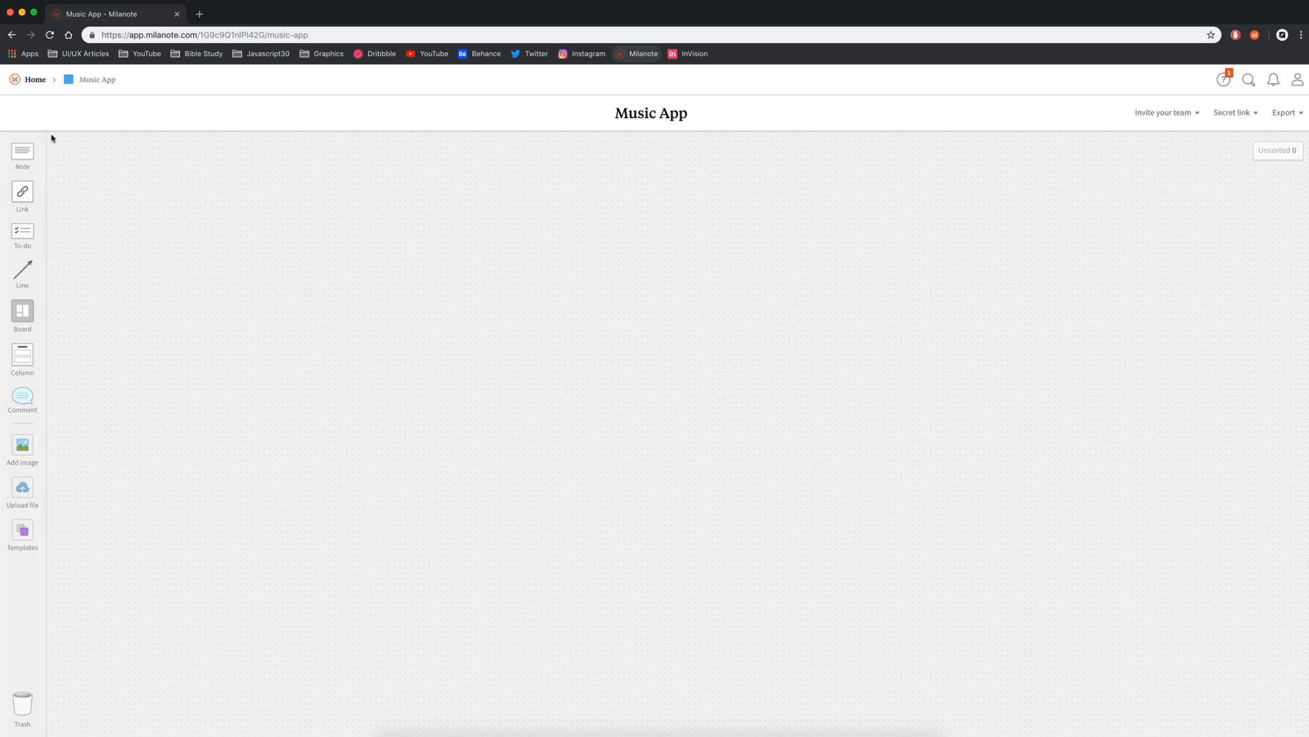
mouse_move(45, 105)
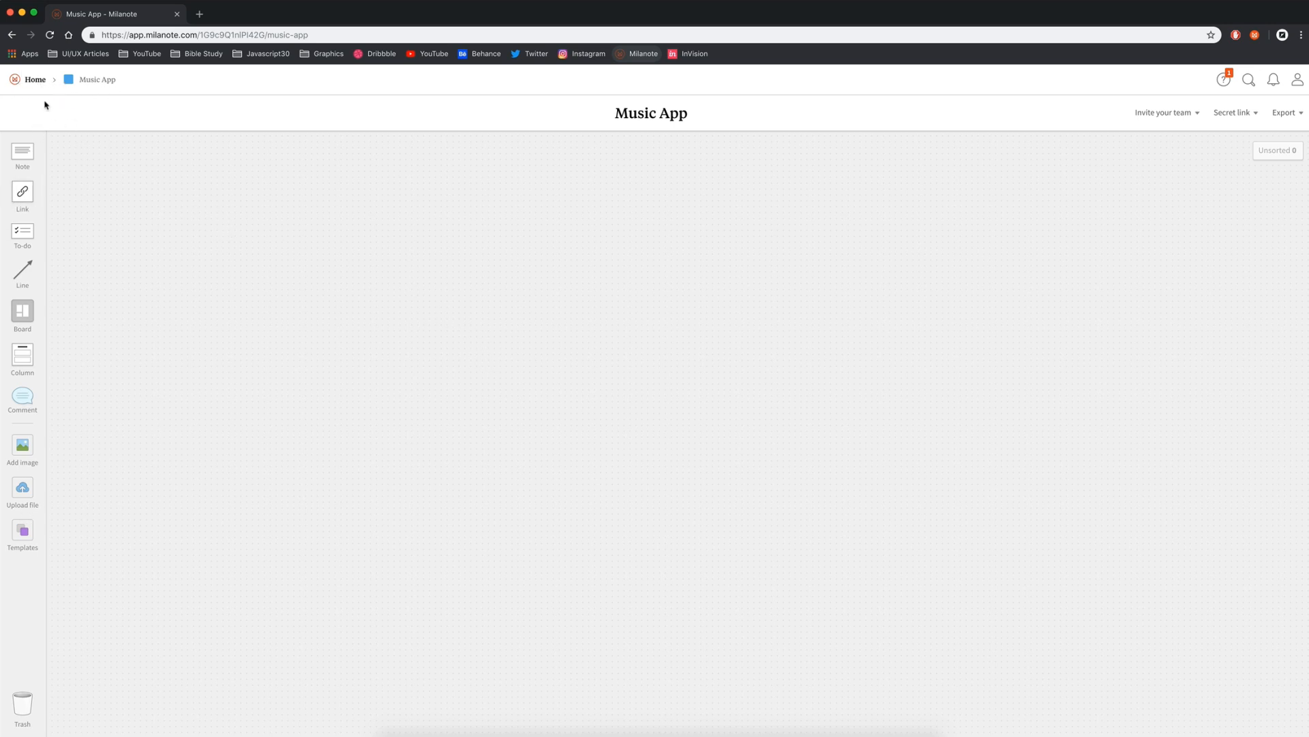
Add two empty notes to the Music App canvas.
left_click(36, 79)
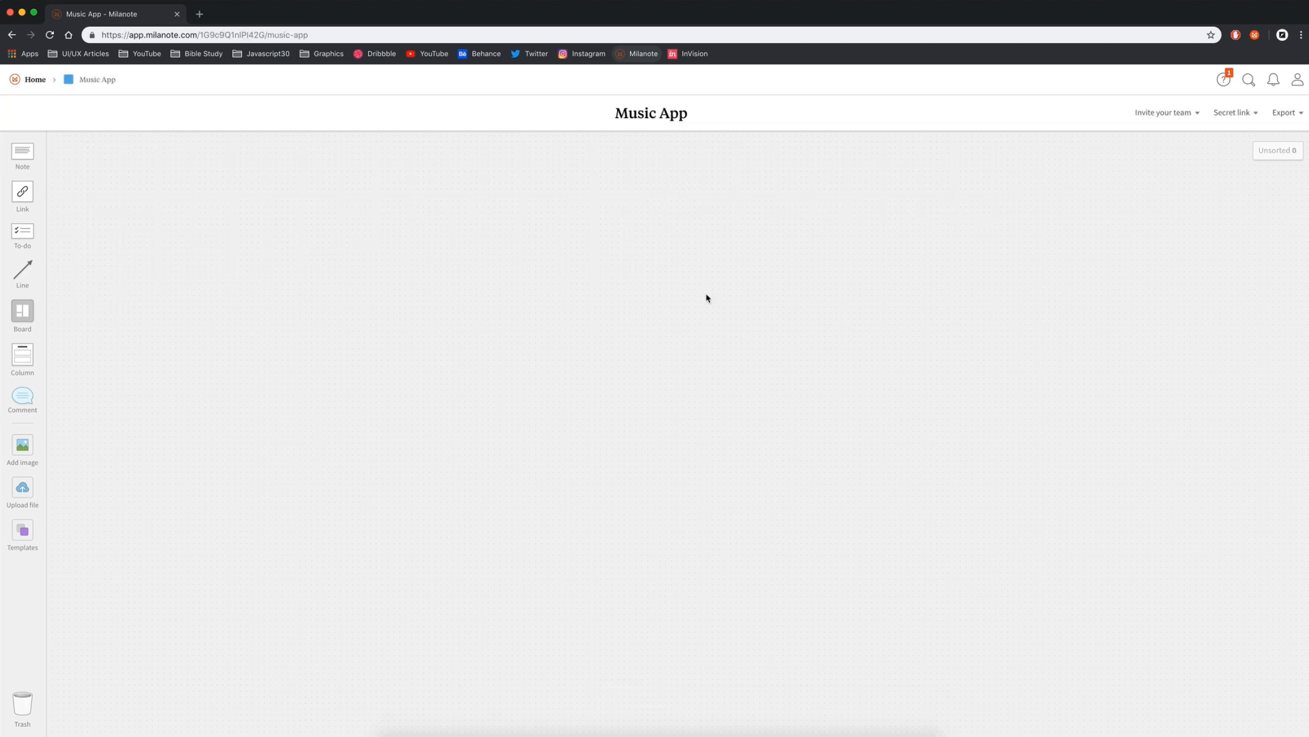
mouse_move(713, 296)
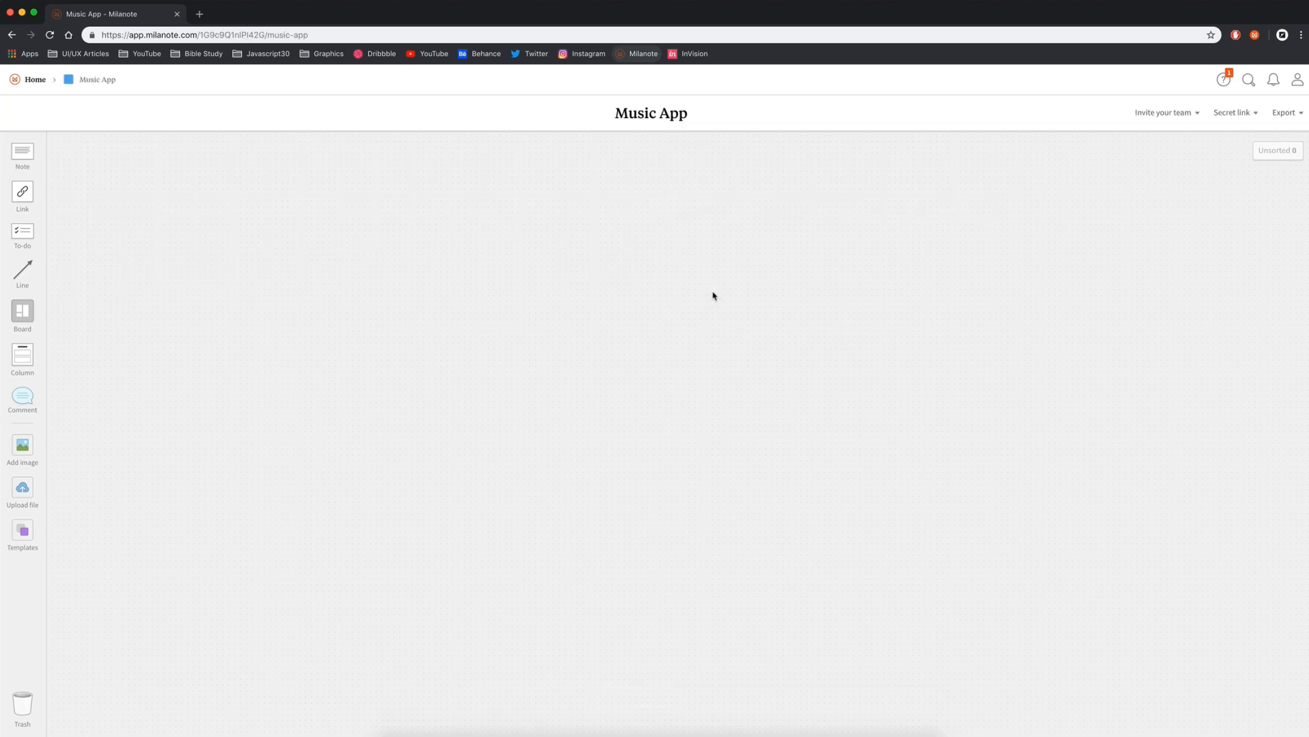
left_click(22, 155)
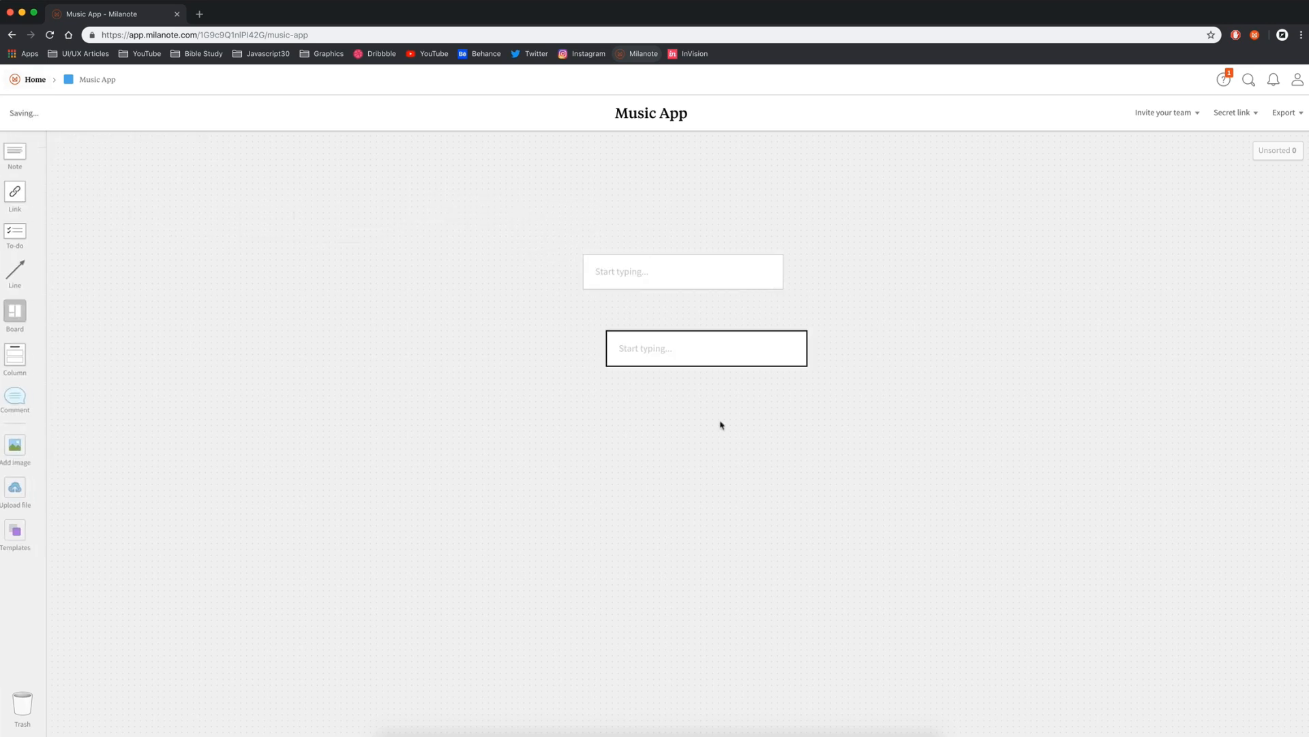
Write the goal note: 'Explore music player interfaces. The goal is to simplify'.
left_click(705, 348)
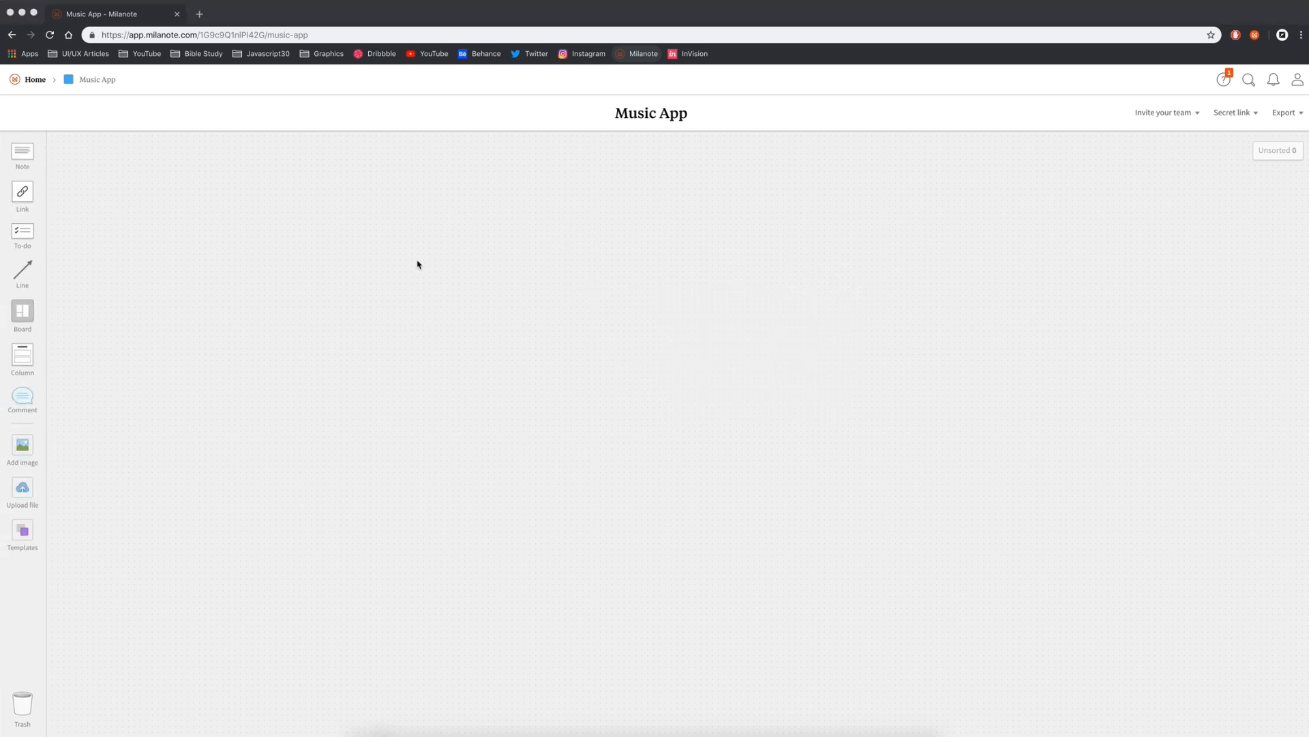
type("Explore music p")
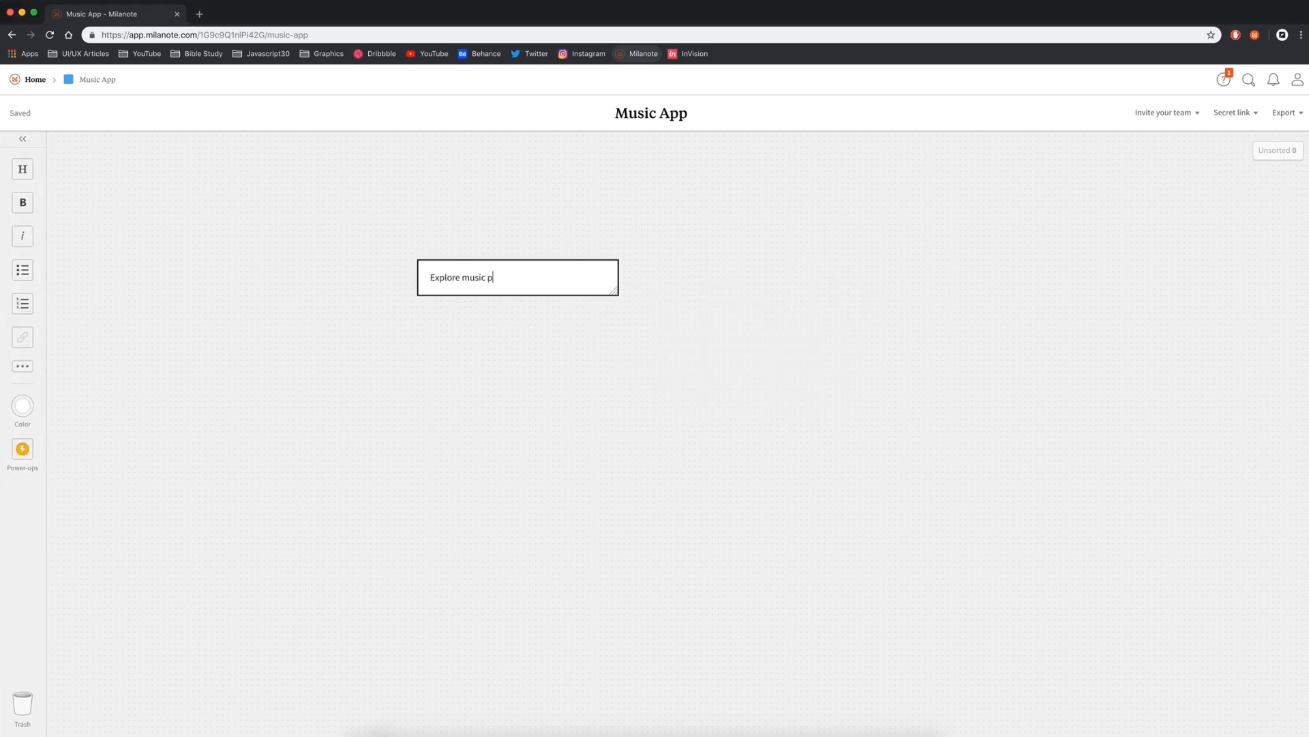
type("layer interfaces.")
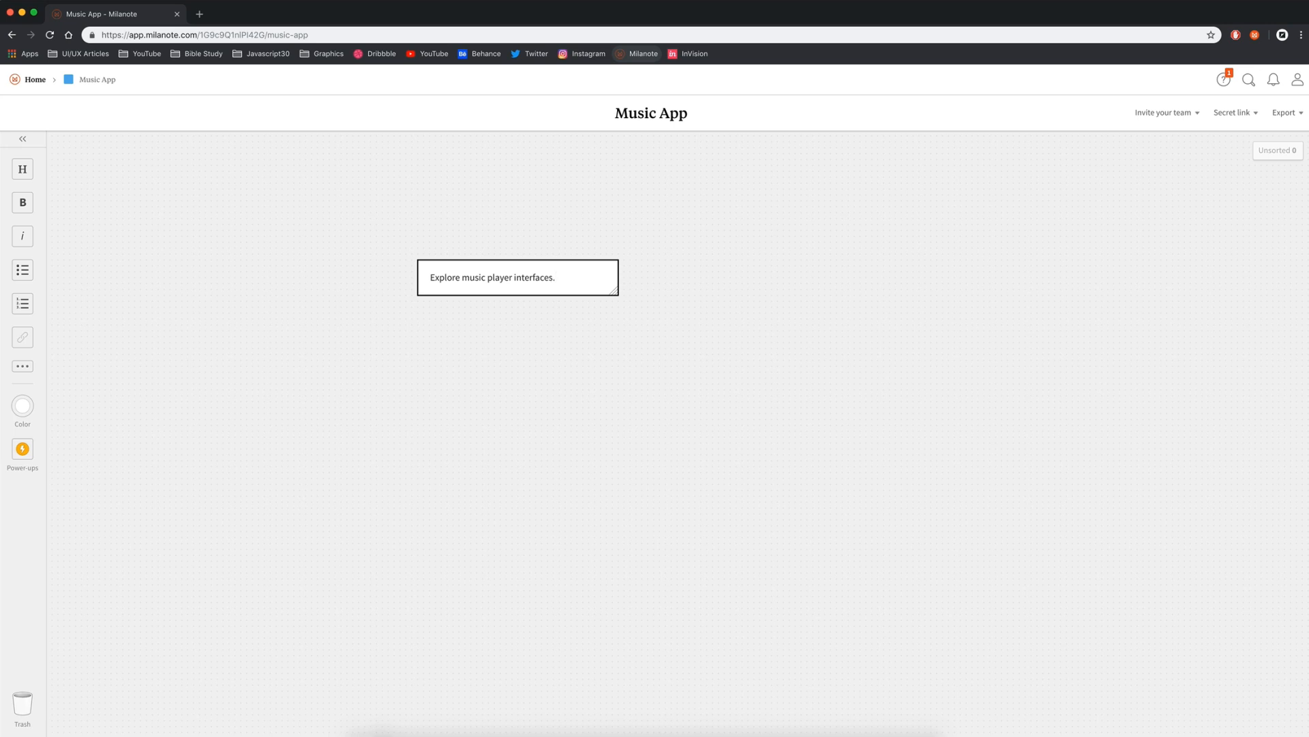
type("The goal is to simplify them and test out creative ideas.")
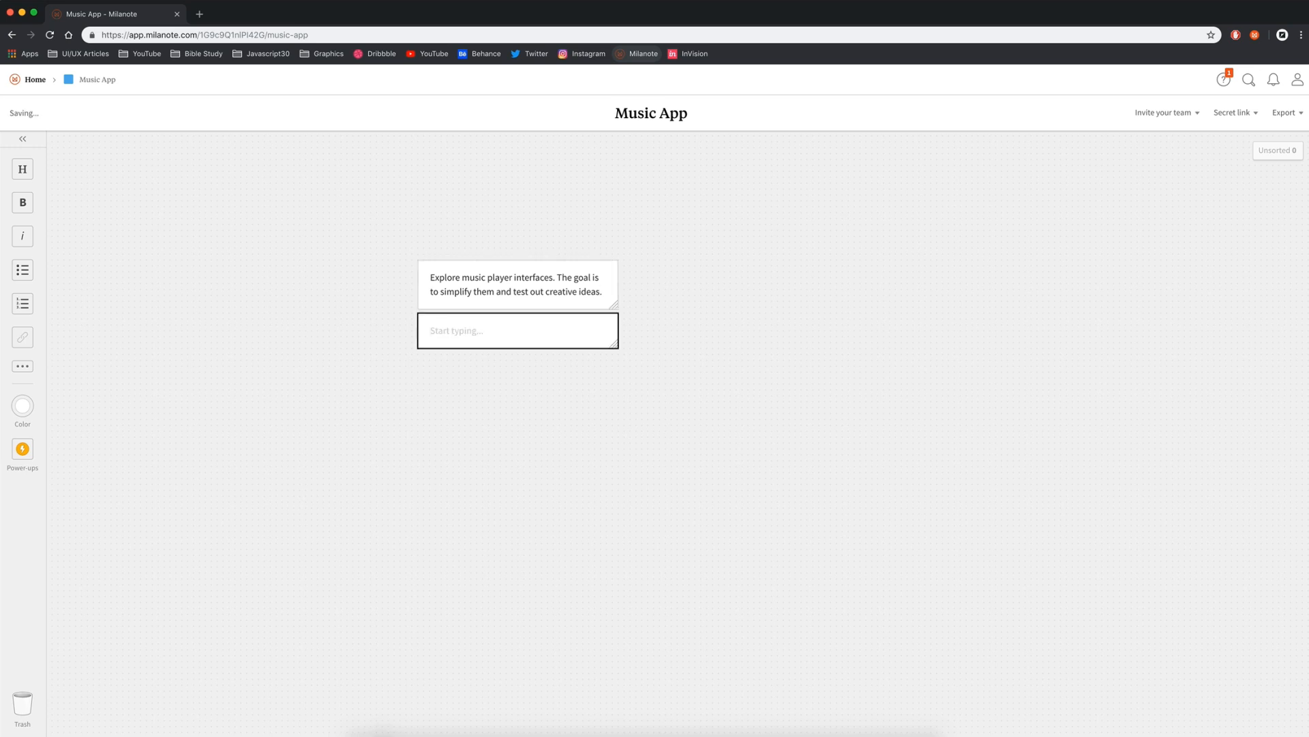
Write 'Design music play screens.' in the second note and select both notes.
type("Design m")
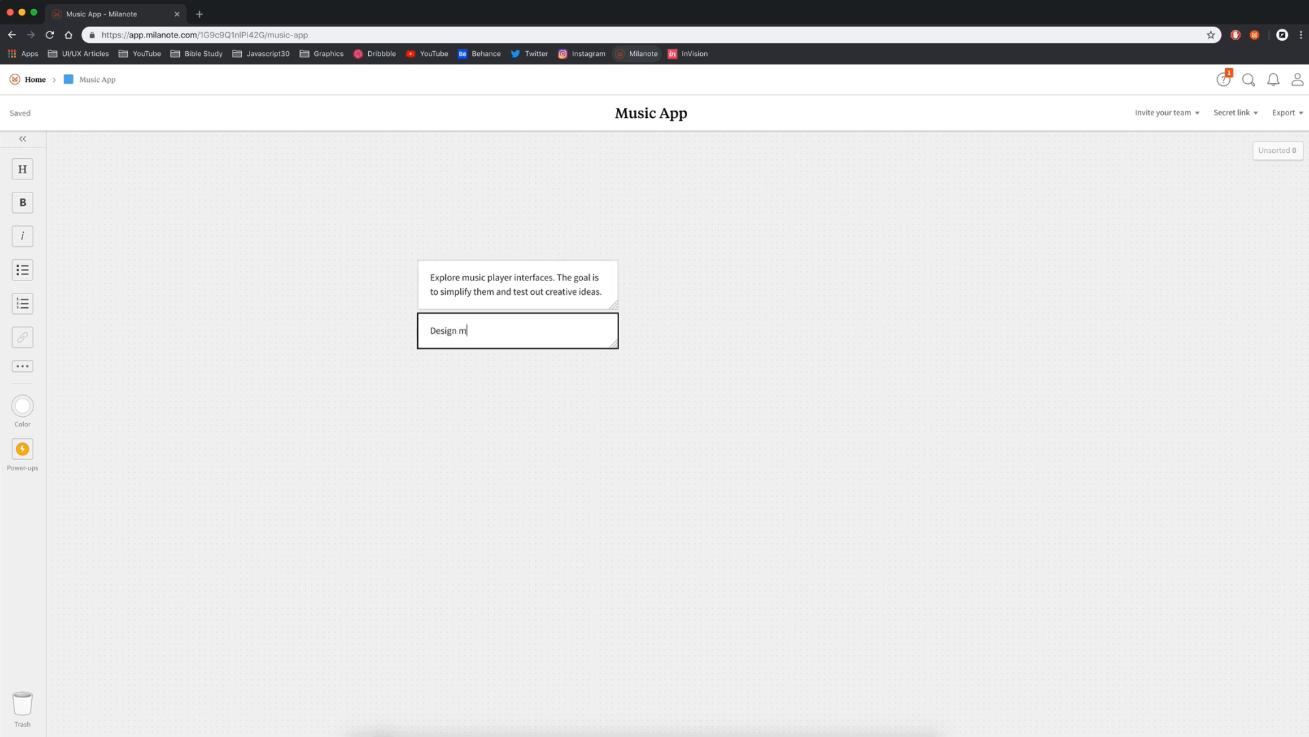
type("usic play screens.")
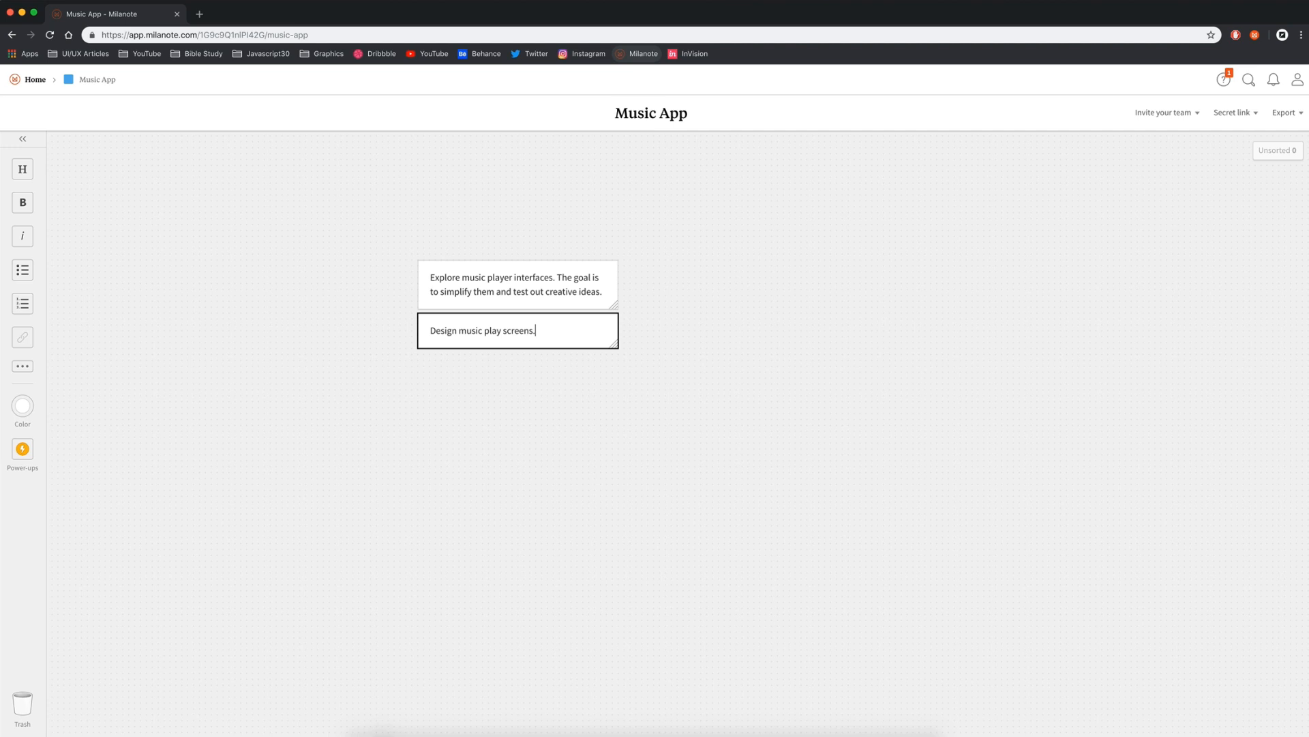
left_click(683, 209)
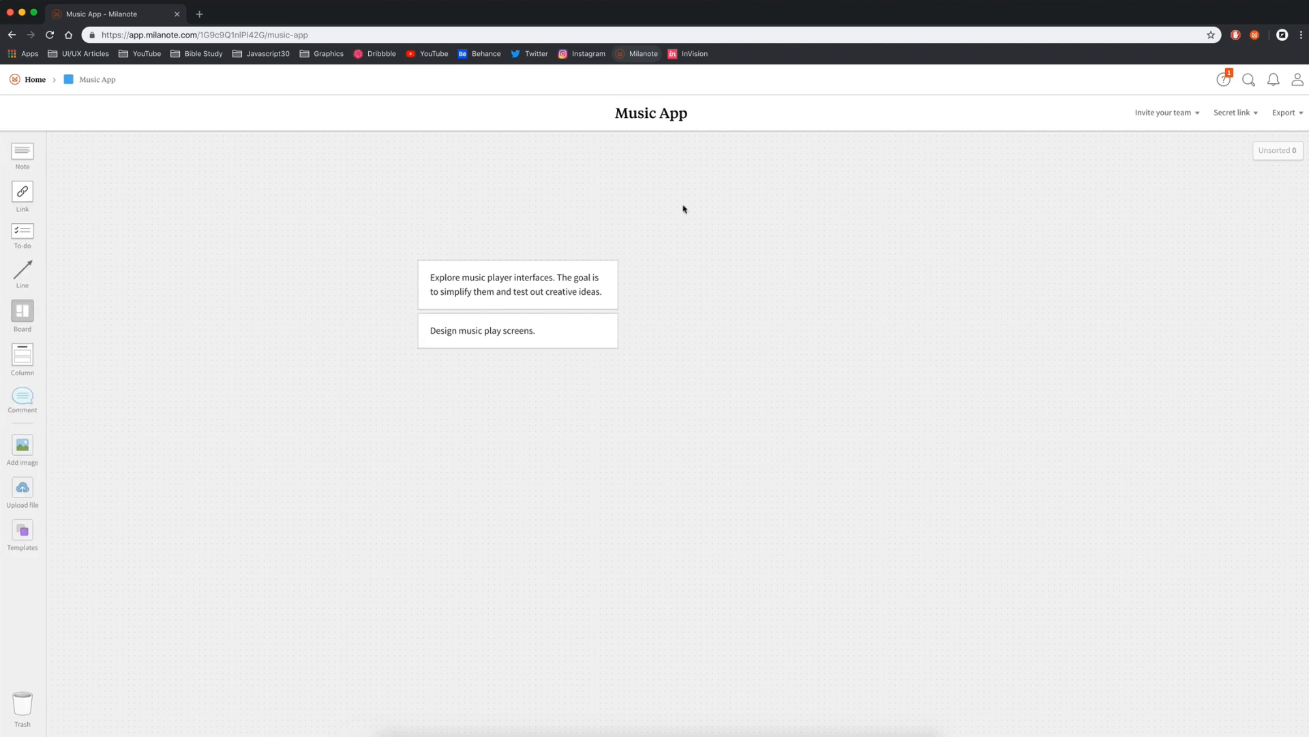
mouse_move(709, 458)
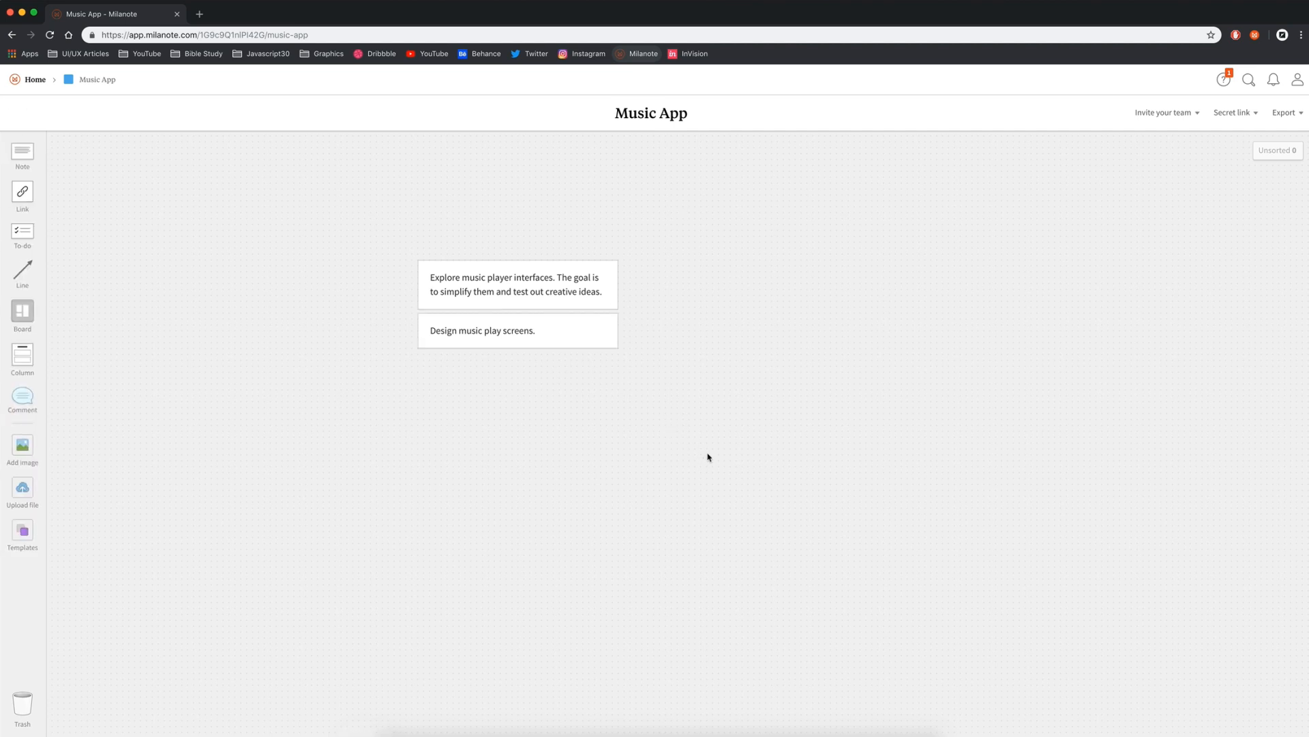
mouse_move(723, 460)
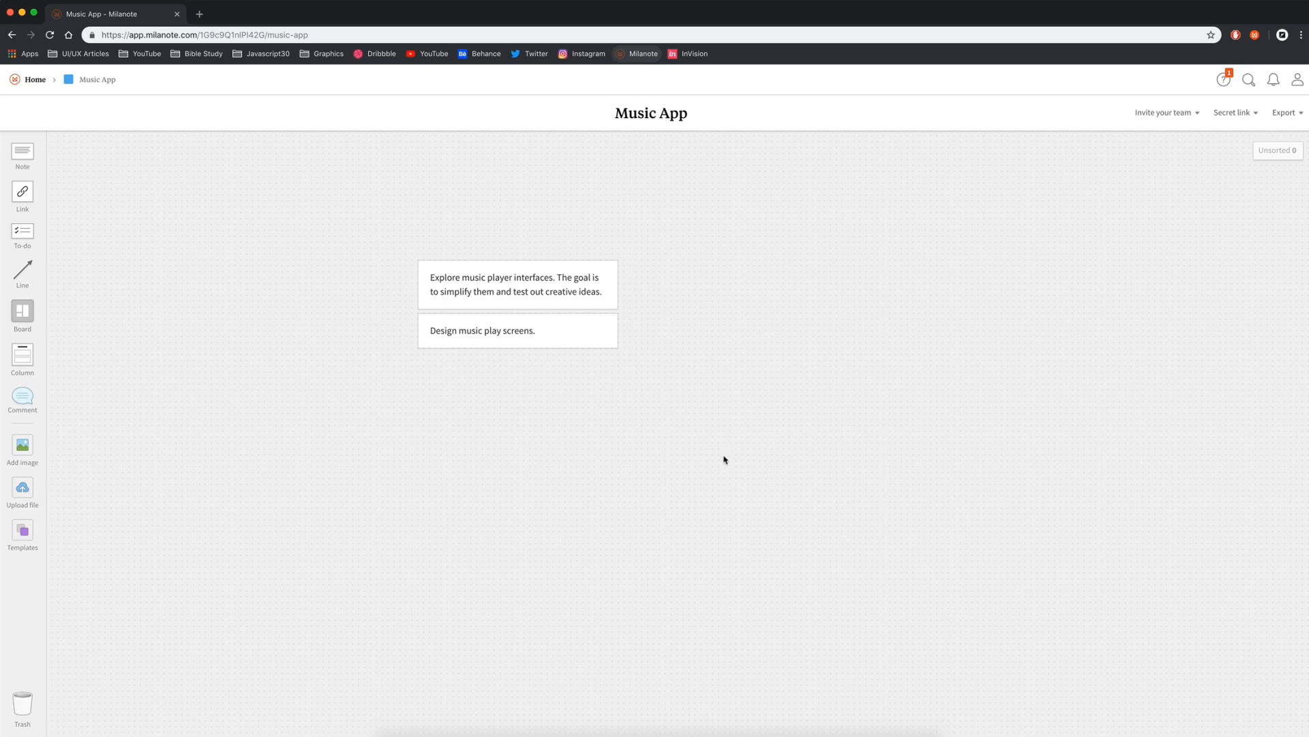
left_click(517, 284)
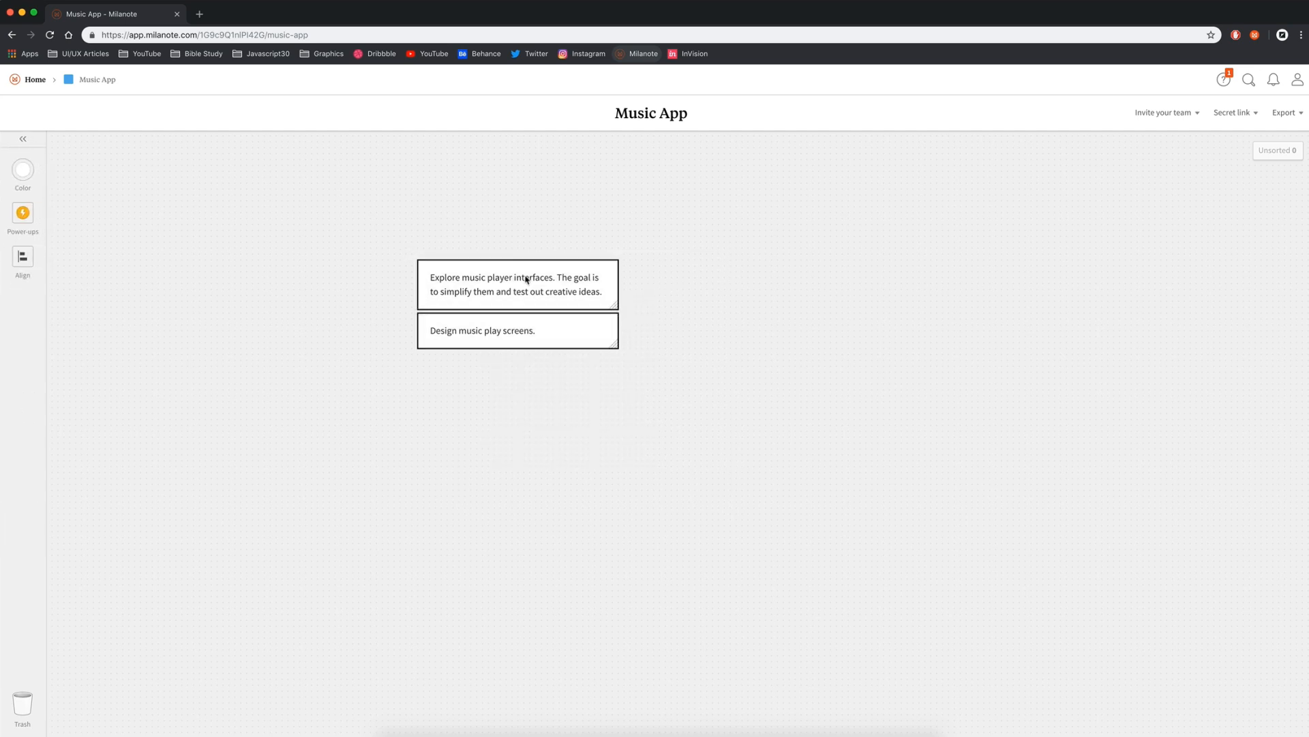
Group the two notes into a column titled About the project.
right_click(527, 284)
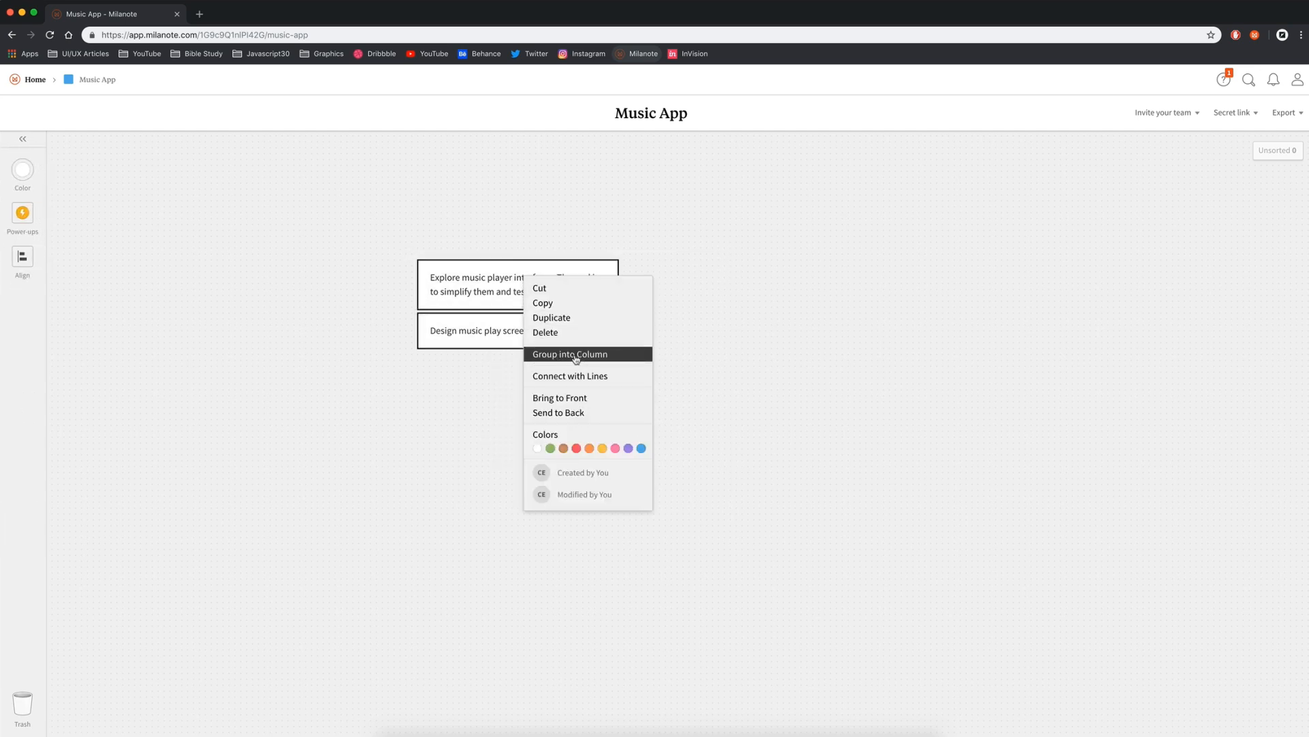
left_click(570, 355)
type("About the project")
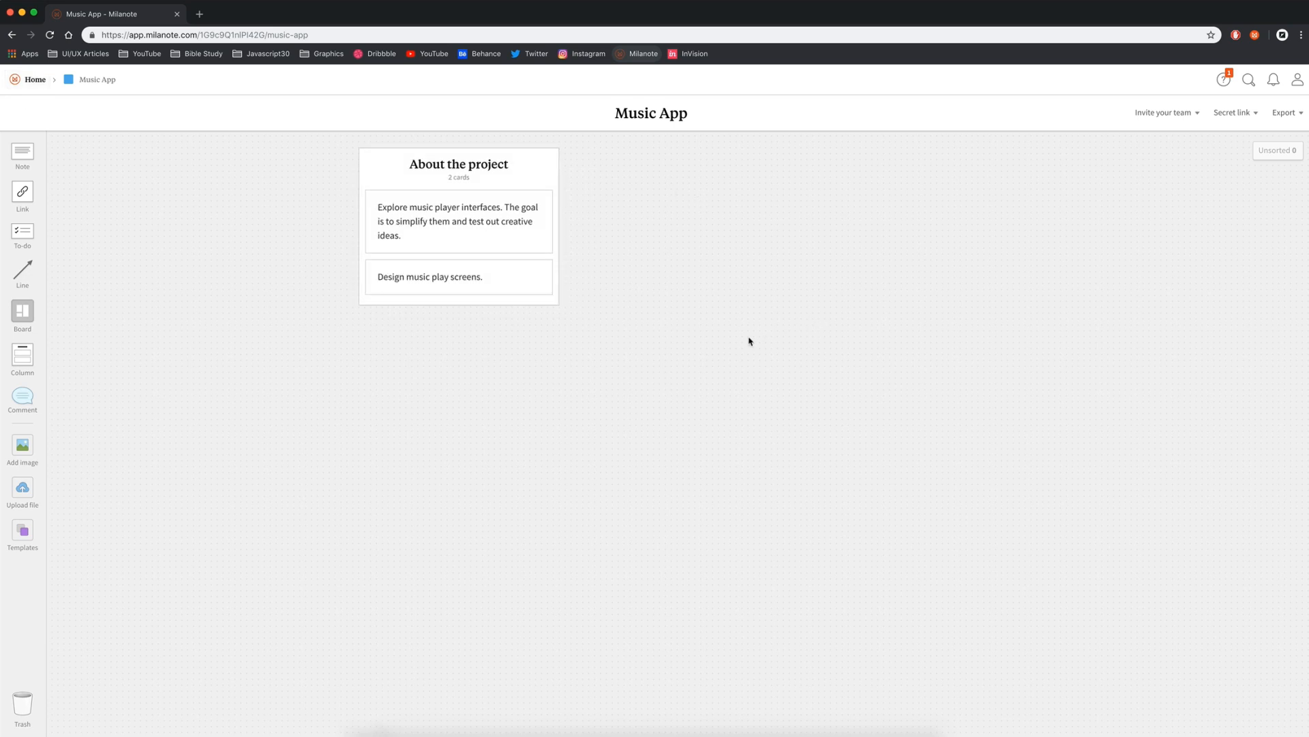
mouse_move(22, 232)
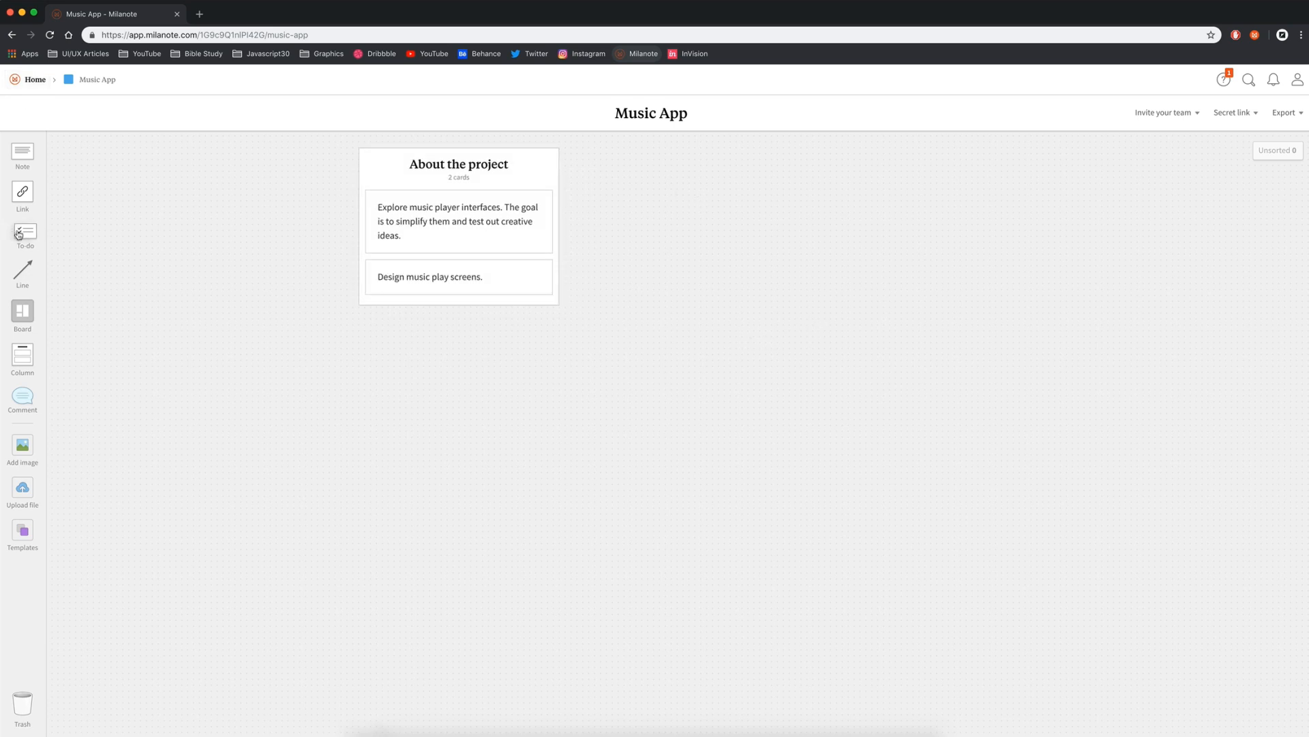
Add a Tasks to-do list to the column with items such as 'Sketch out screens'.
left_click(23, 236)
type("To")
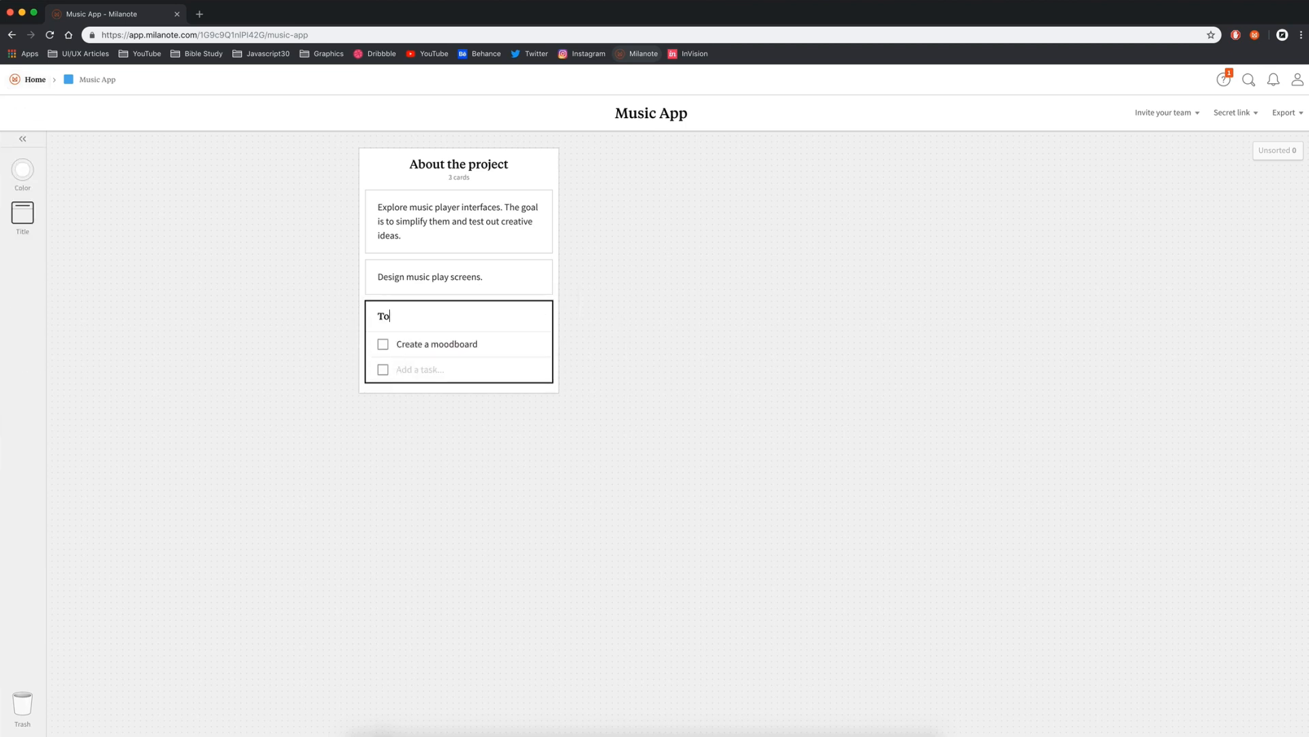
type("Sketch out screens")
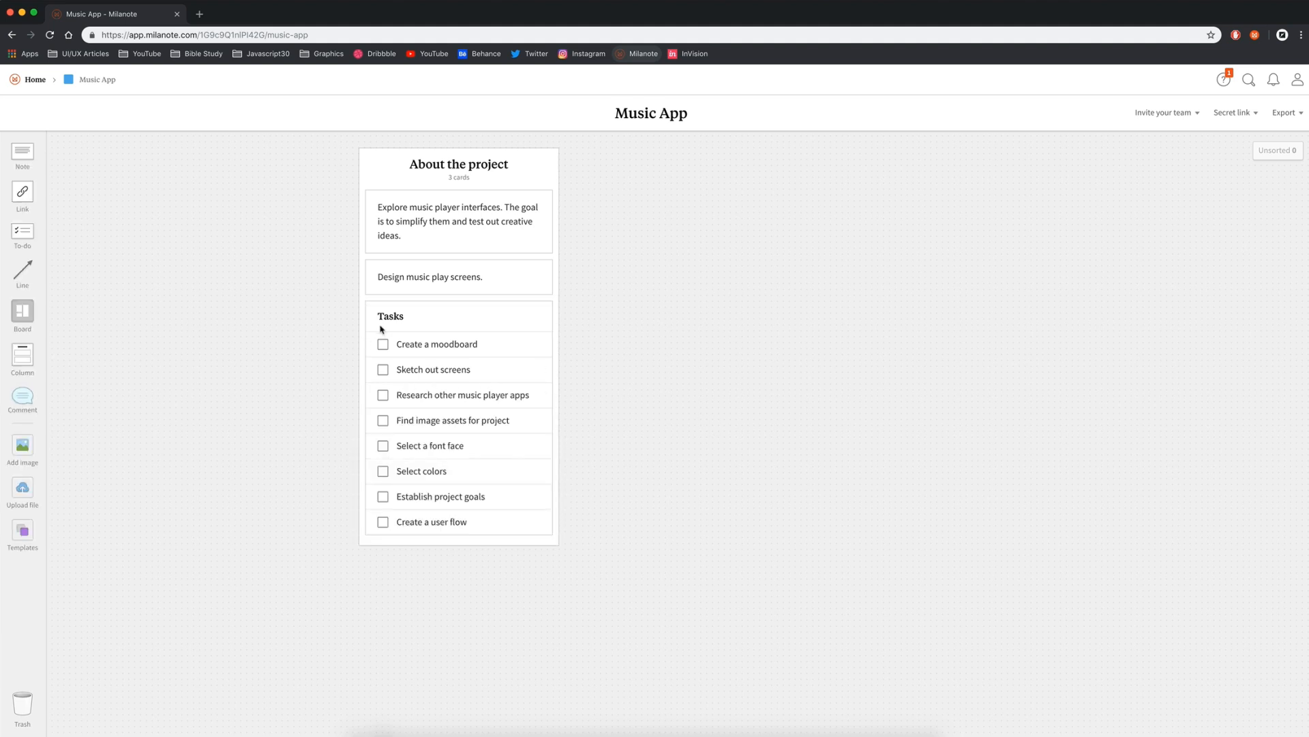
mouse_move(411, 318)
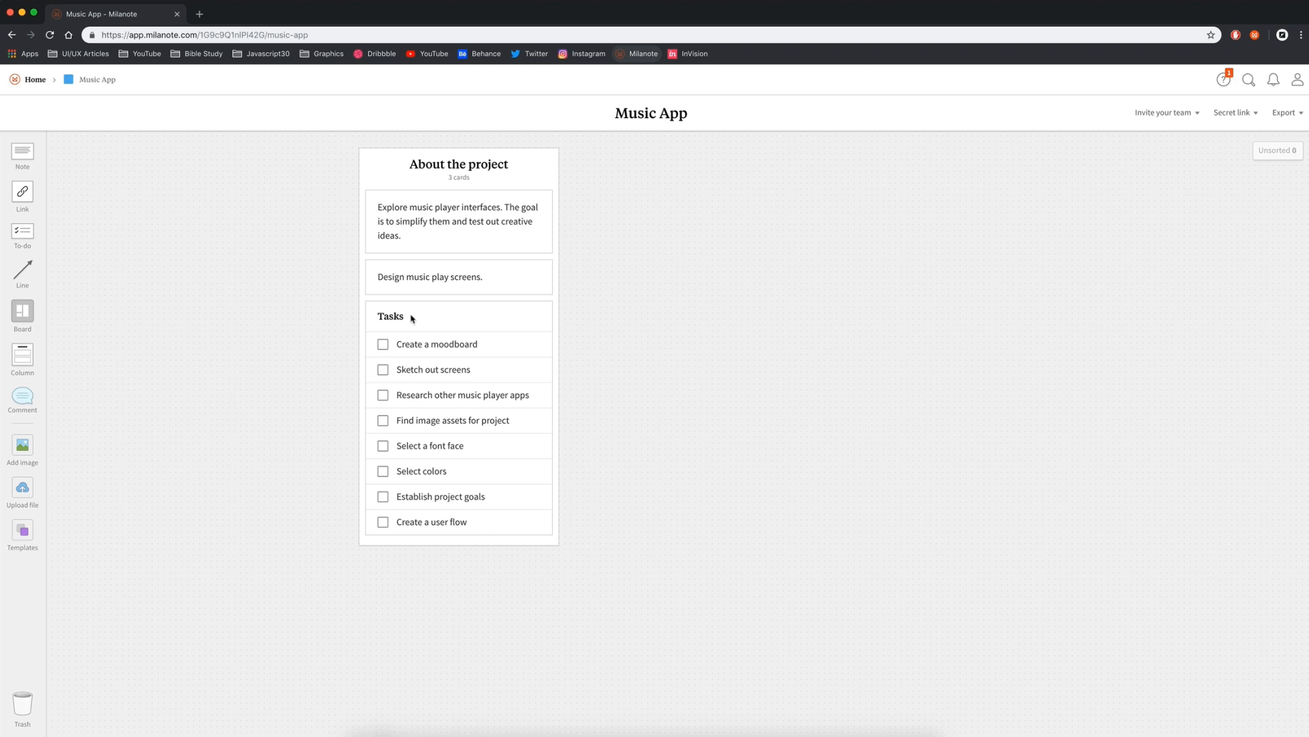
mouse_move(480, 370)
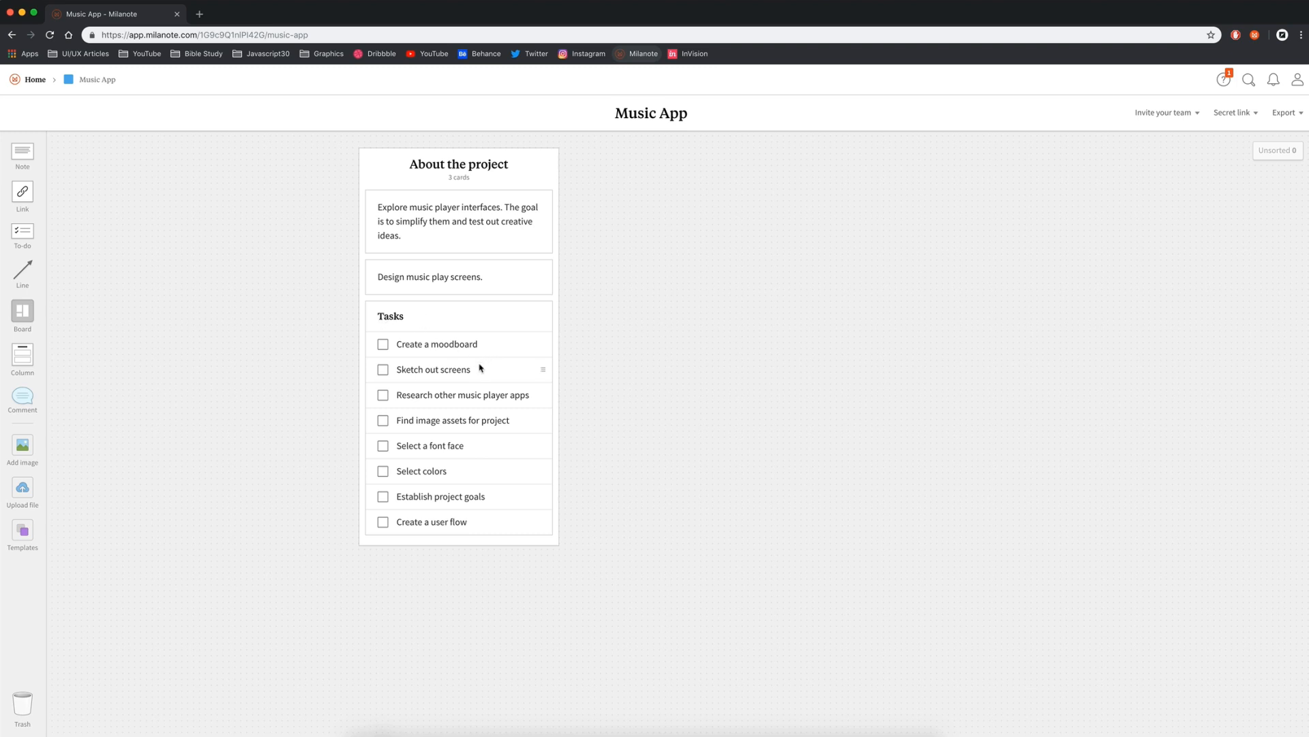
mouse_move(494, 398)
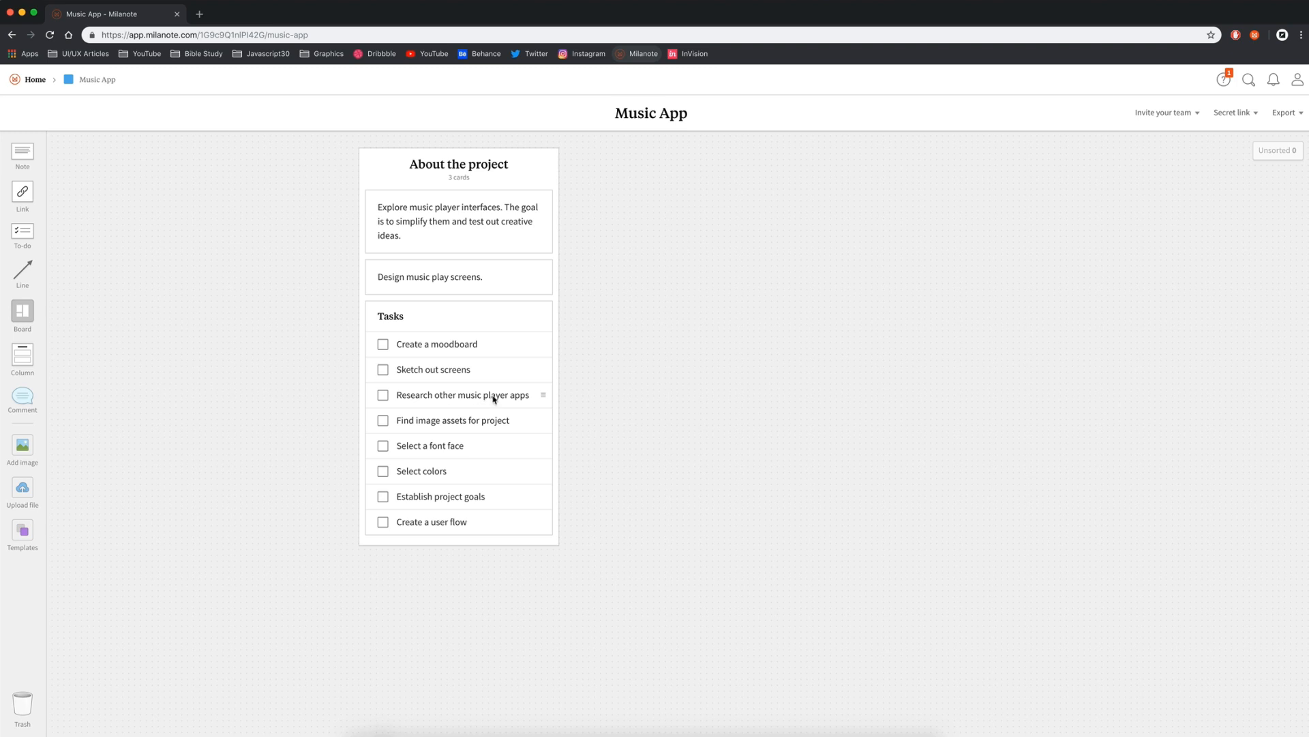
mouse_move(503, 402)
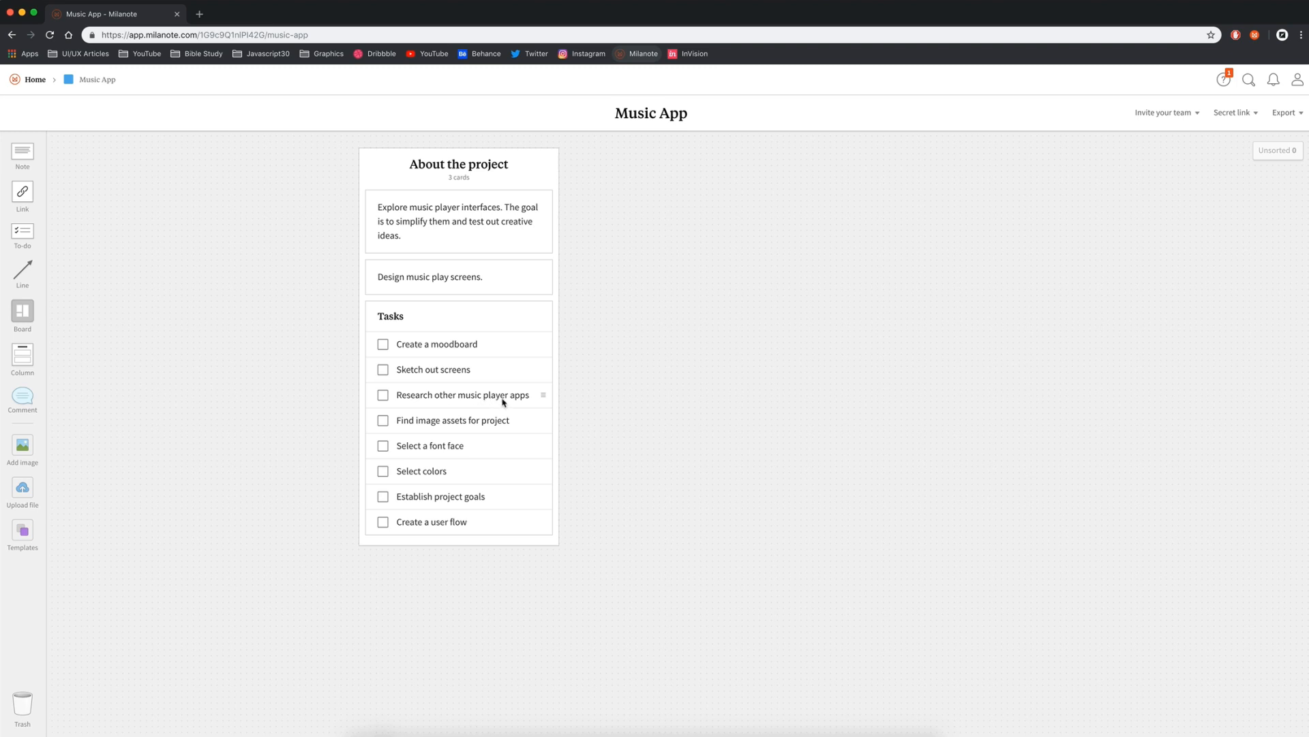
mouse_move(421, 428)
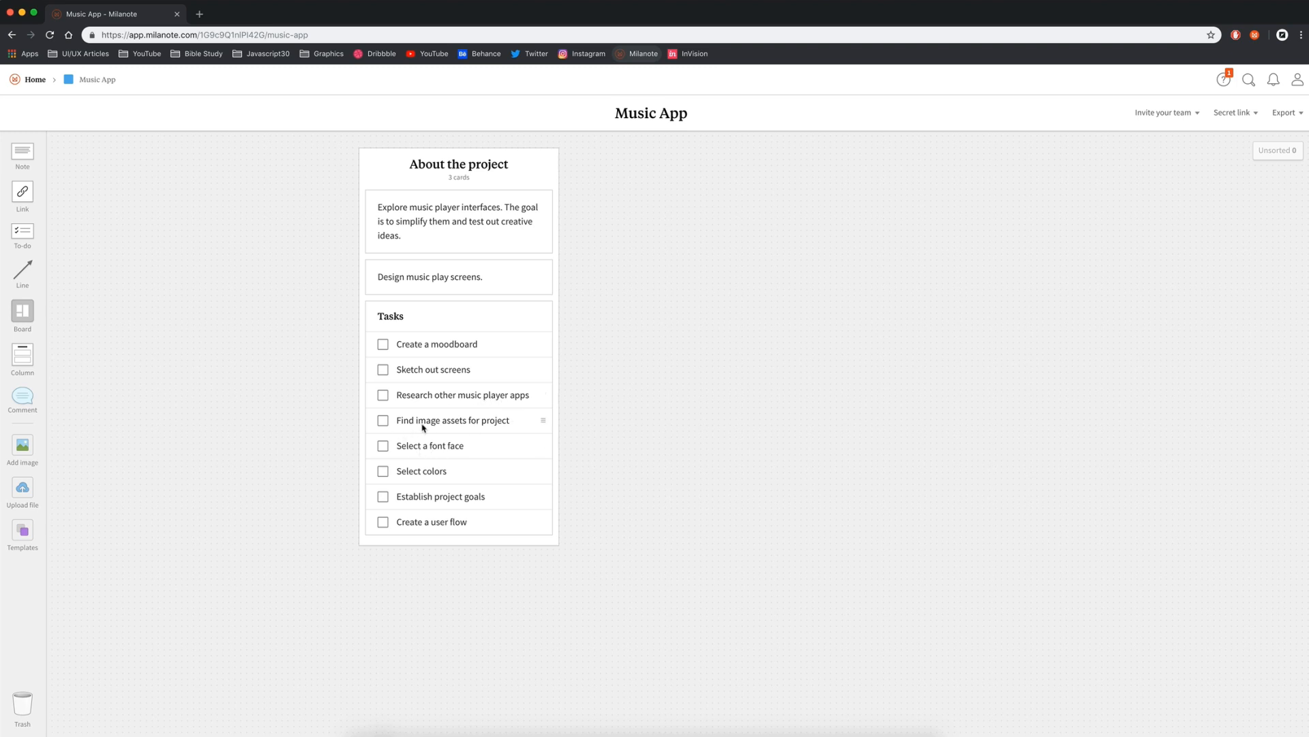
mouse_move(454, 446)
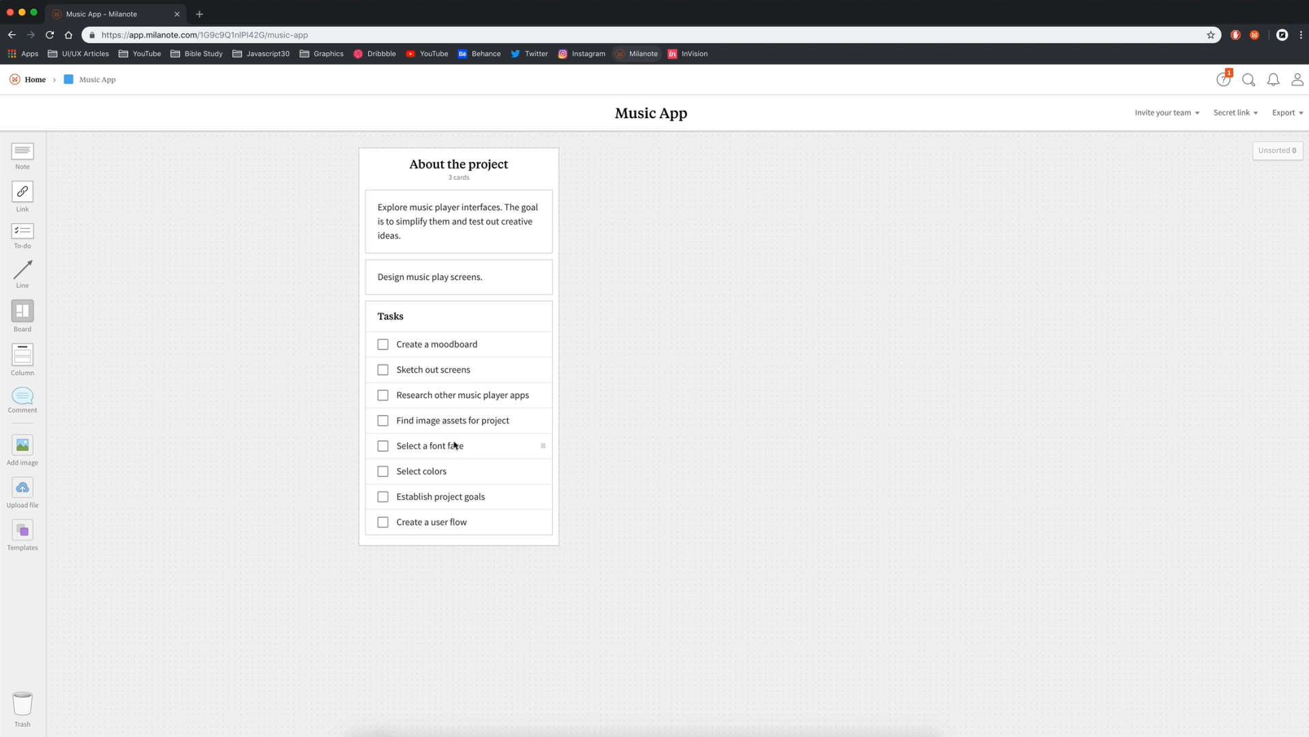
mouse_move(447, 505)
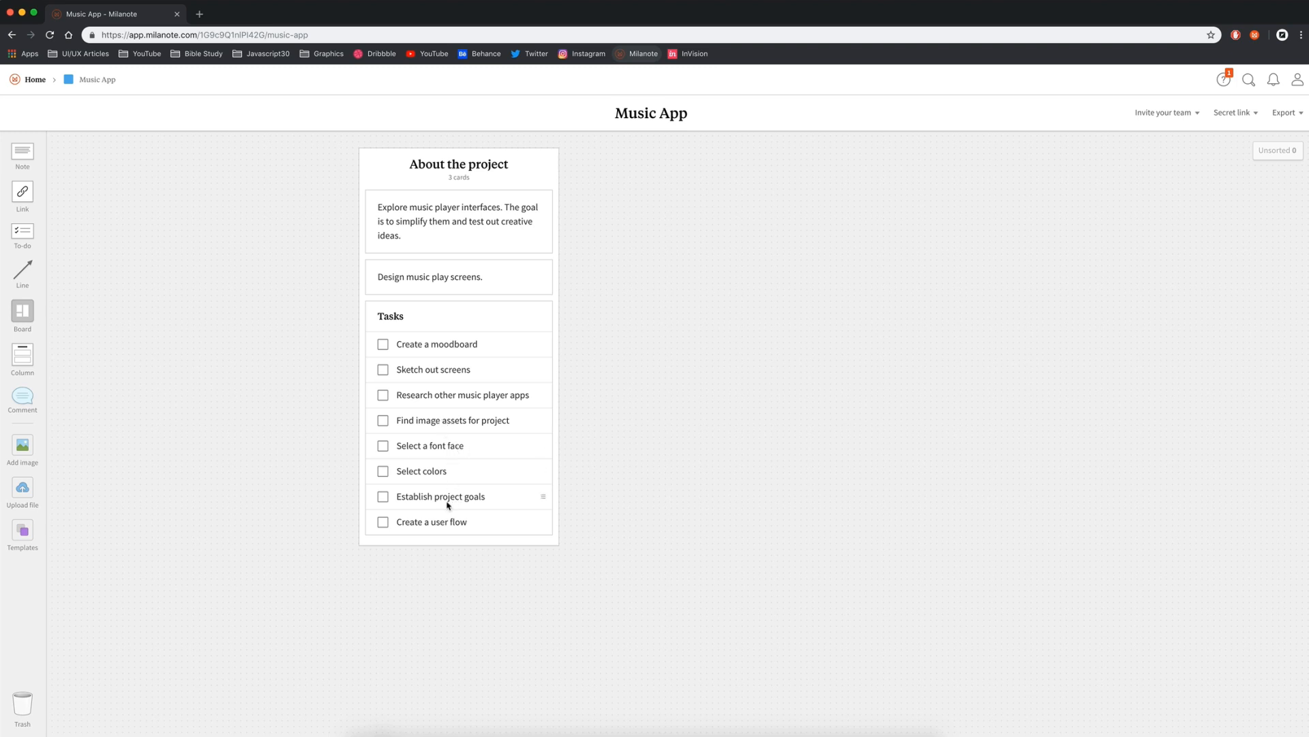
mouse_move(453, 504)
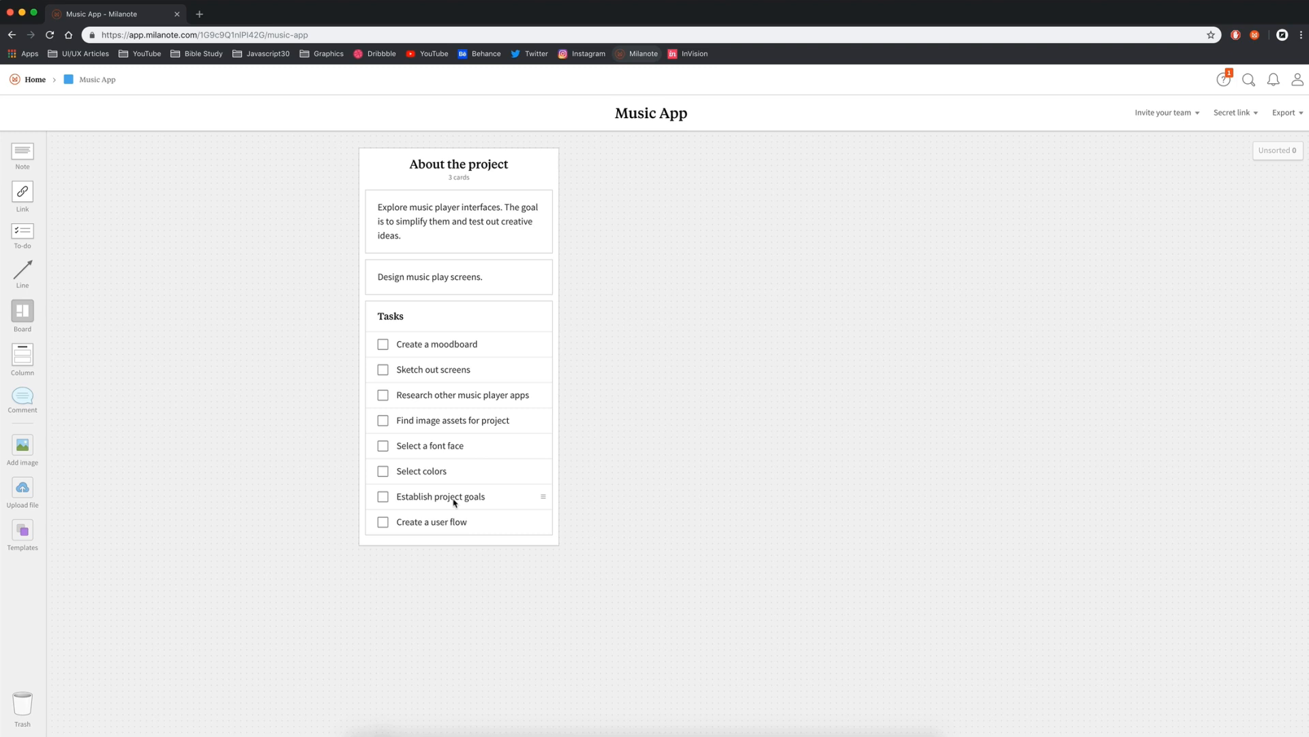
mouse_move(442, 519)
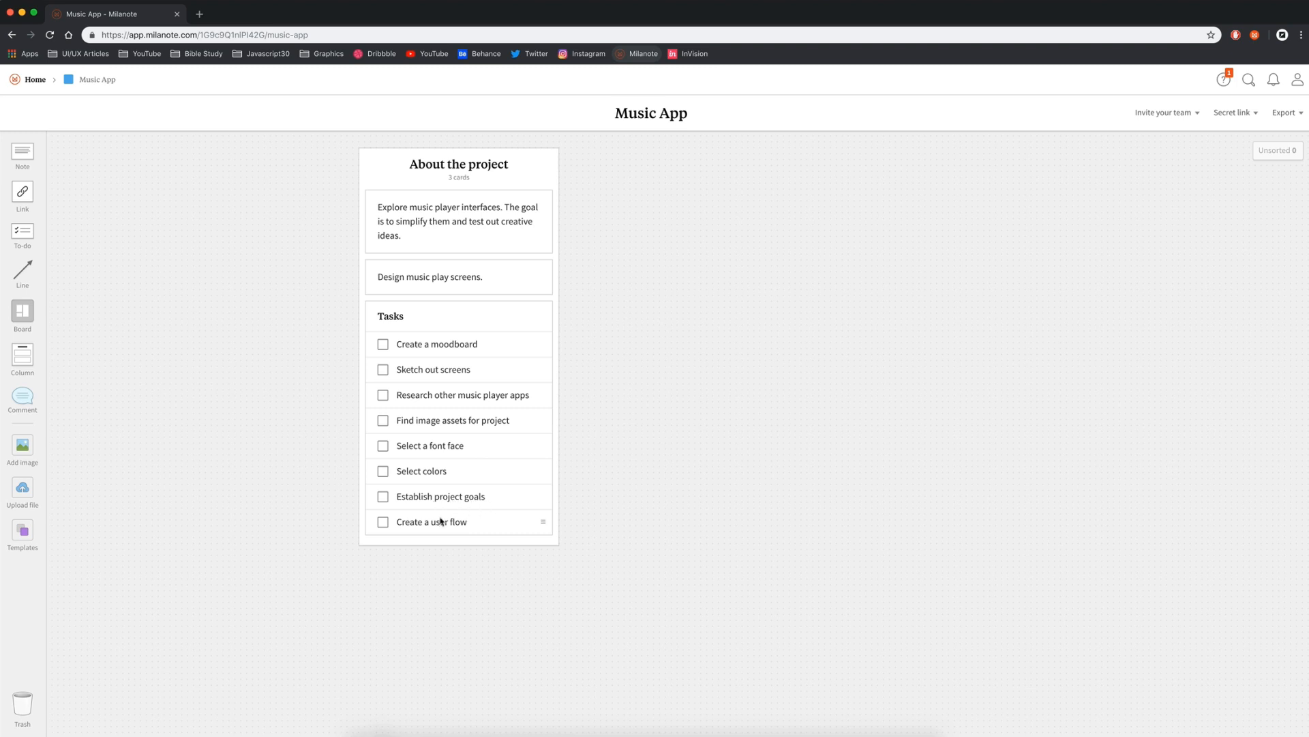
mouse_move(619, 476)
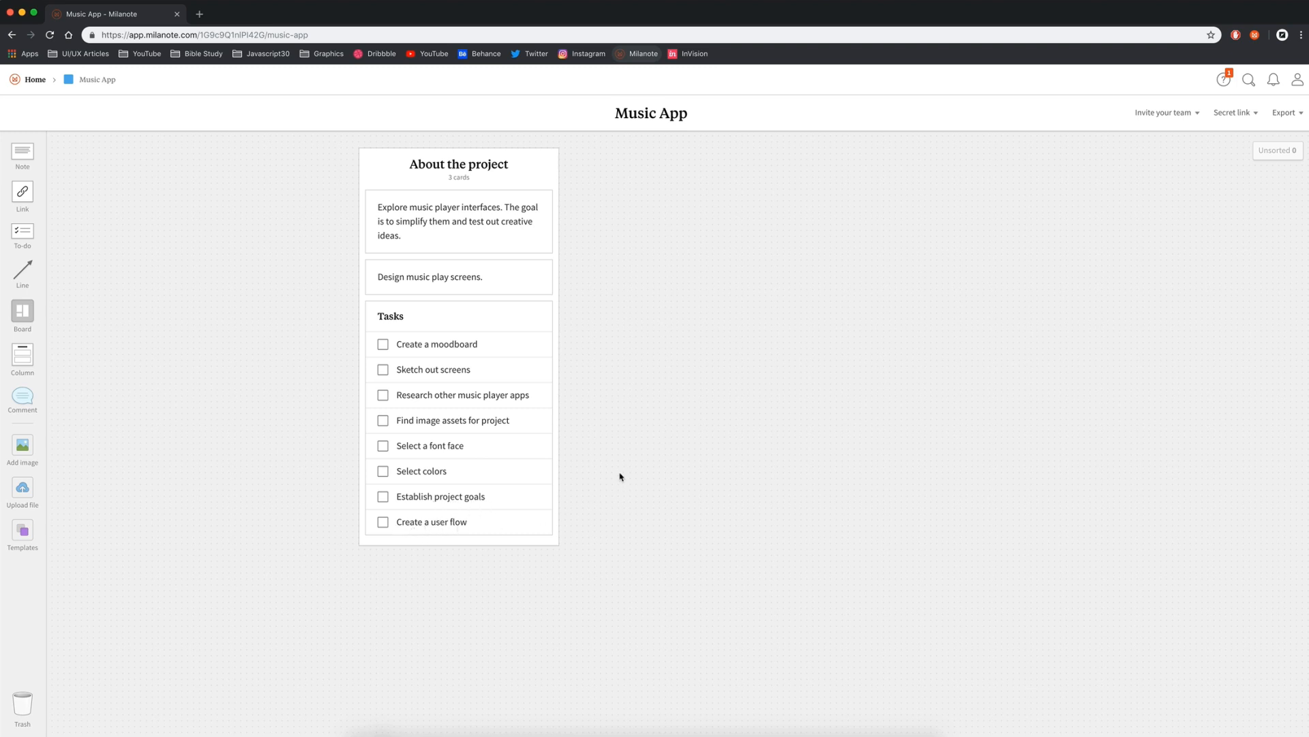
mouse_move(653, 396)
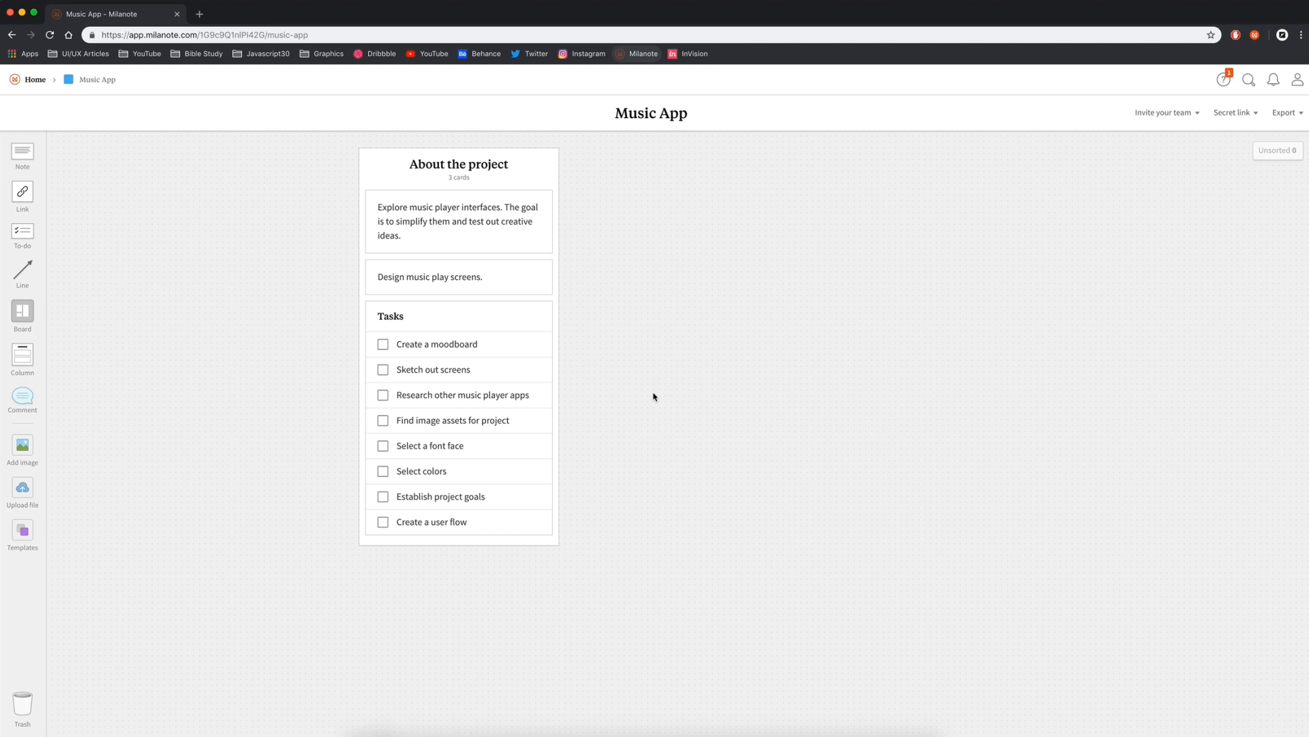
mouse_move(764, 309)
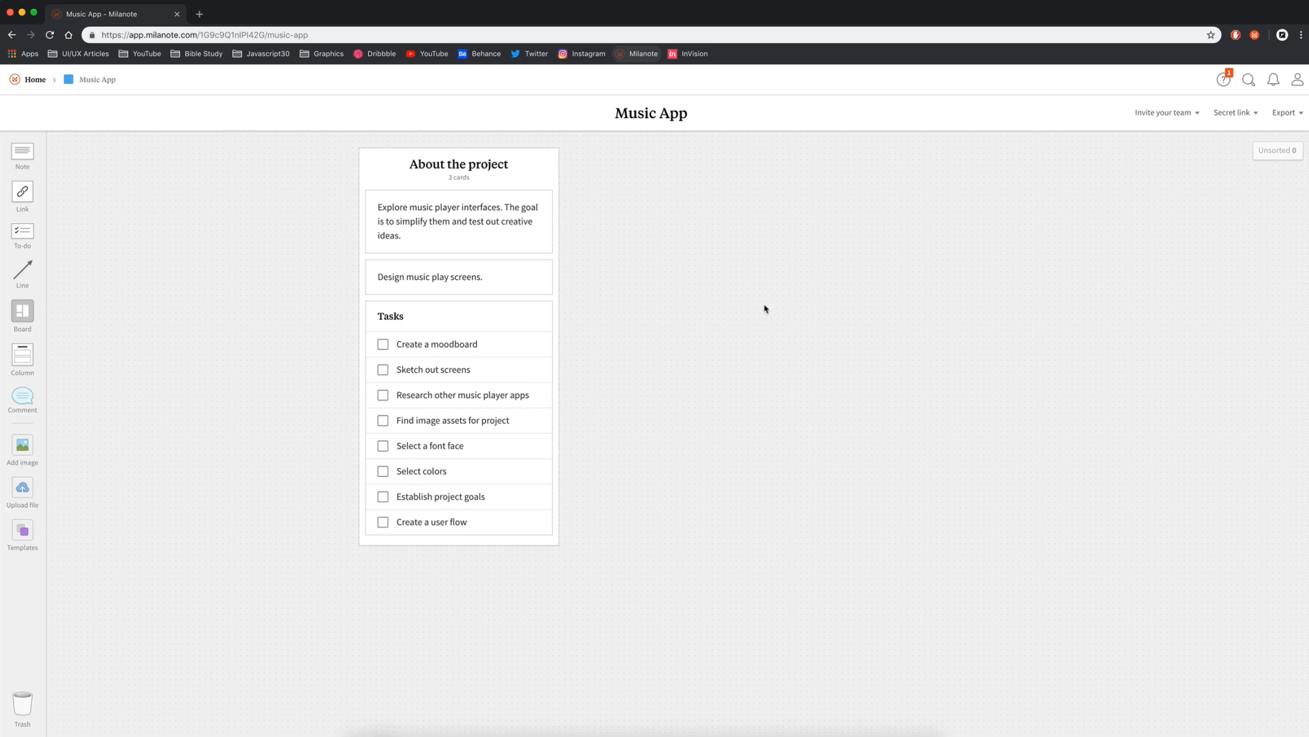
mouse_move(106, 341)
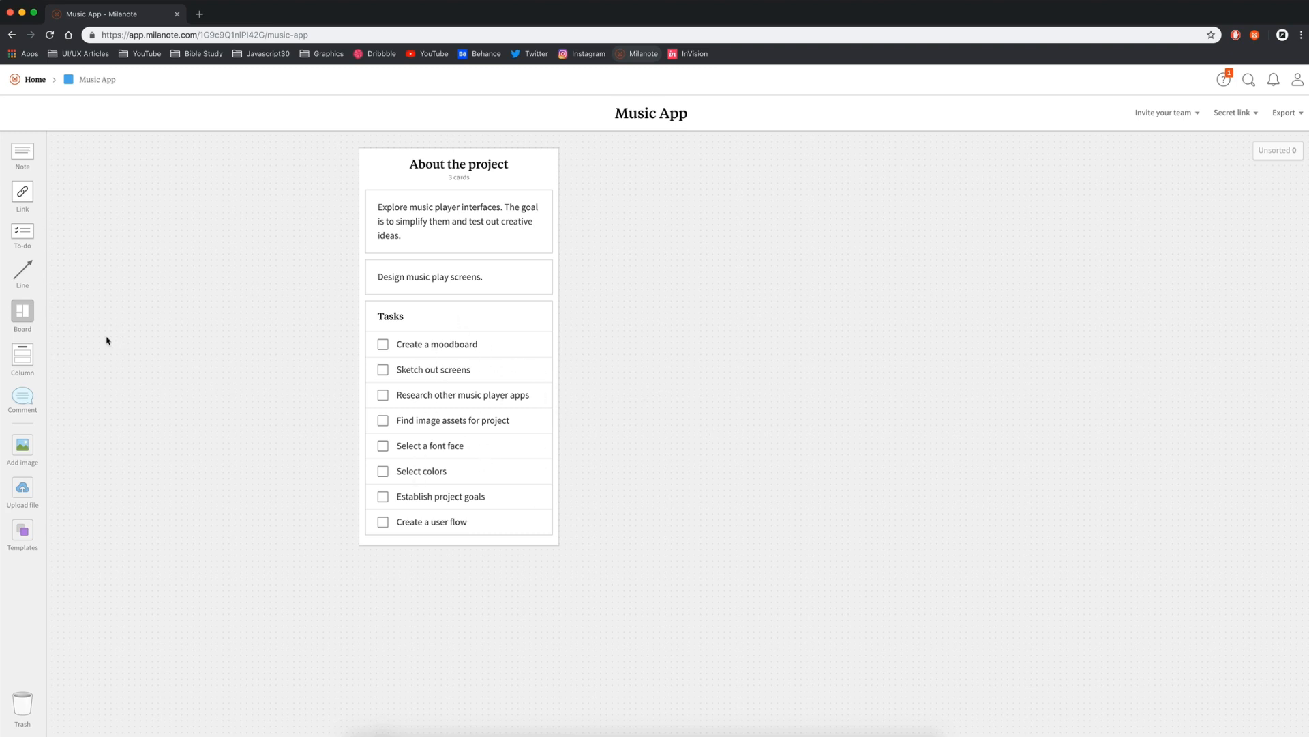
Add an Inspiration column holding a new board named Moodboard.
left_click(22, 352)
type("Inspiration")
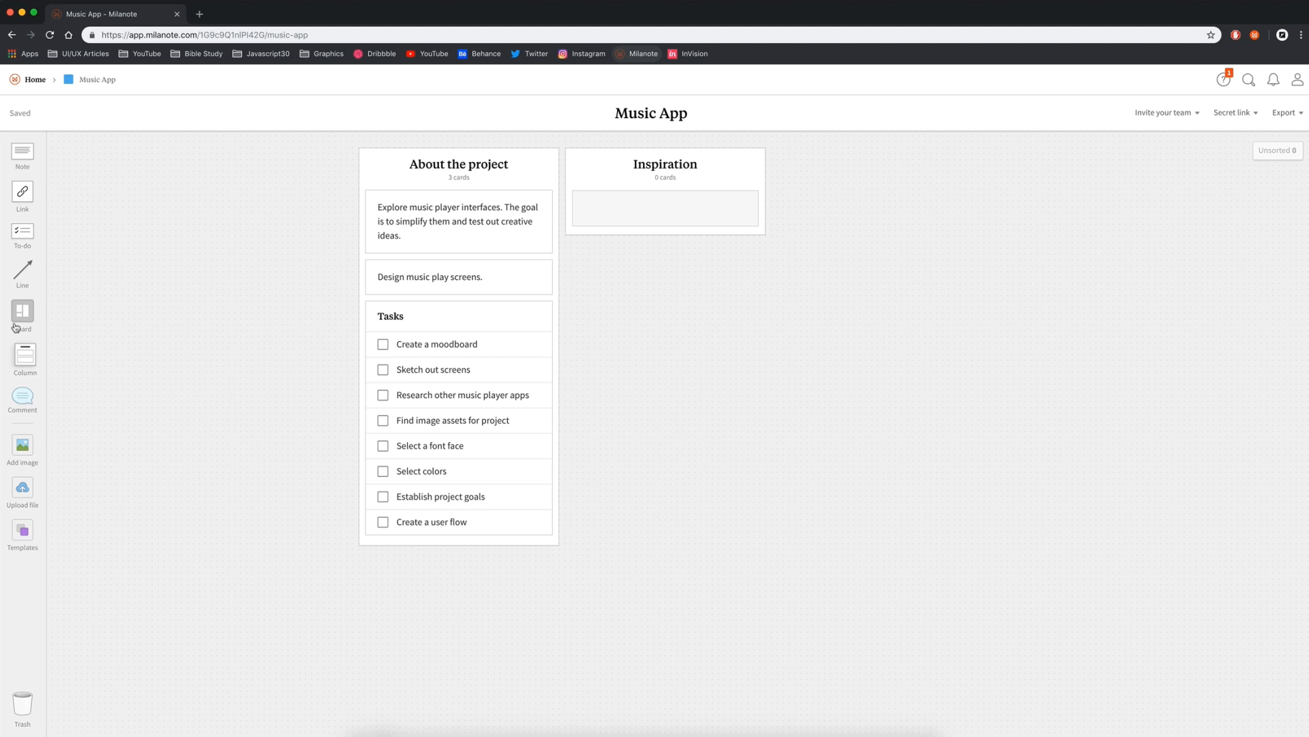
left_click(23, 311)
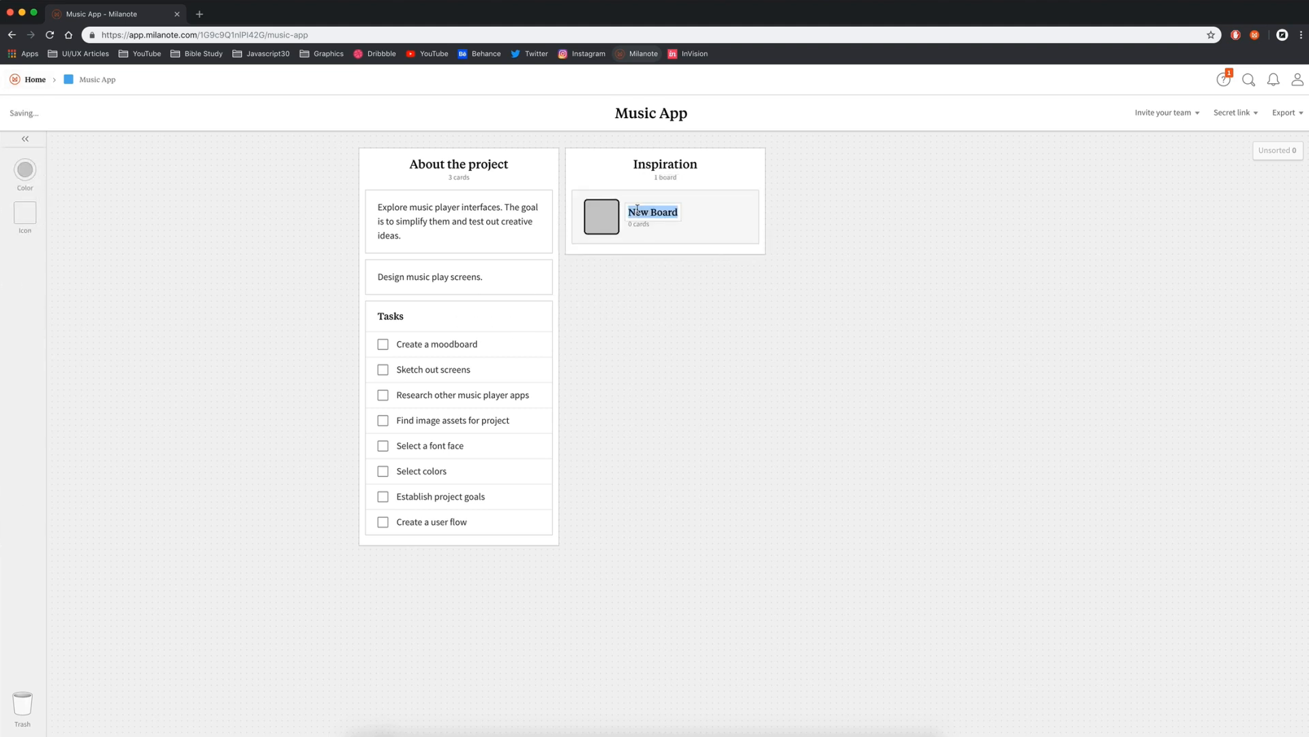
type("Moodboard")
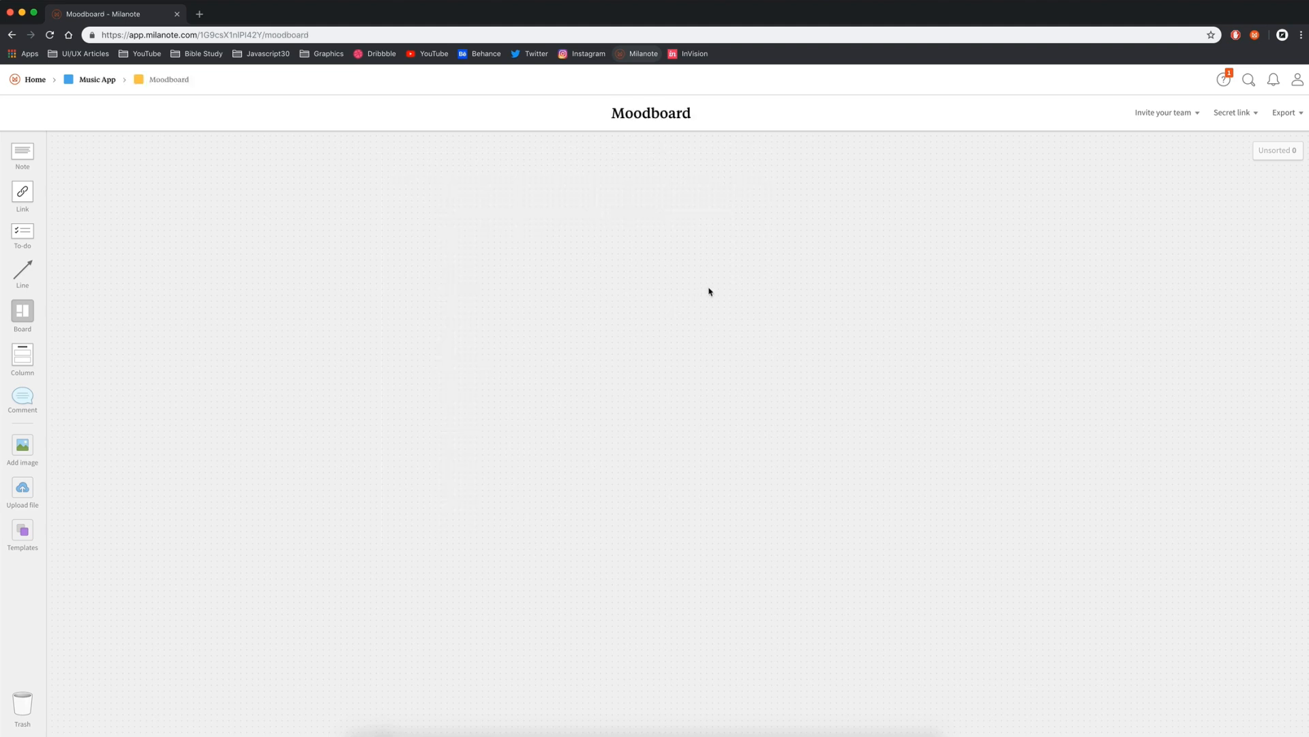
mouse_move(724, 293)
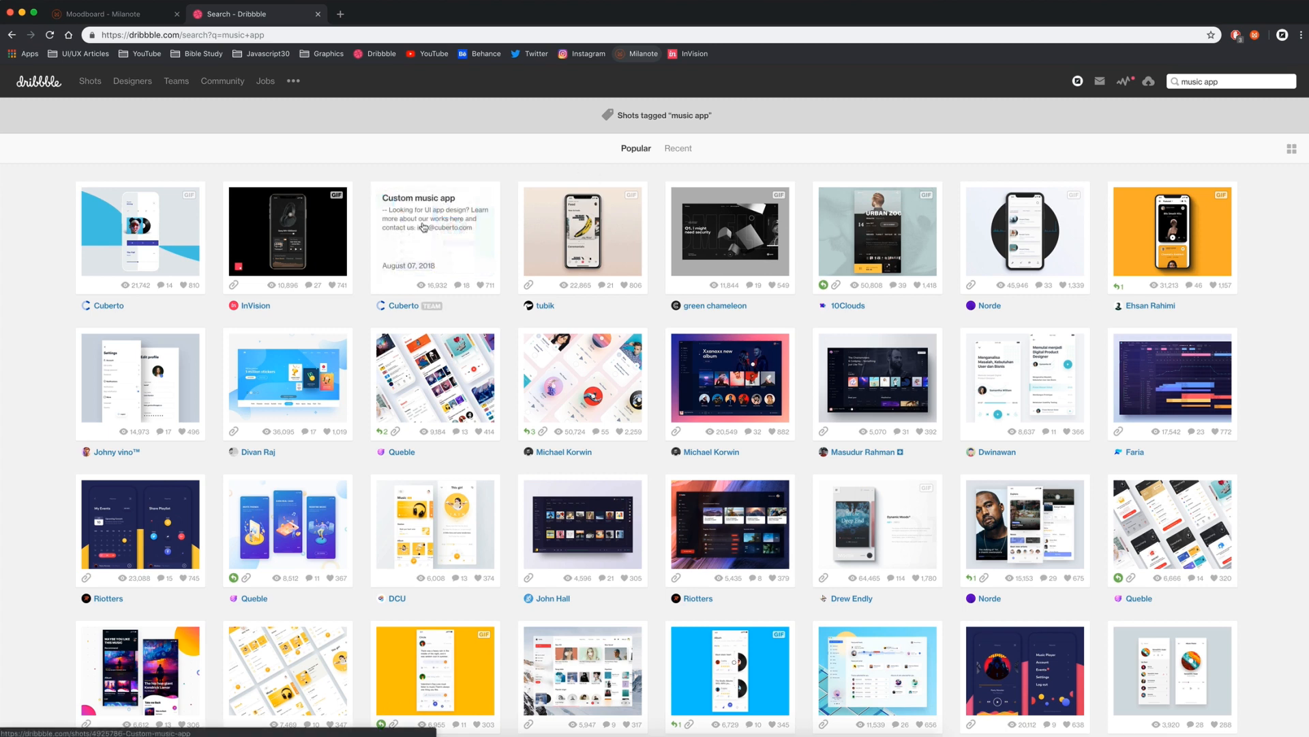
Save Cuberto's Custom music app shot from Dribbble to the Moodboard.
left_click(434, 232)
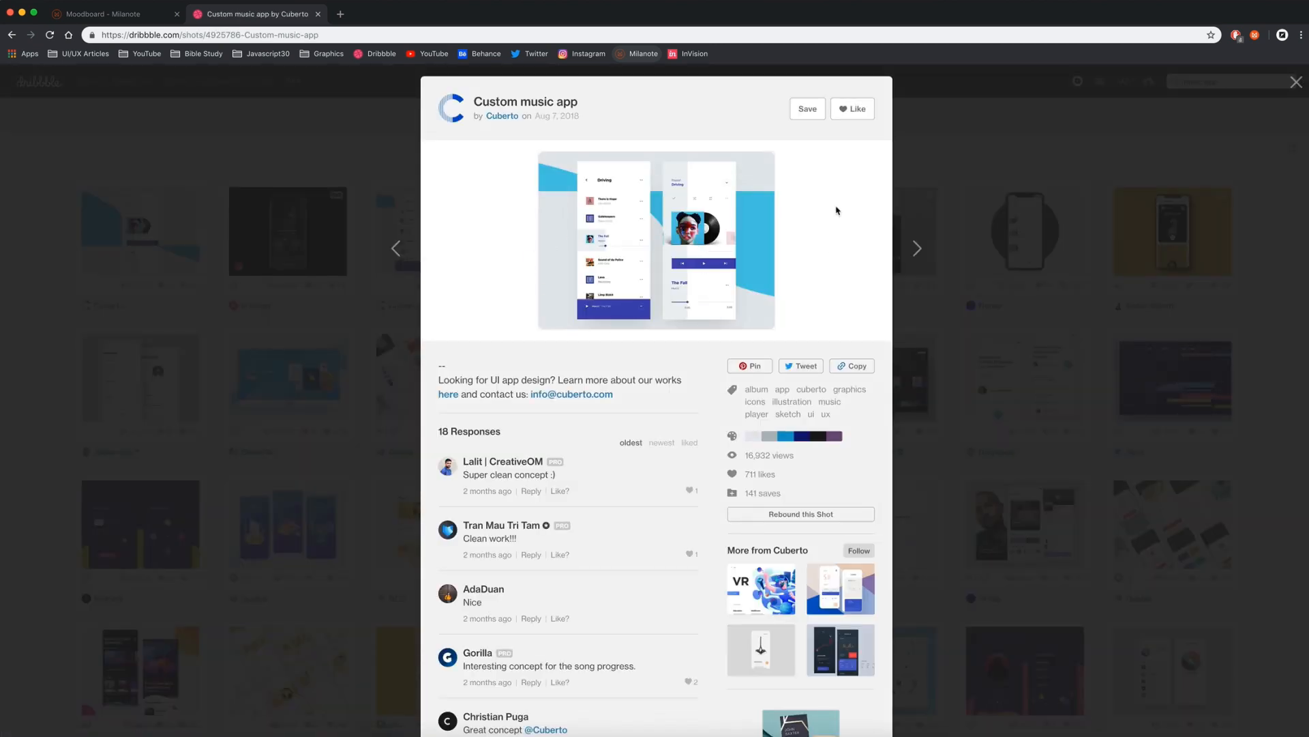
right_click(693, 243)
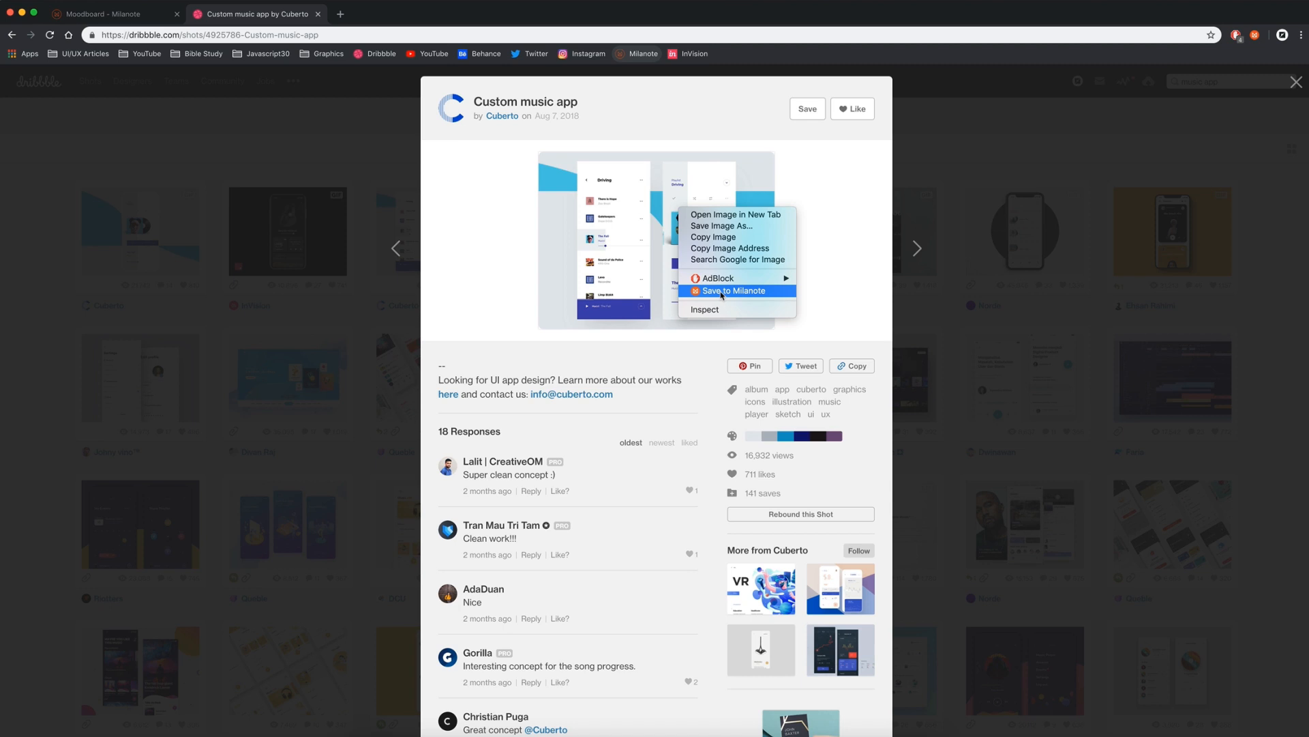
left_click(735, 290)
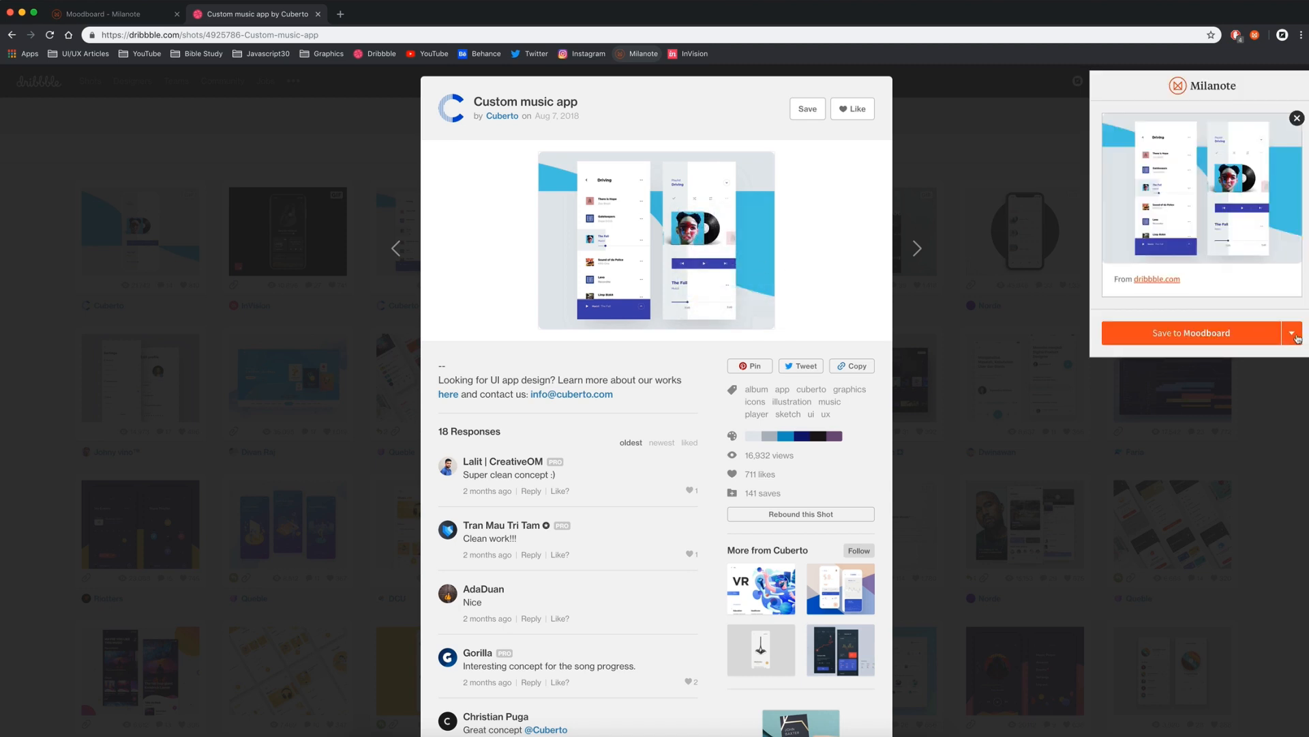
left_click(1293, 333)
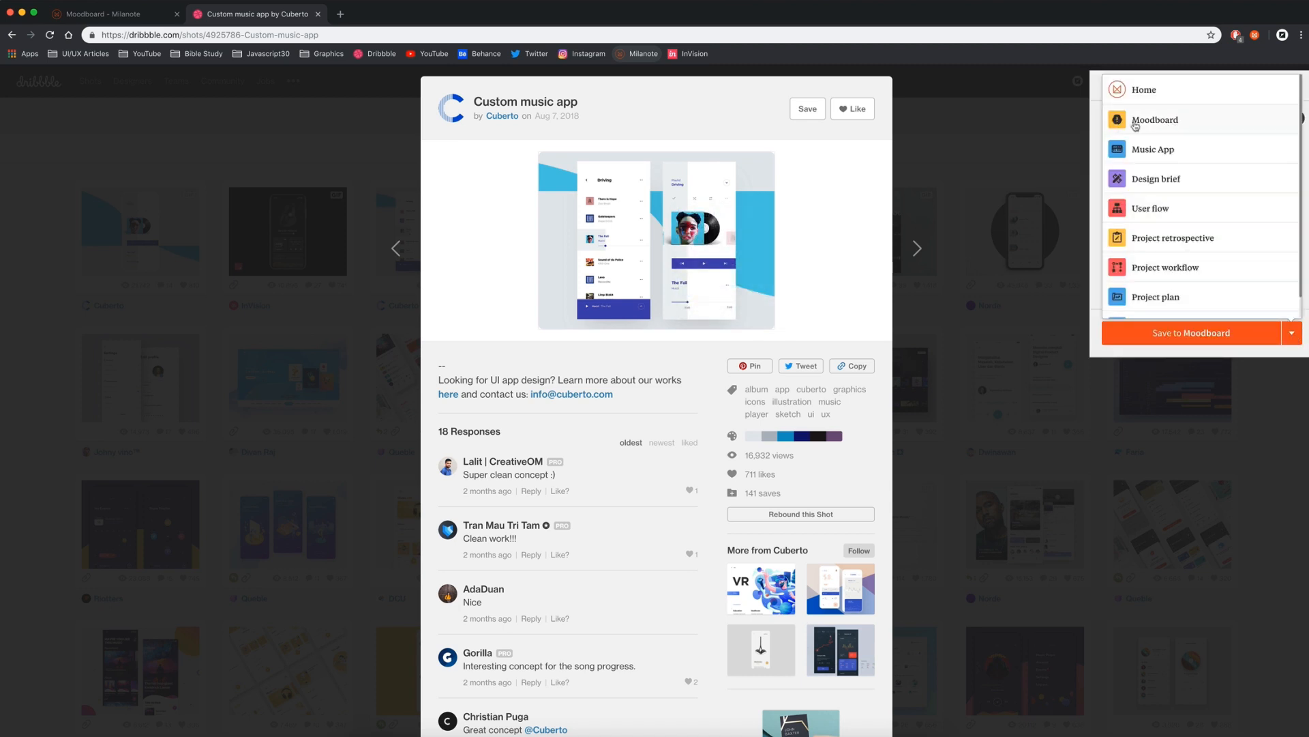
left_click(1155, 120)
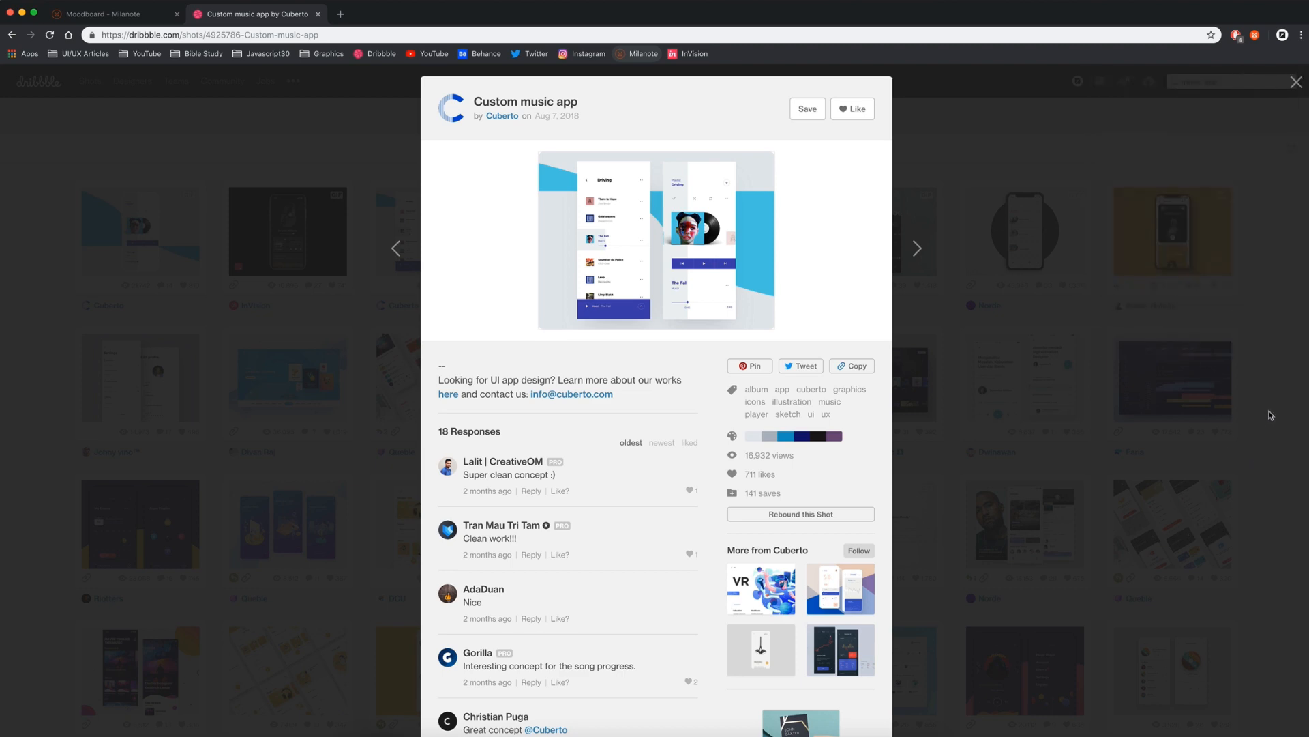
Close the shot preview and browse further down the music app results.
left_click(1295, 82)
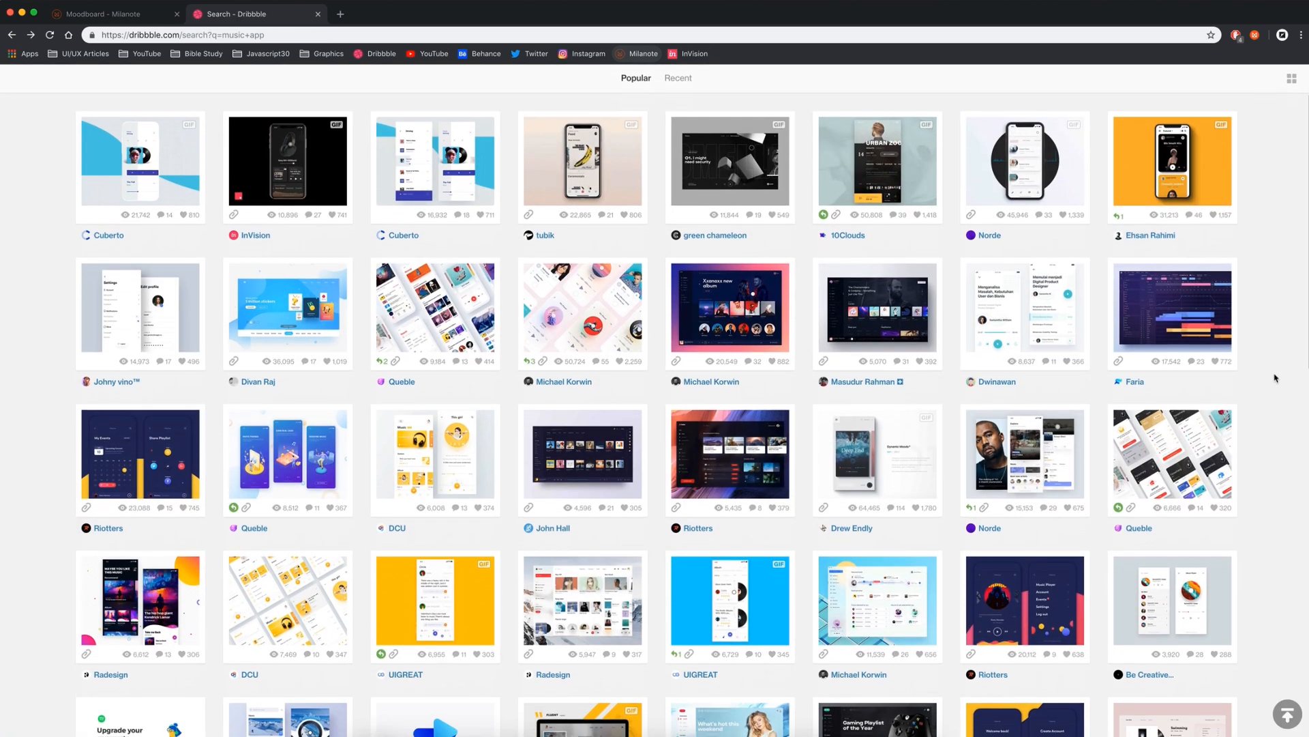
scroll("down", 3)
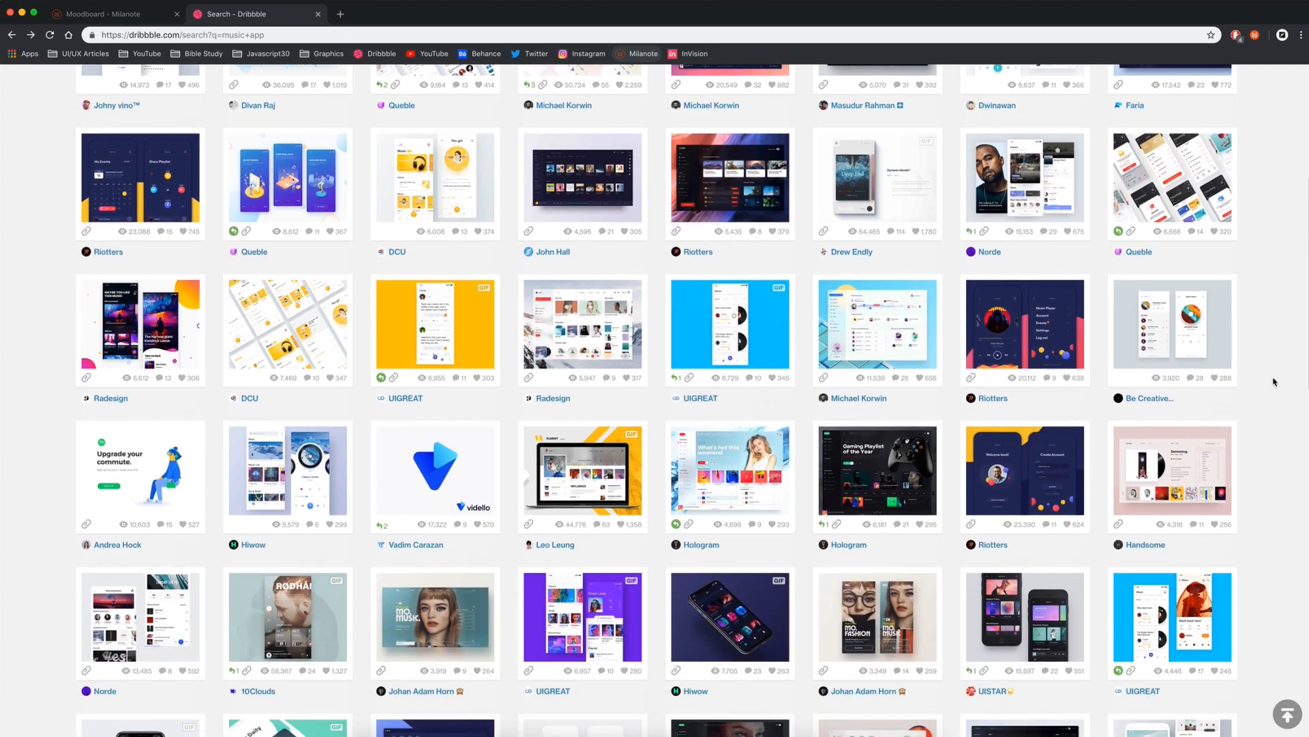
scroll("down", 3)
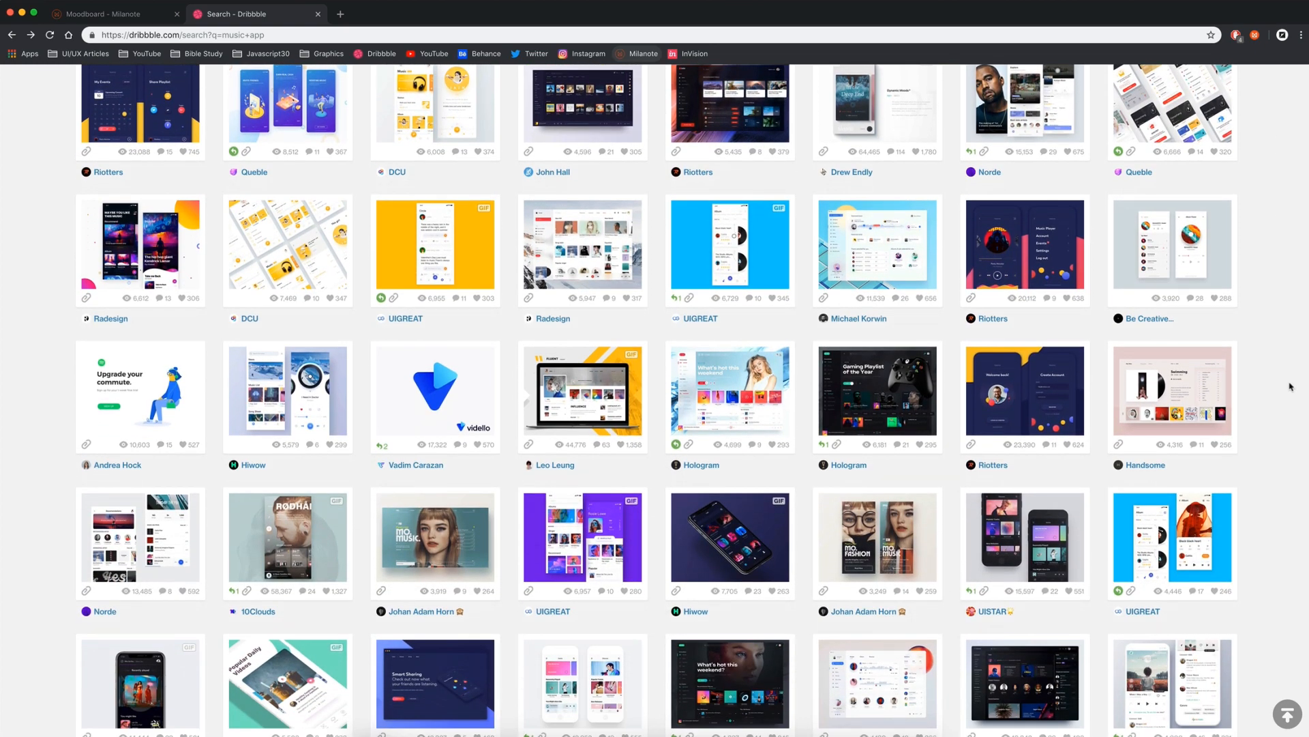
Move the unsorted Dribbble shots onto the Moodboard canvas and review them.
left_click(109, 13)
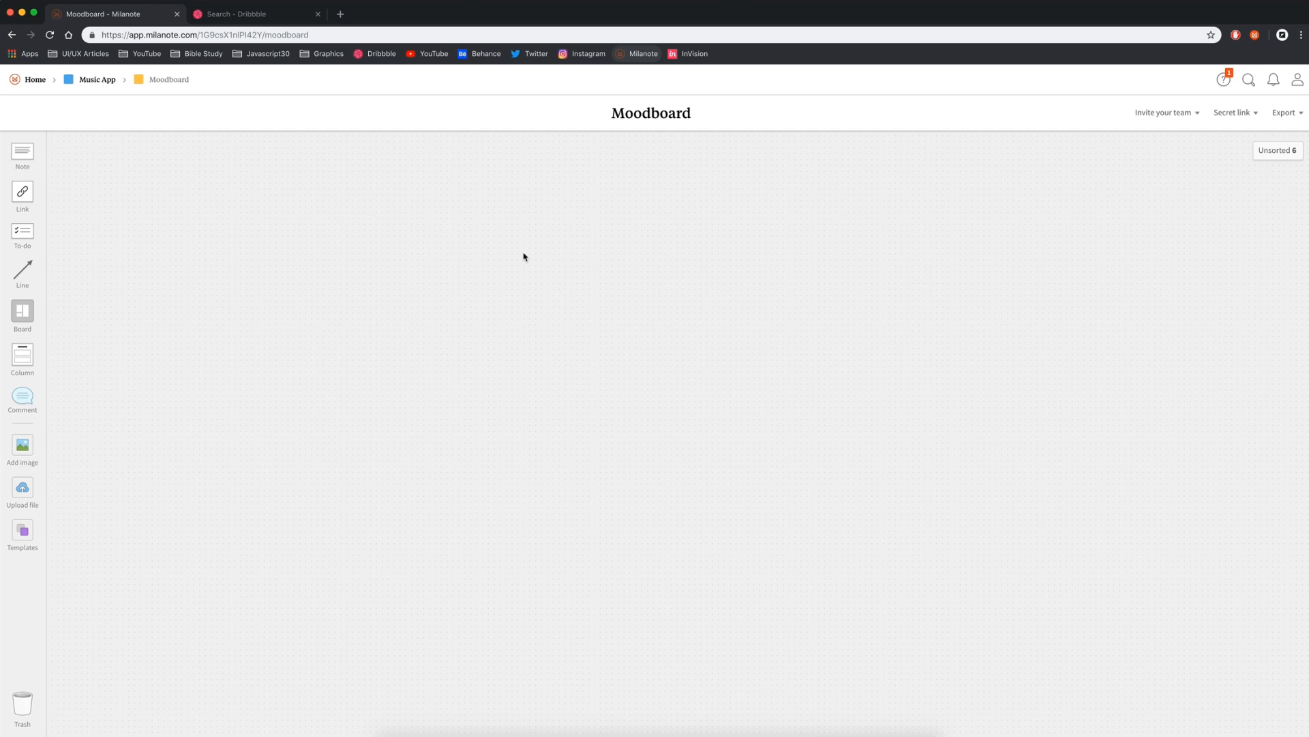
mouse_move(712, 401)
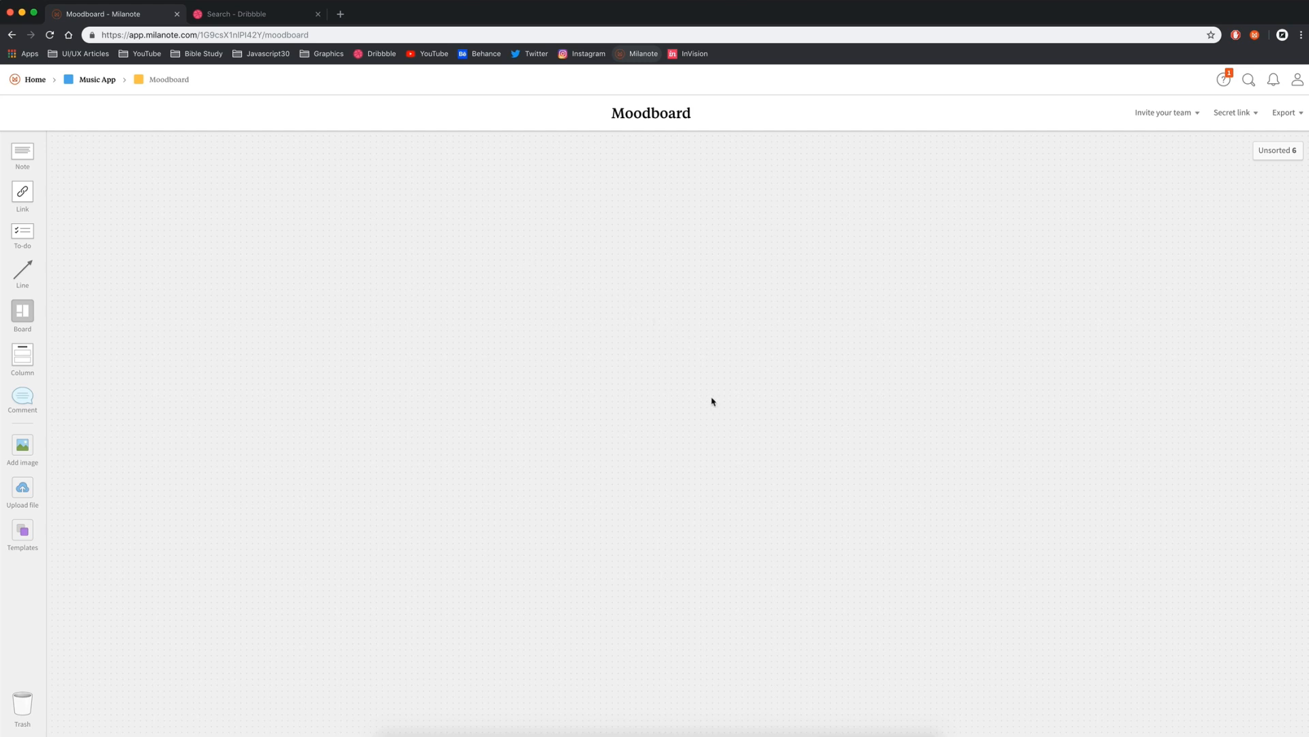
mouse_move(1285, 151)
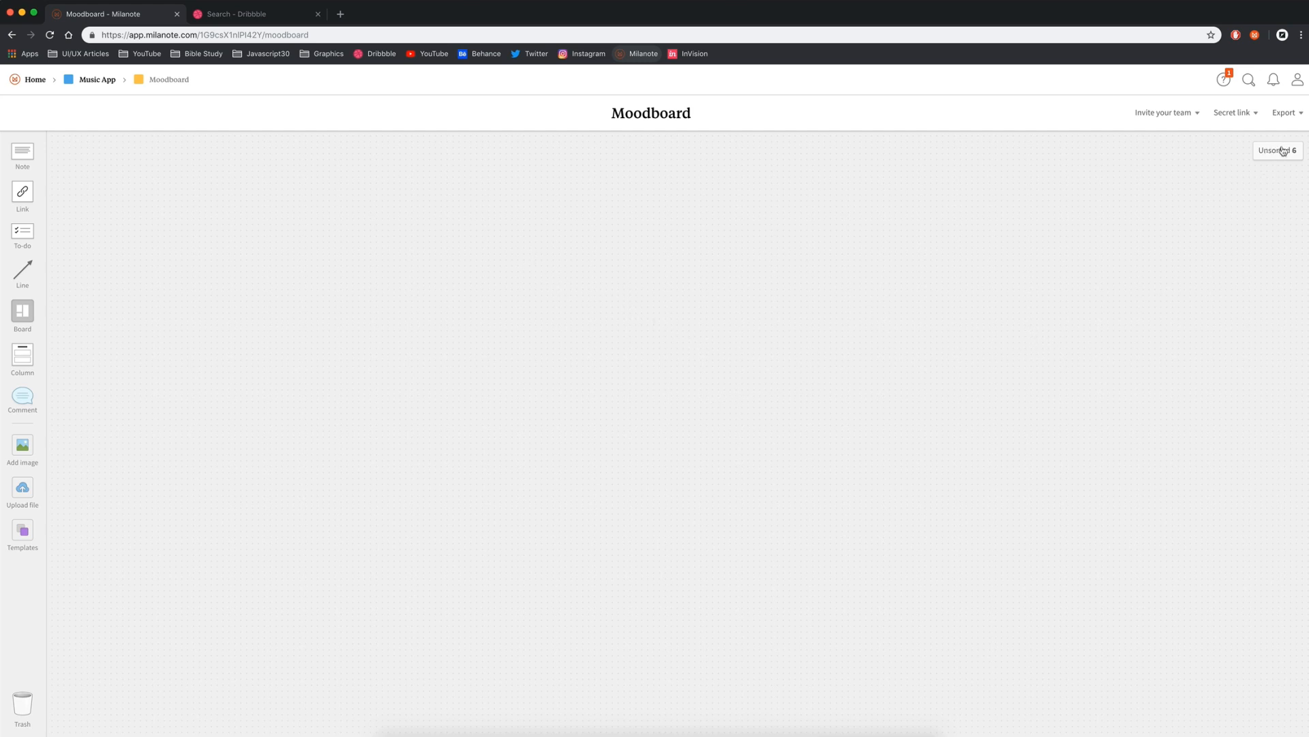
left_click(1274, 150)
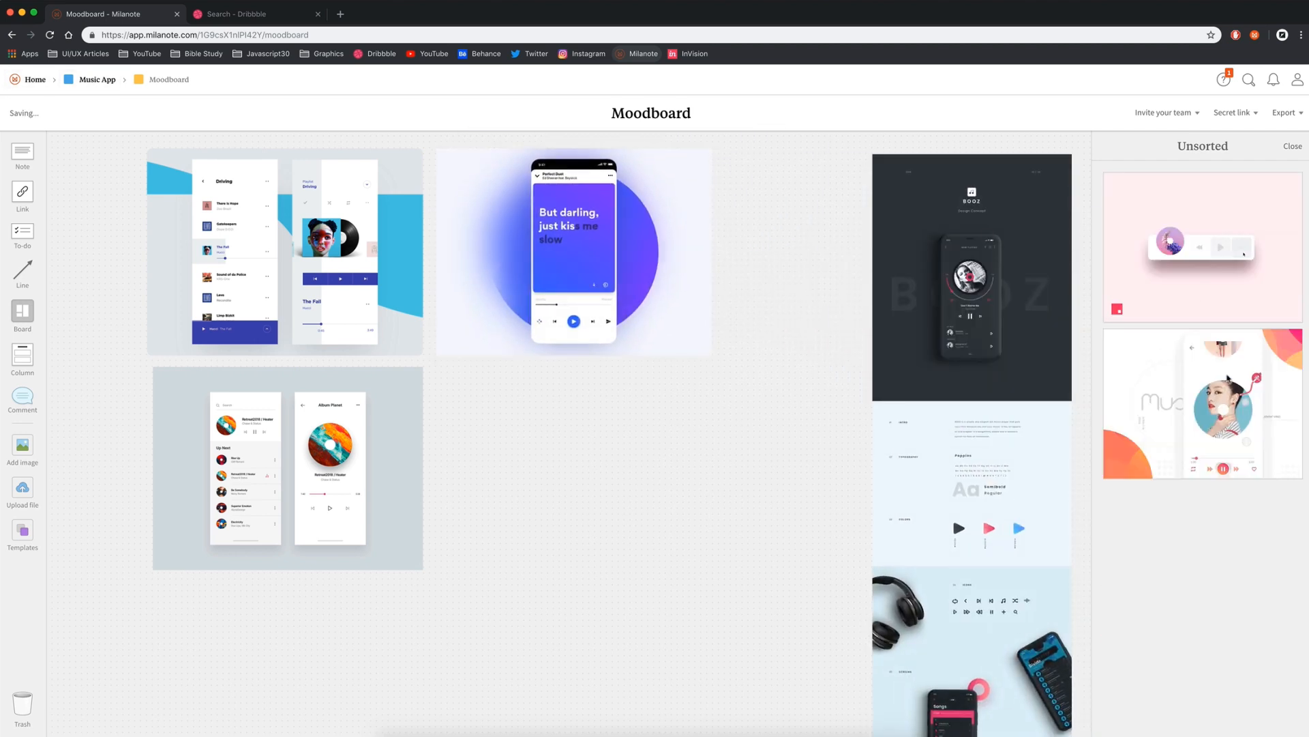
left_click(1293, 145)
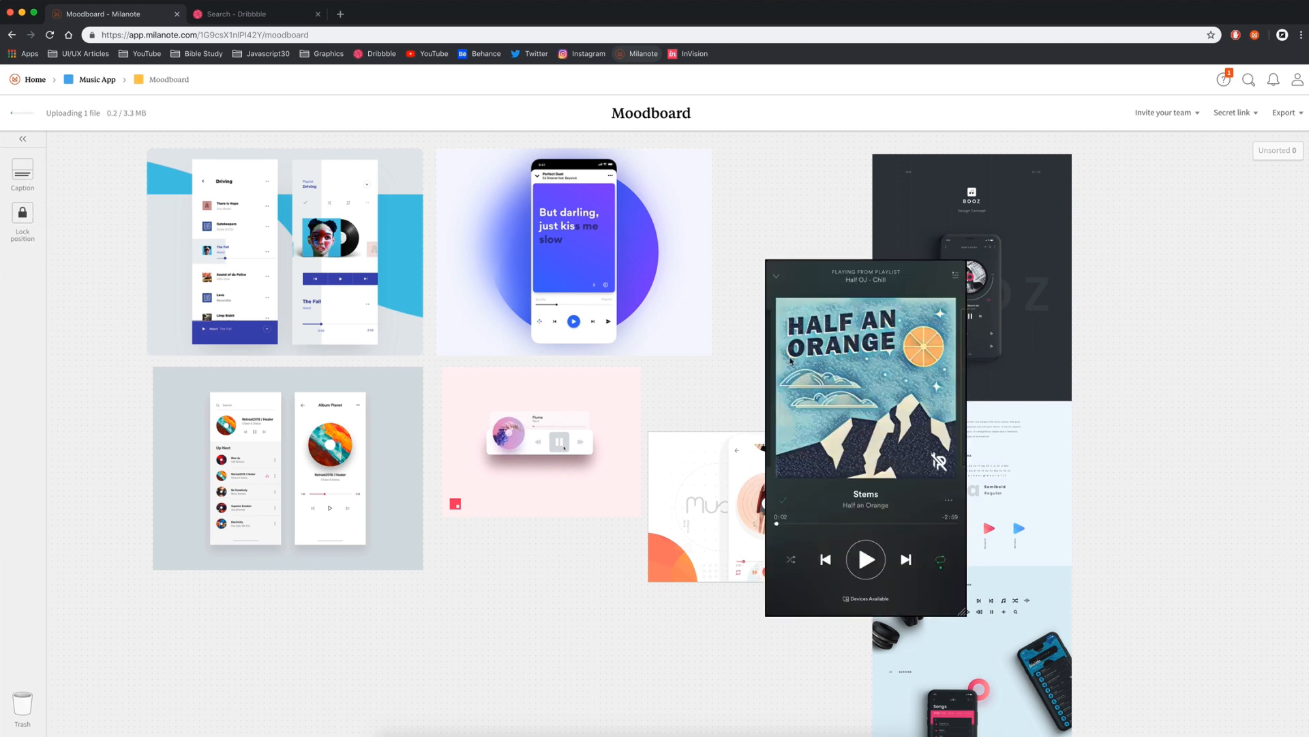
scroll("down", 3)
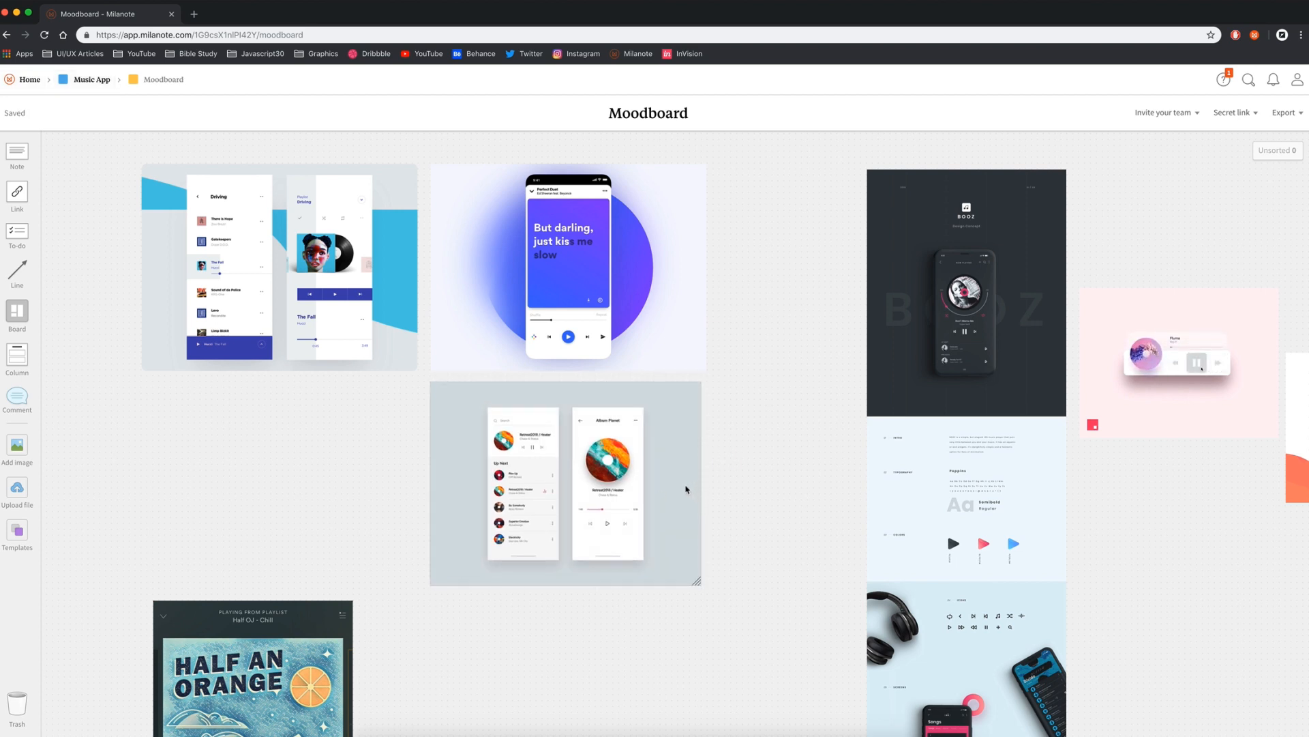
Group the two player images into a column described 'Simple & clean layout examples'.
right_click(501, 247)
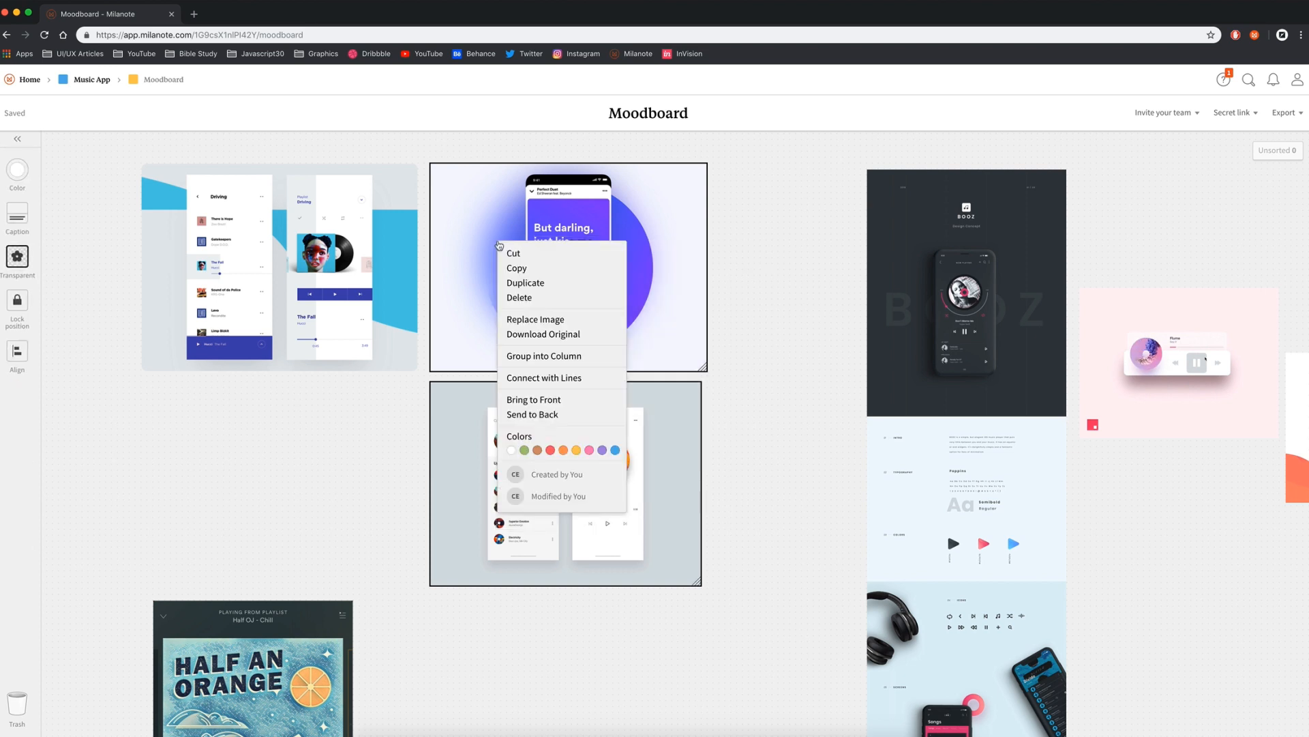
left_click(549, 356)
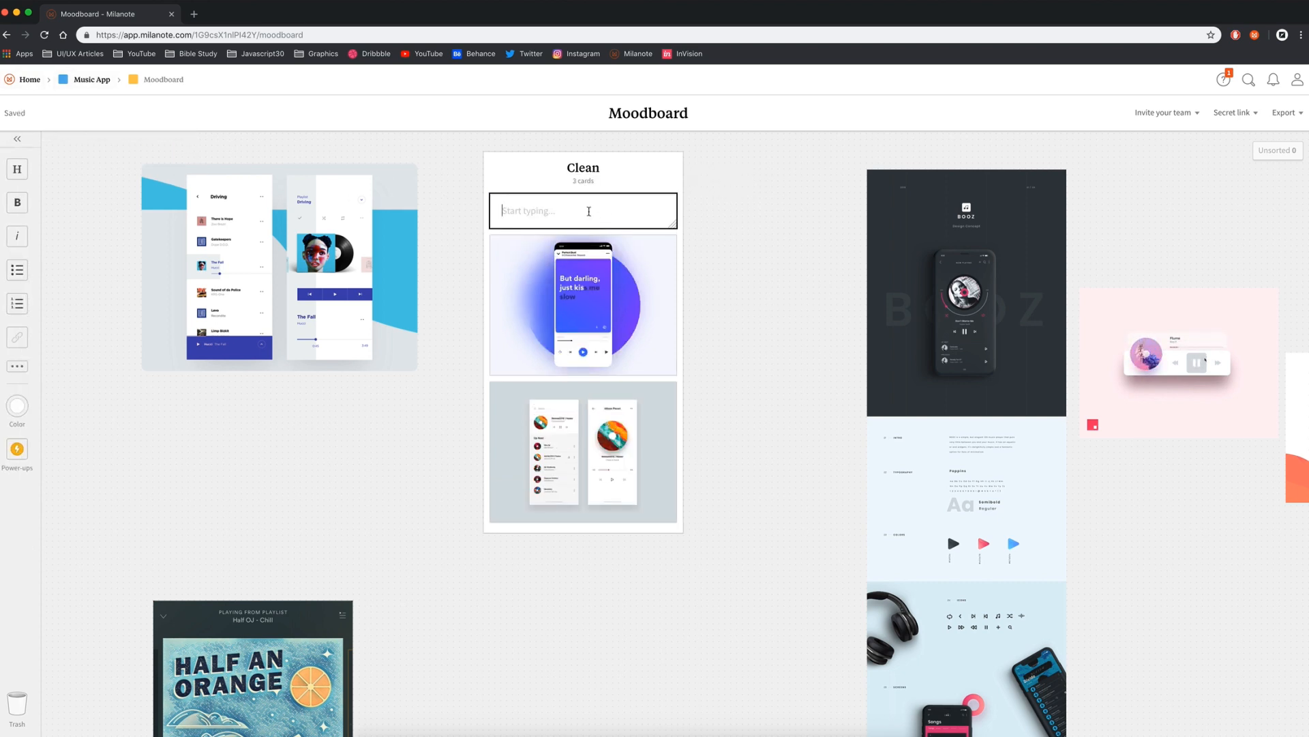
type("Simple & clean layout examples")
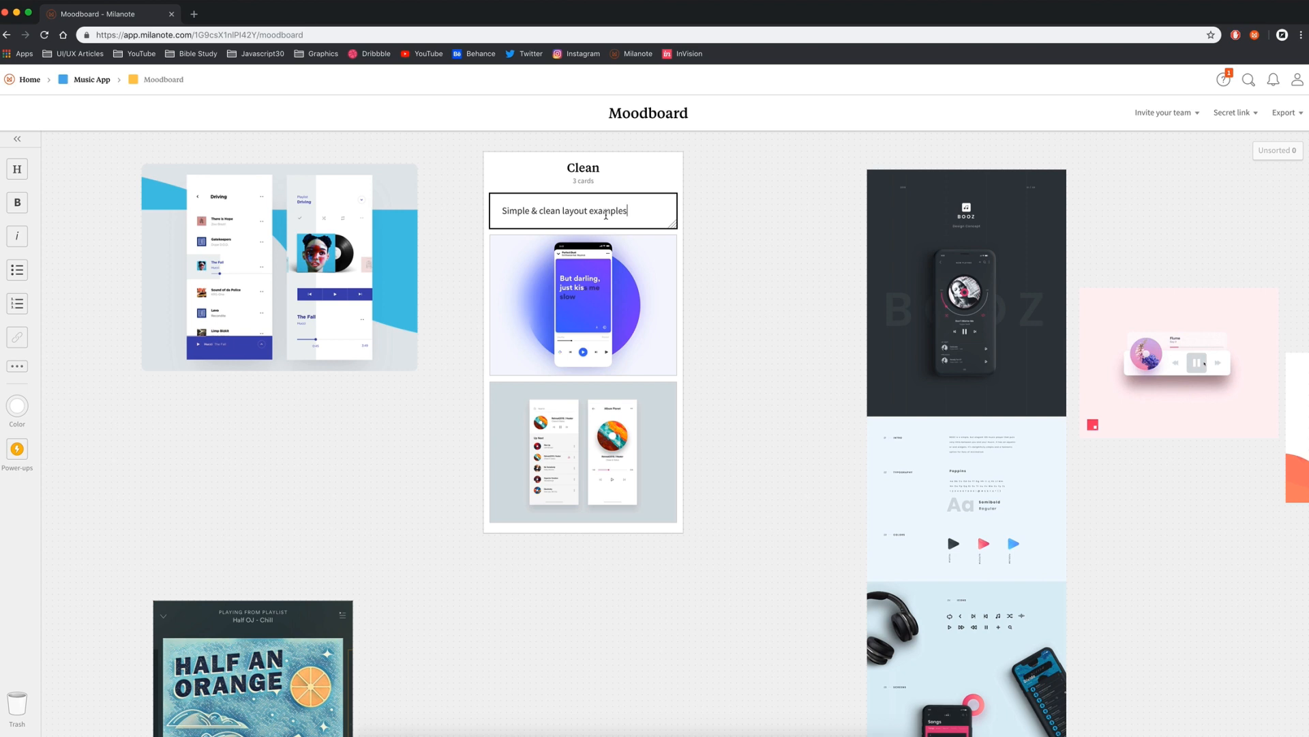
left_click(755, 225)
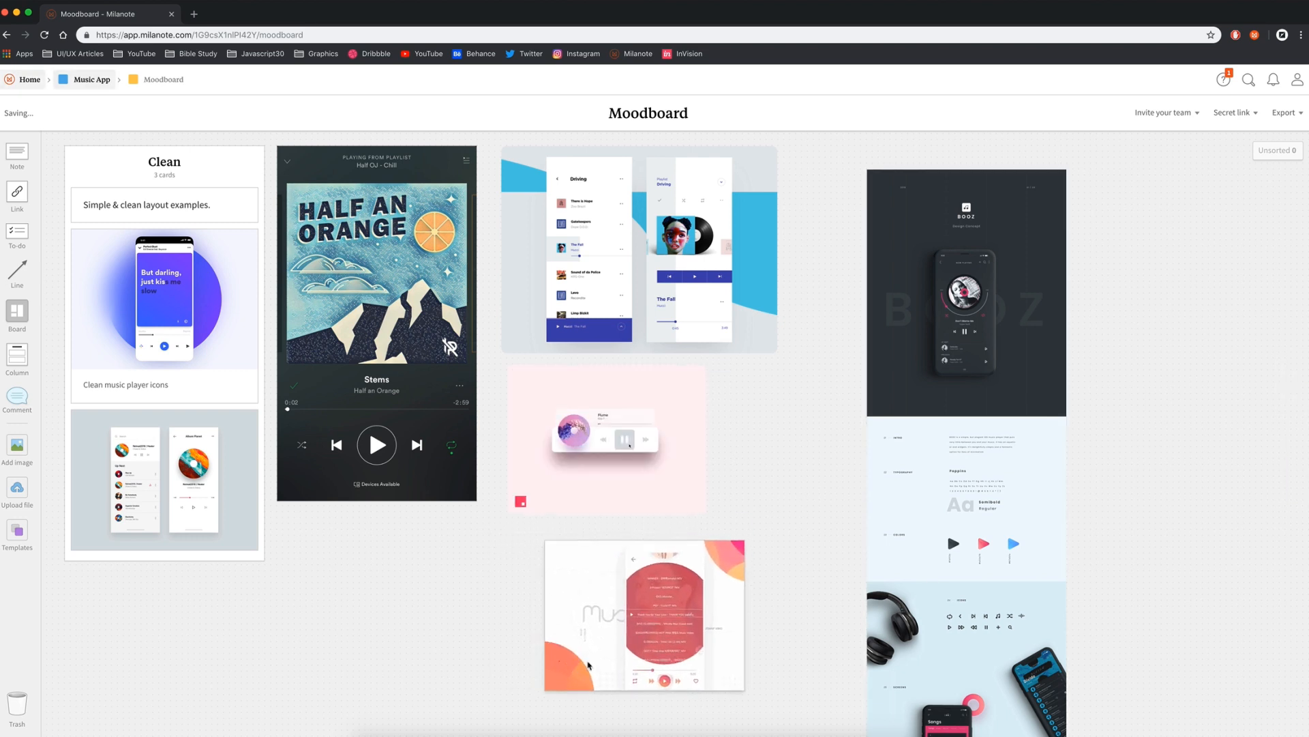
Caption the pink player card about the record artwork.
scroll("down", 3)
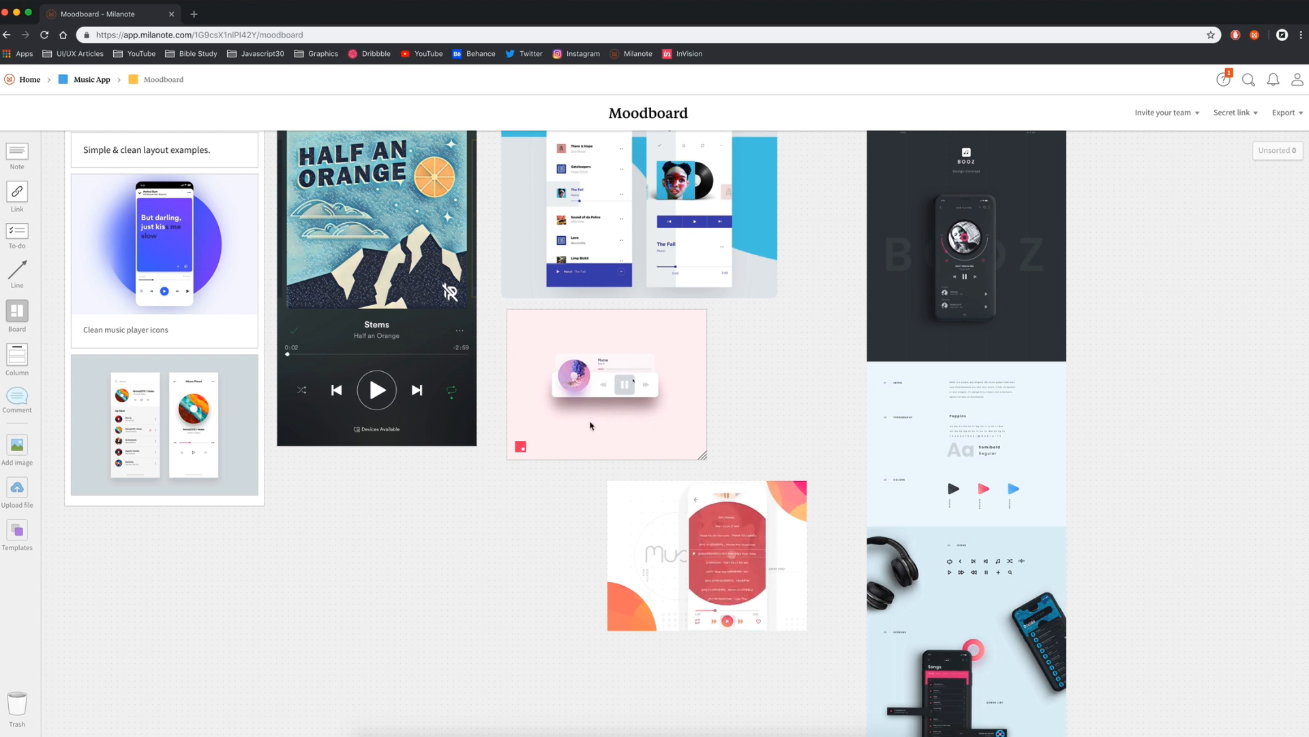
left_click(605, 385)
type("Record/album artwork next to play icons")
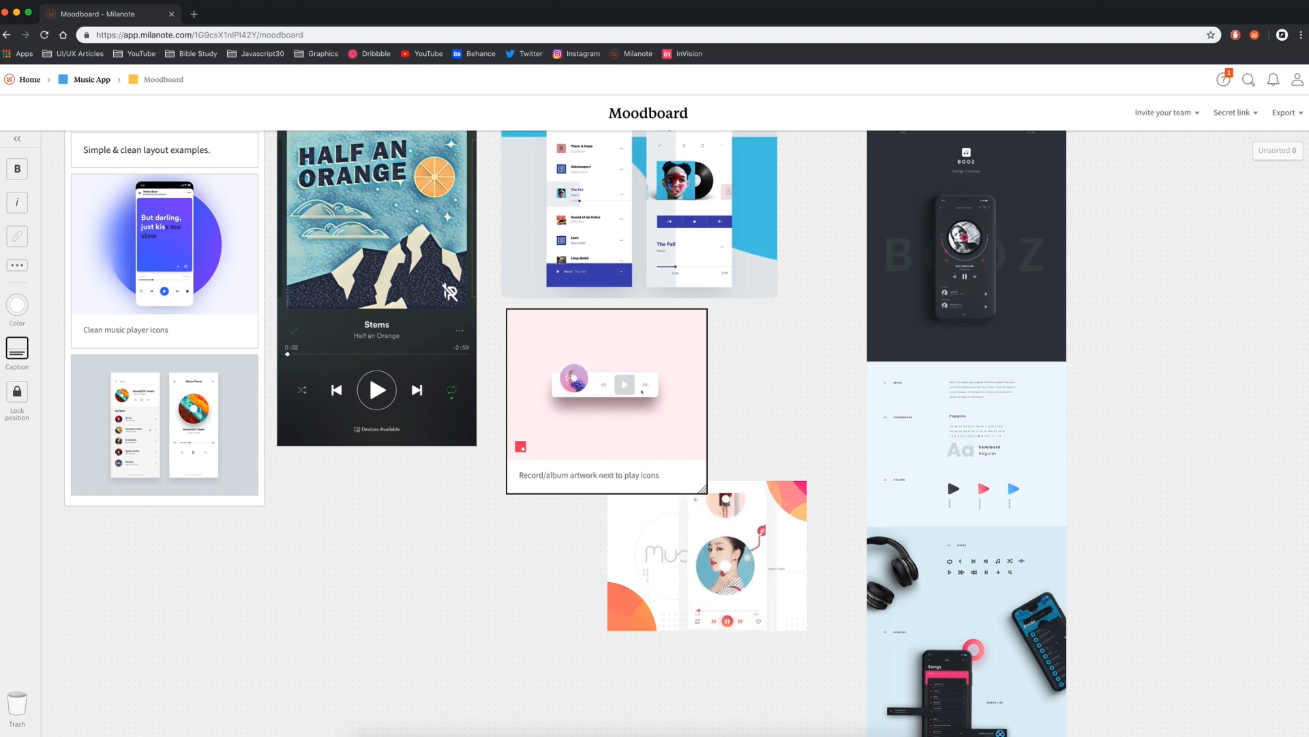
left_click(17, 139)
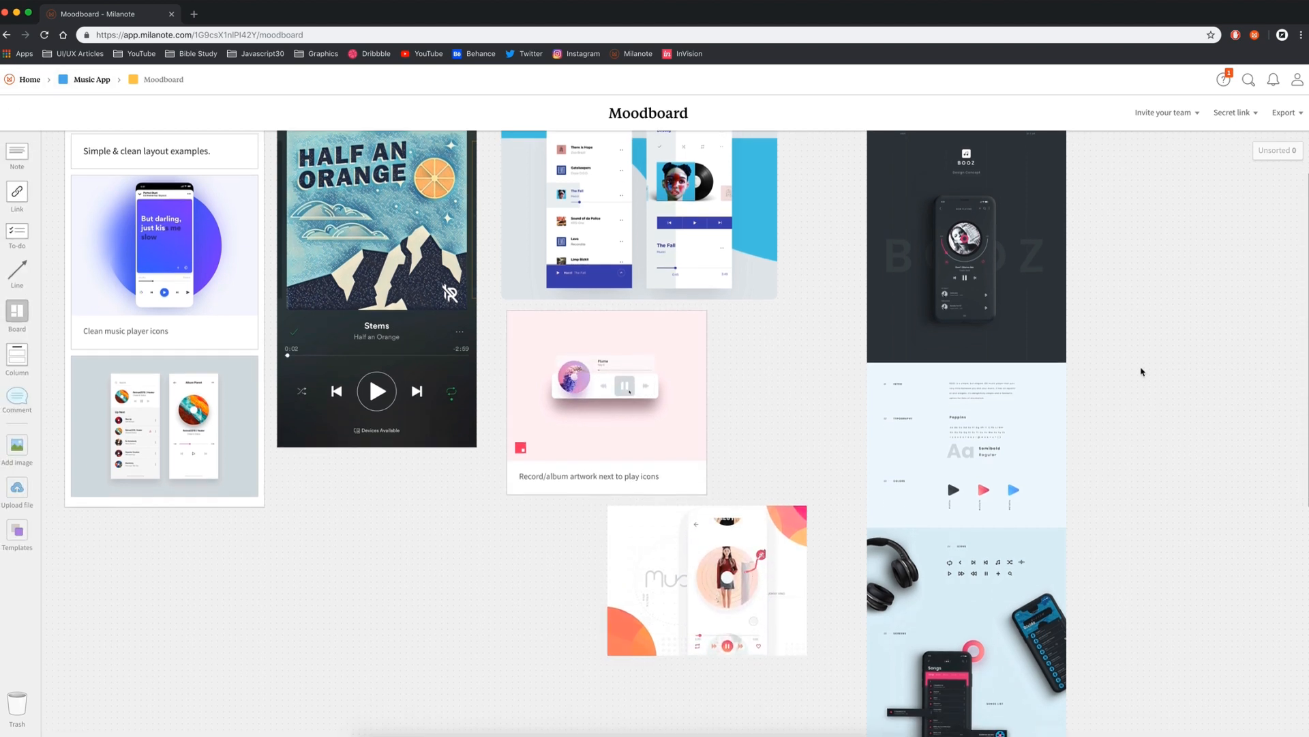
scroll("down", 3)
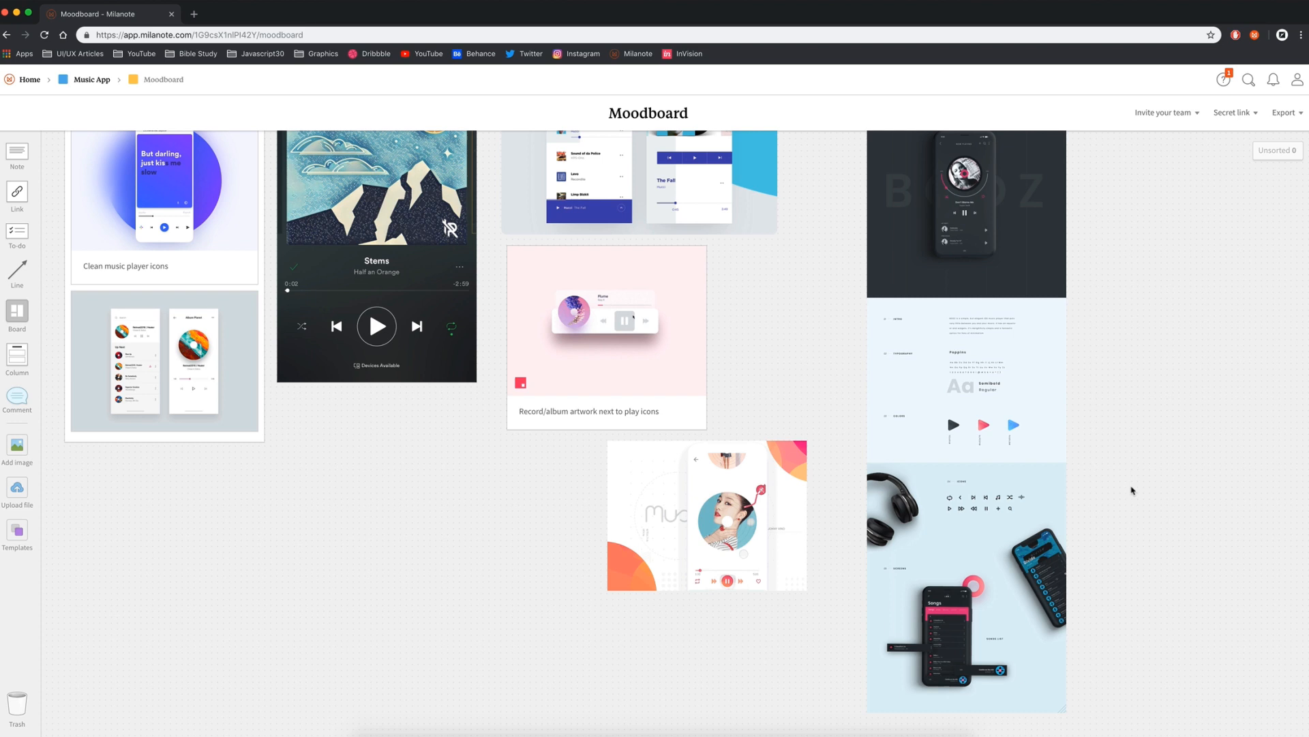
Add notes 'Try using outline icons' and 'Stay away from CD/Record look'.
type("Try using outline icons")
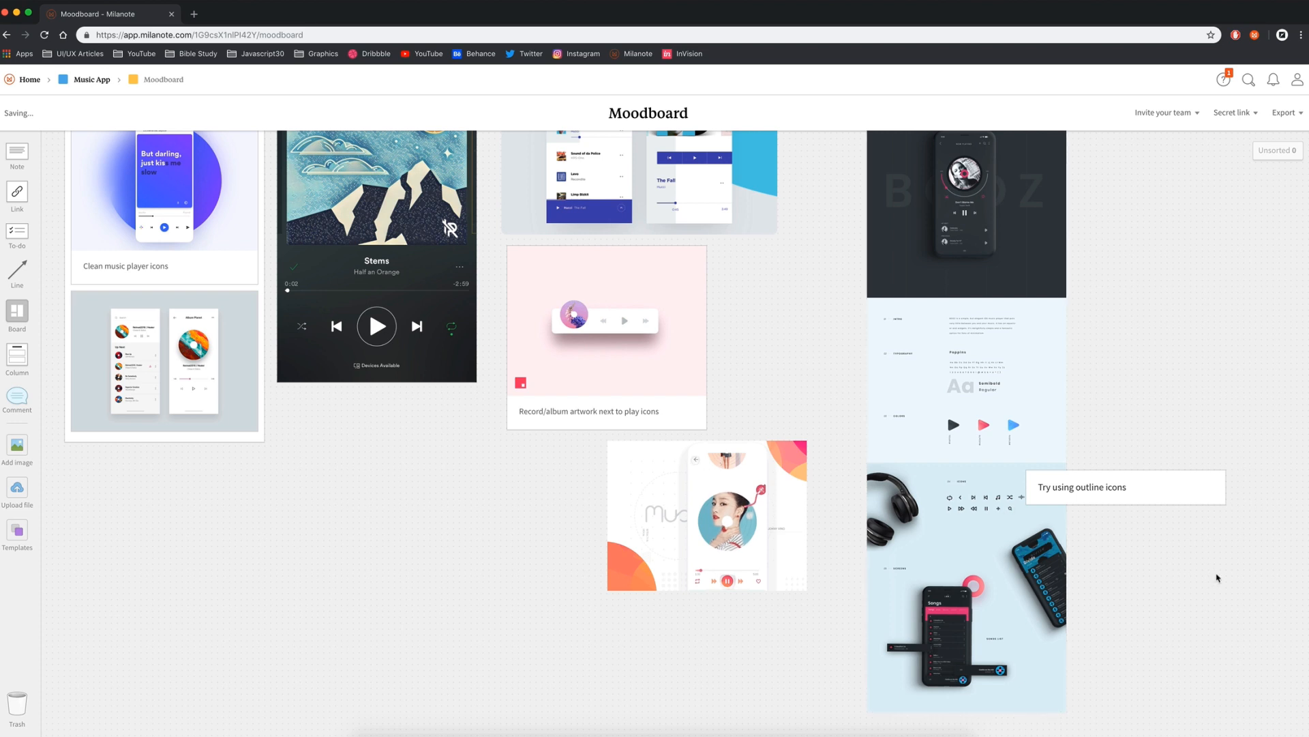
scroll("up", 3)
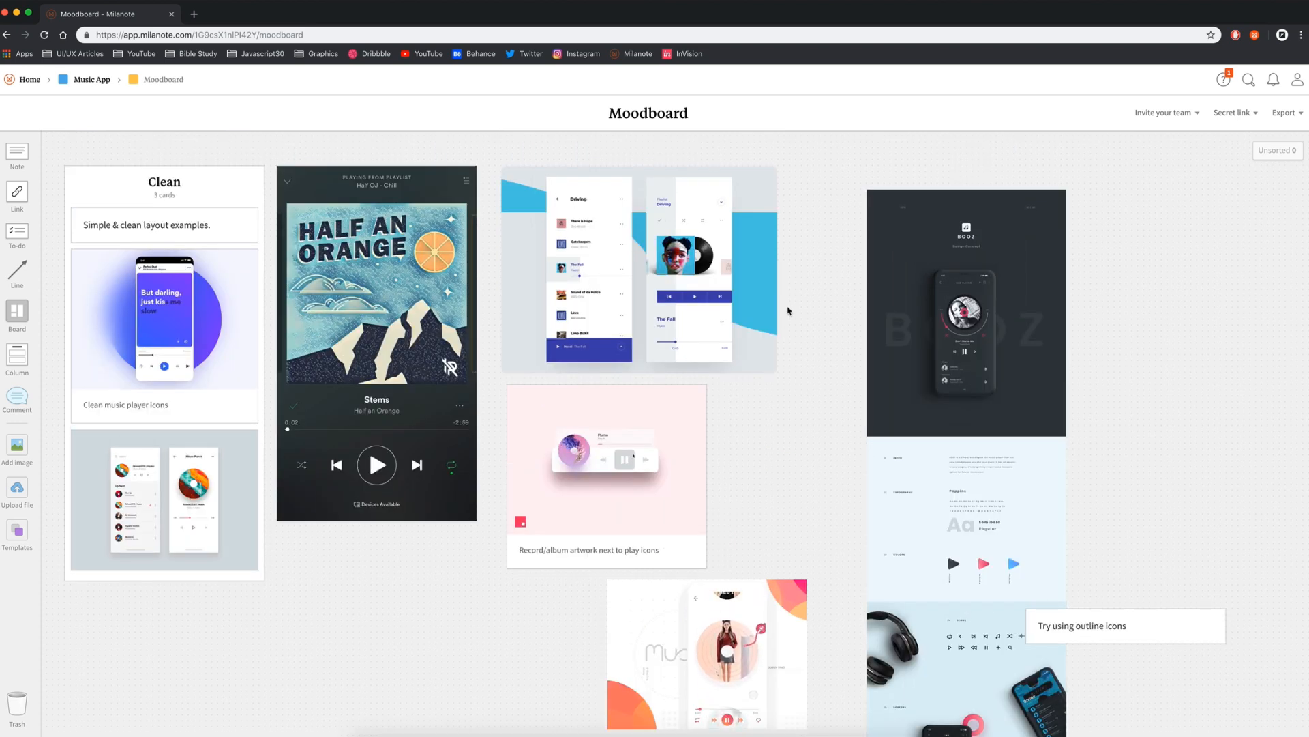
scroll("down", 3)
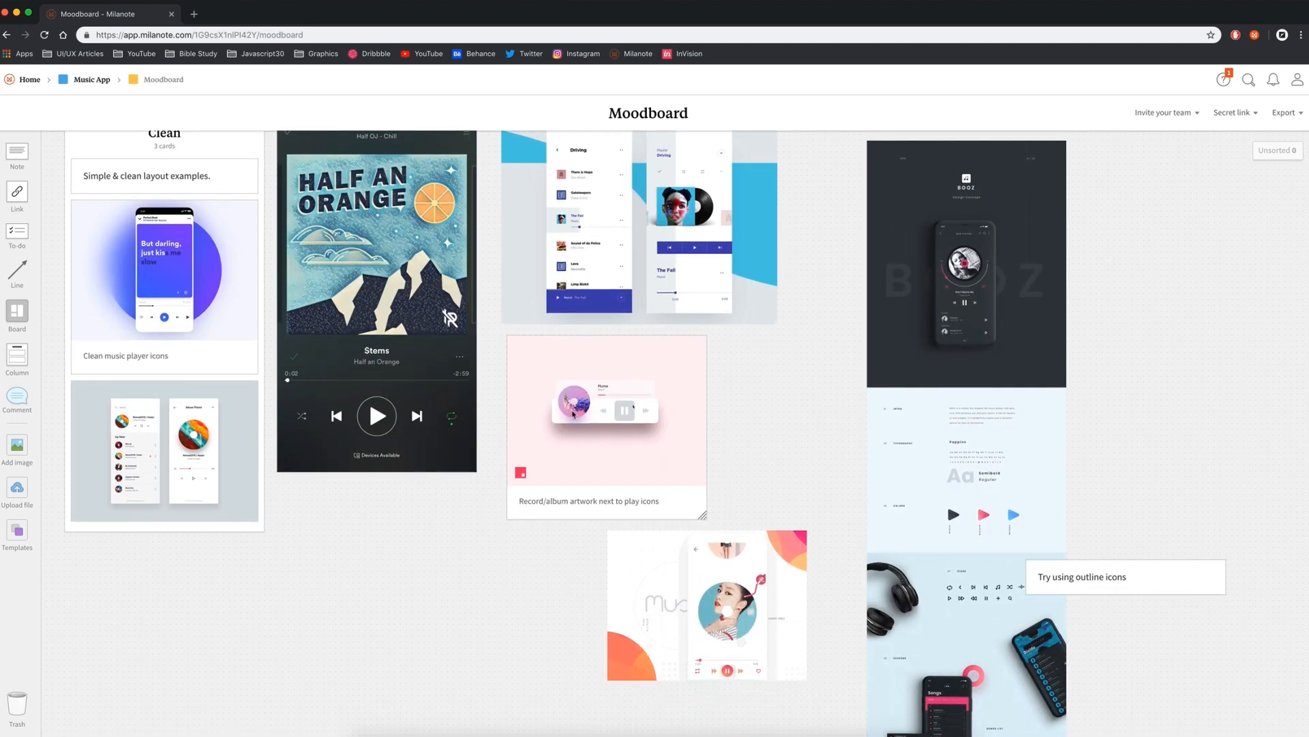
scroll("up", 3)
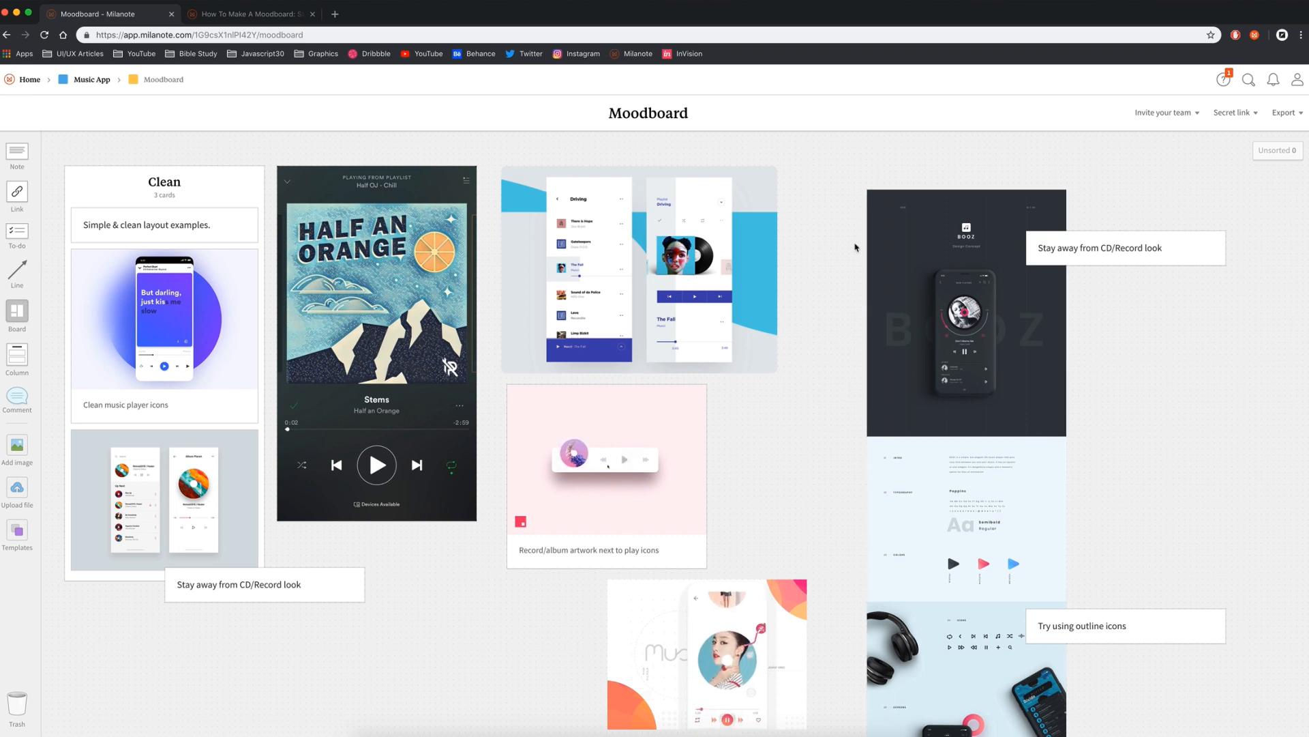
Add a note 'Use similar music icons' linked to the player's play button.
left_click(92, 79)
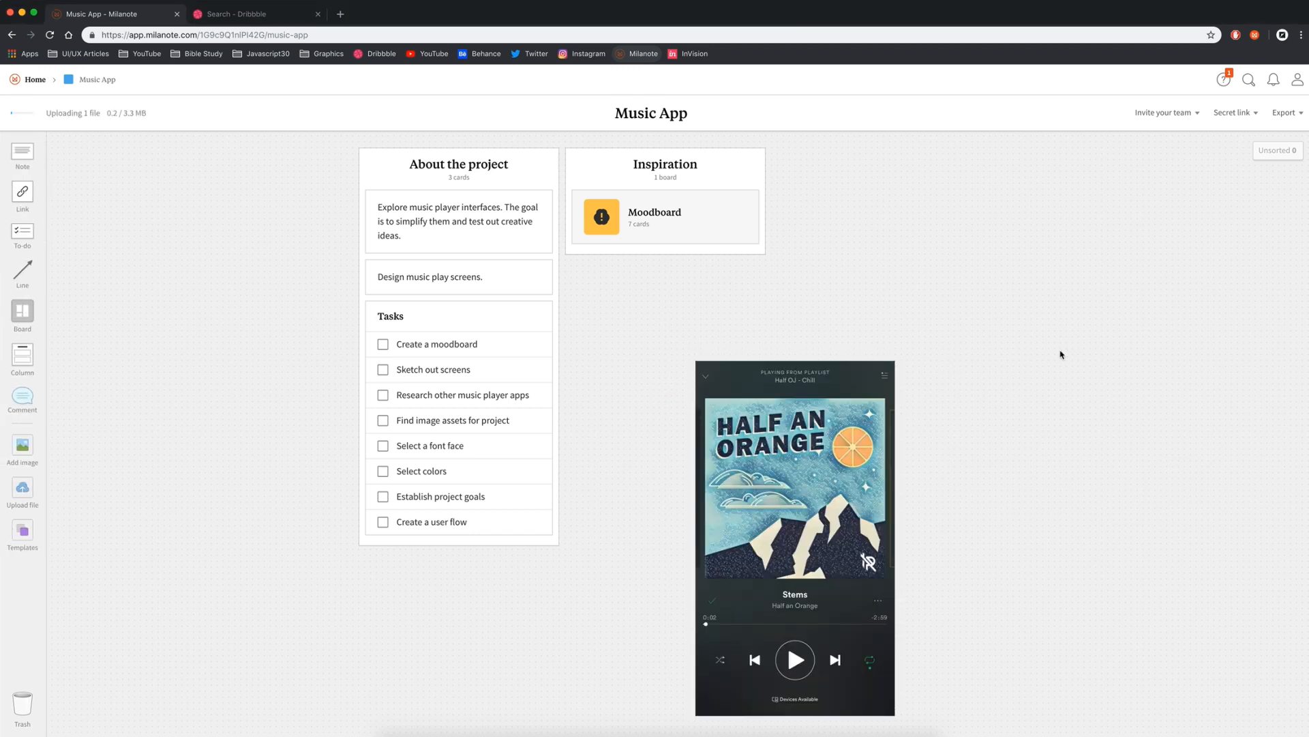
scroll("down", 3)
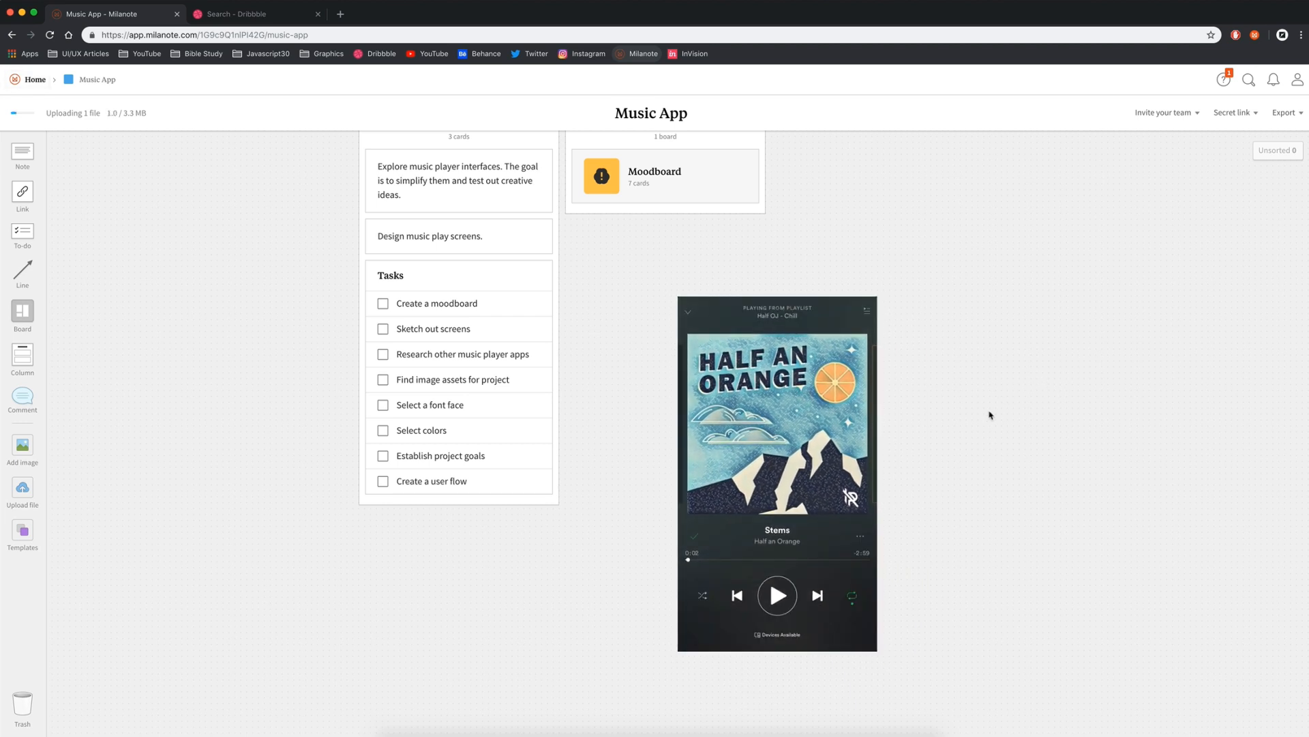
mouse_move(957, 436)
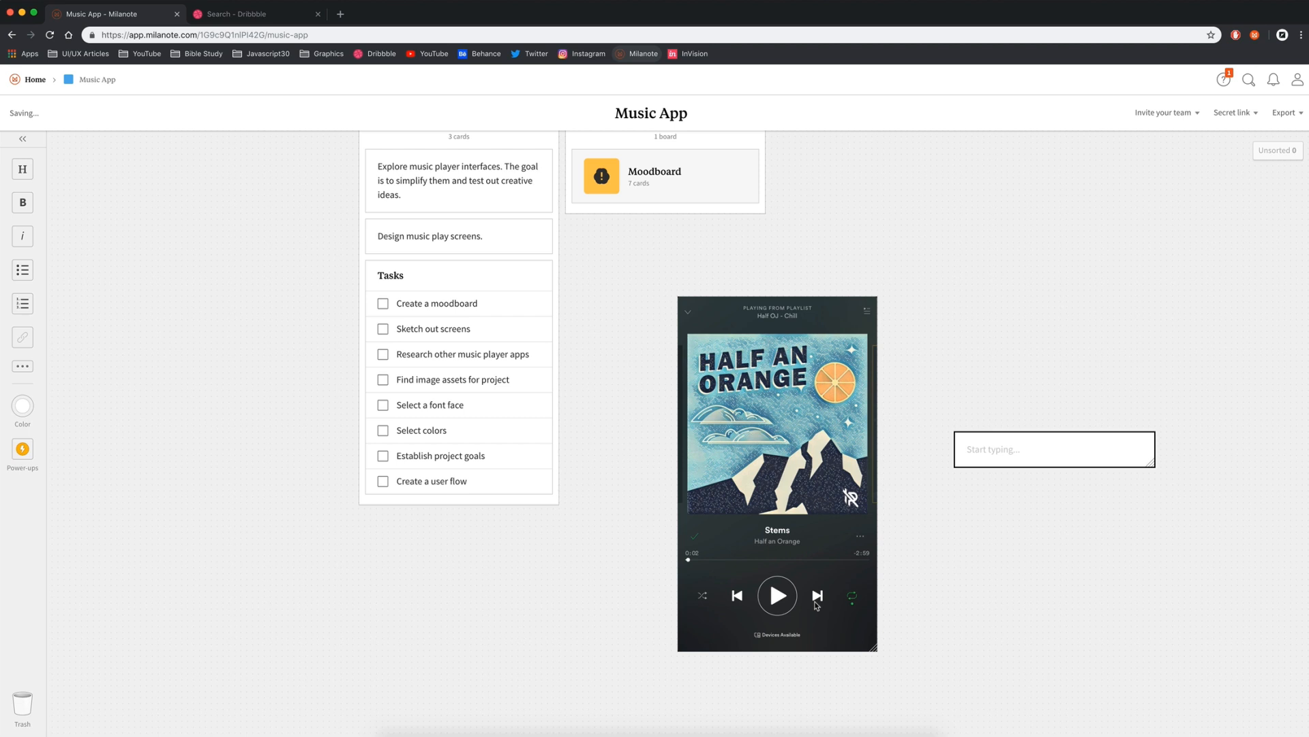
type("u")
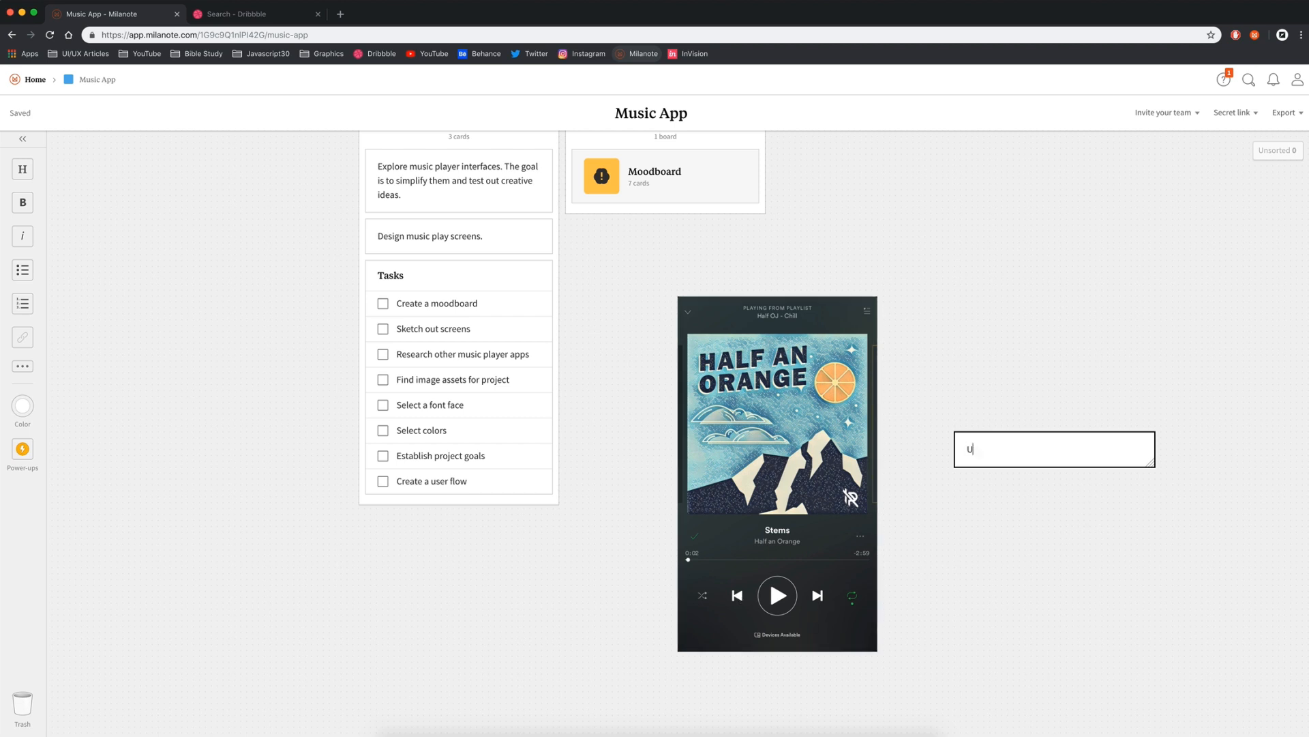
type("Use similar music icons")
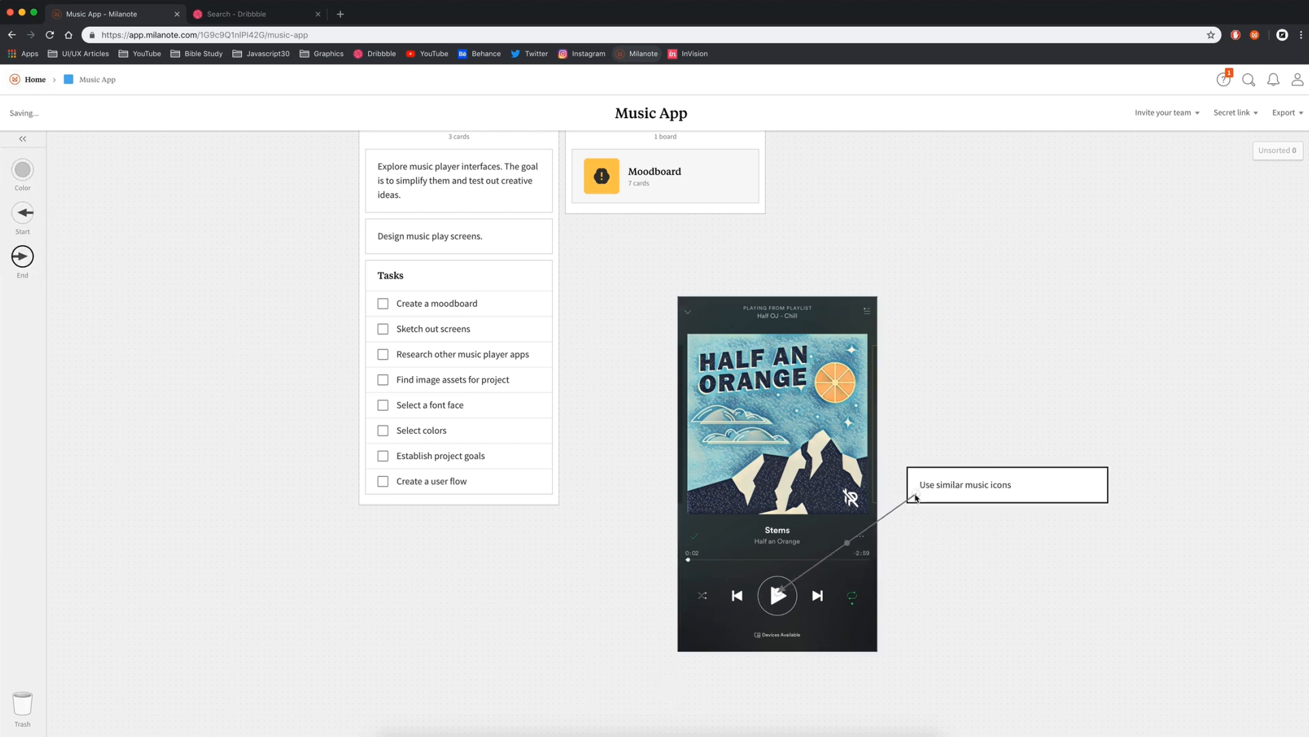
left_click(22, 170)
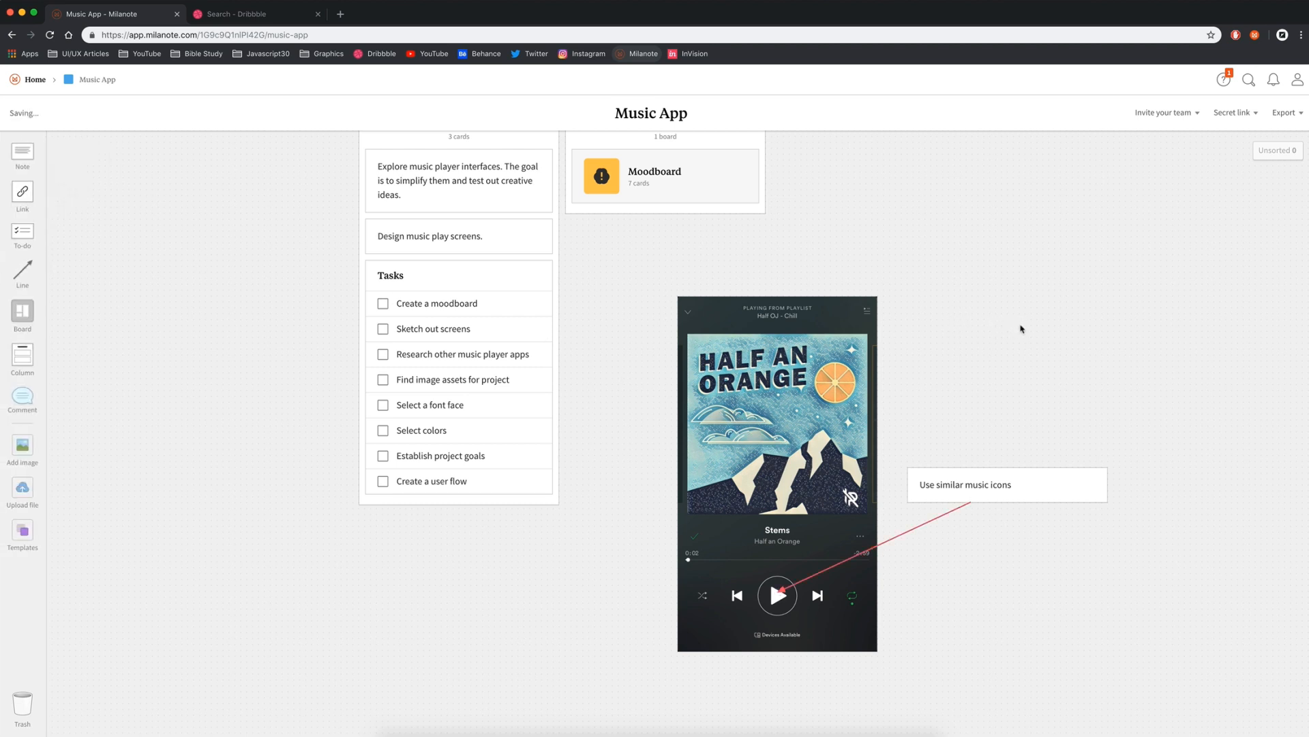
mouse_move(801, 437)
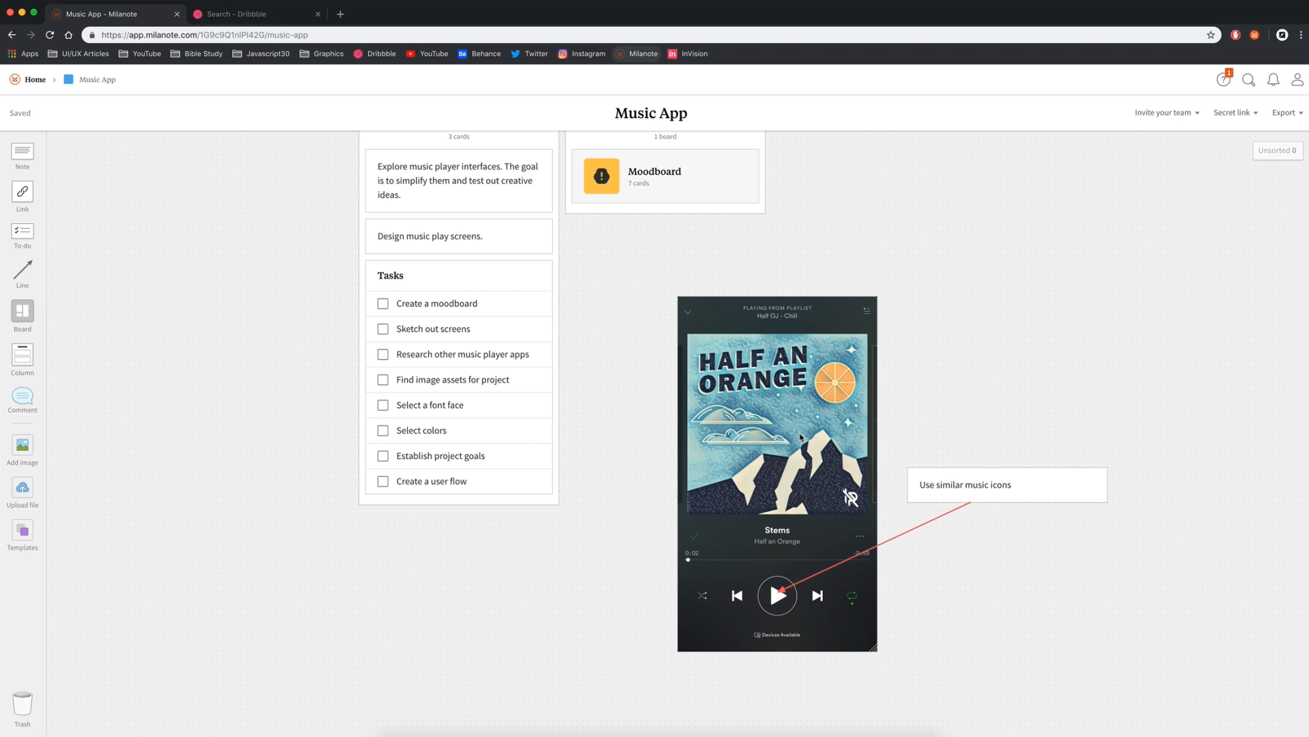
mouse_move(928, 339)
type("Full")
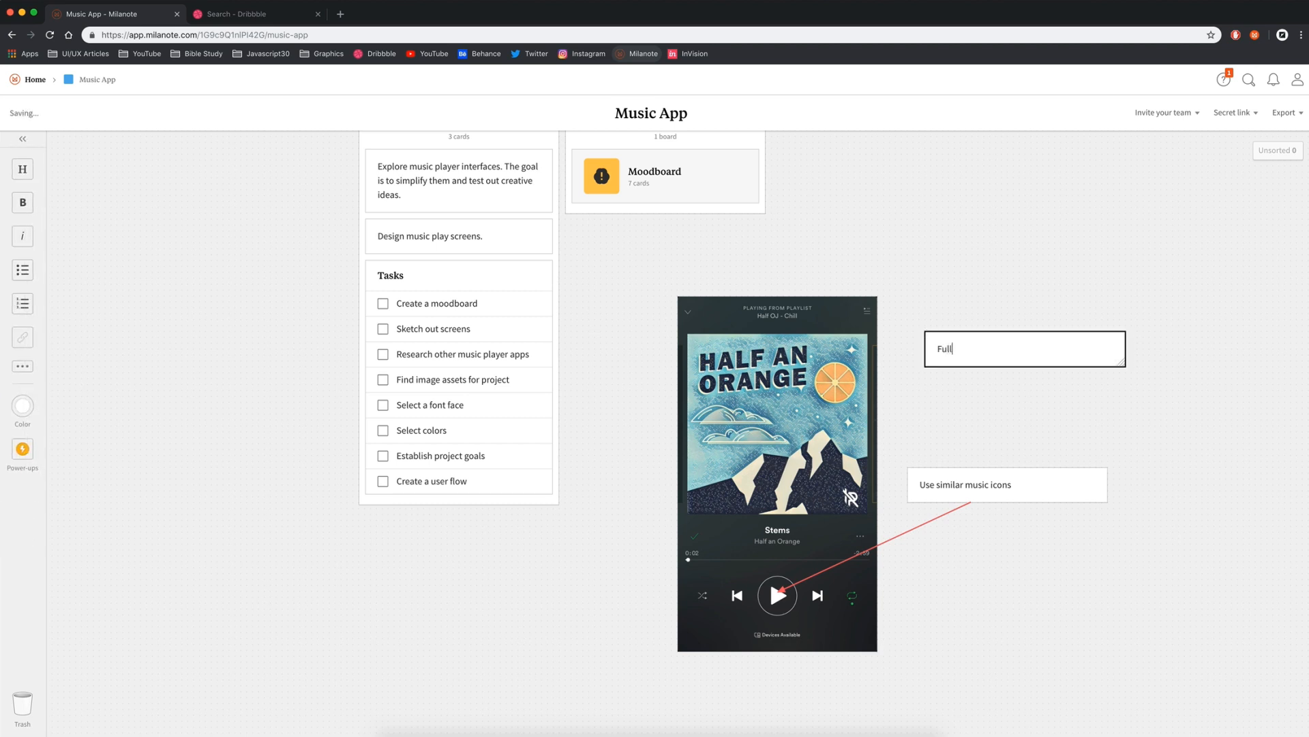
Add a note 'Fullscreen album artwork' linked to the album art.
type("screen albu")
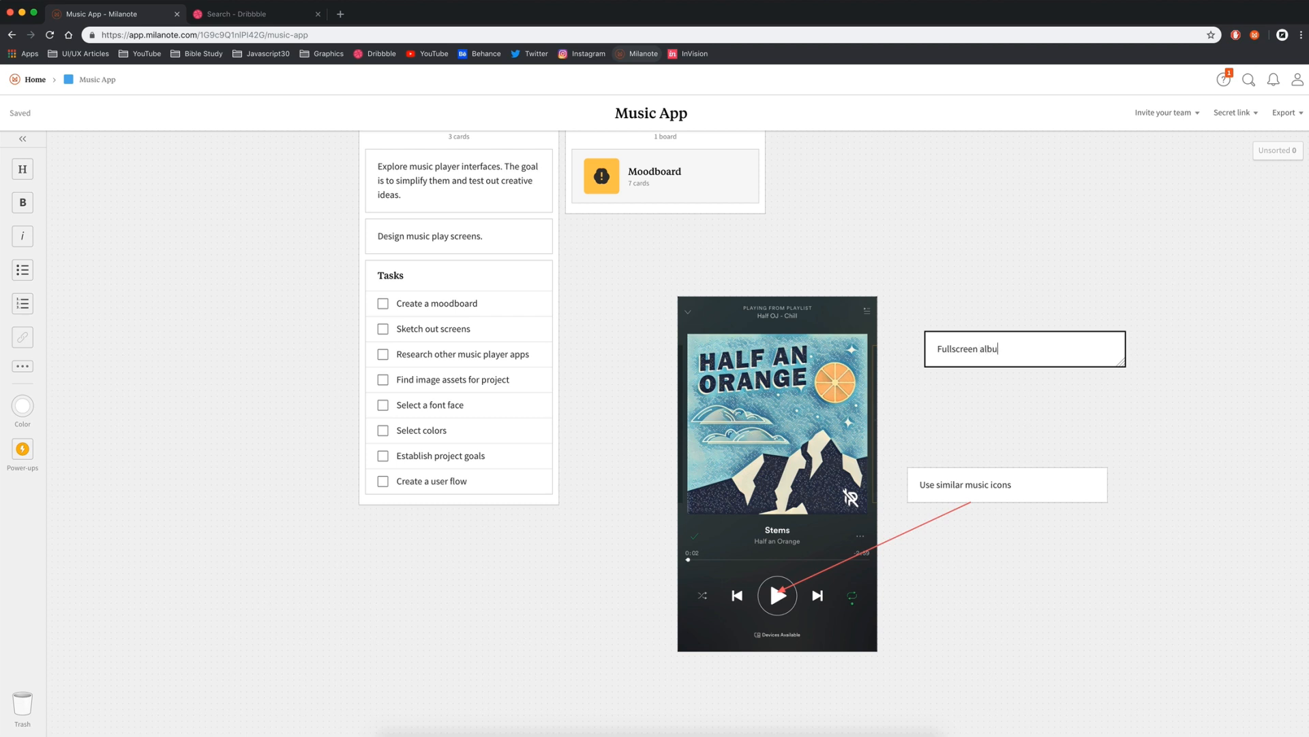
type("m artwork")
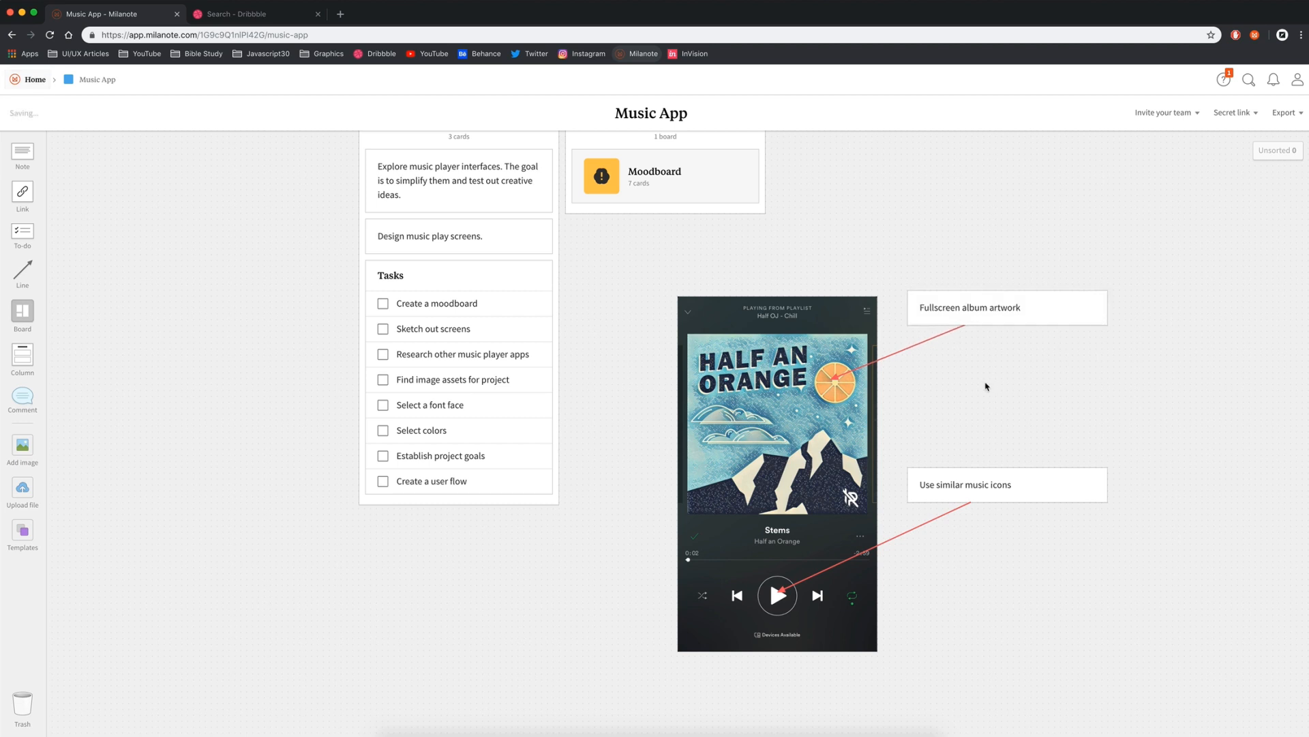
scroll("up", 3)
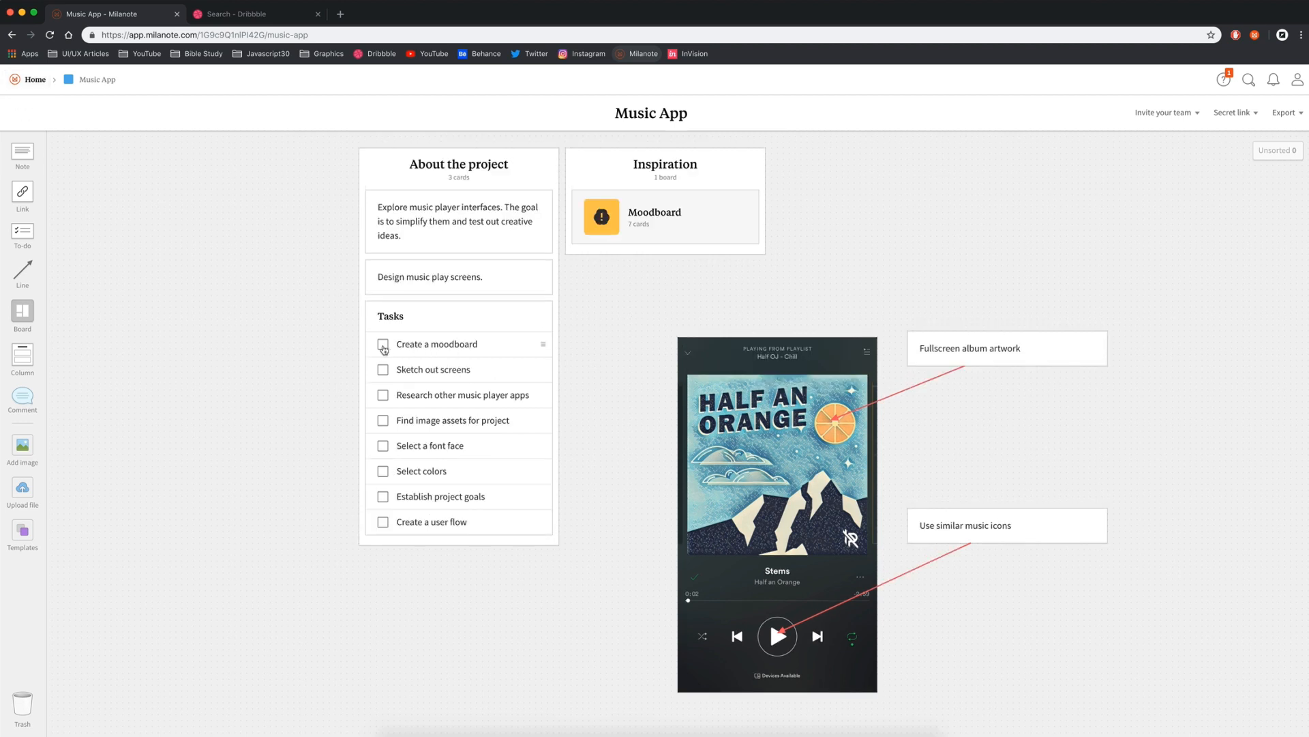
Tick off Create a moodboard and Research other music player apps.
left_click(382, 344)
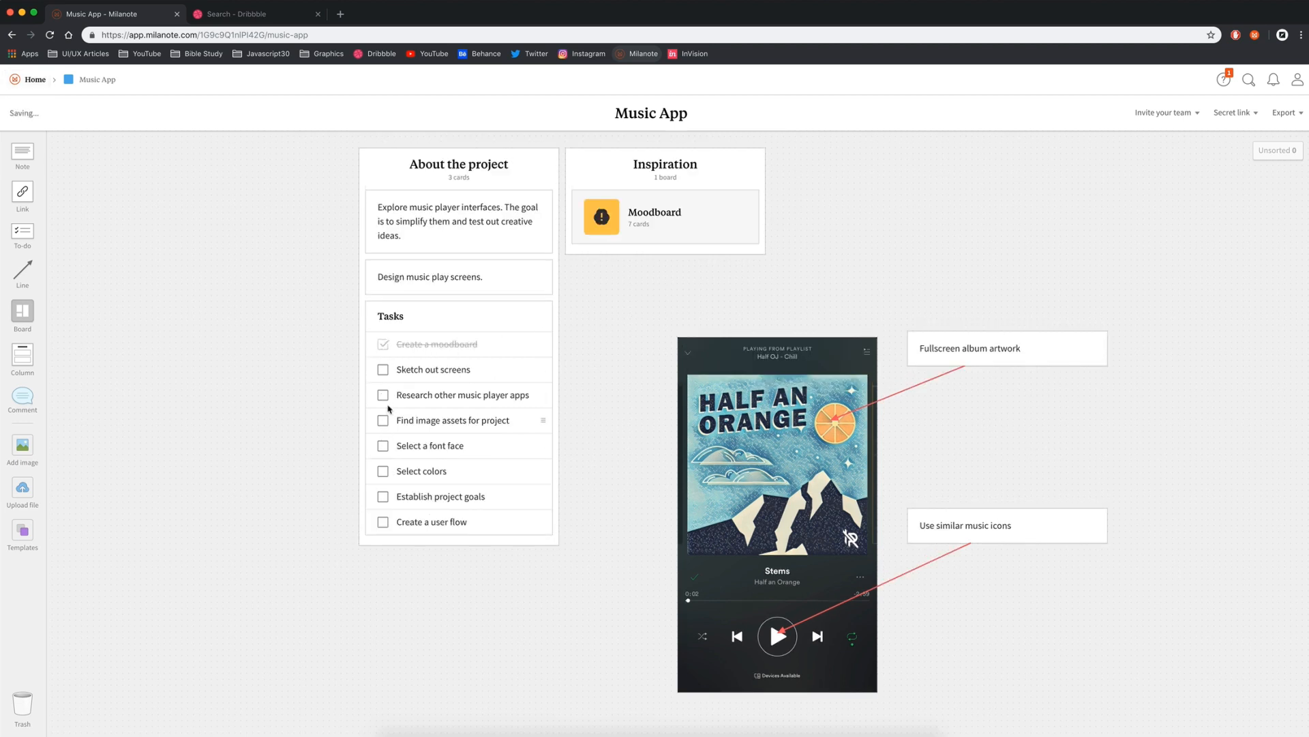
left_click(382, 395)
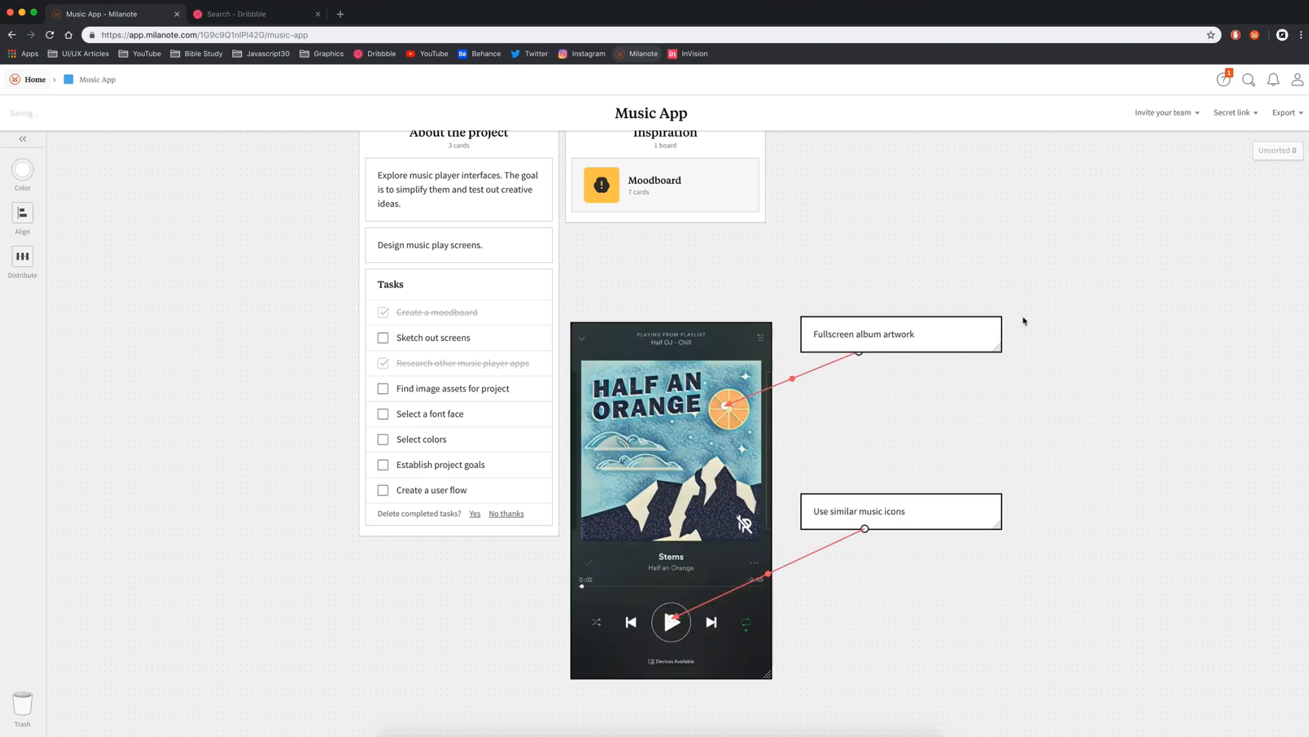
left_click(23, 139)
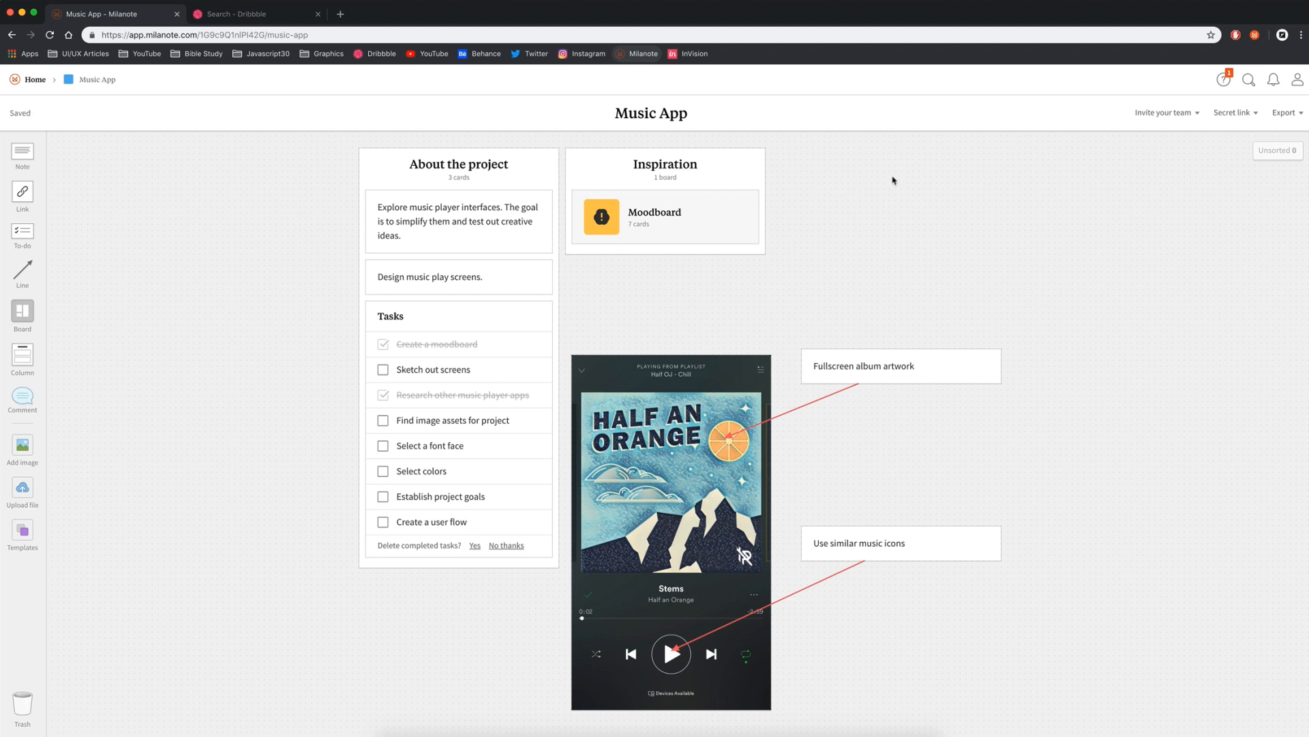
Add a new board named Sketches in the Design column.
left_click(23, 356)
type("Design")
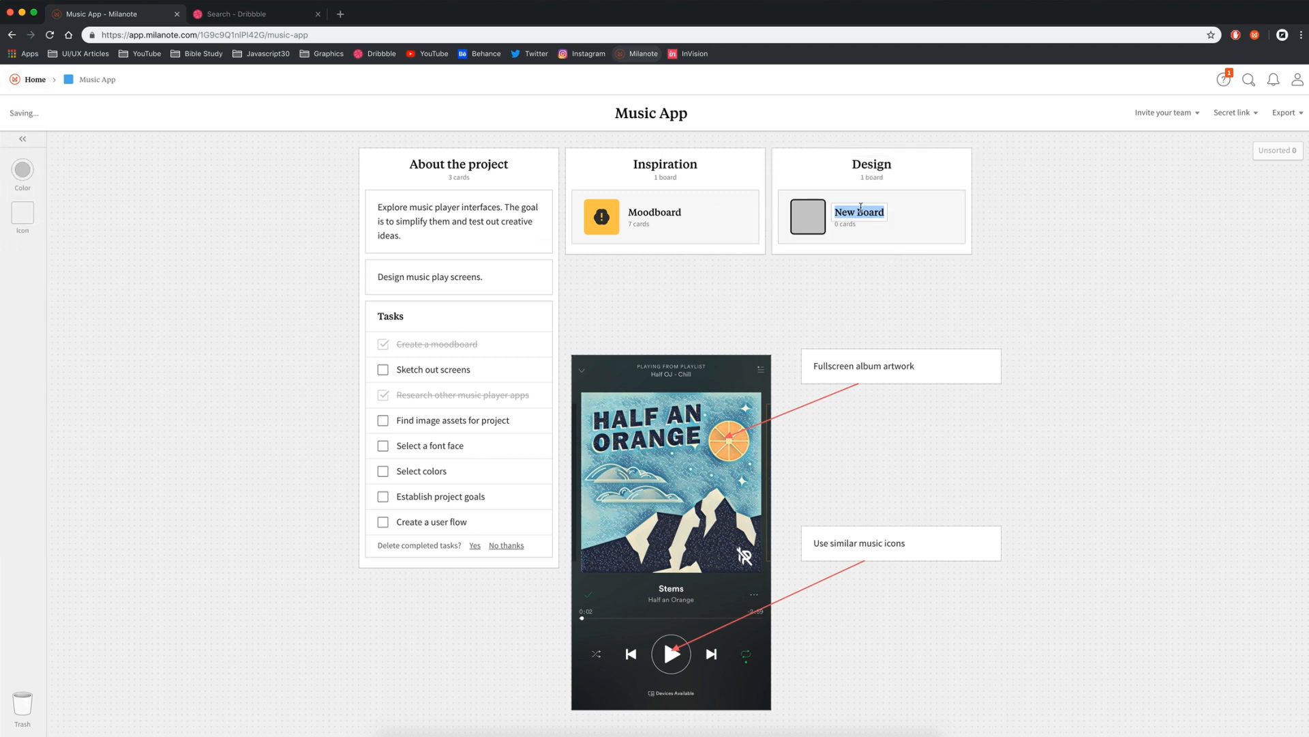
type("Sketches")
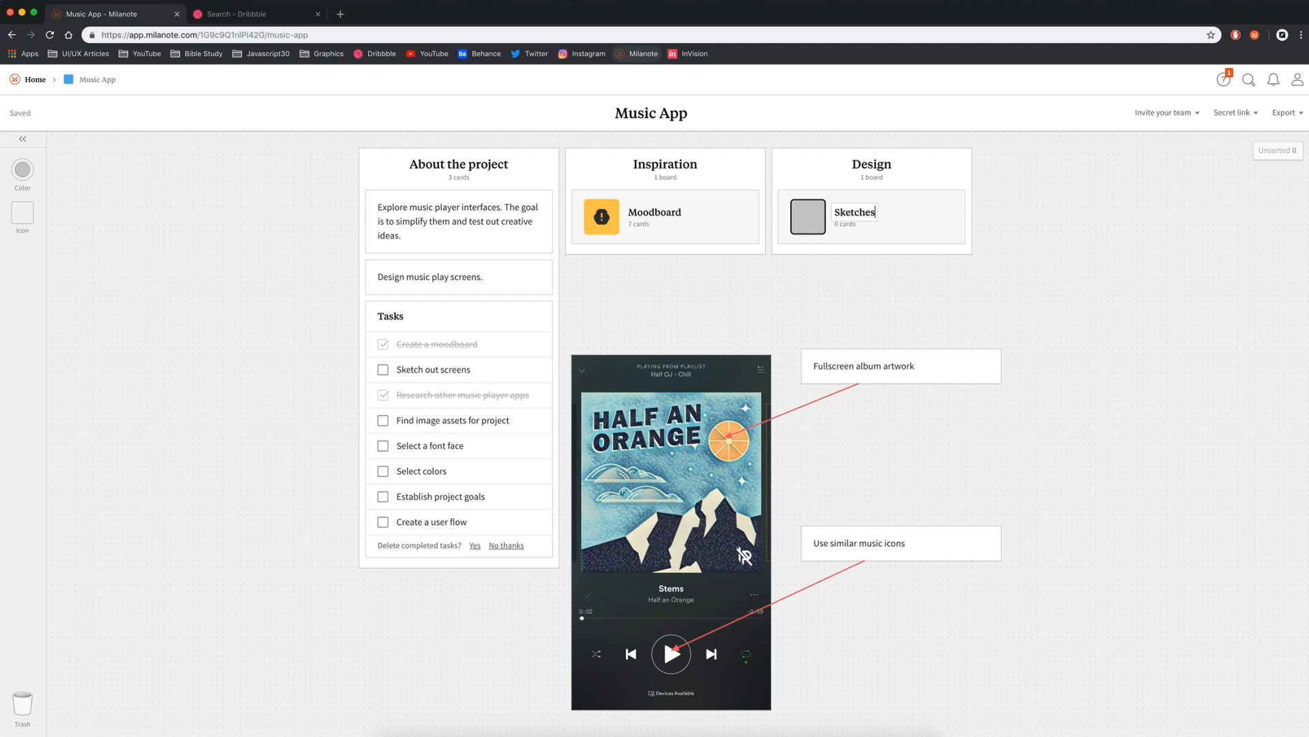
left_click(23, 139)
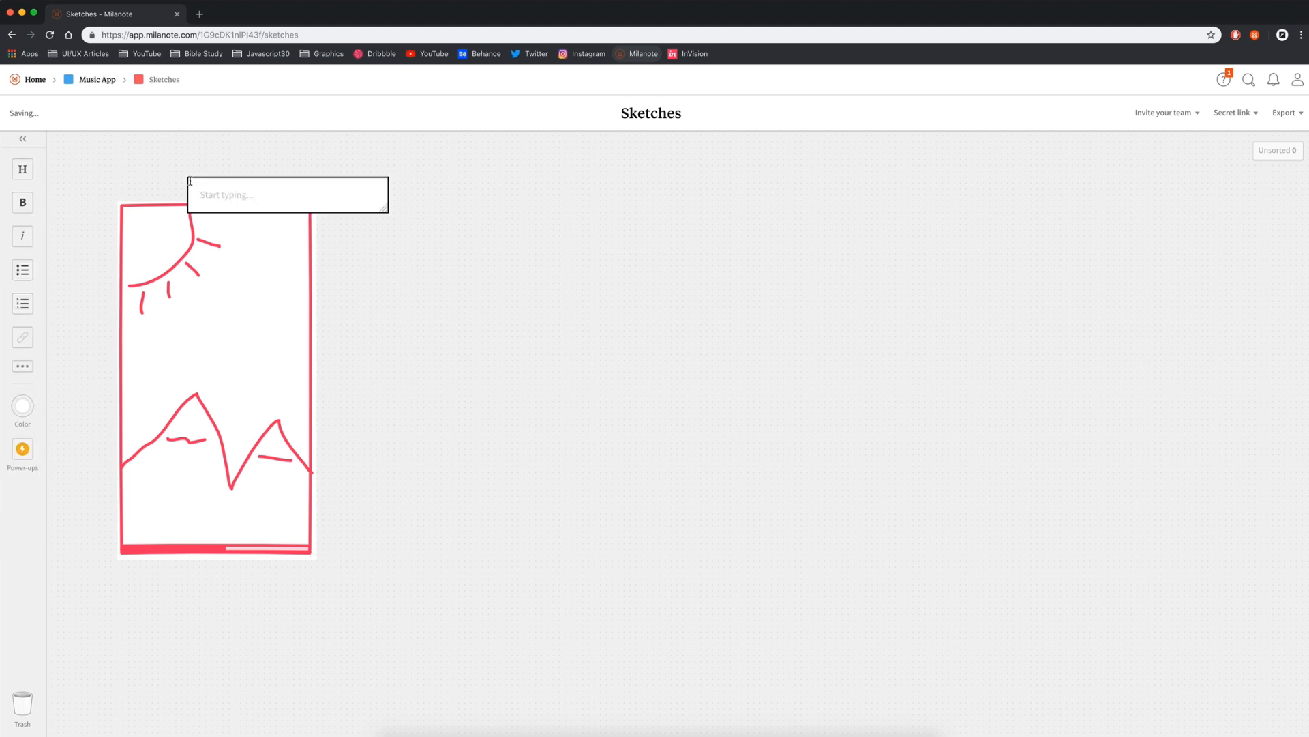
Caption the sketches 'Play screen', 'Play screen full' and so on by duplicating and editing notes.
type("Play screen")
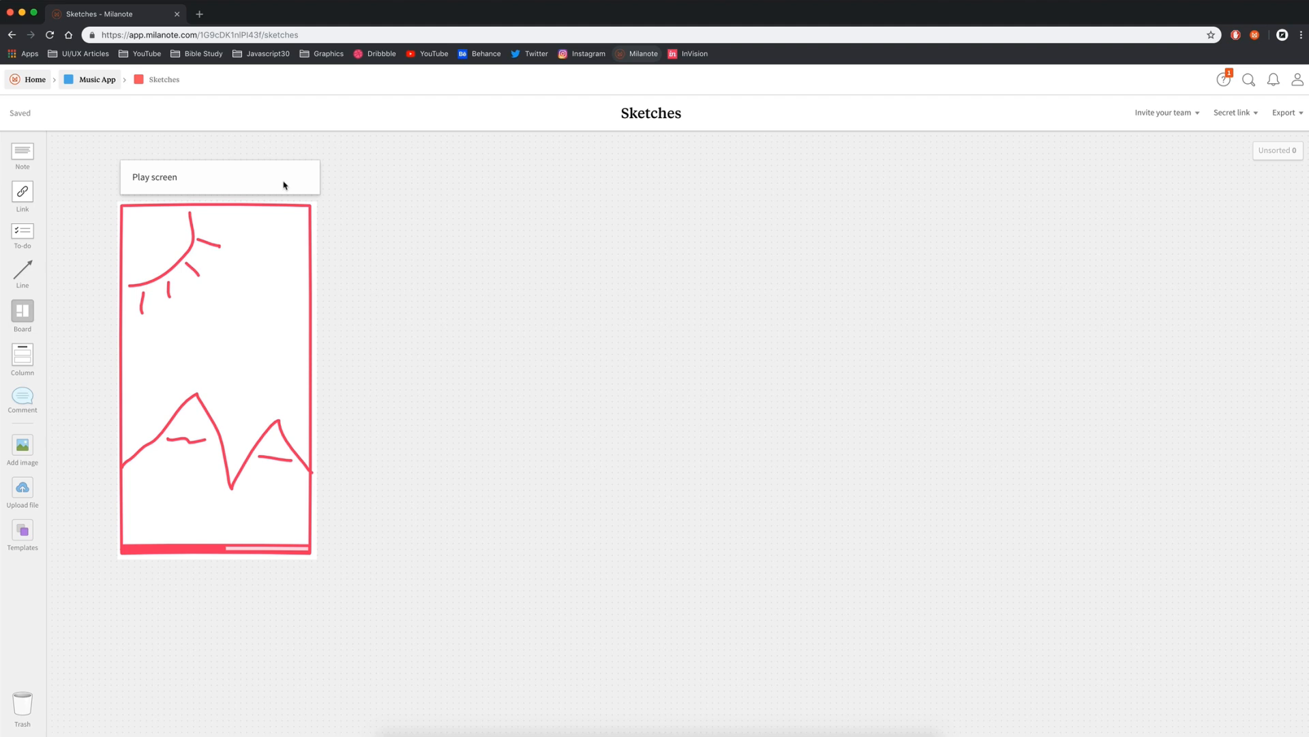
left_click_drag(220, 176, 427, 175)
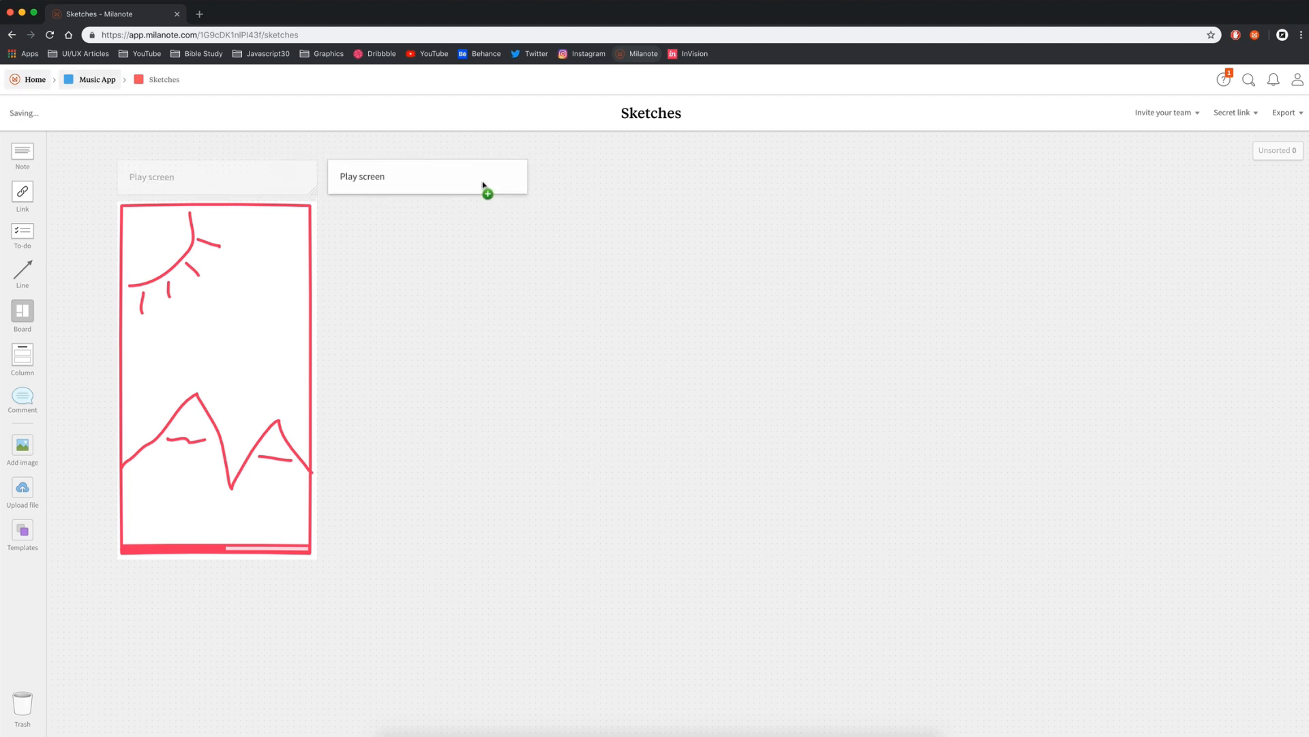
left_click(427, 175)
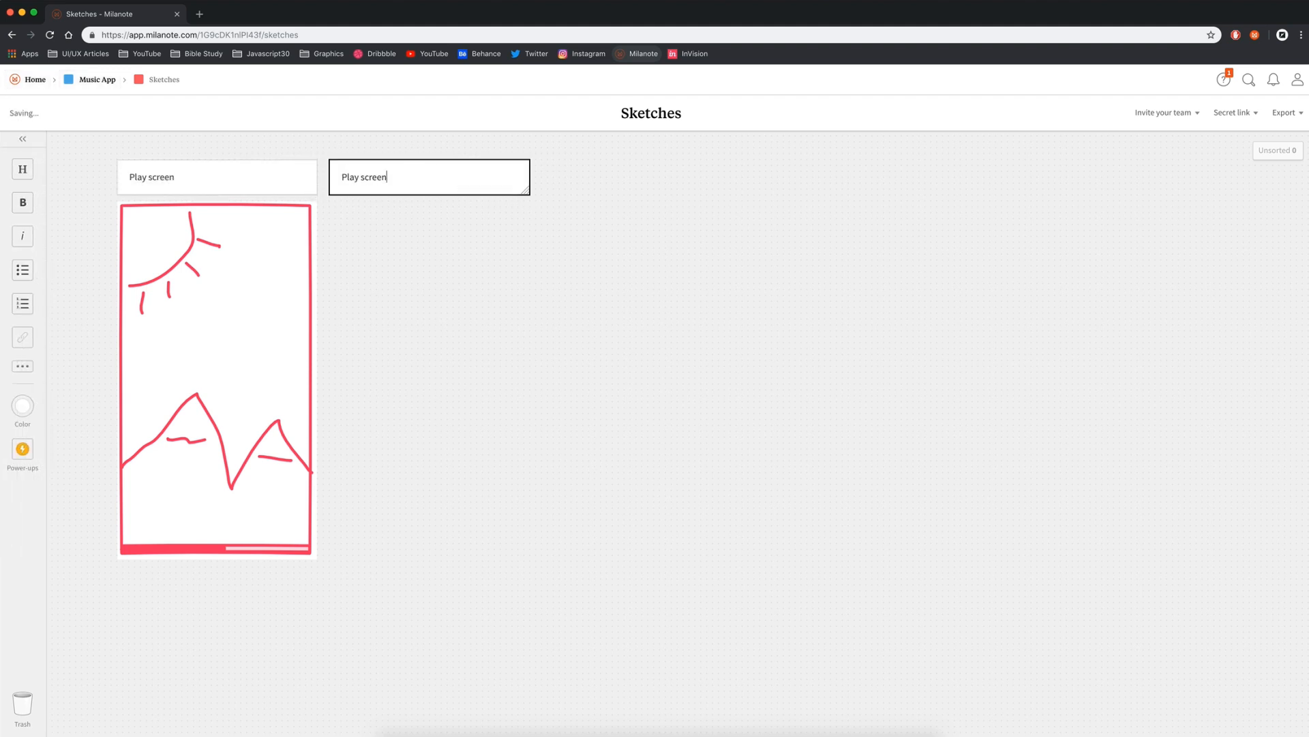
key("Backspace")
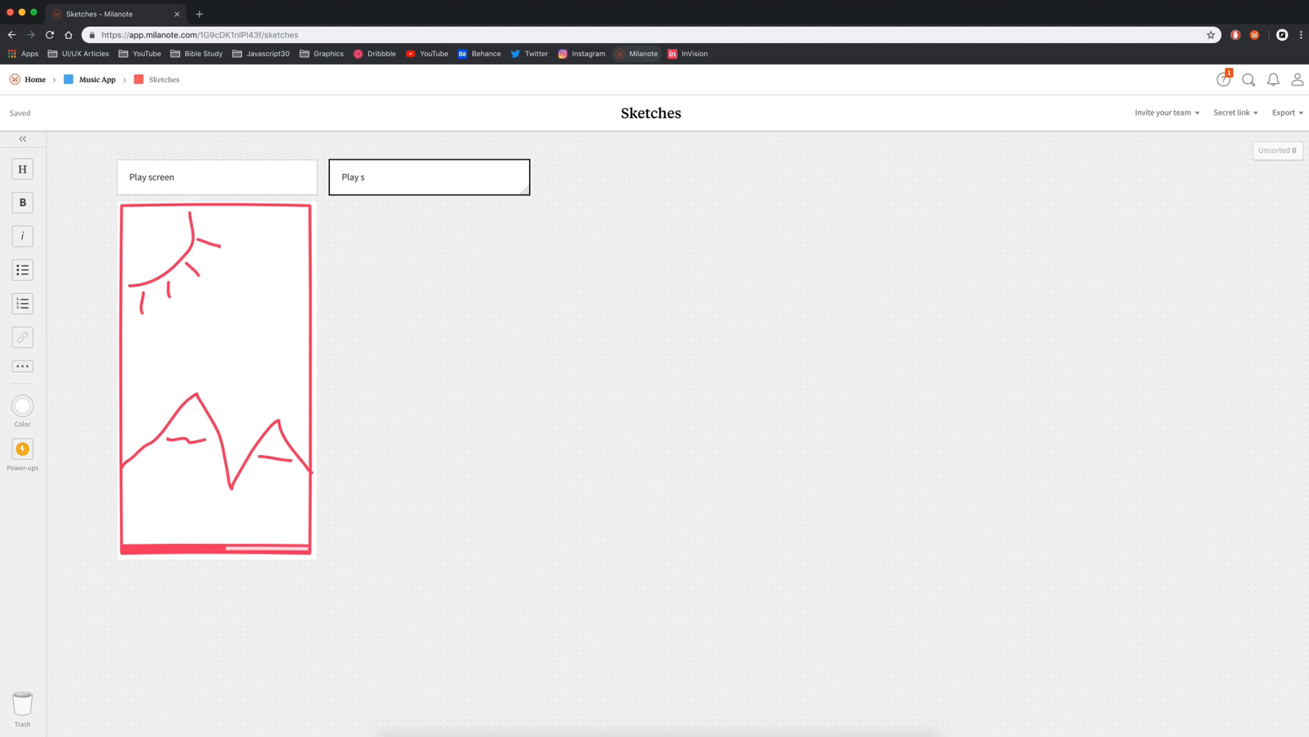
type("creen full")
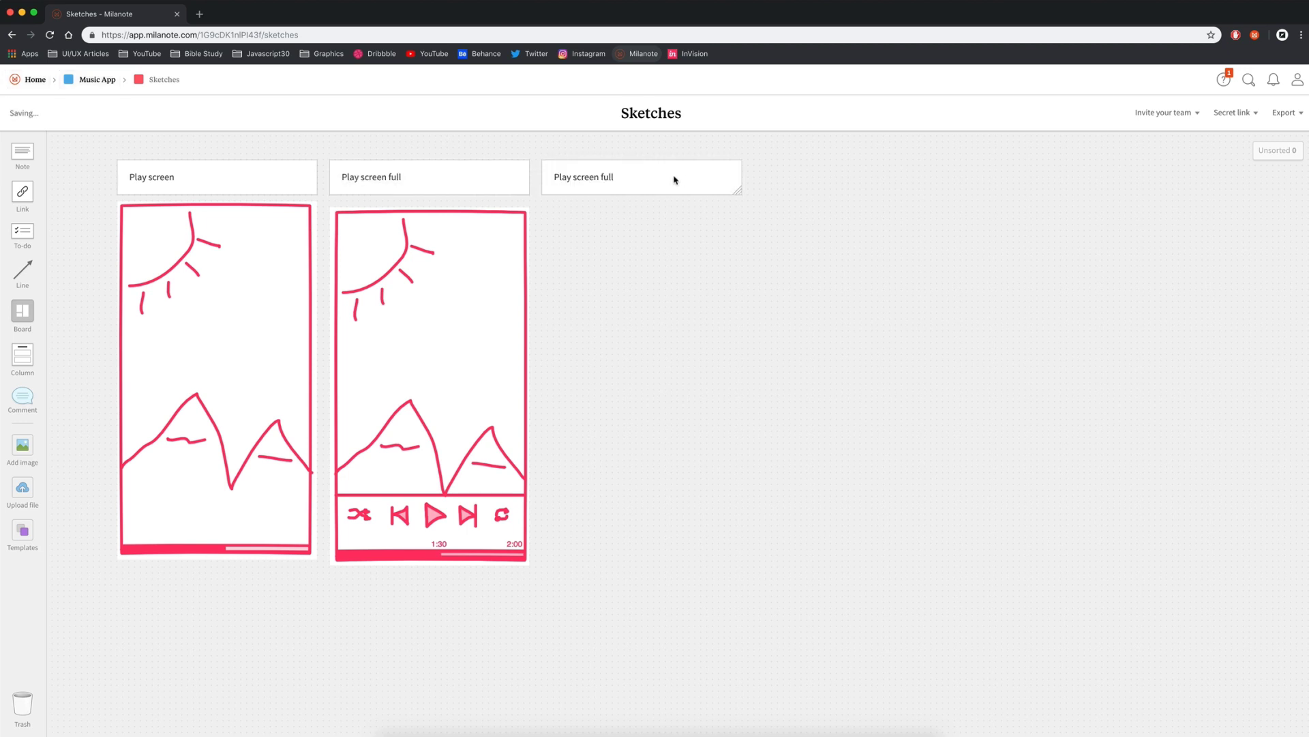
left_click(641, 176)
type("Add/Remove from library")
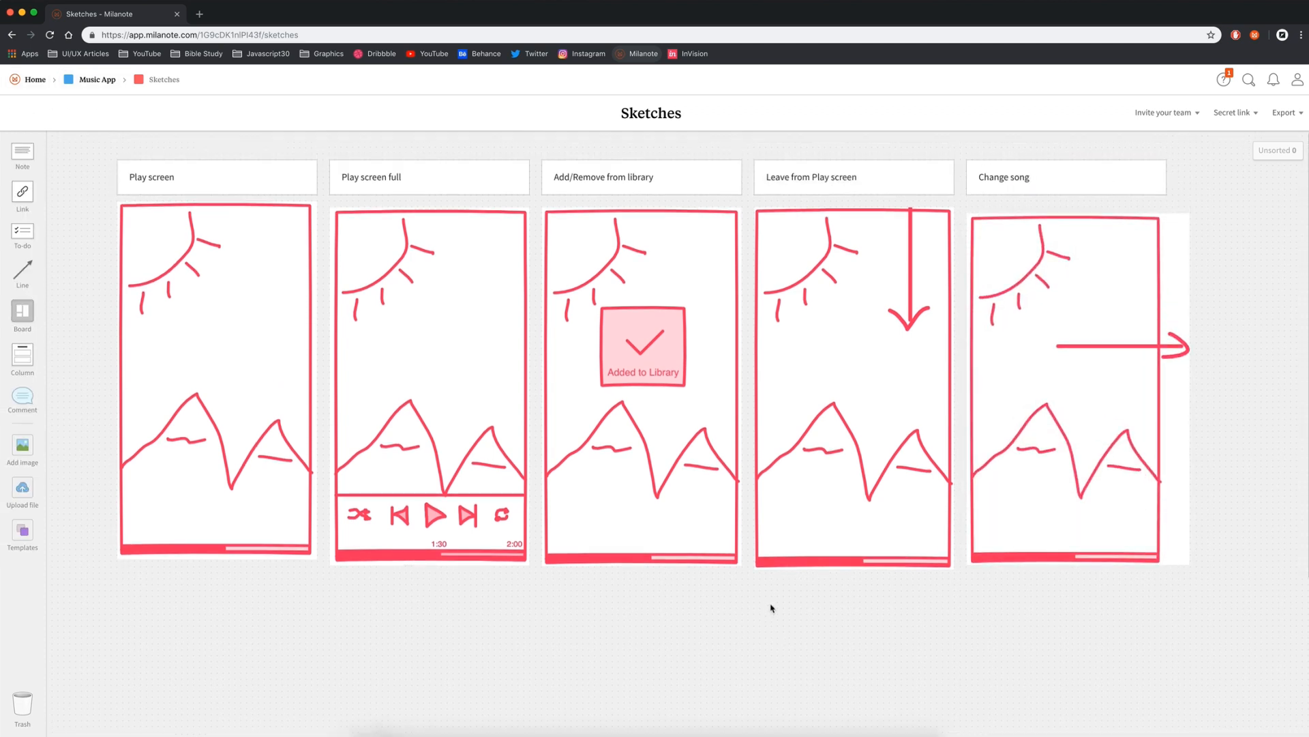
mouse_move(776, 604)
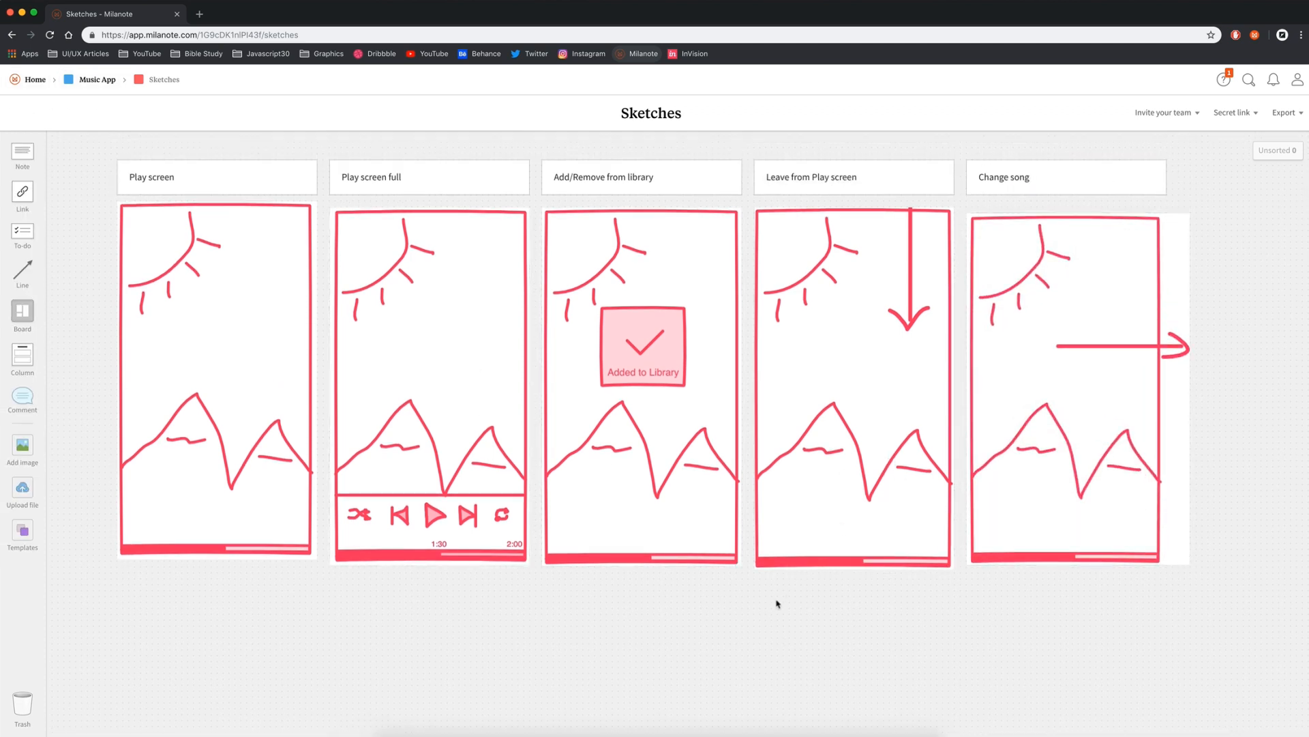
mouse_move(886, 531)
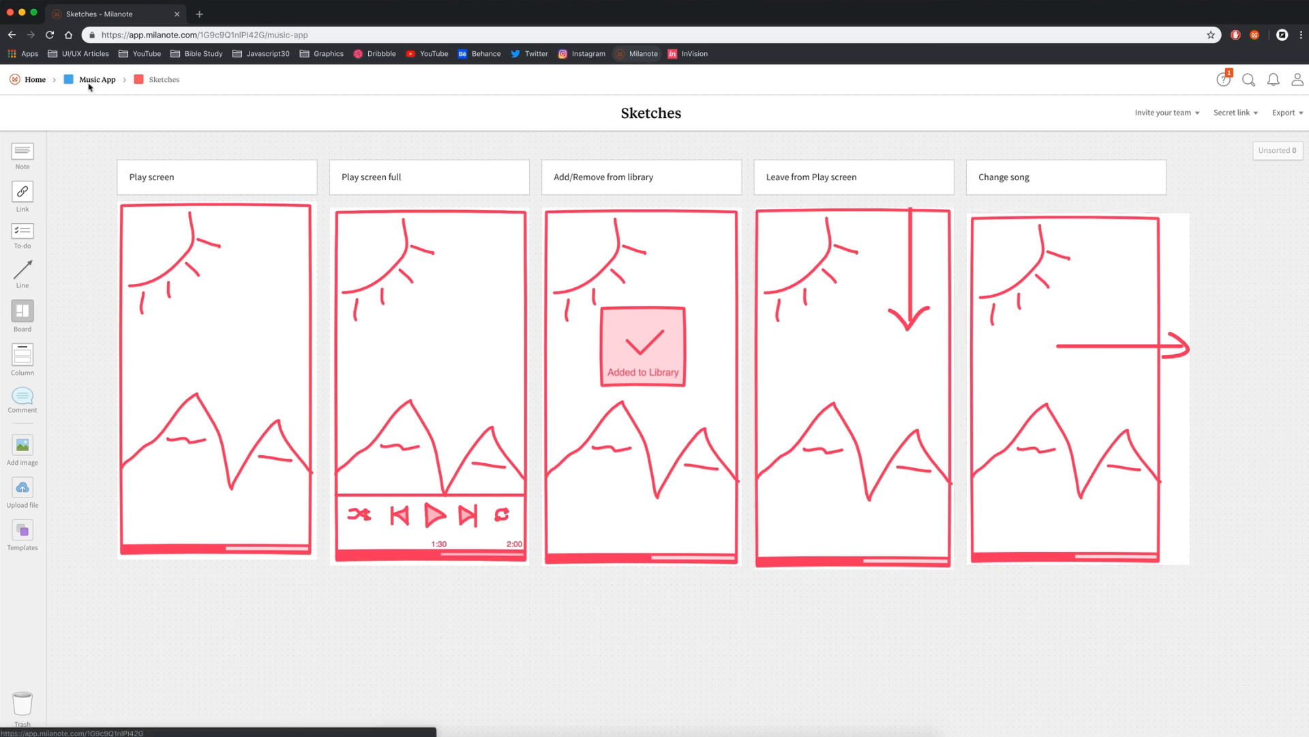
Rename the duplicated Sketches board to User flow.
left_click(97, 79)
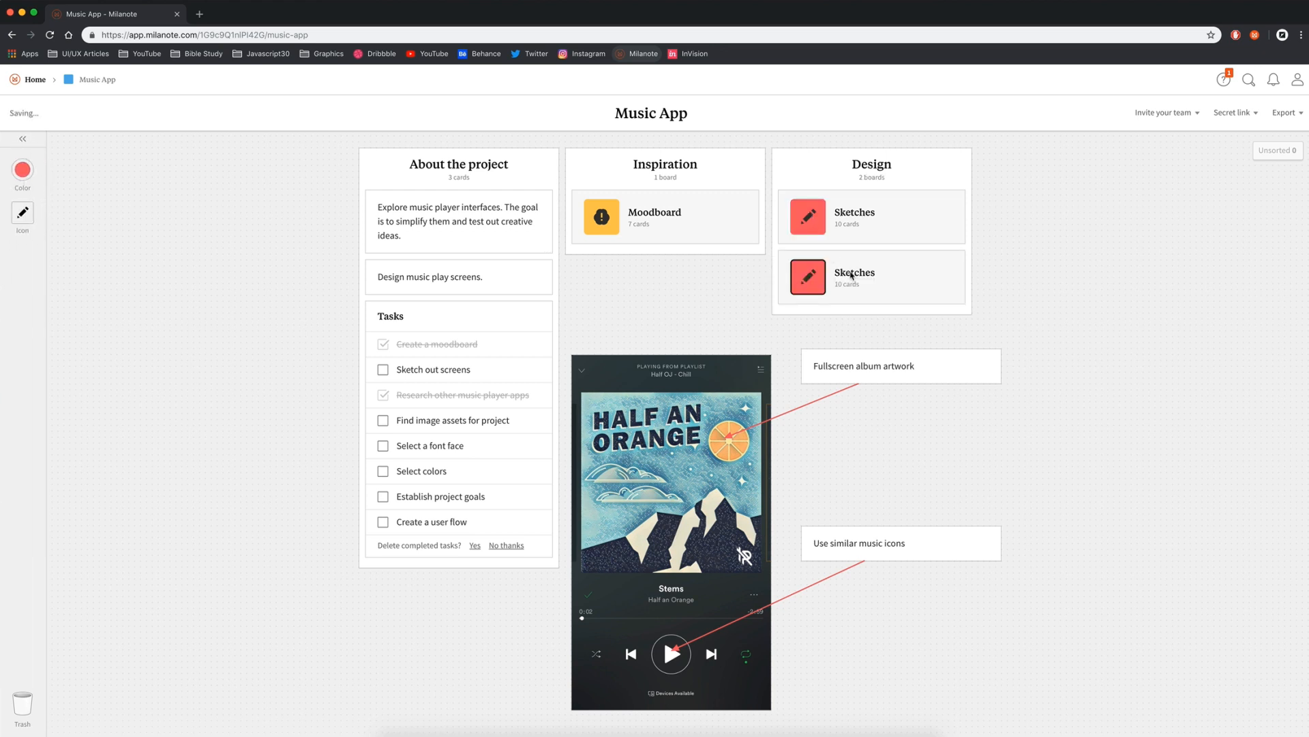
double_click(854, 273)
type("User flow")
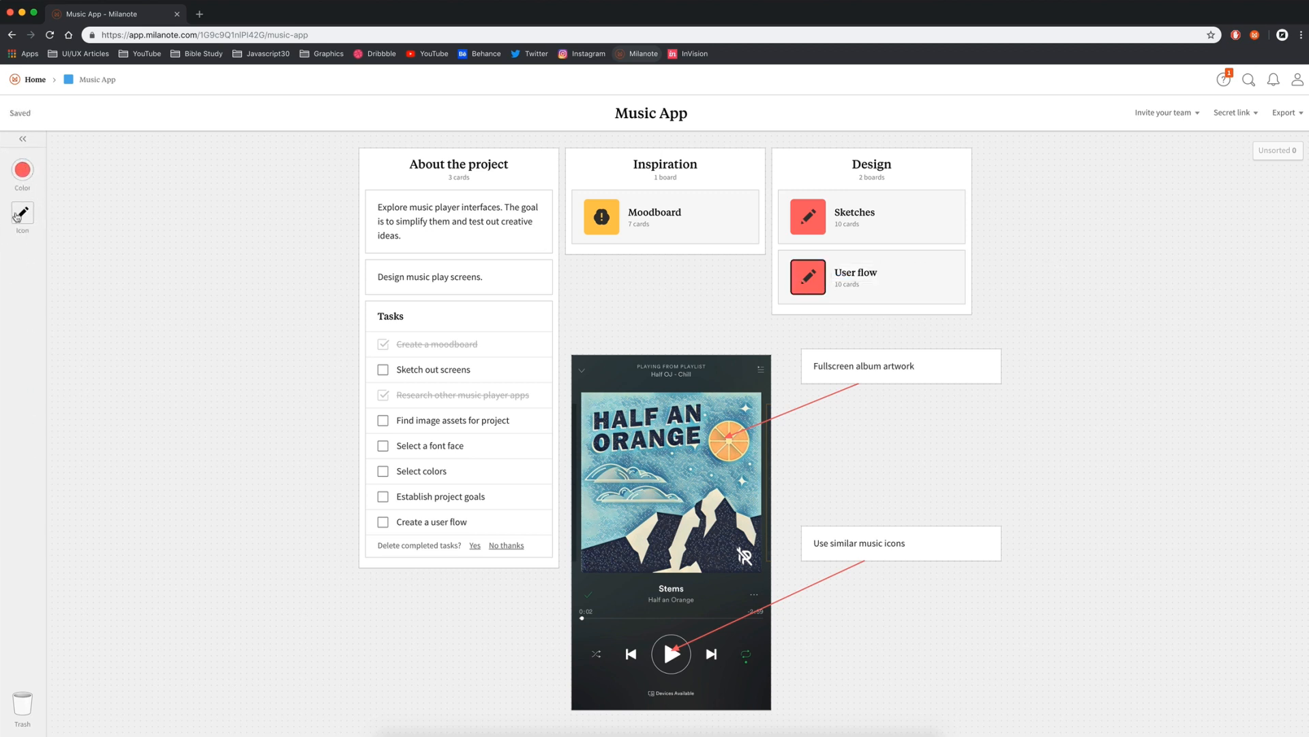
left_click(22, 214)
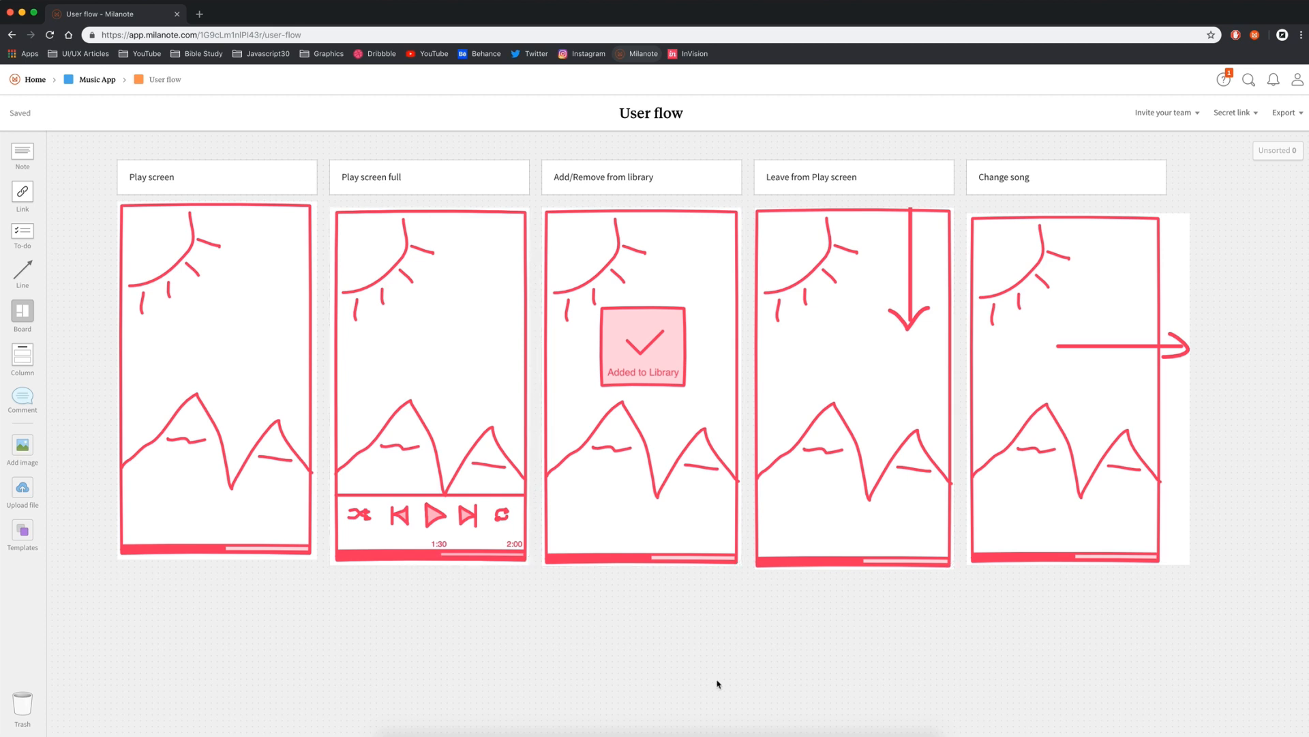
mouse_move(921, 633)
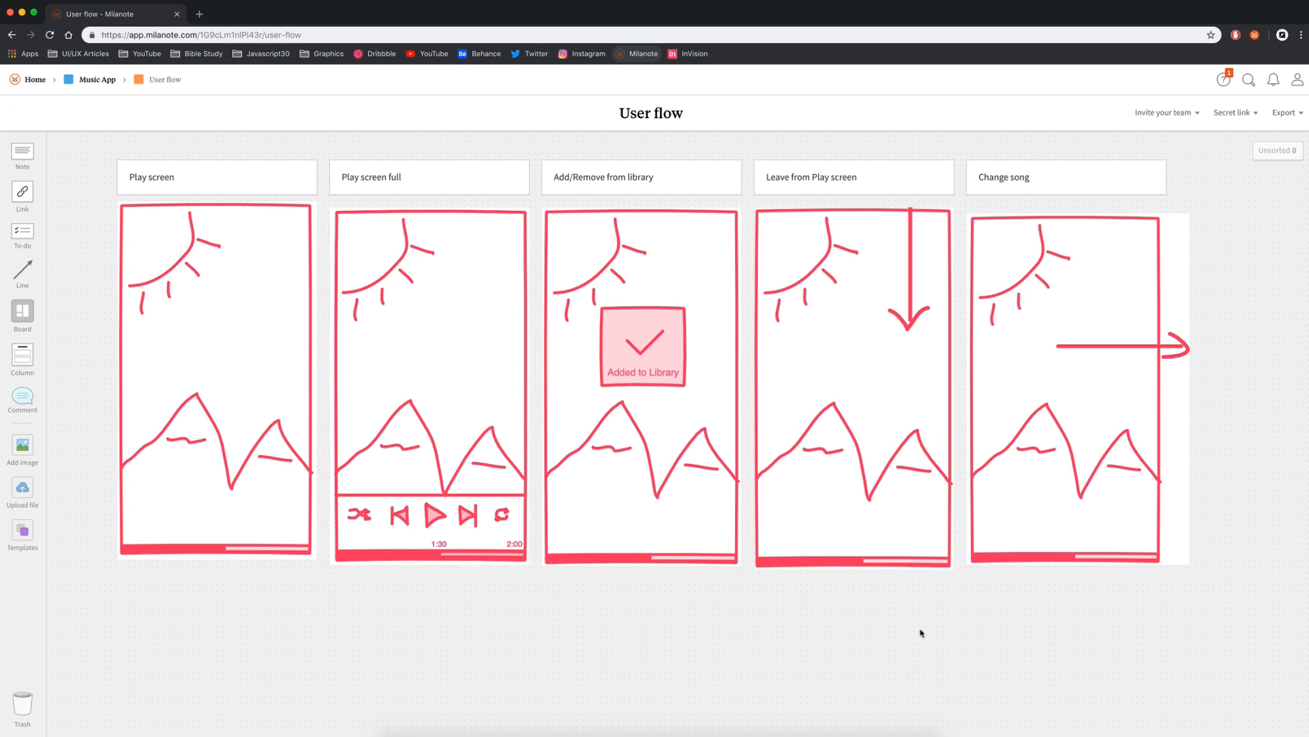
mouse_move(1300, 656)
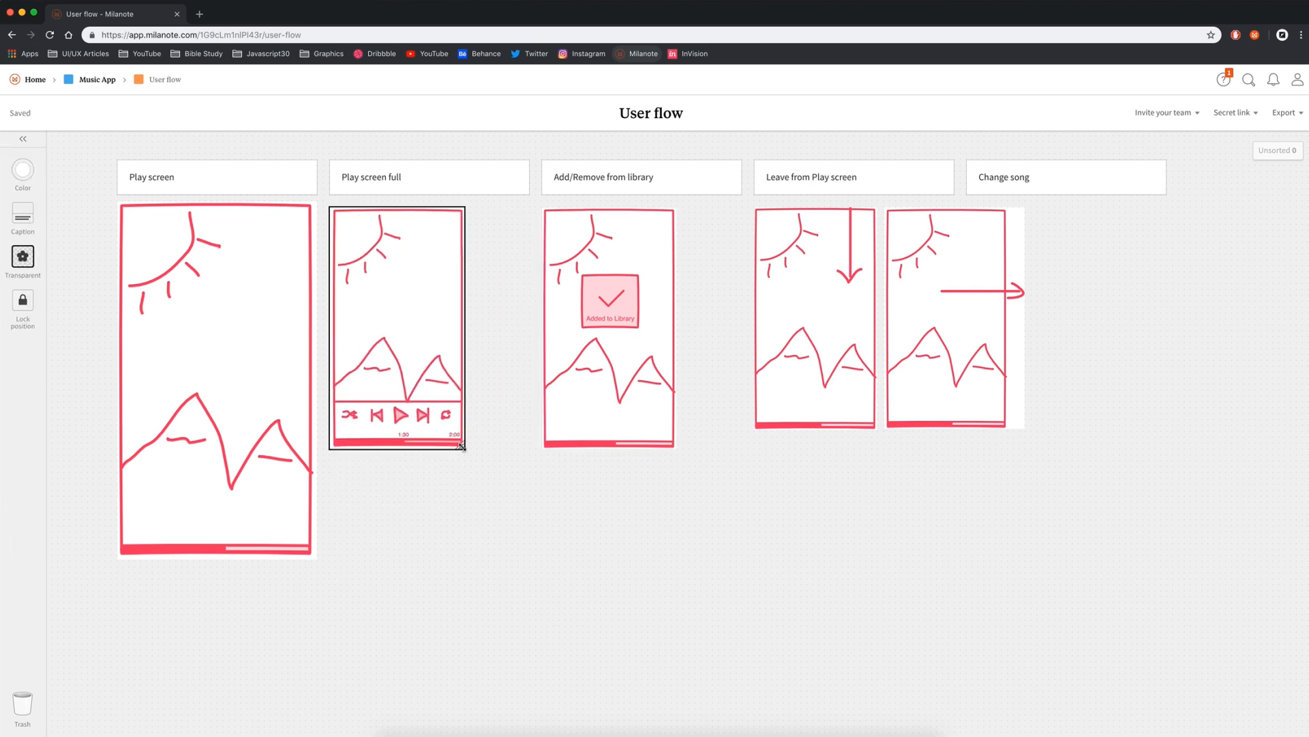
Link the first sketch to Play screen full with an arrow labelled 'Swipe Up'.
left_click(268, 281)
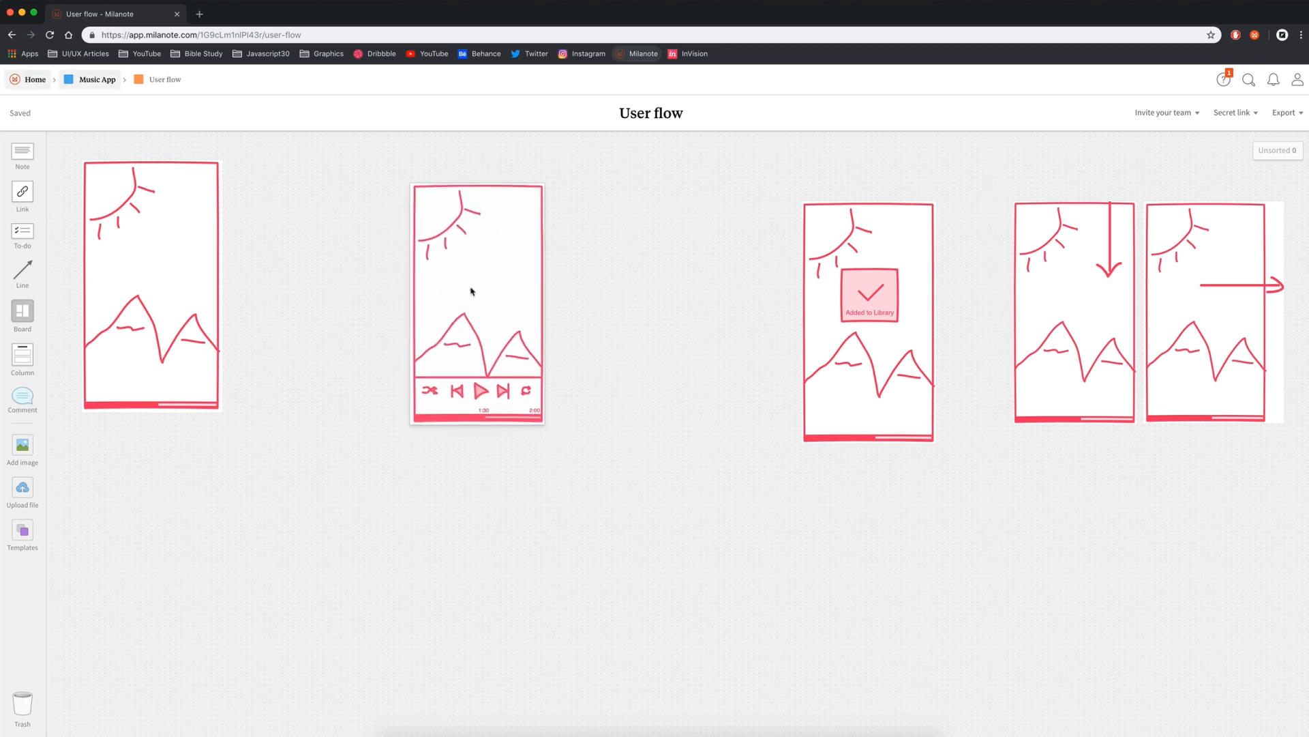
left_click_drag(197, 334, 292, 235)
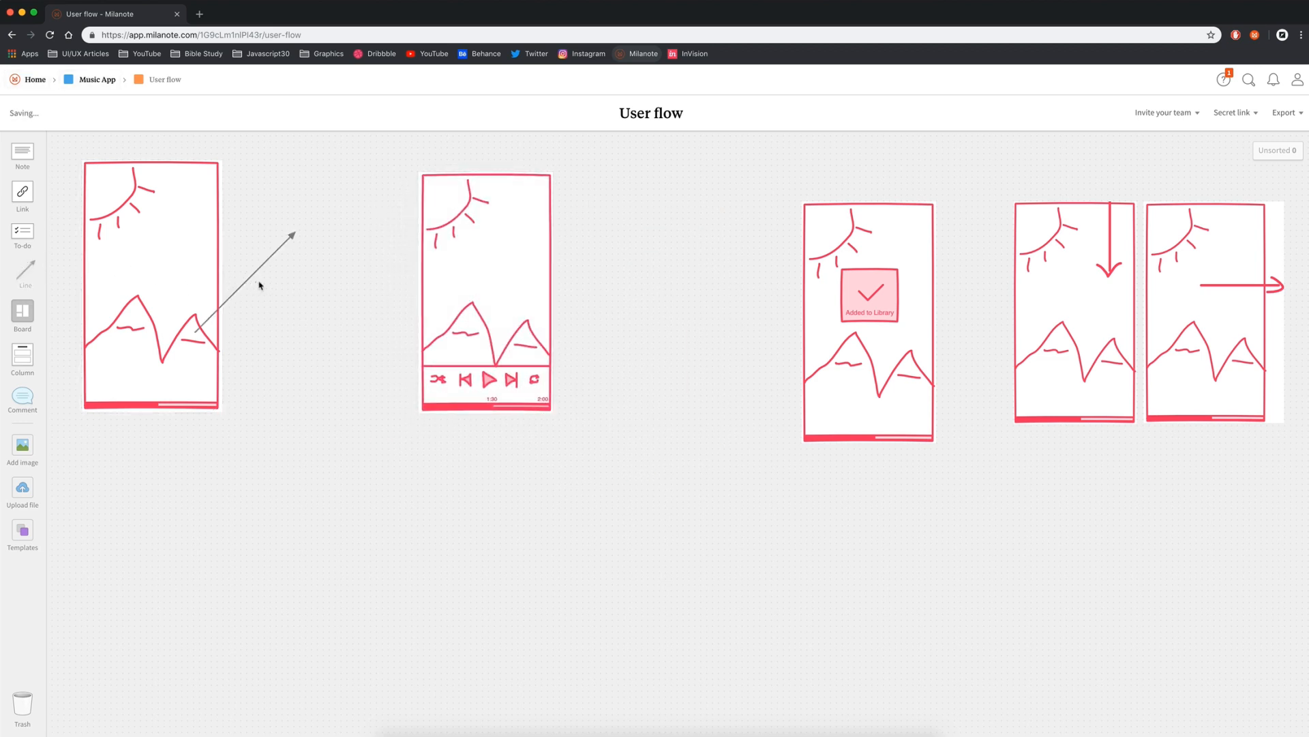
left_click(259, 285)
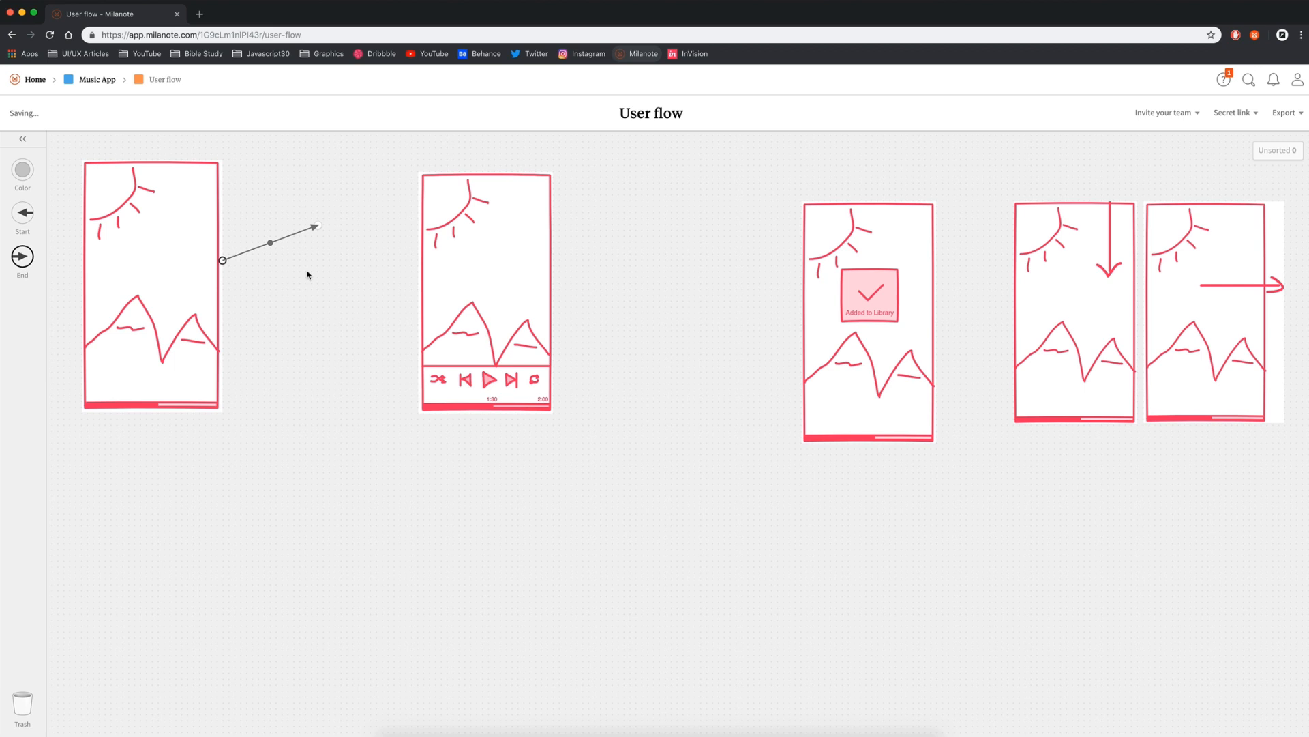
left_click_drag(315, 225, 417, 289)
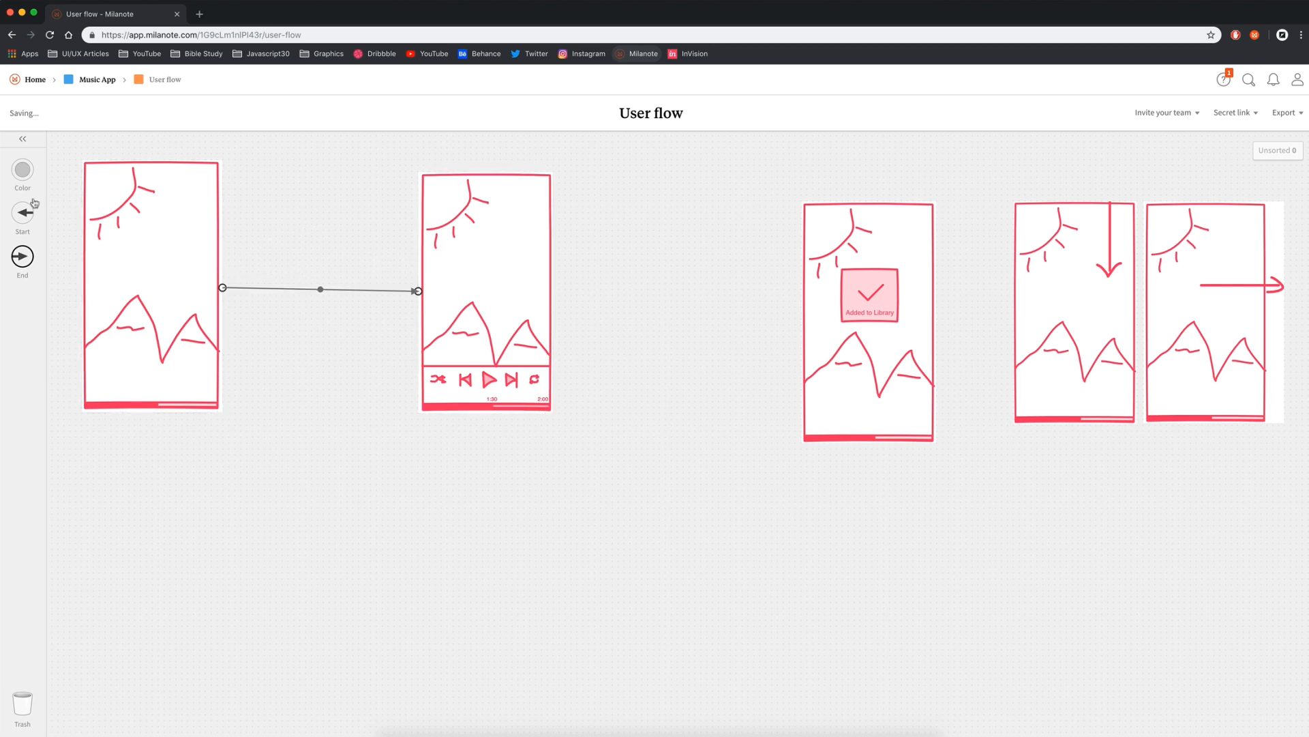
left_click(24, 171)
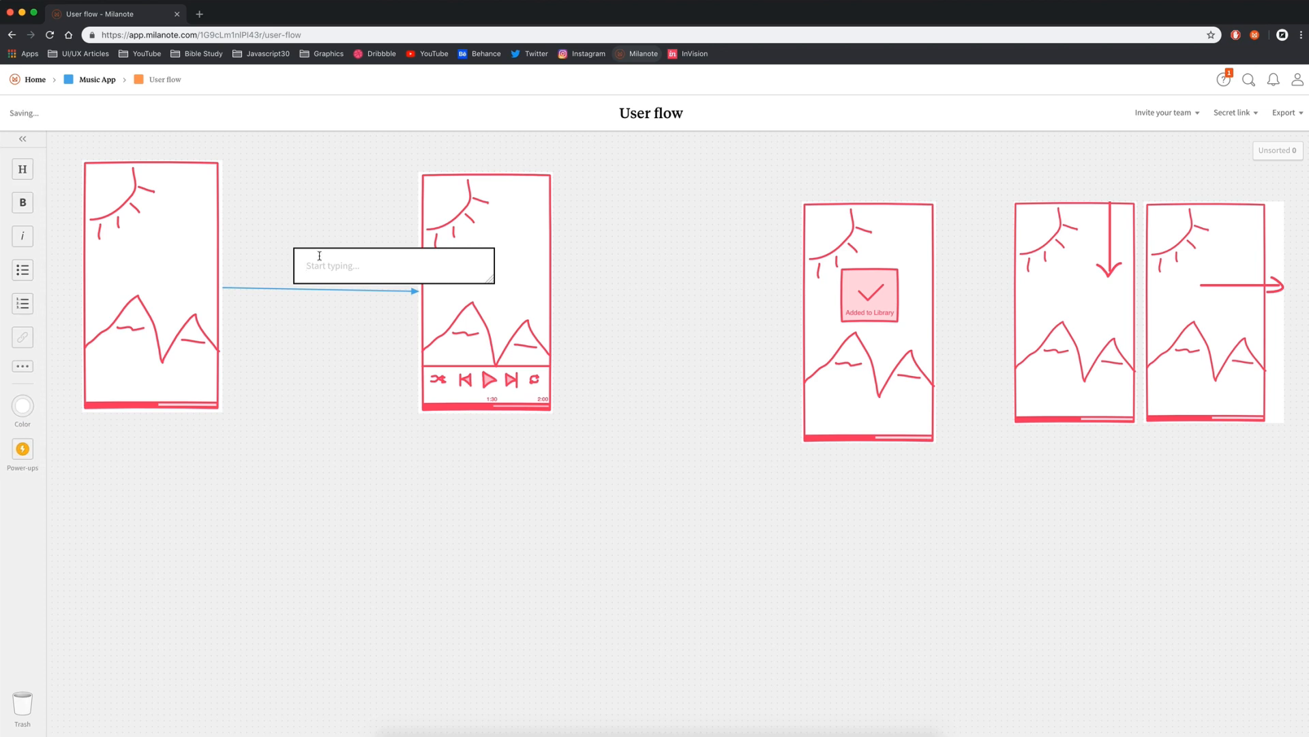
type("Swipe")
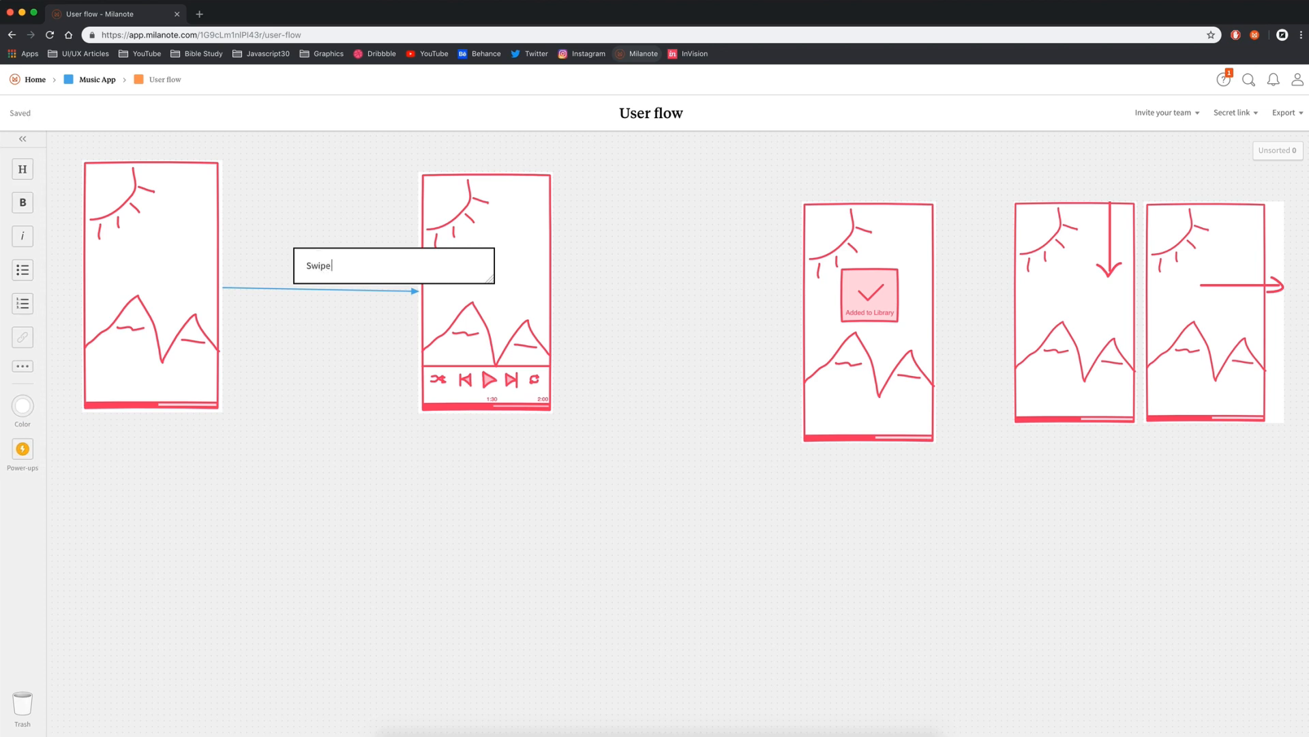
type("Up")
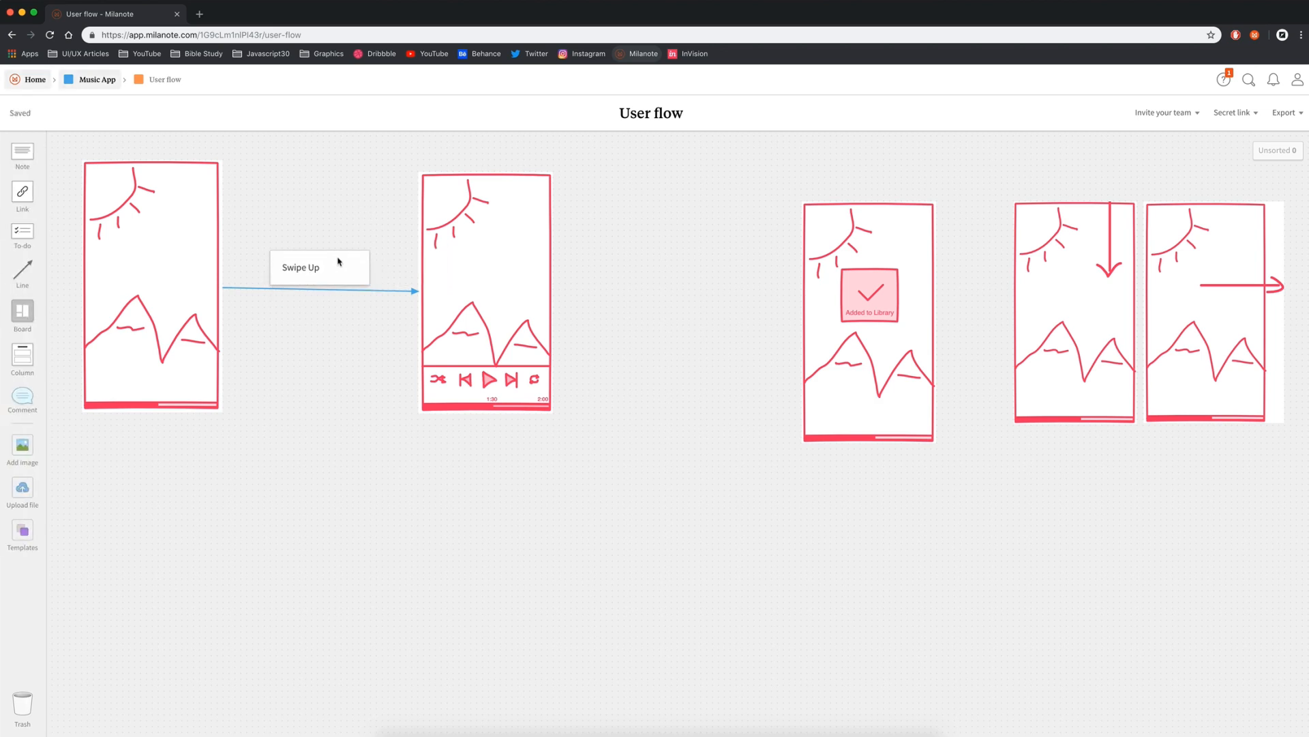
Finish the 'Swipe Left or Right' arrow label and return to the Music App board.
scroll("down", 3)
type("Swipe Left or Right")
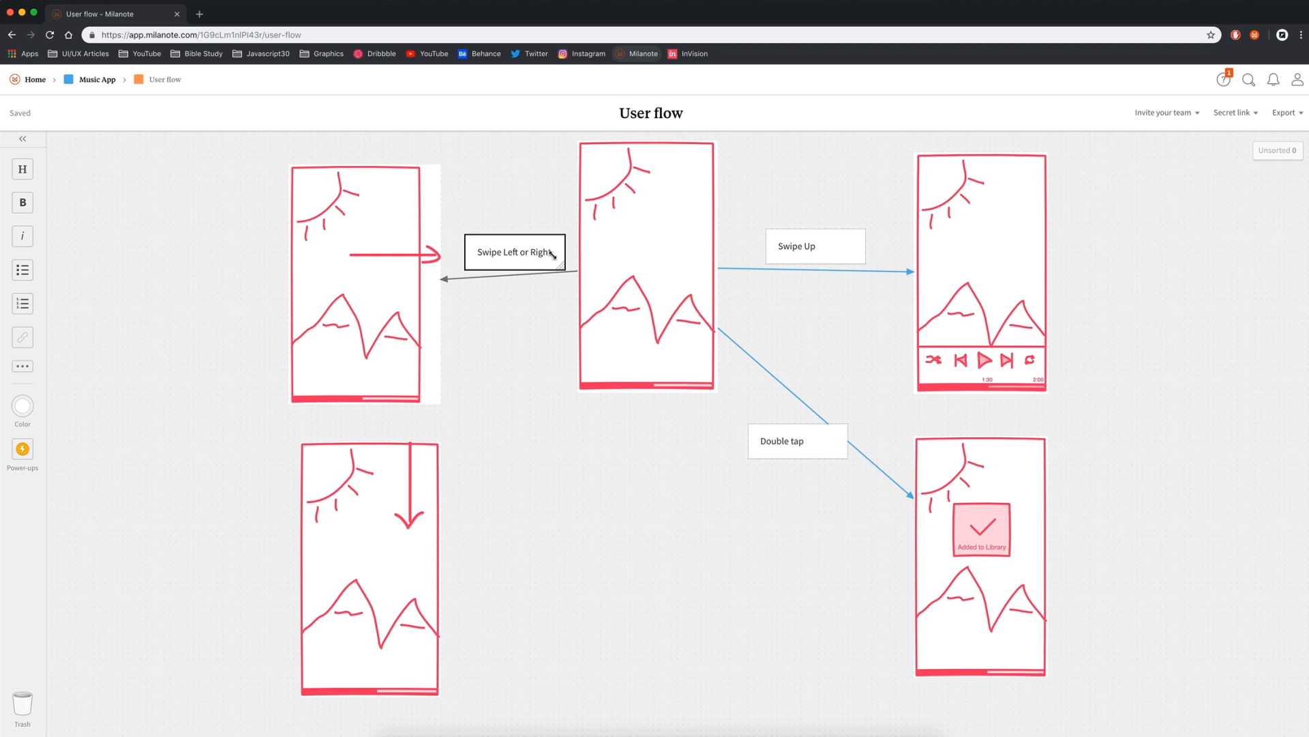
left_click(22, 169)
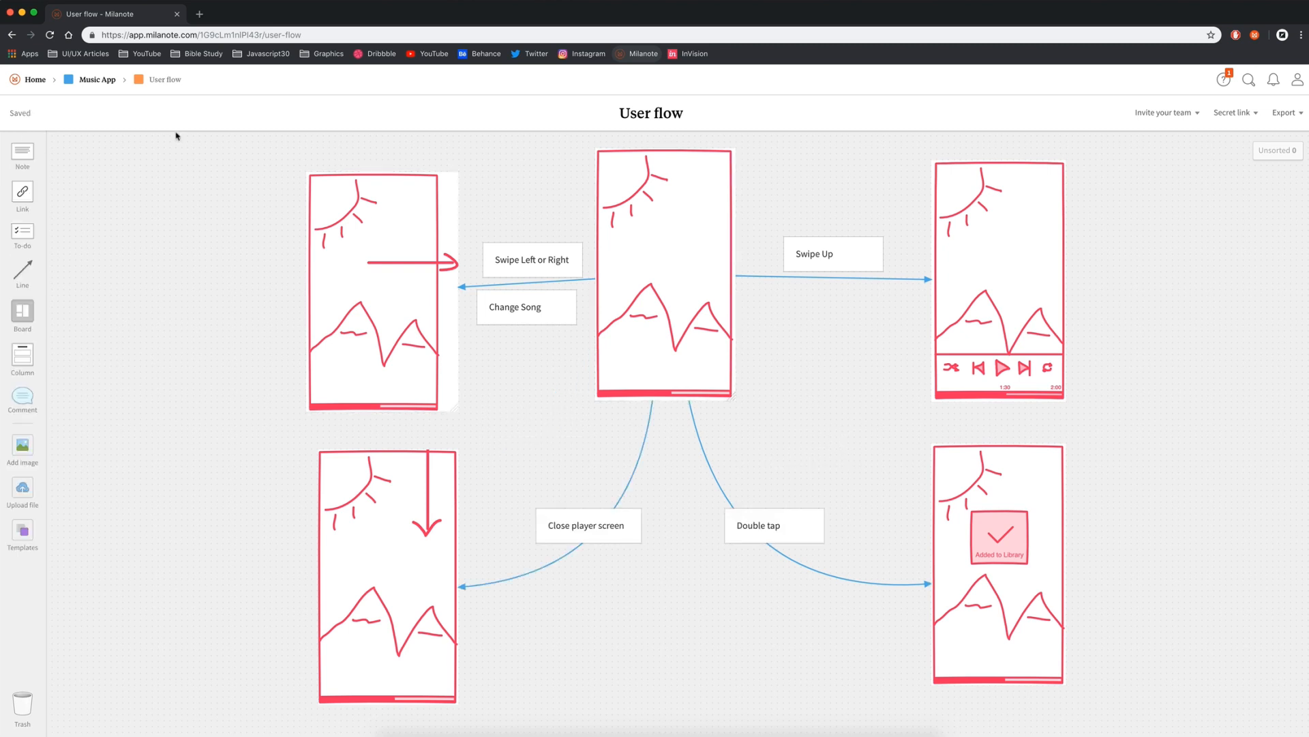
left_click(95, 79)
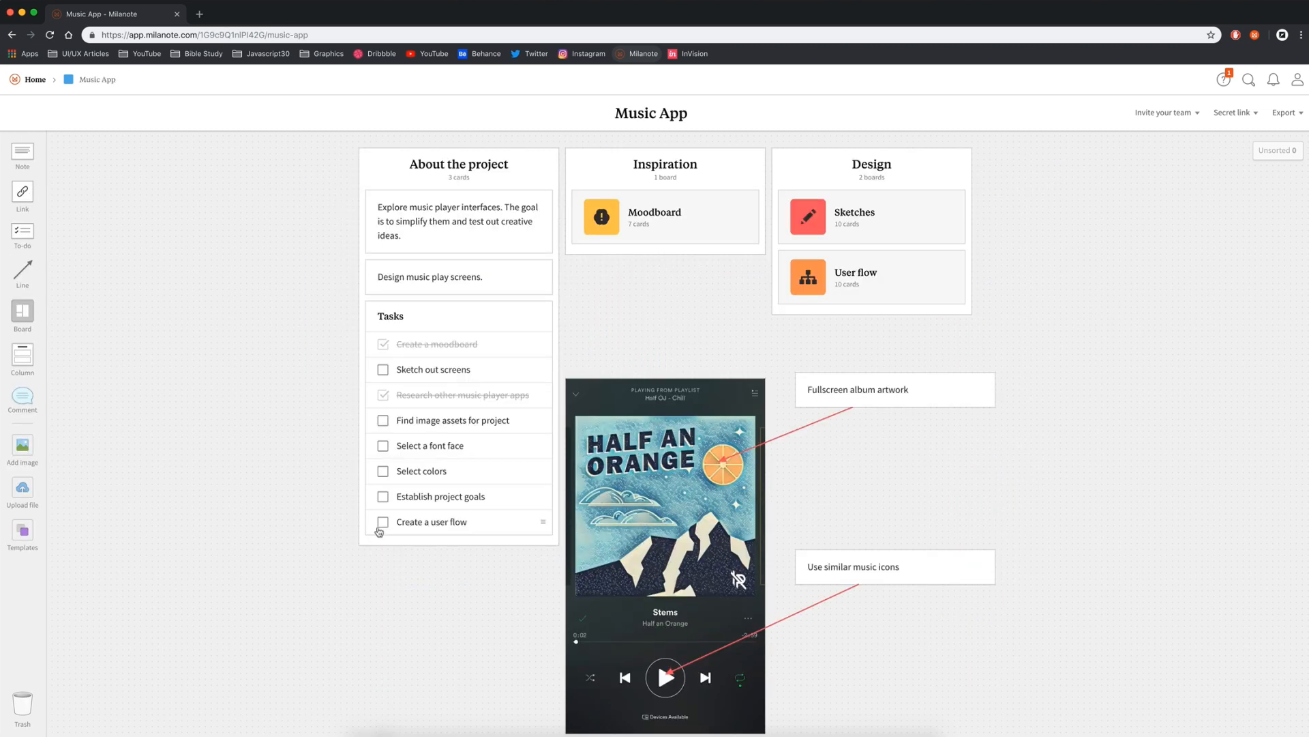
Tick off Create a user flow and Sketch out screens, keeping completed tasks.
left_click(382, 521)
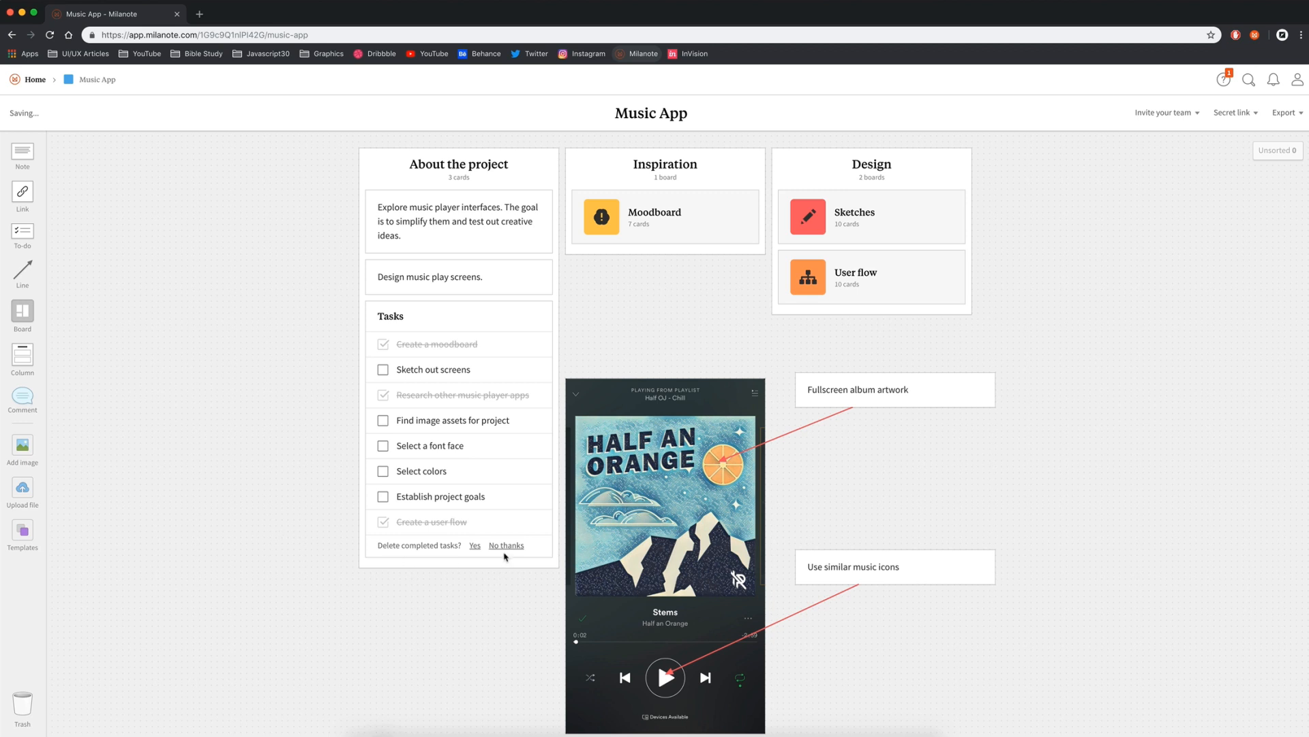
left_click(508, 544)
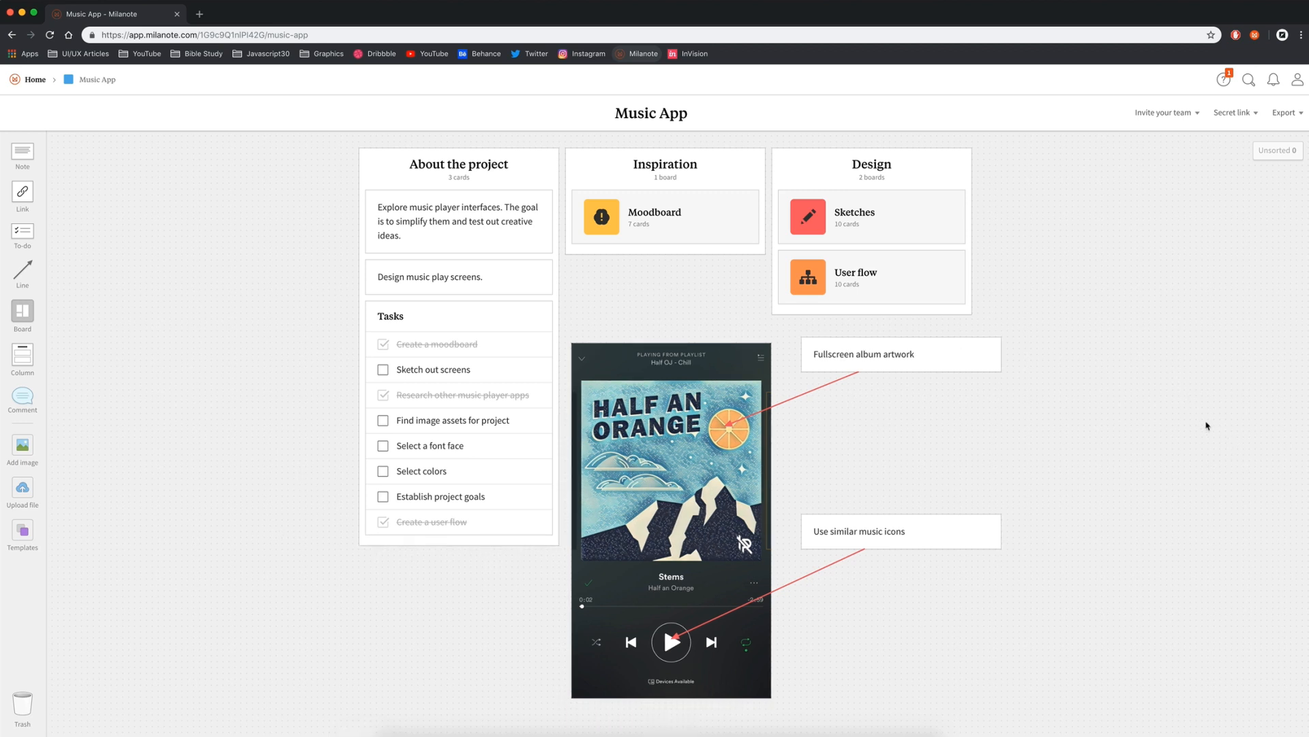
mouse_move(1142, 254)
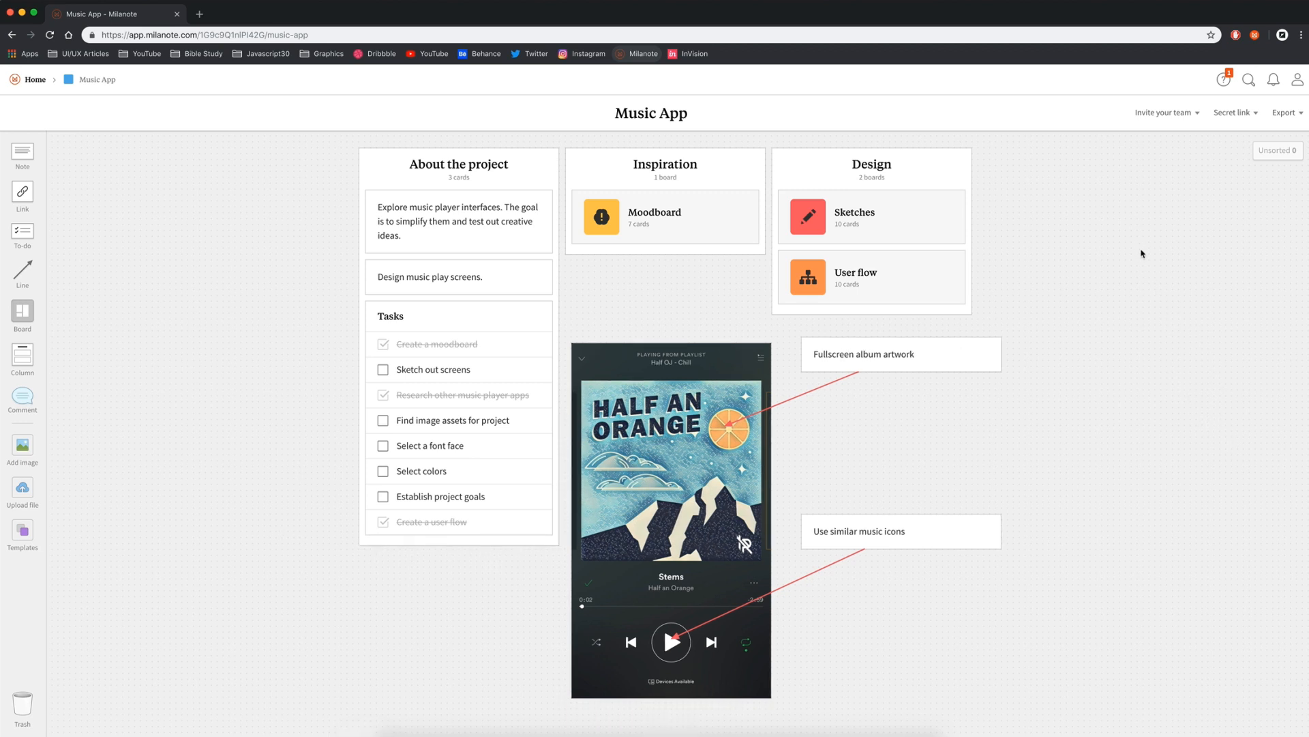
mouse_move(336, 393)
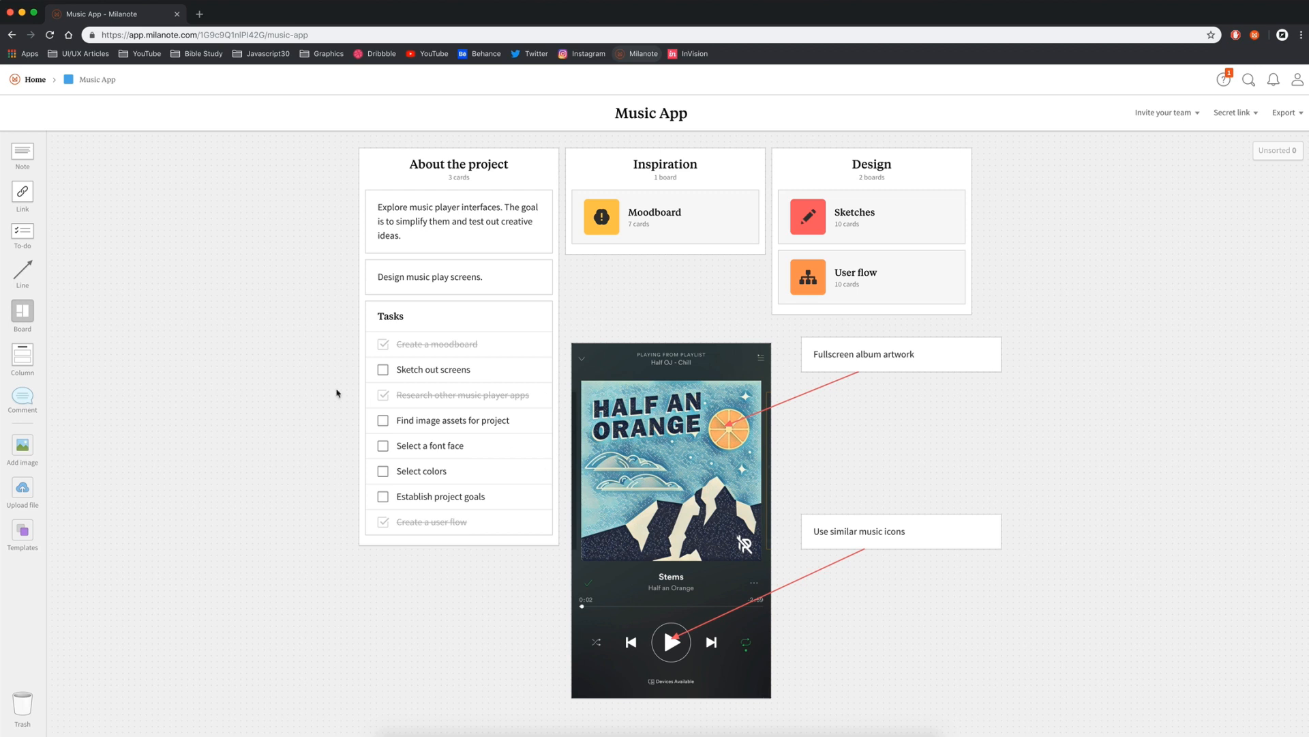
mouse_move(266, 360)
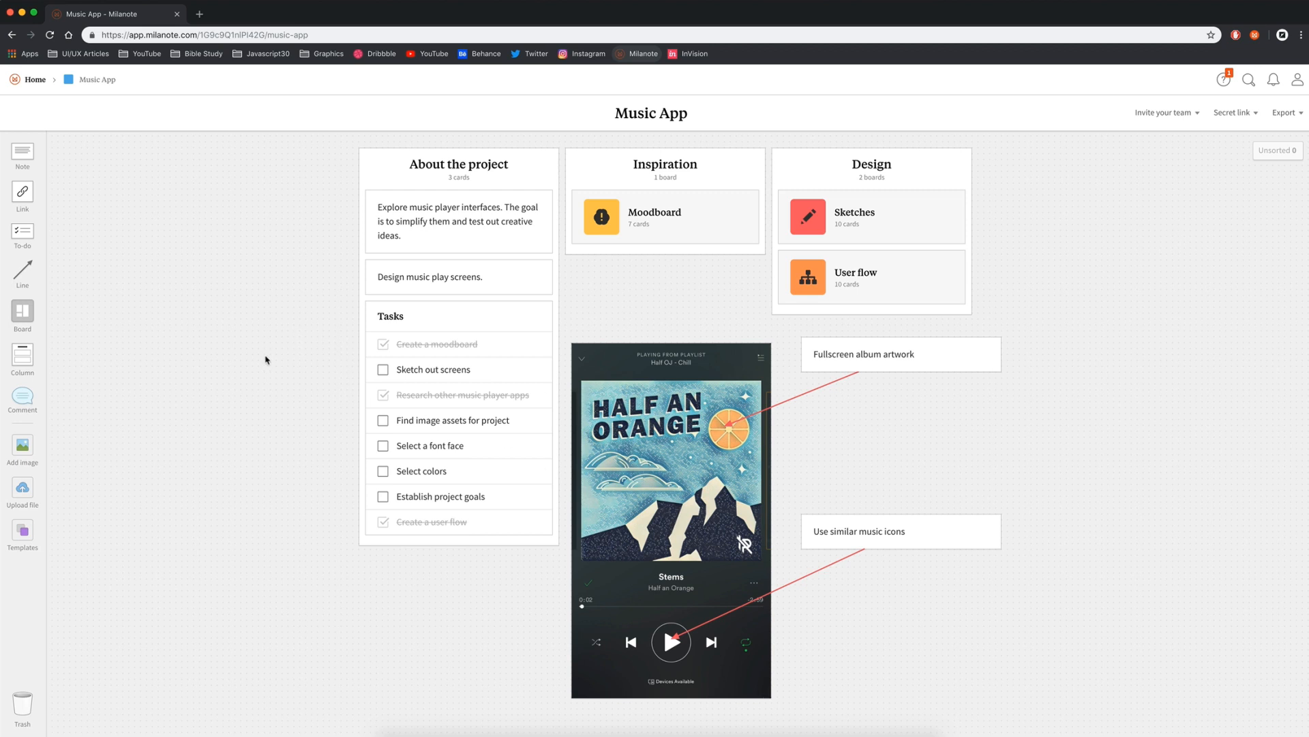
mouse_move(386, 390)
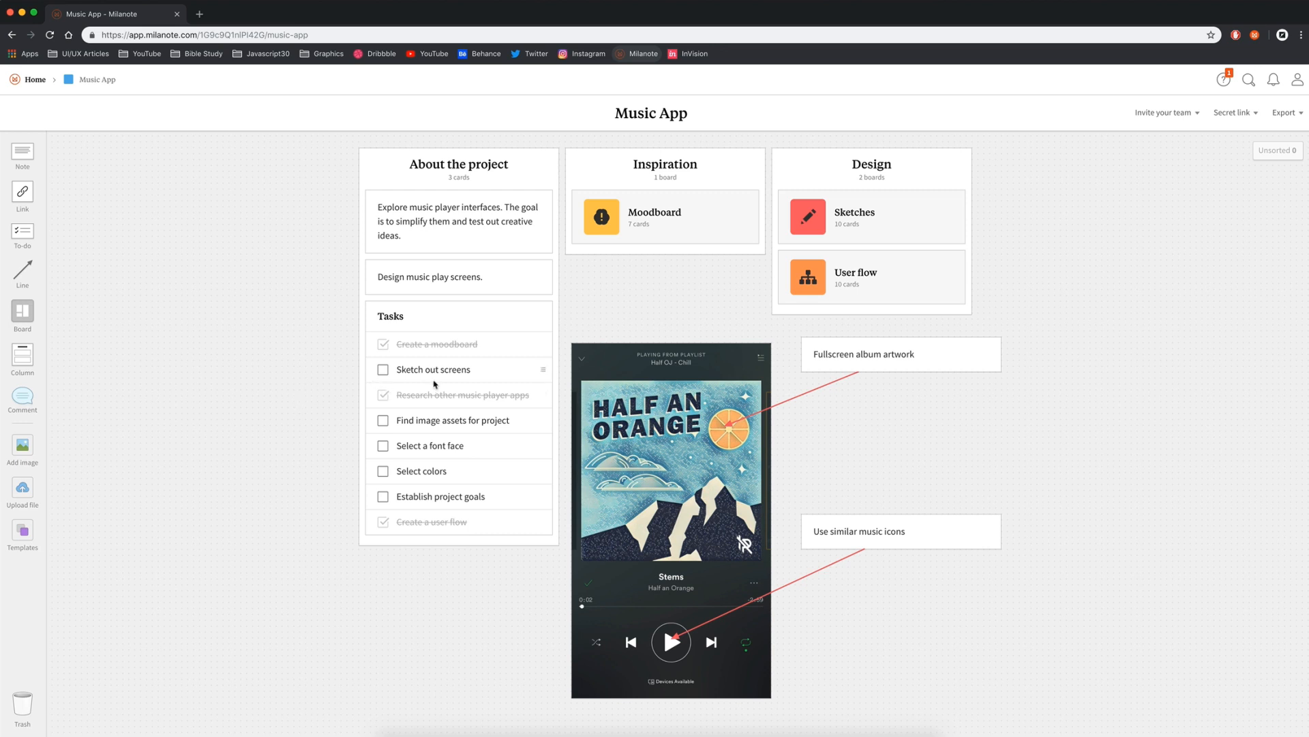
left_click(382, 369)
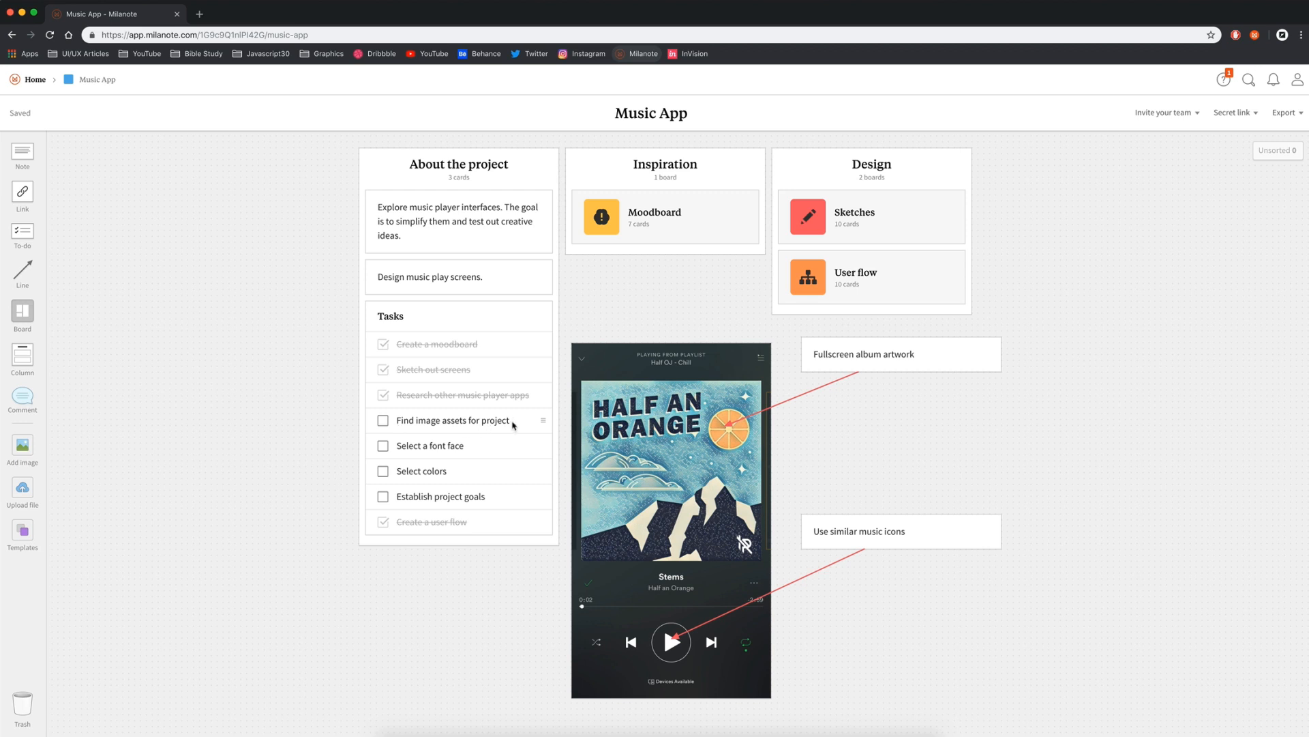
mouse_move(490, 429)
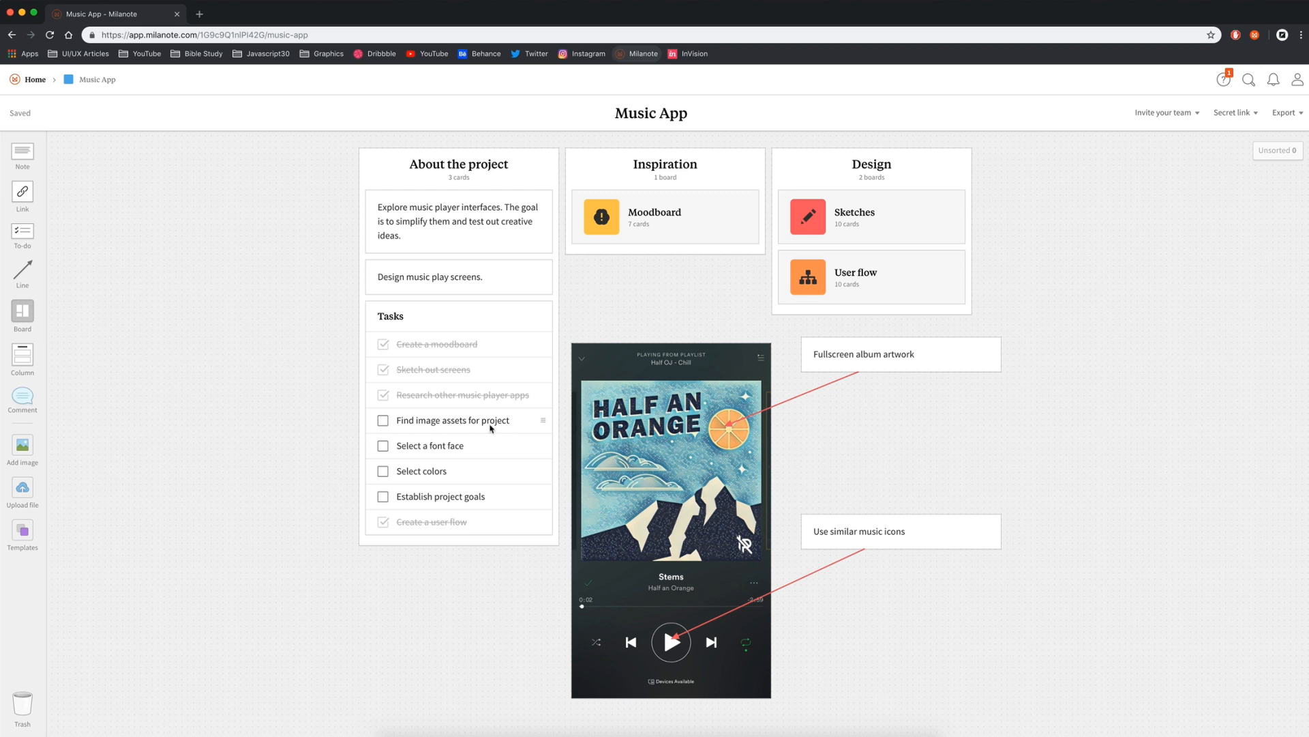
mouse_move(367, 463)
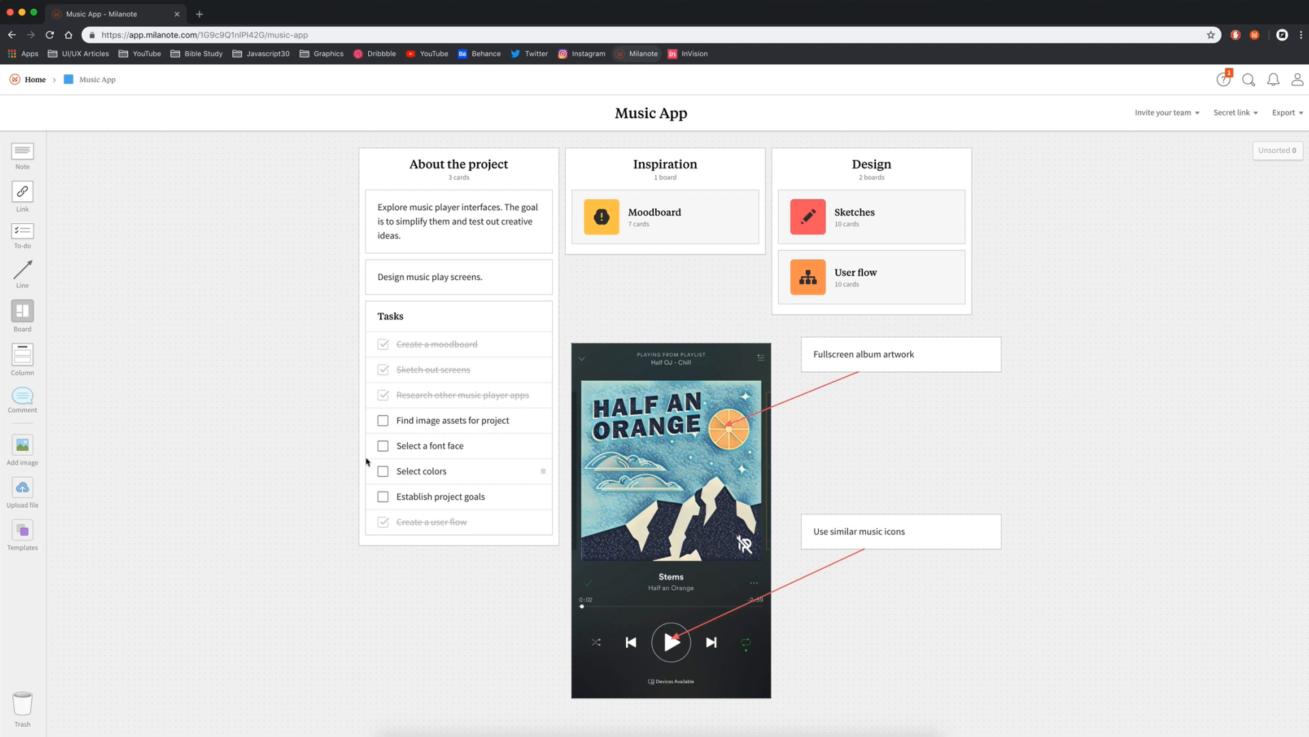
mouse_move(438, 479)
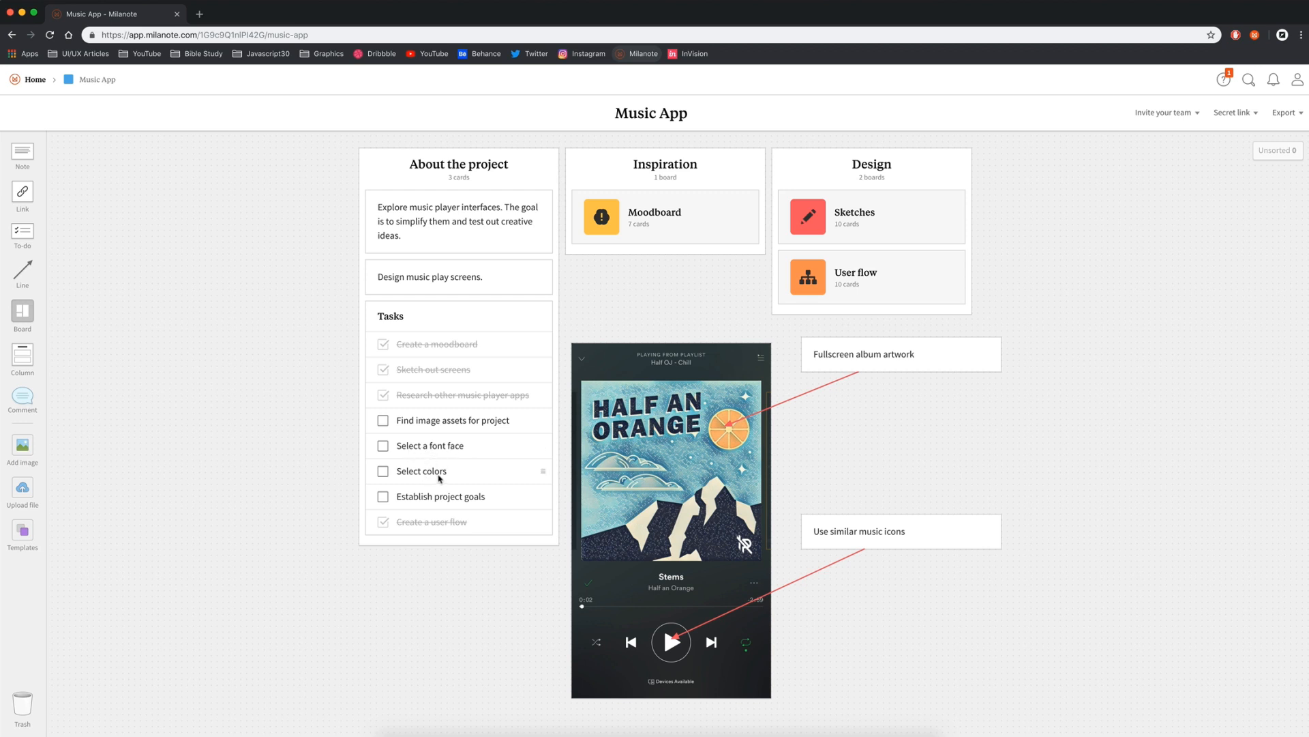
mouse_move(393, 503)
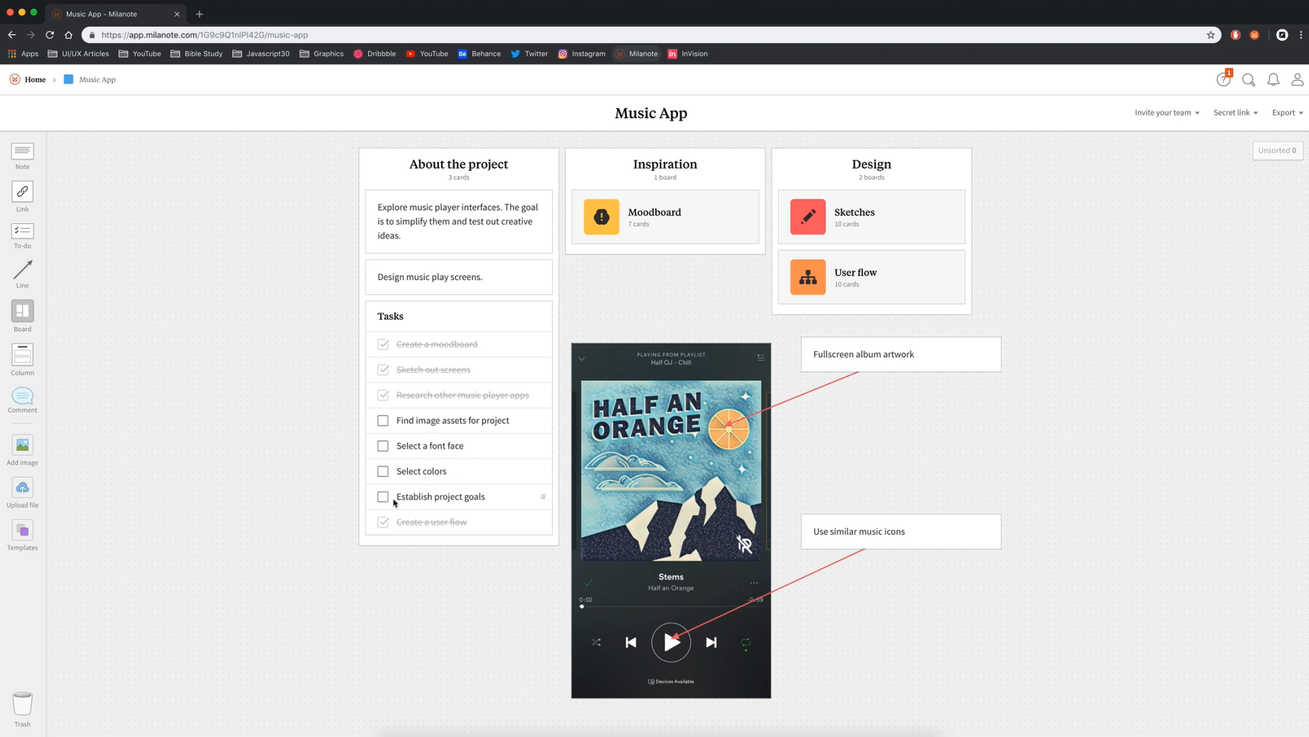
mouse_move(486, 500)
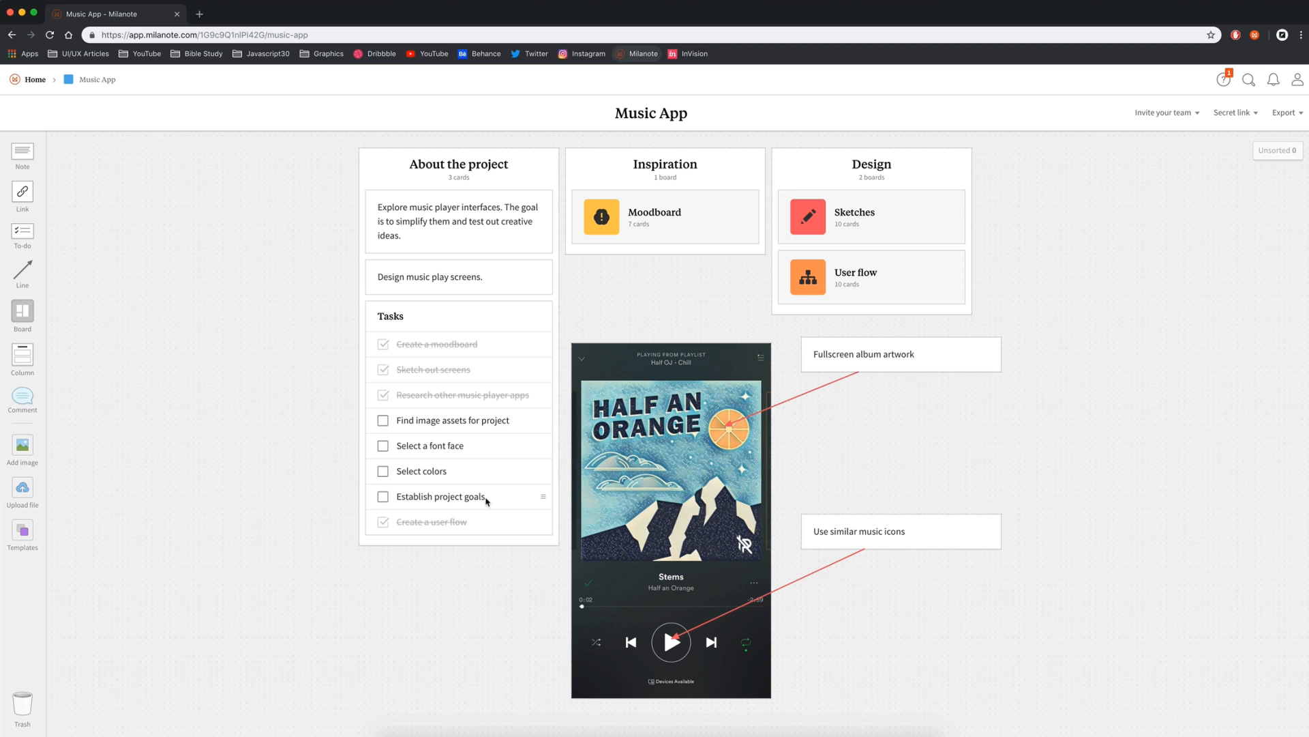
Add a note 'Simplify and clean a music play screen. That is still easy to use and not limiting'.
left_click(459, 277)
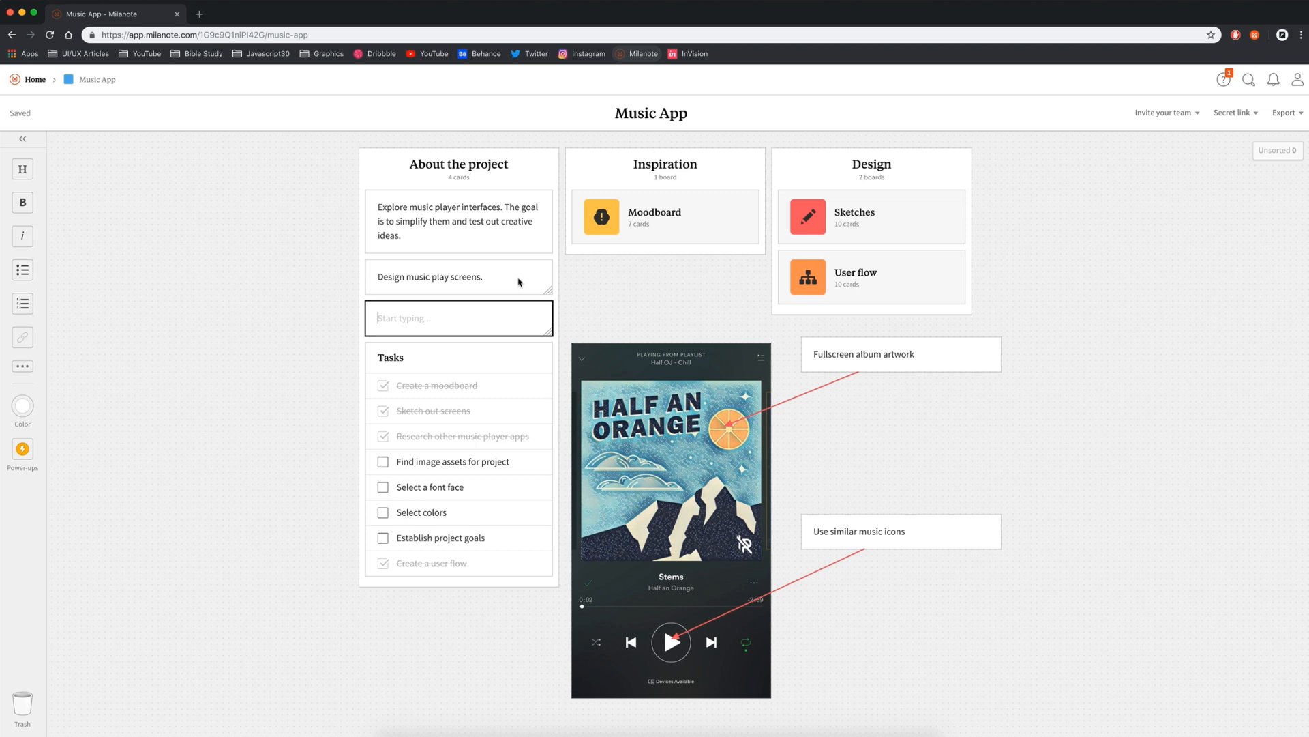
type("Simplify and clean a music play screen. That is still easy to use and not limiting in terms of usability.")
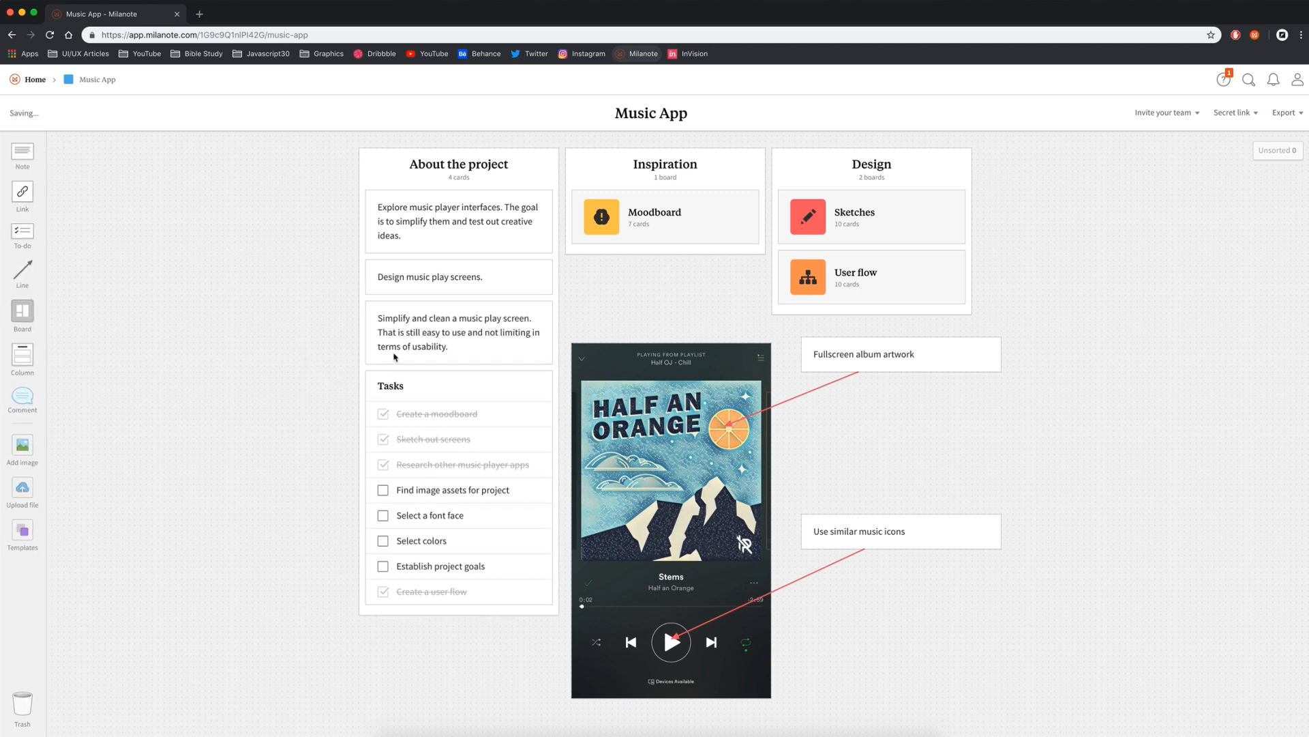
Head the note with 'Goal' and tick off Establish project goals.
left_click(458, 333)
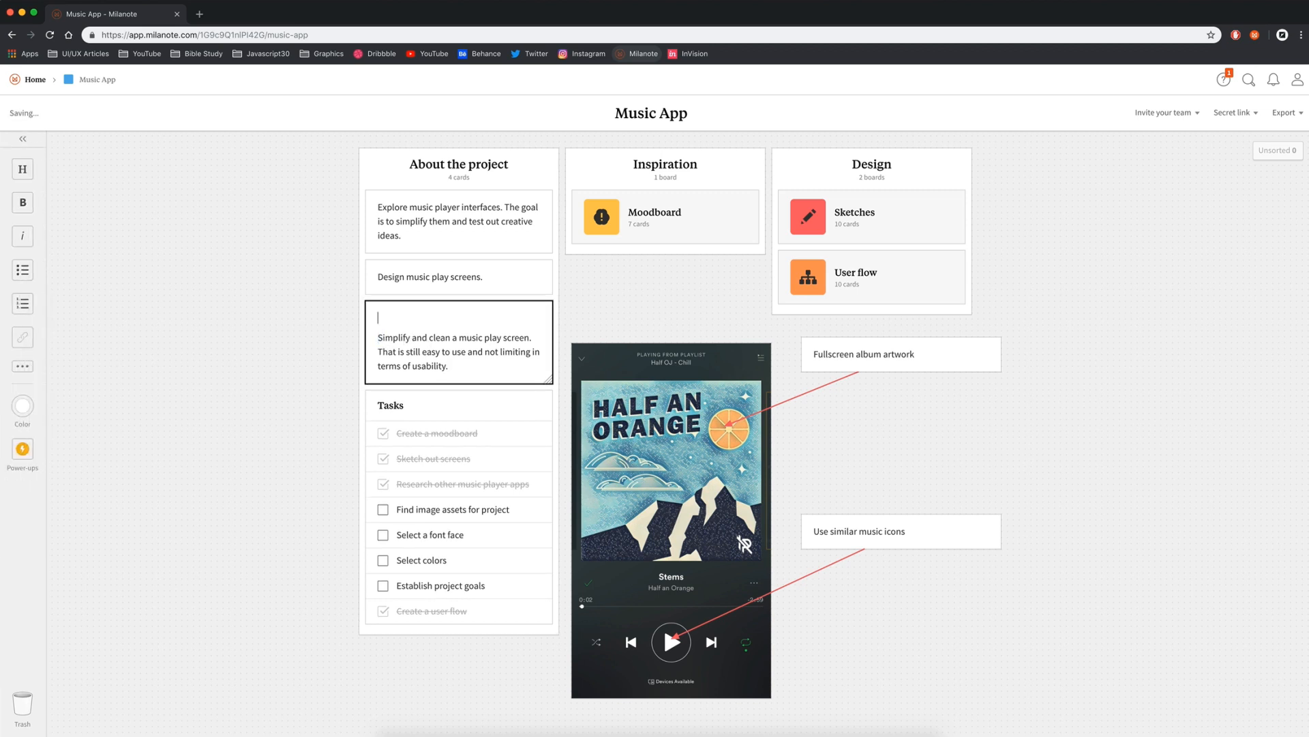
type("Goal")
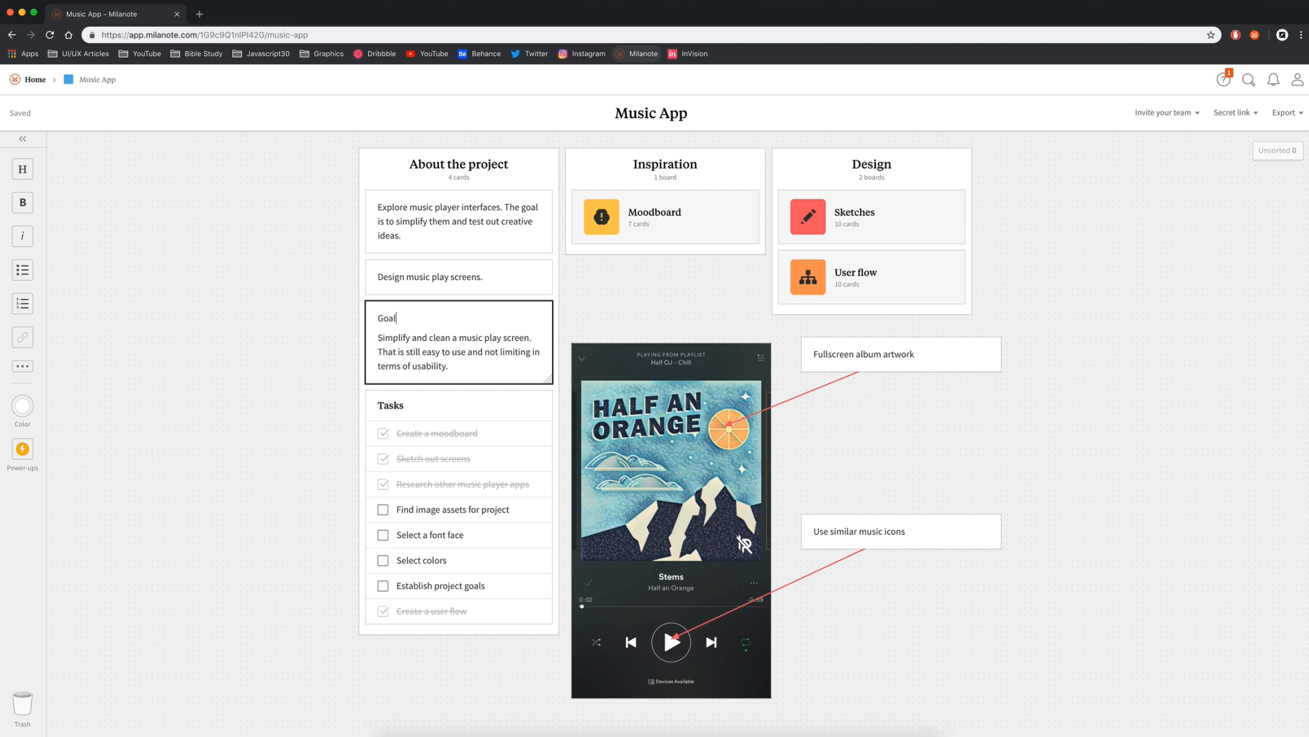
double_click(386, 318)
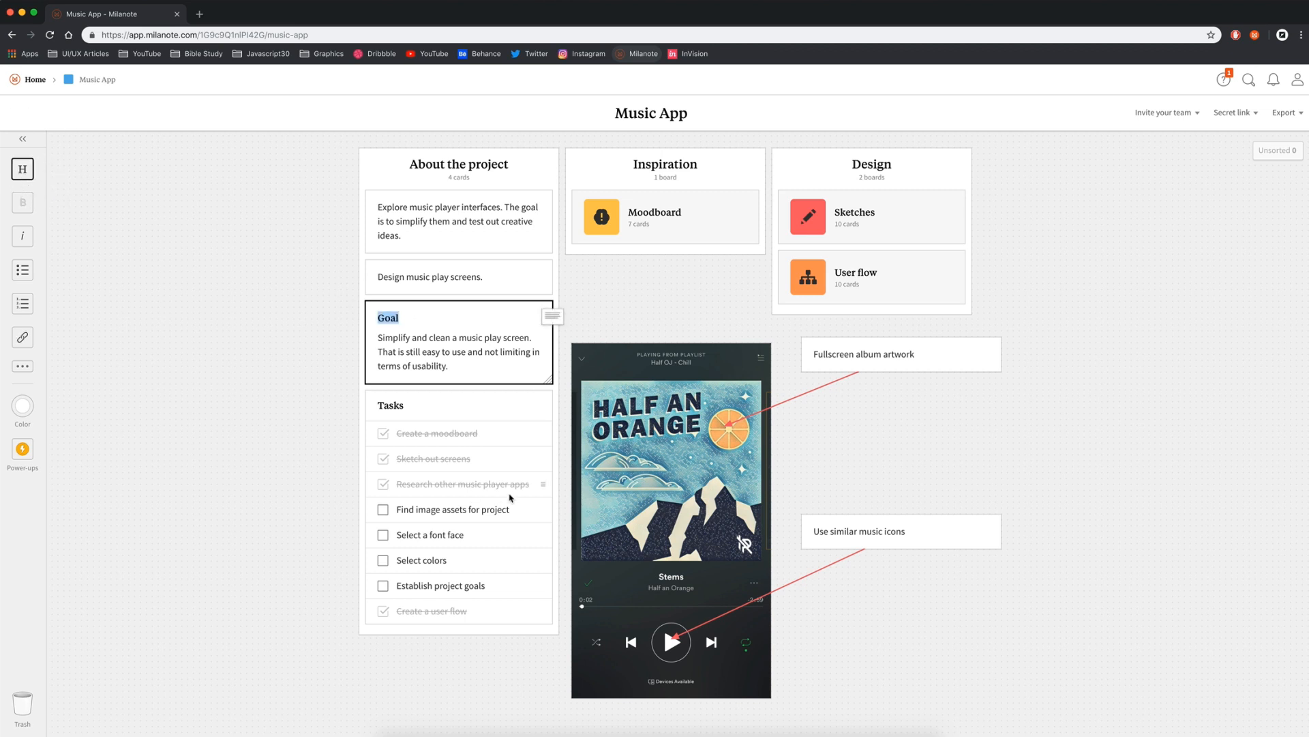
left_click(382, 585)
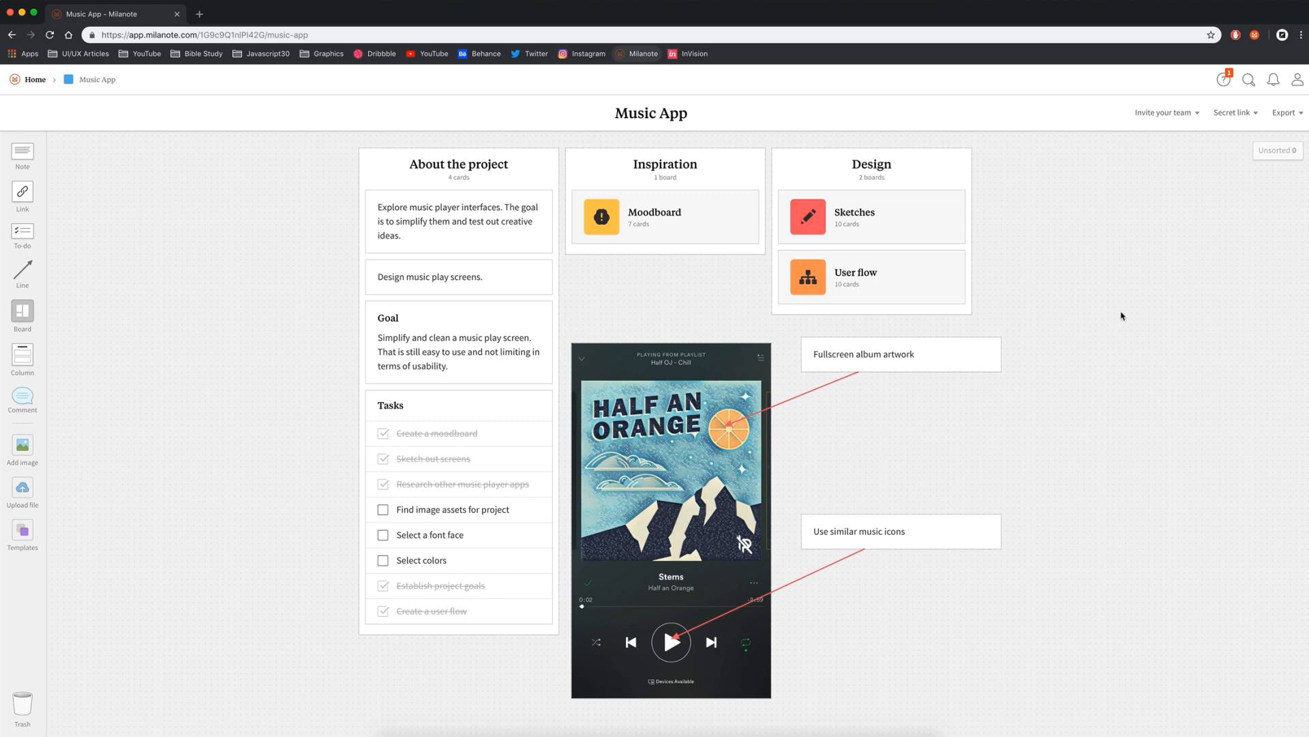
mouse_move(1096, 307)
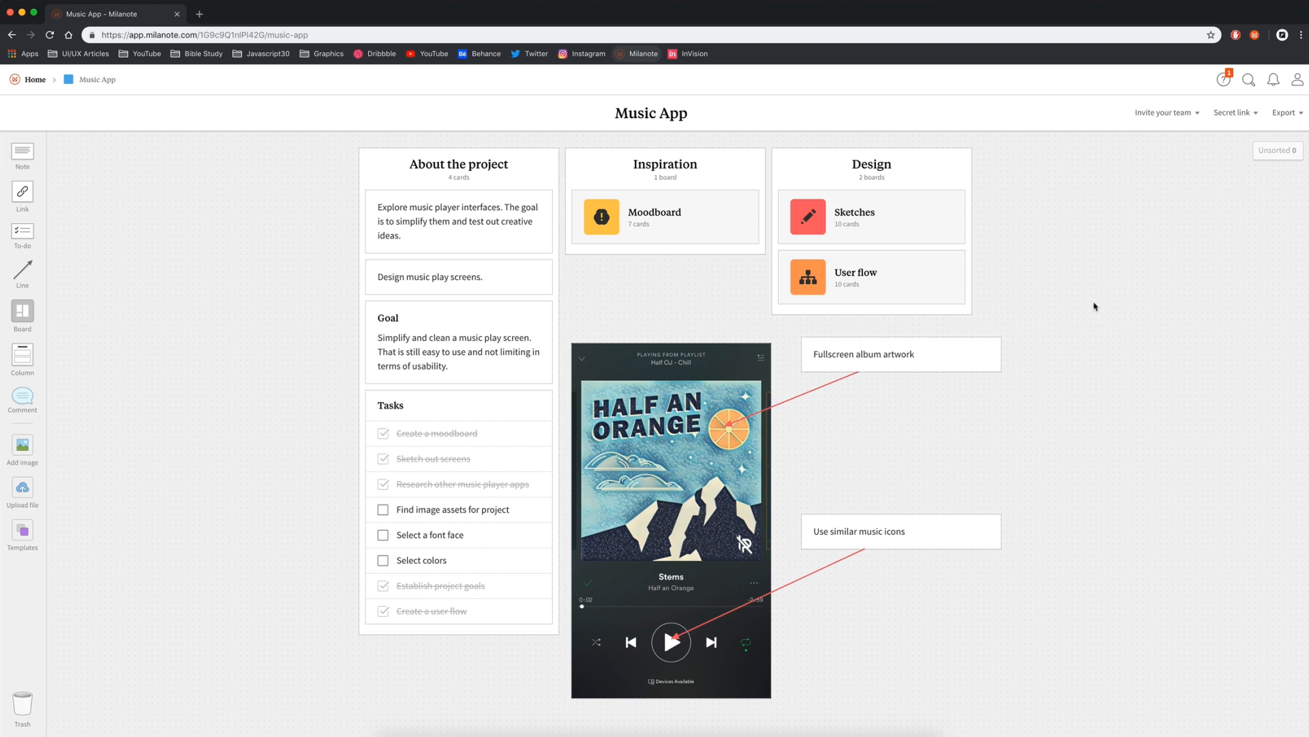
mouse_move(731, 422)
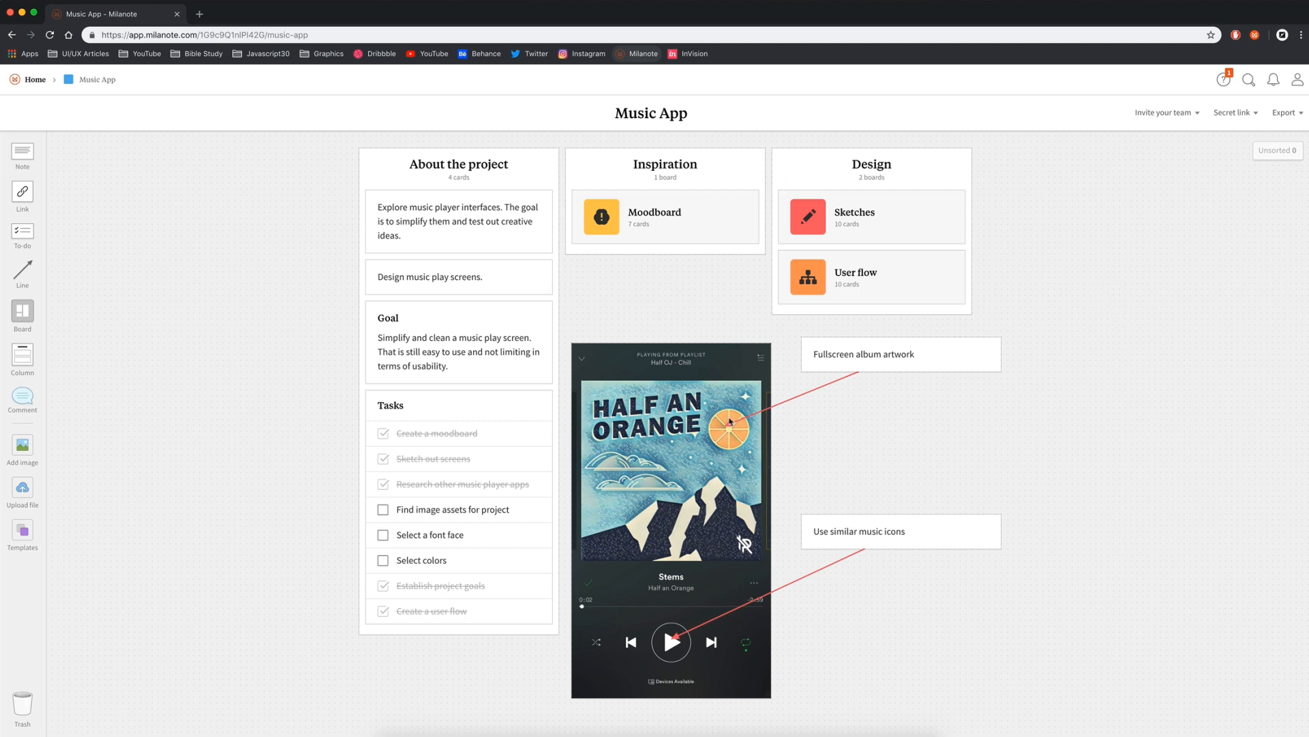
mouse_move(688, 319)
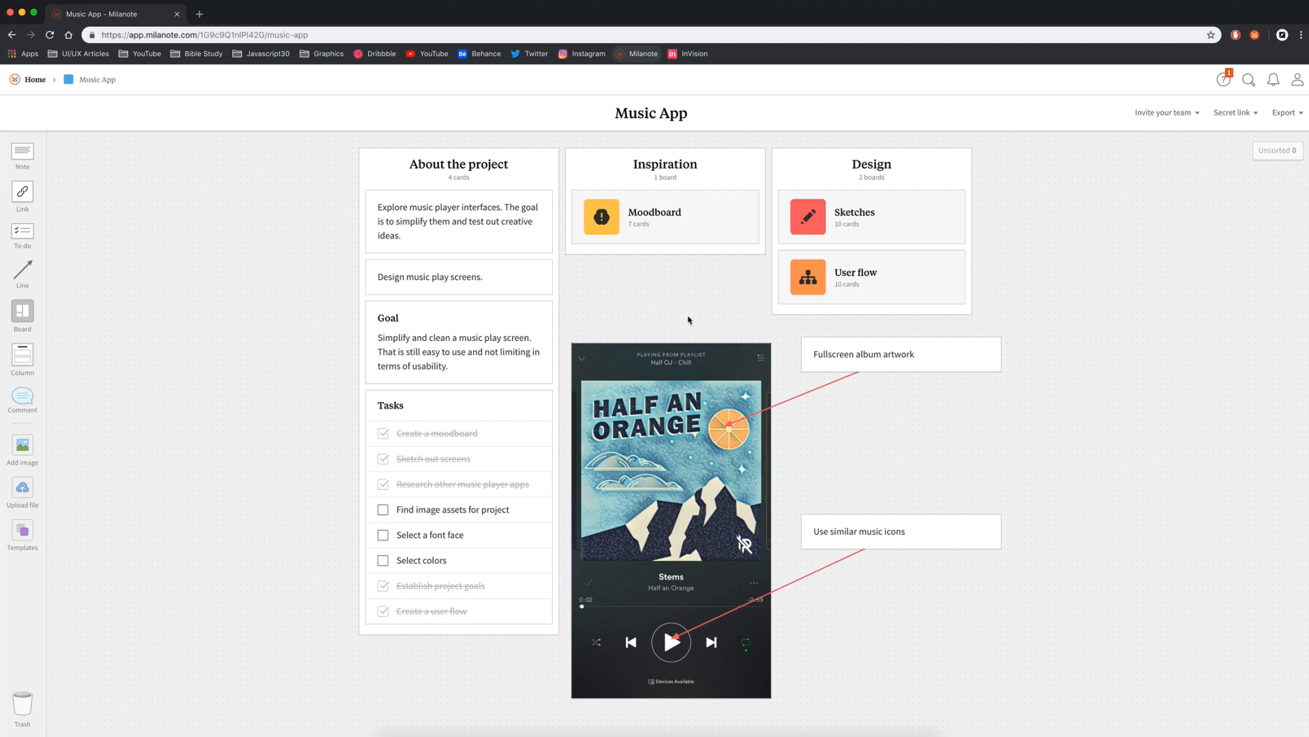
mouse_move(1099, 330)
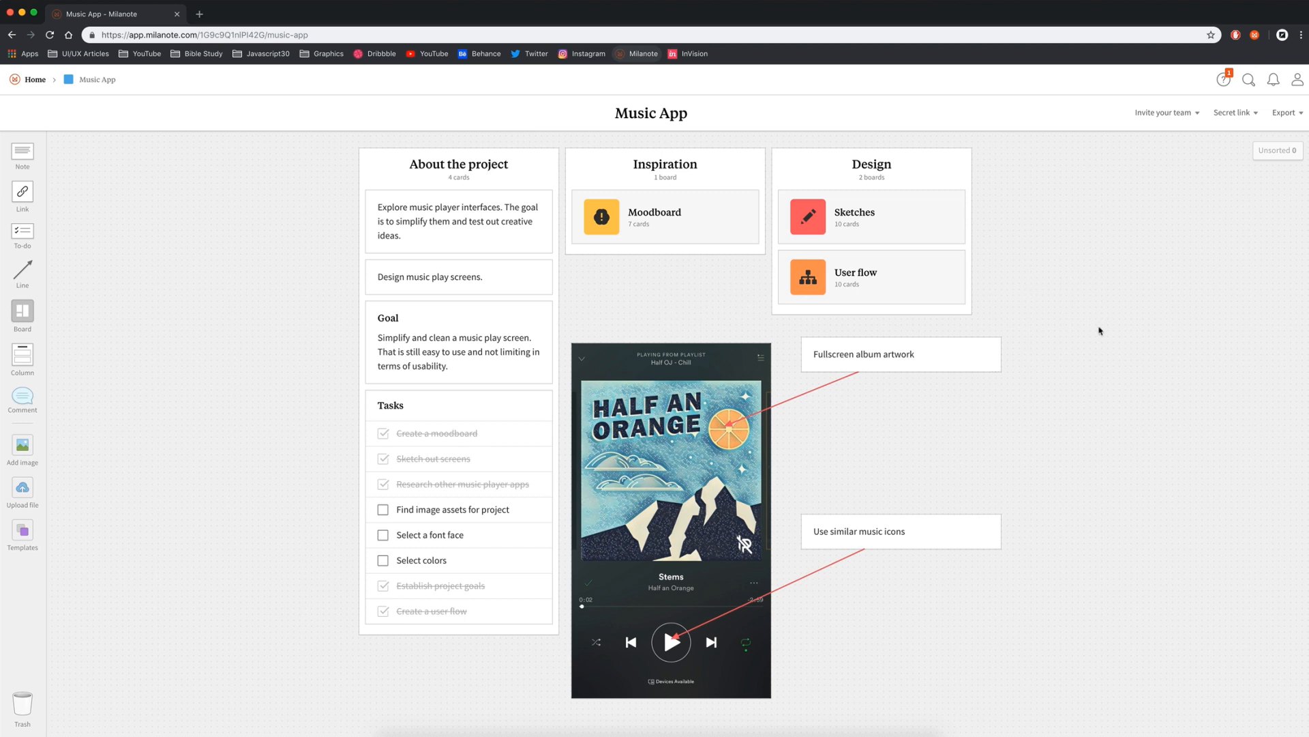
mouse_move(1105, 326)
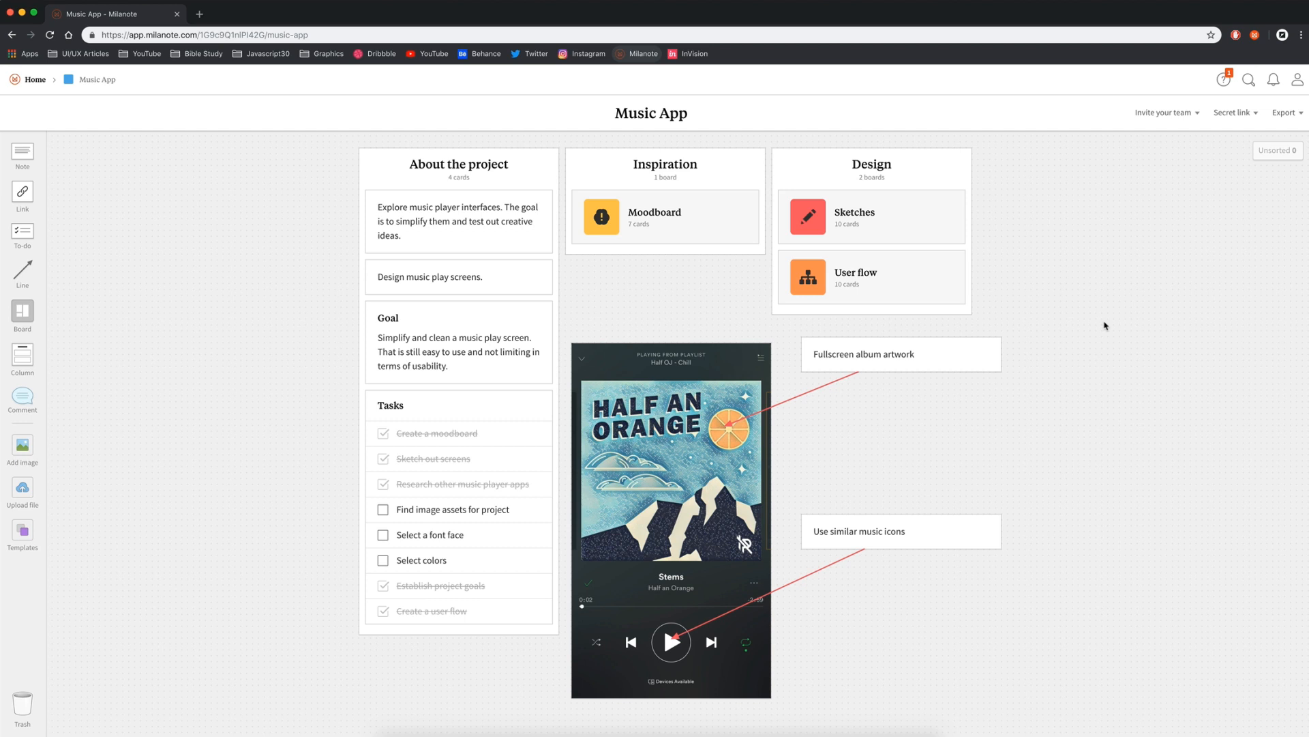
mouse_move(1149, 274)
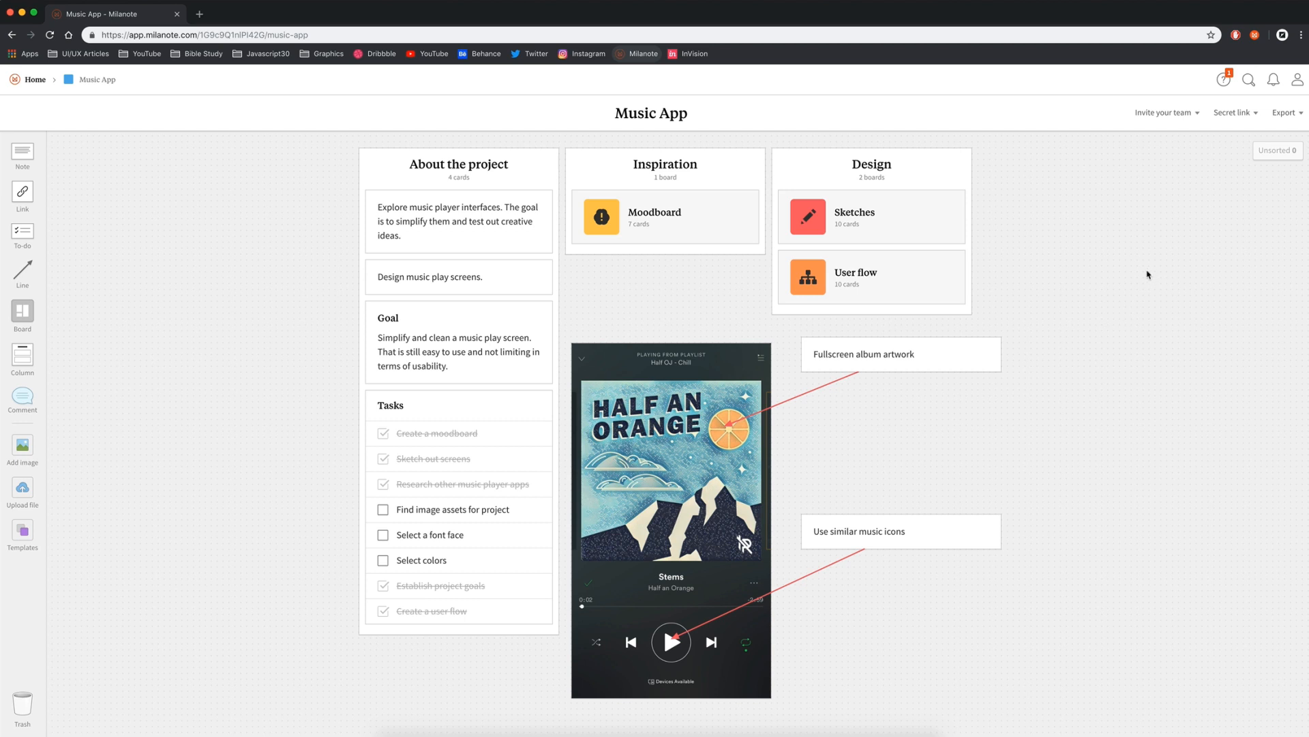
mouse_move(1160, 285)
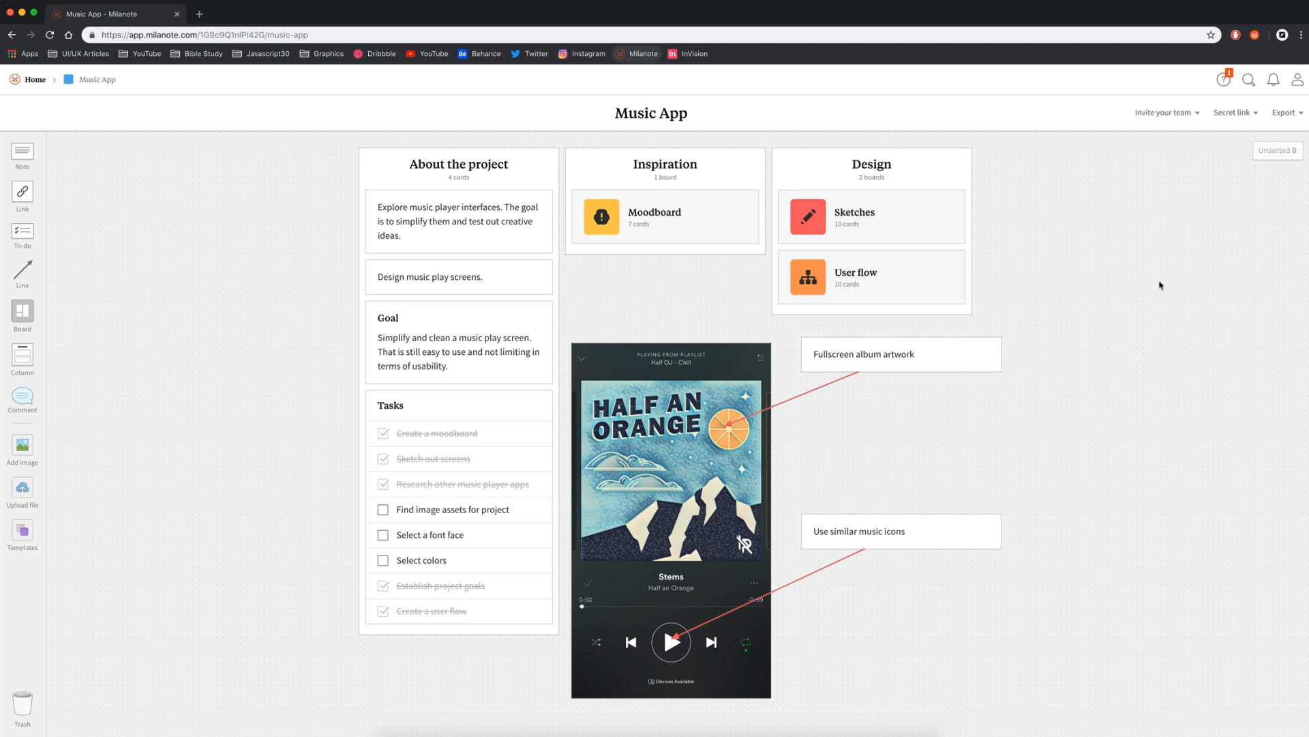
Show the invite options, then the board's export formats (PDF, PNG, document).
left_click(1164, 112)
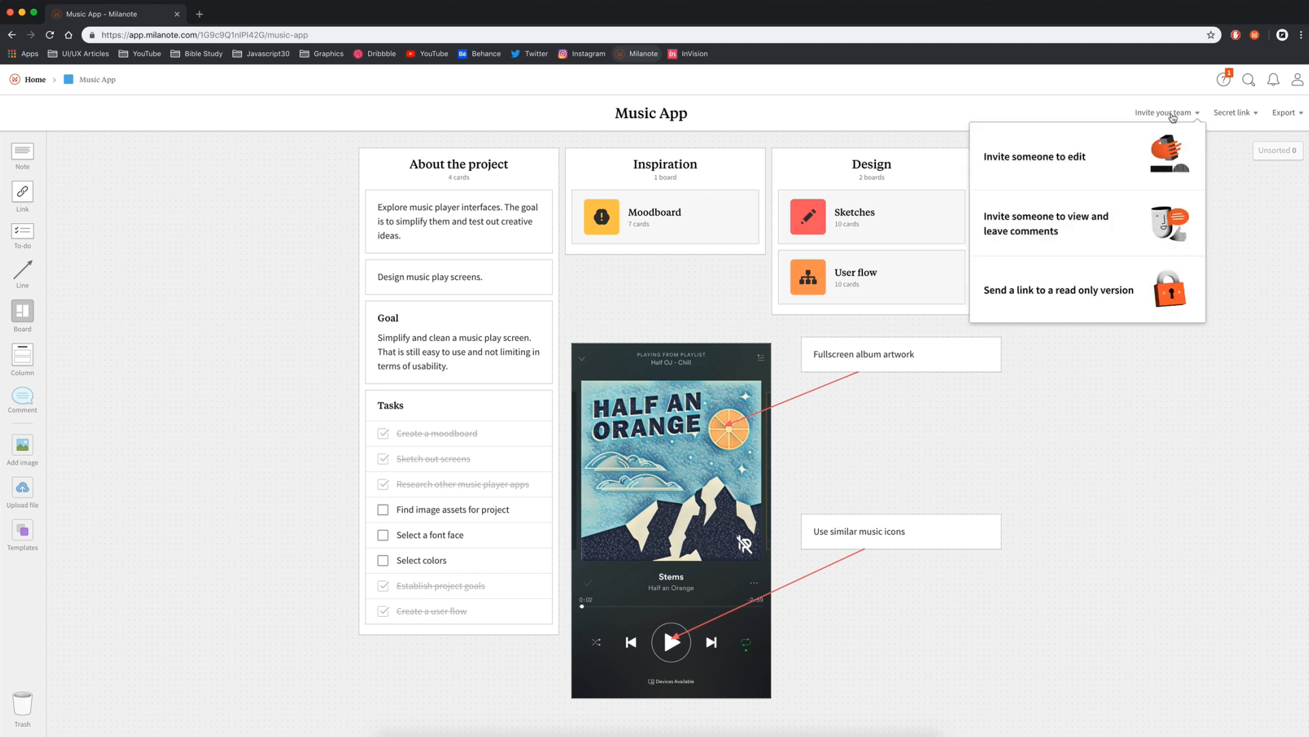
mouse_move(1116, 162)
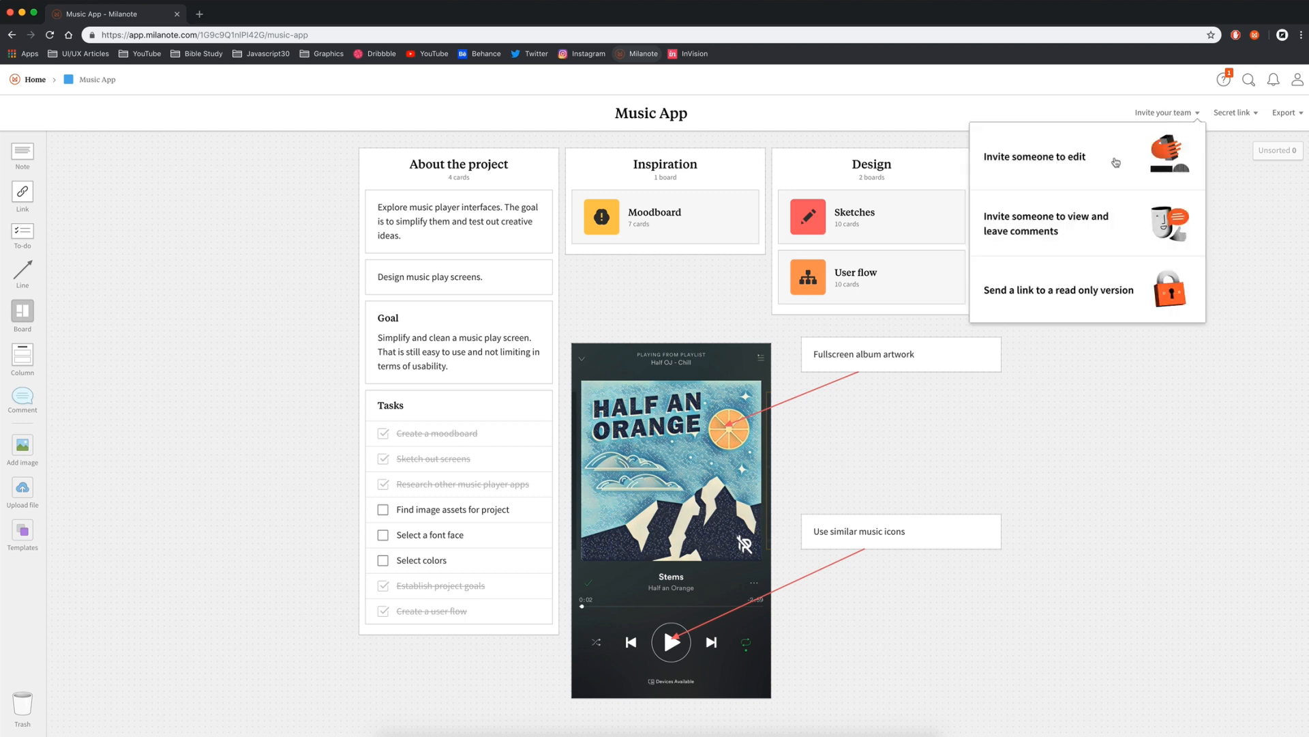
mouse_move(1093, 225)
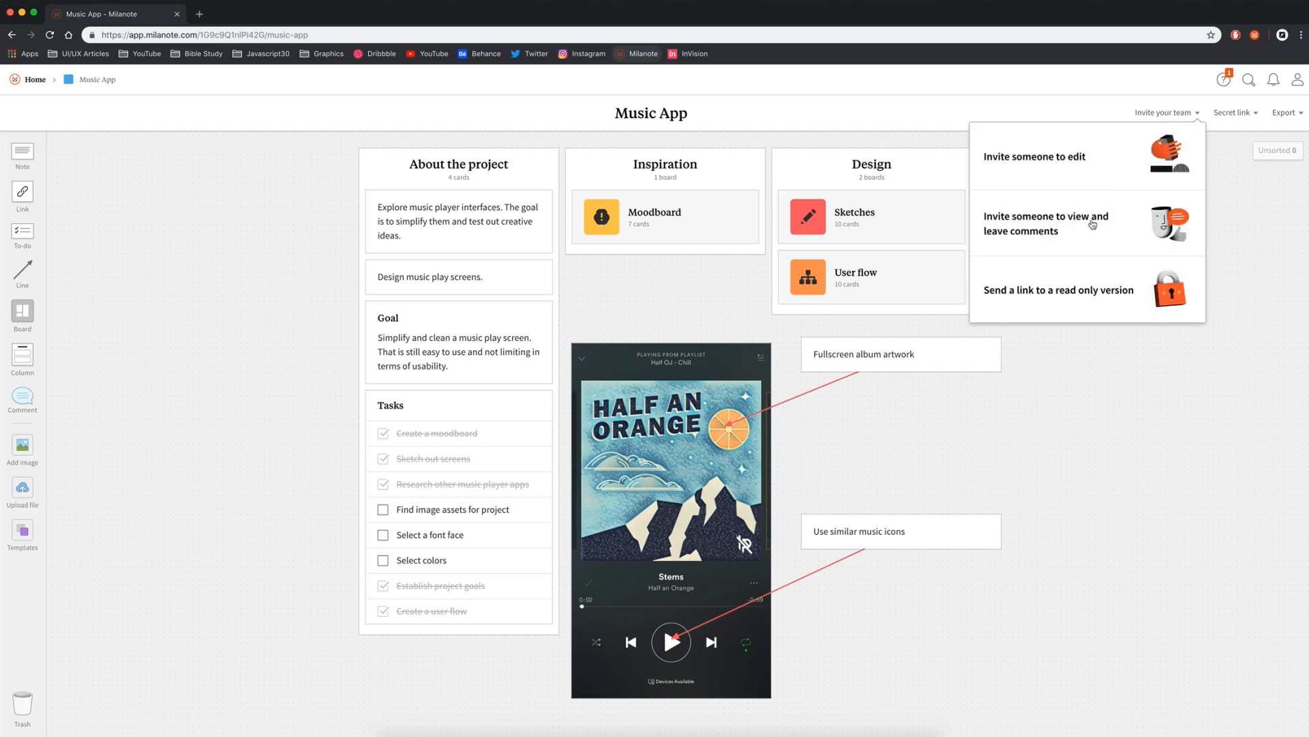
mouse_move(1013, 289)
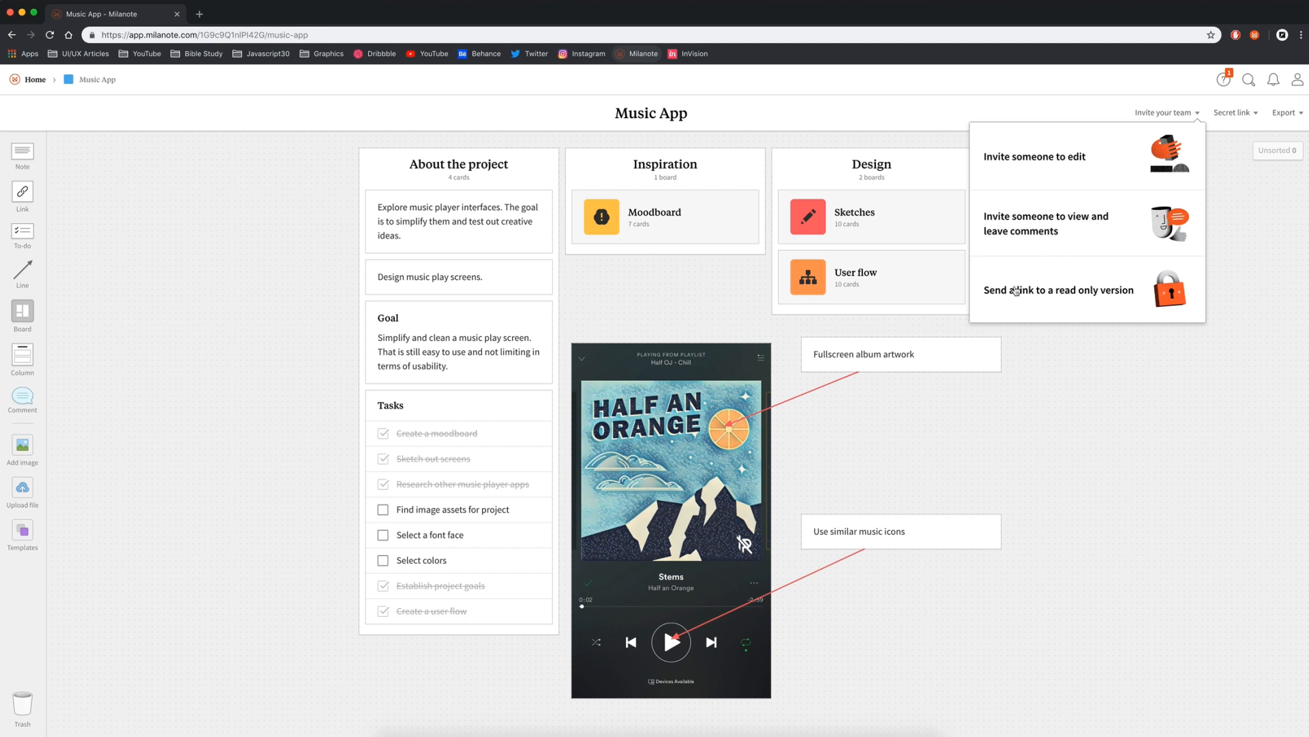
mouse_move(1236, 207)
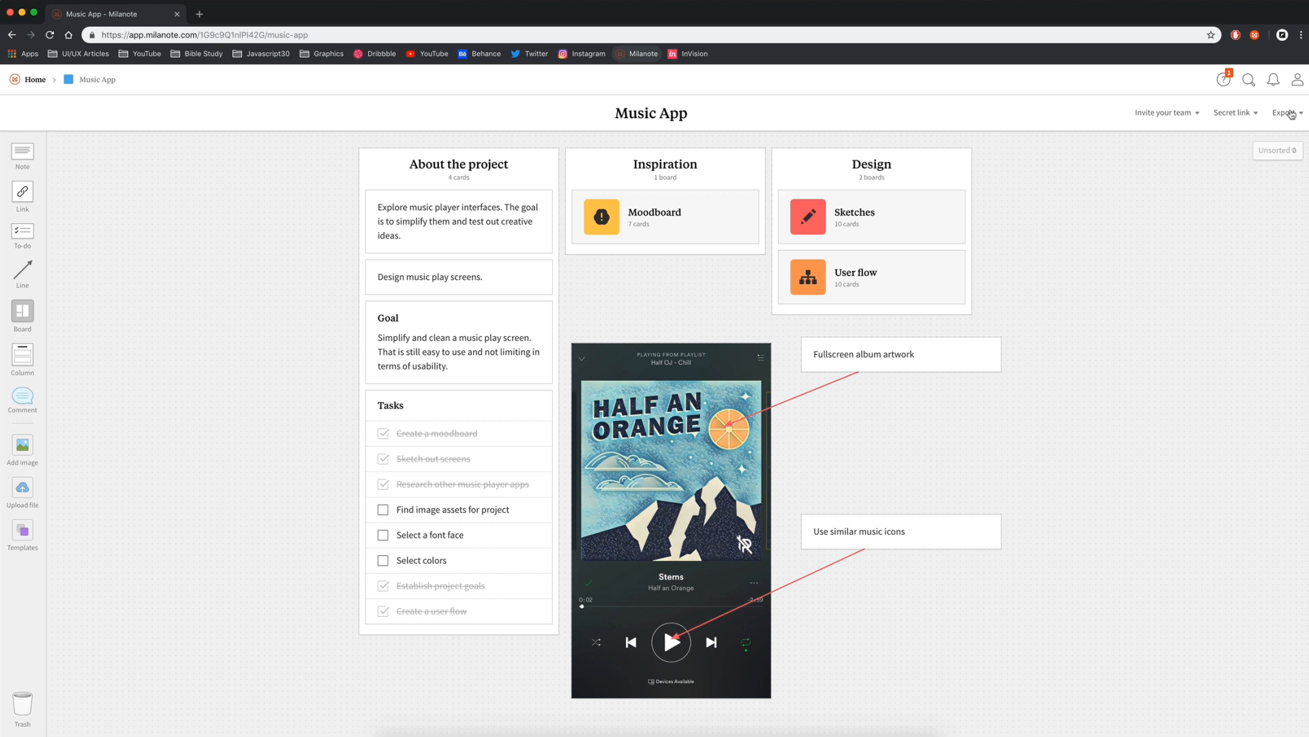
left_click(1285, 113)
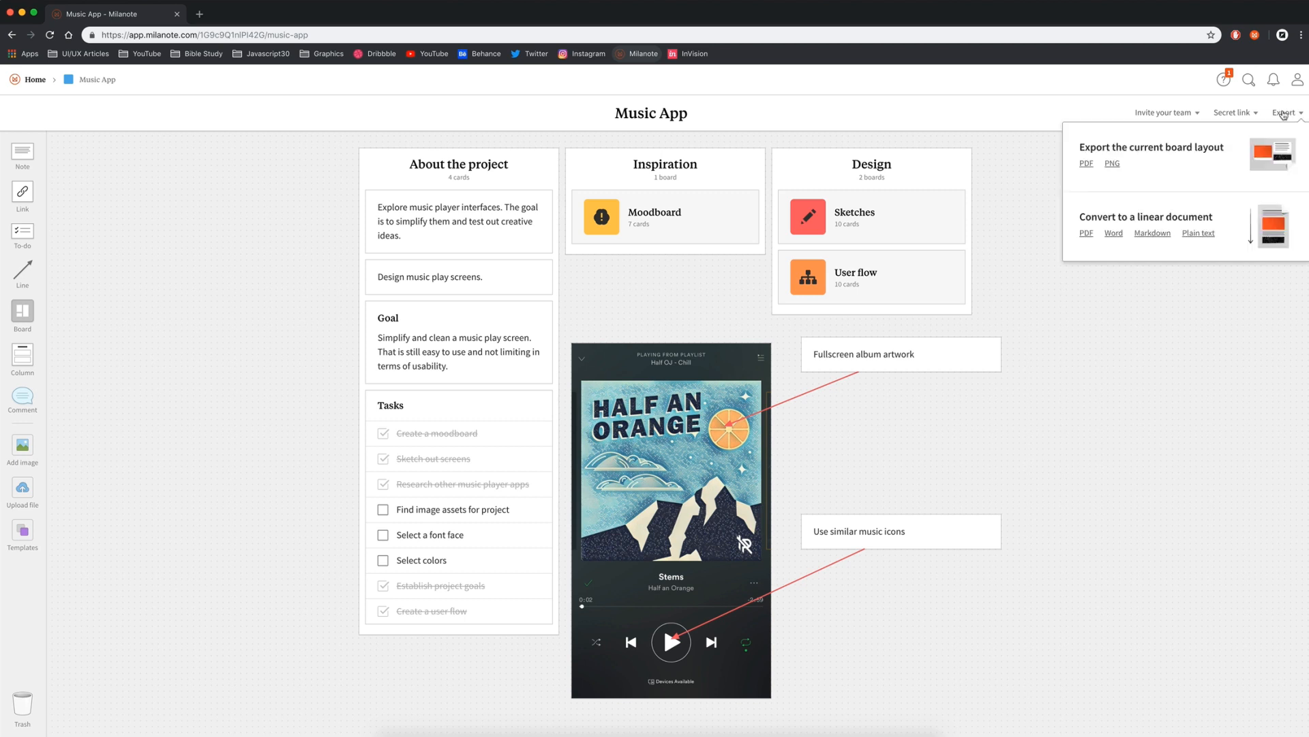
mouse_move(1238, 151)
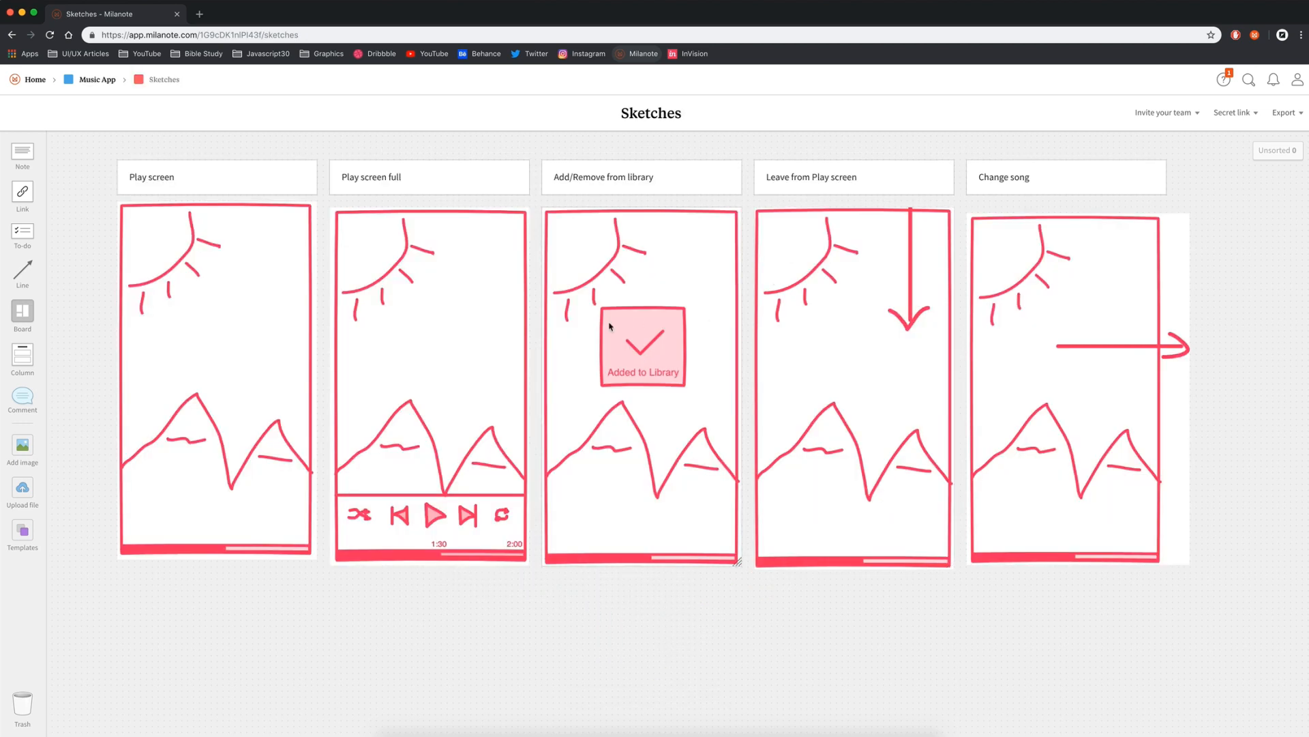
mouse_move(22, 397)
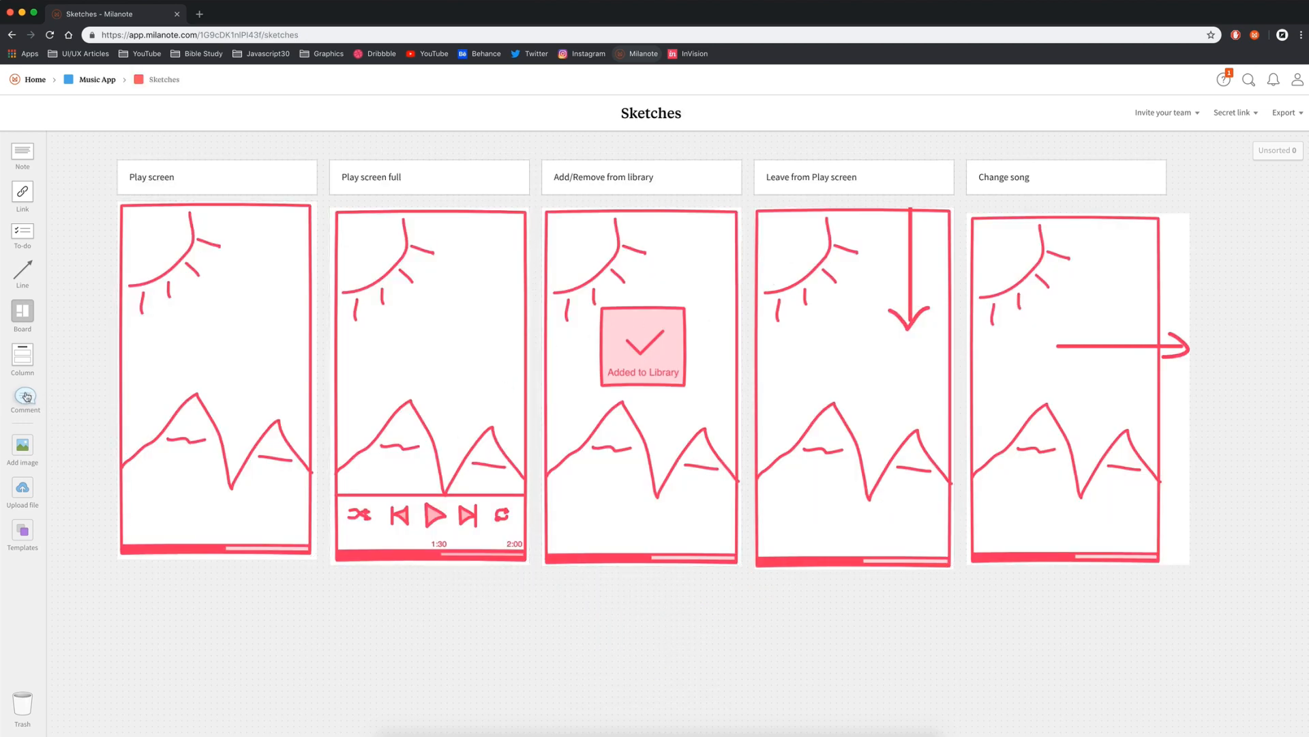
Post the comment 'Add music title and artist!' on the Play screen sketch and return to Music App.
left_click(22, 397)
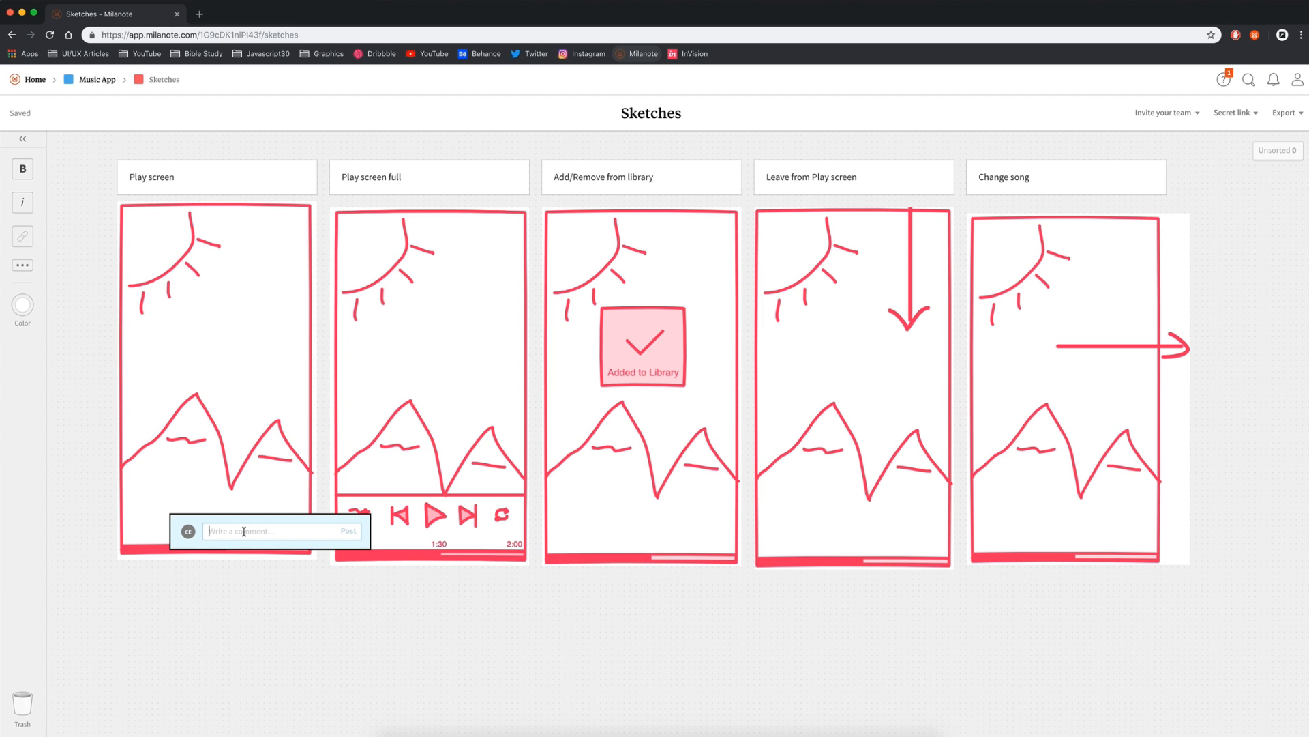
type("Add music title a")
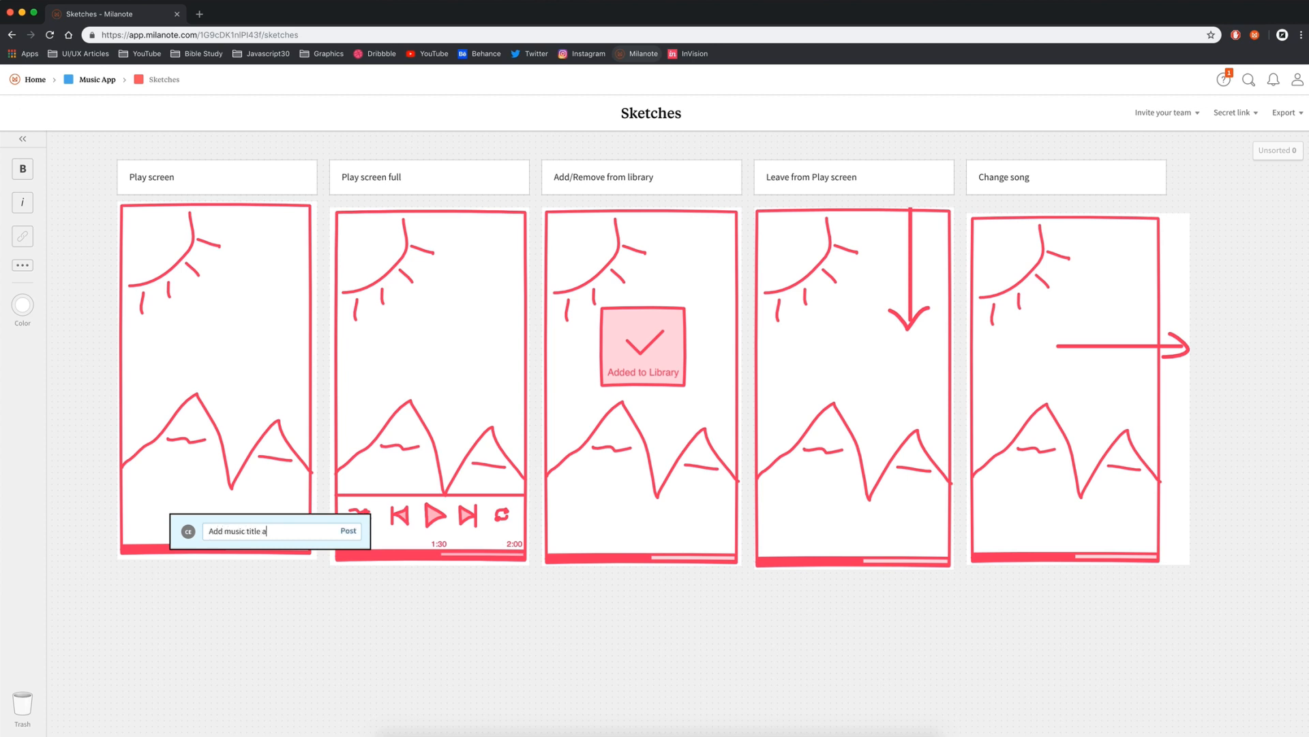
type("nd artist!")
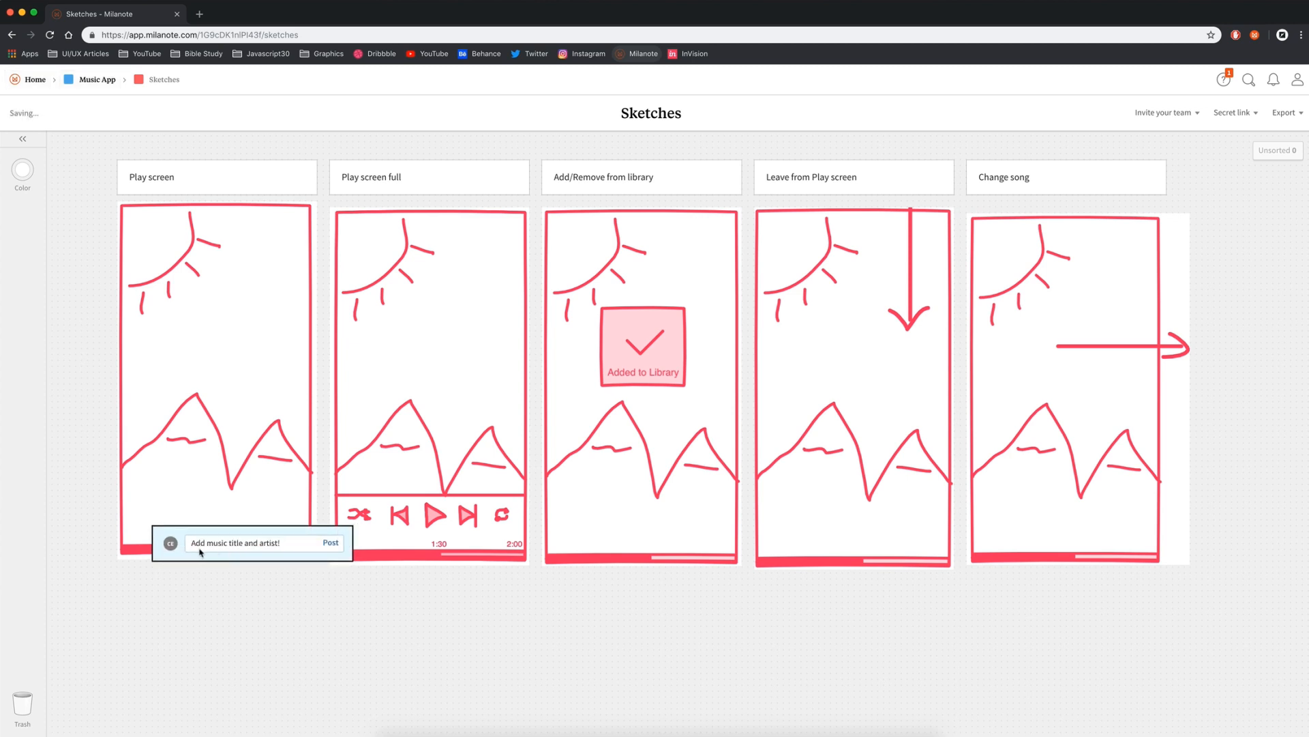
left_click(330, 543)
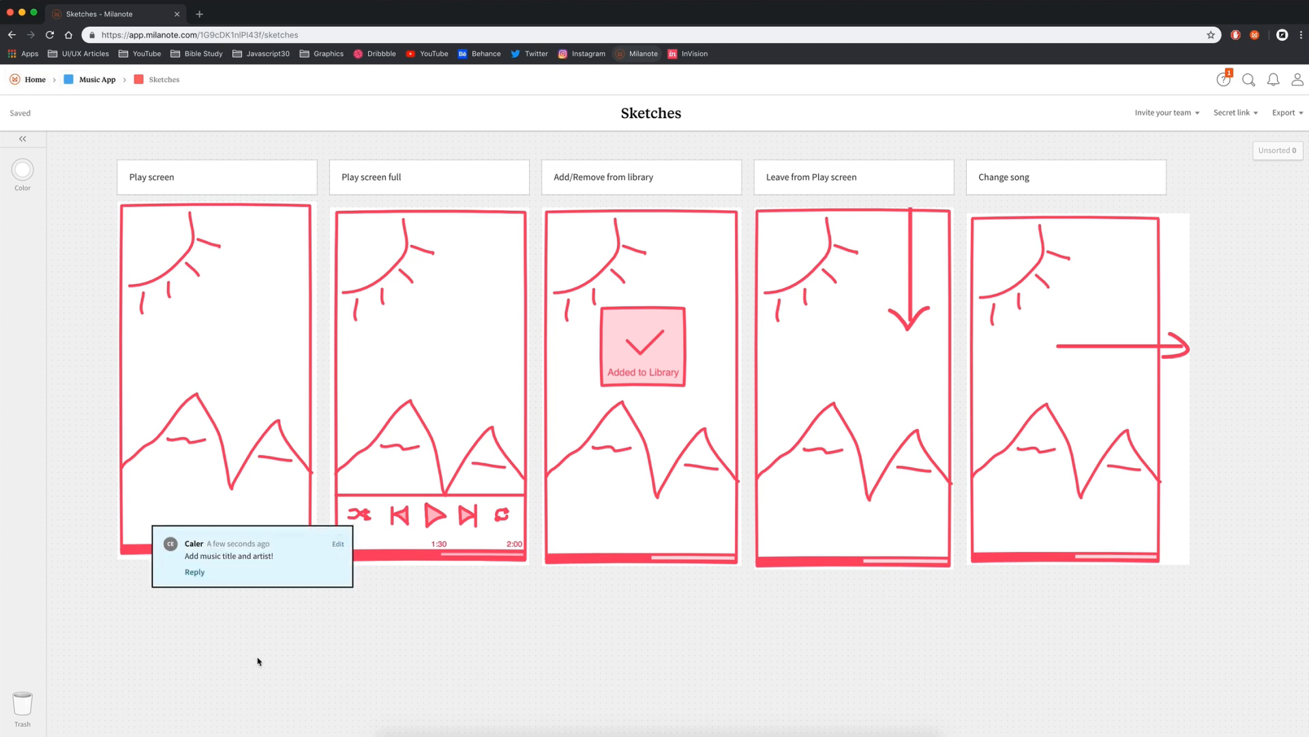
left_click(24, 139)
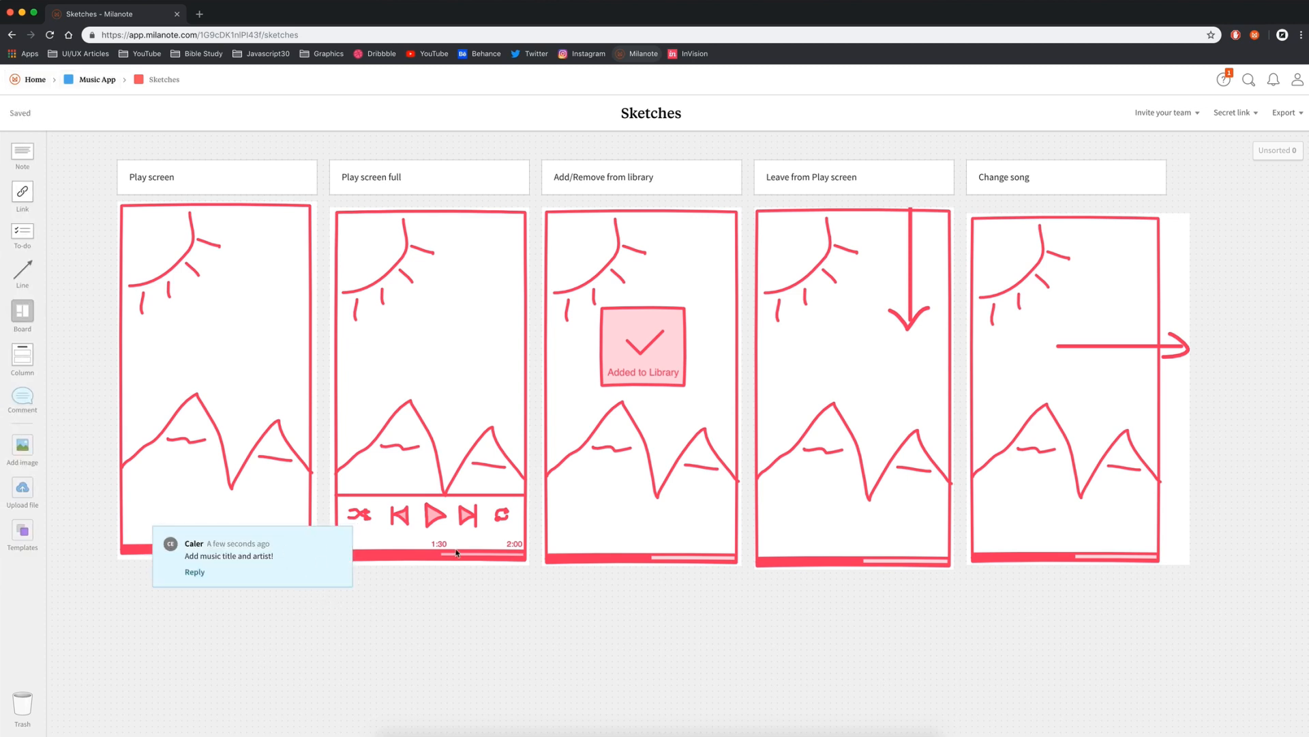
mouse_move(823, 628)
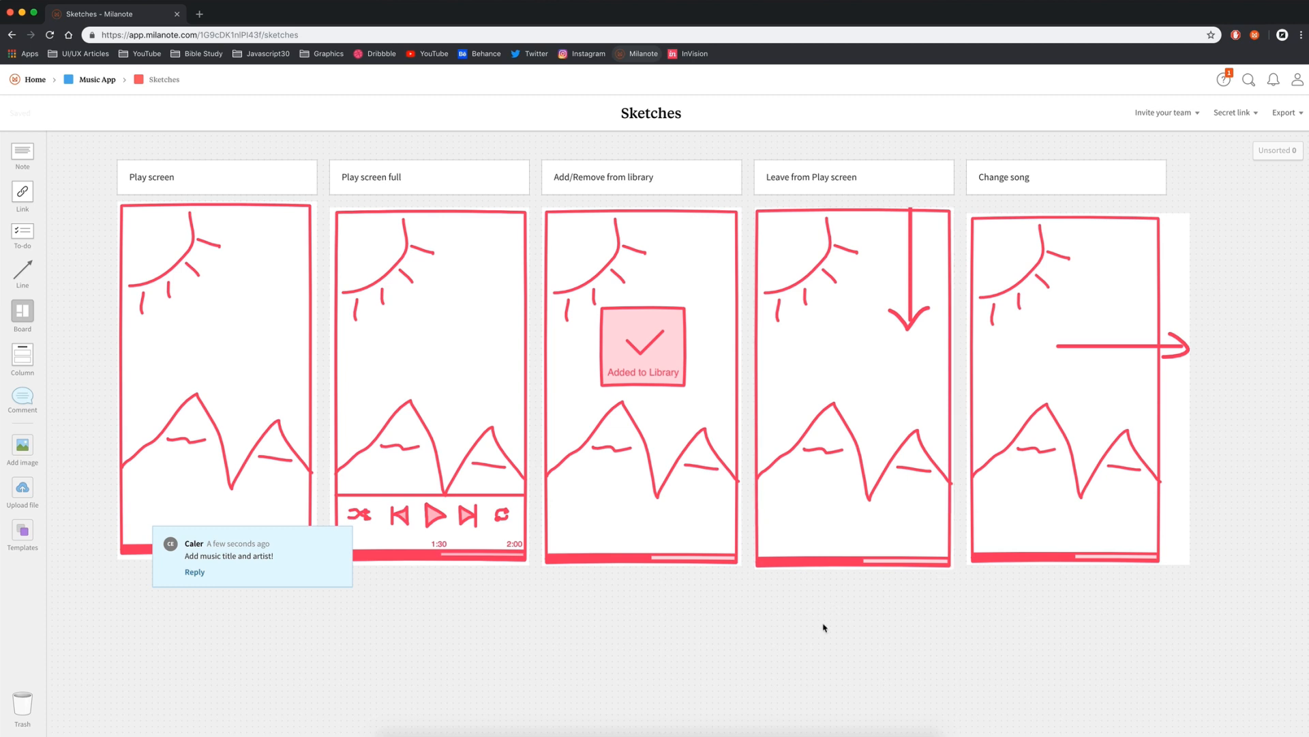
left_click(95, 79)
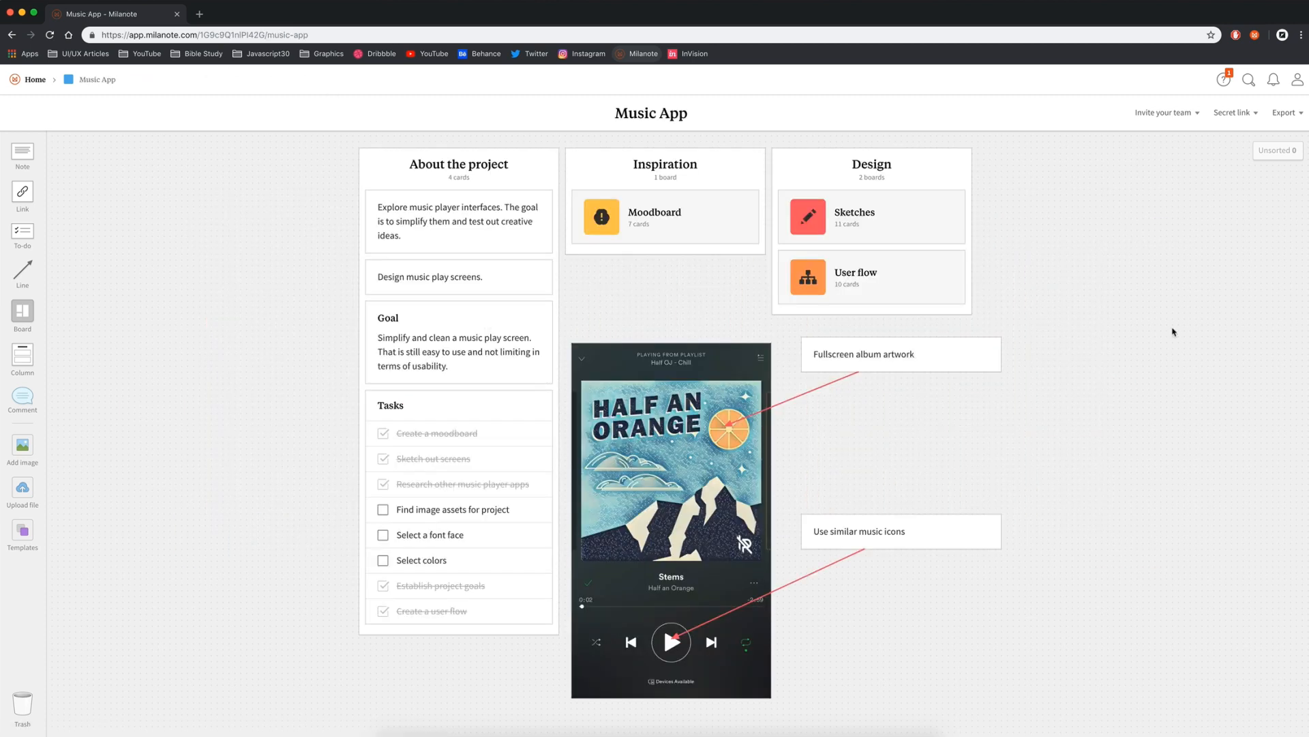
mouse_move(994, 363)
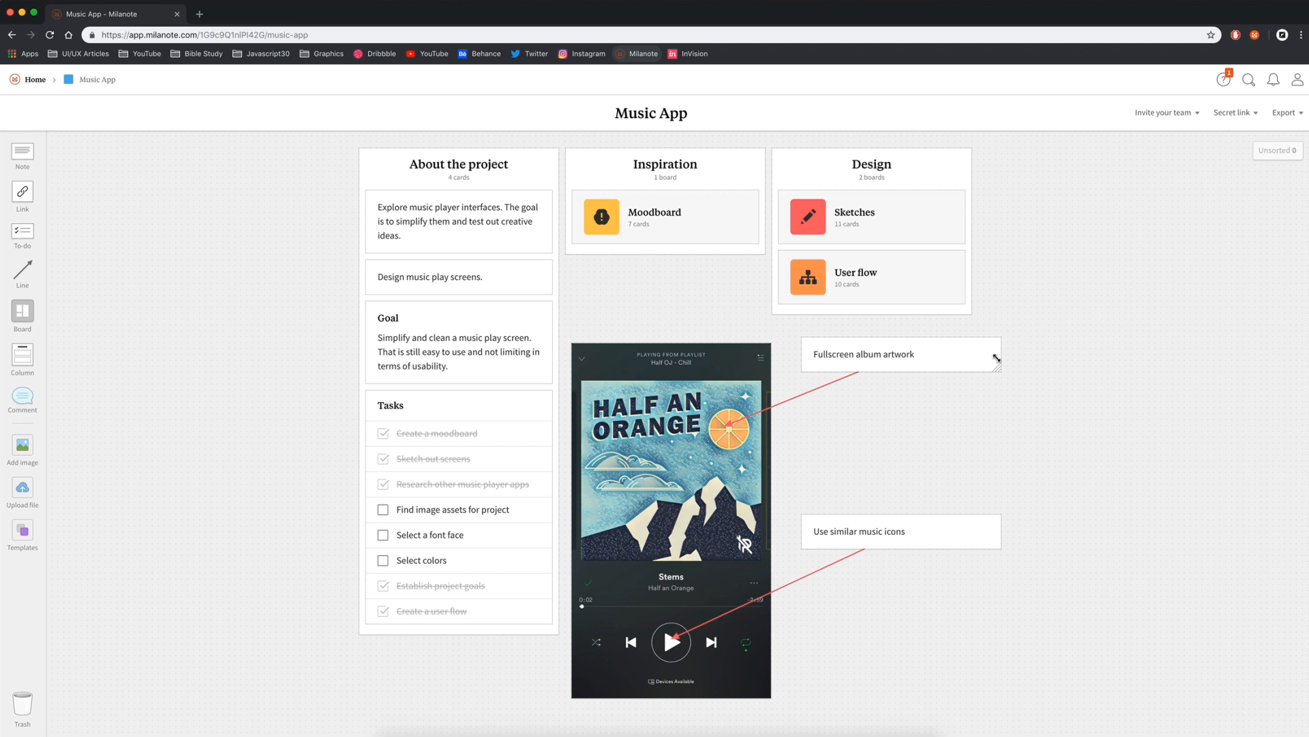
left_click(900, 353)
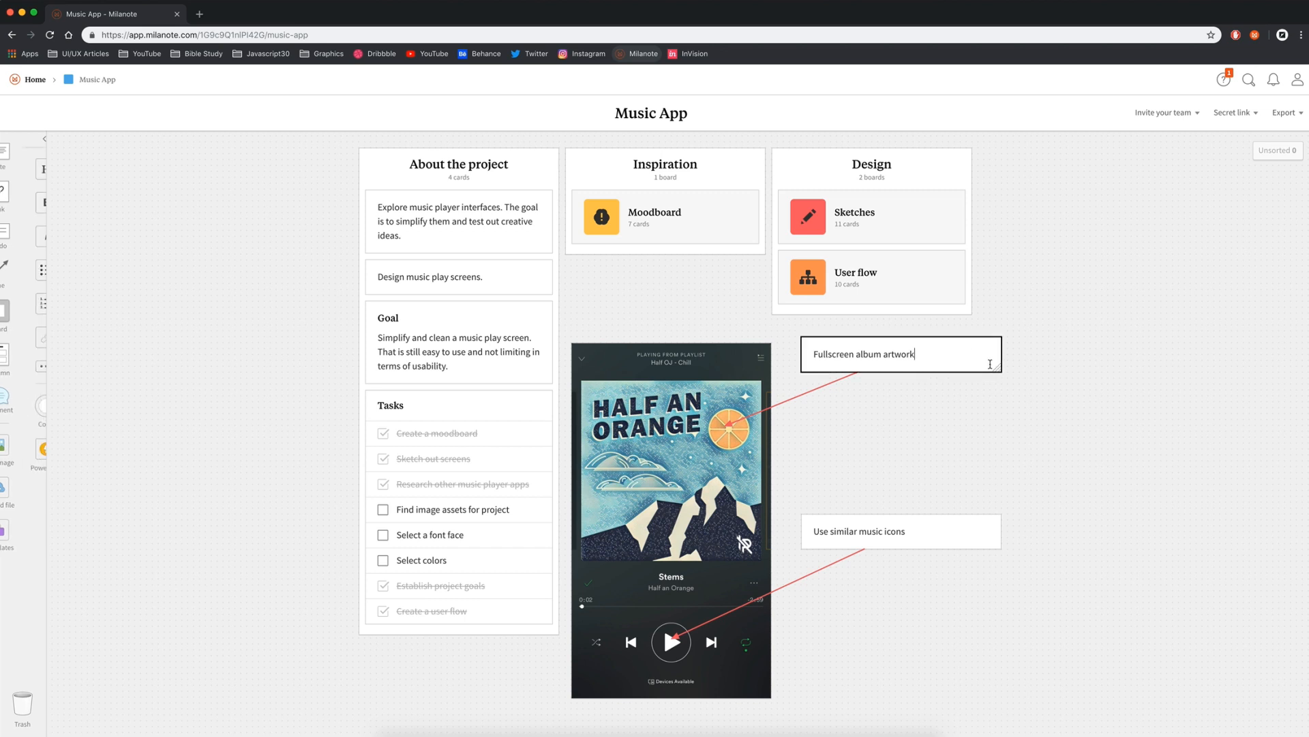
left_click(47, 140)
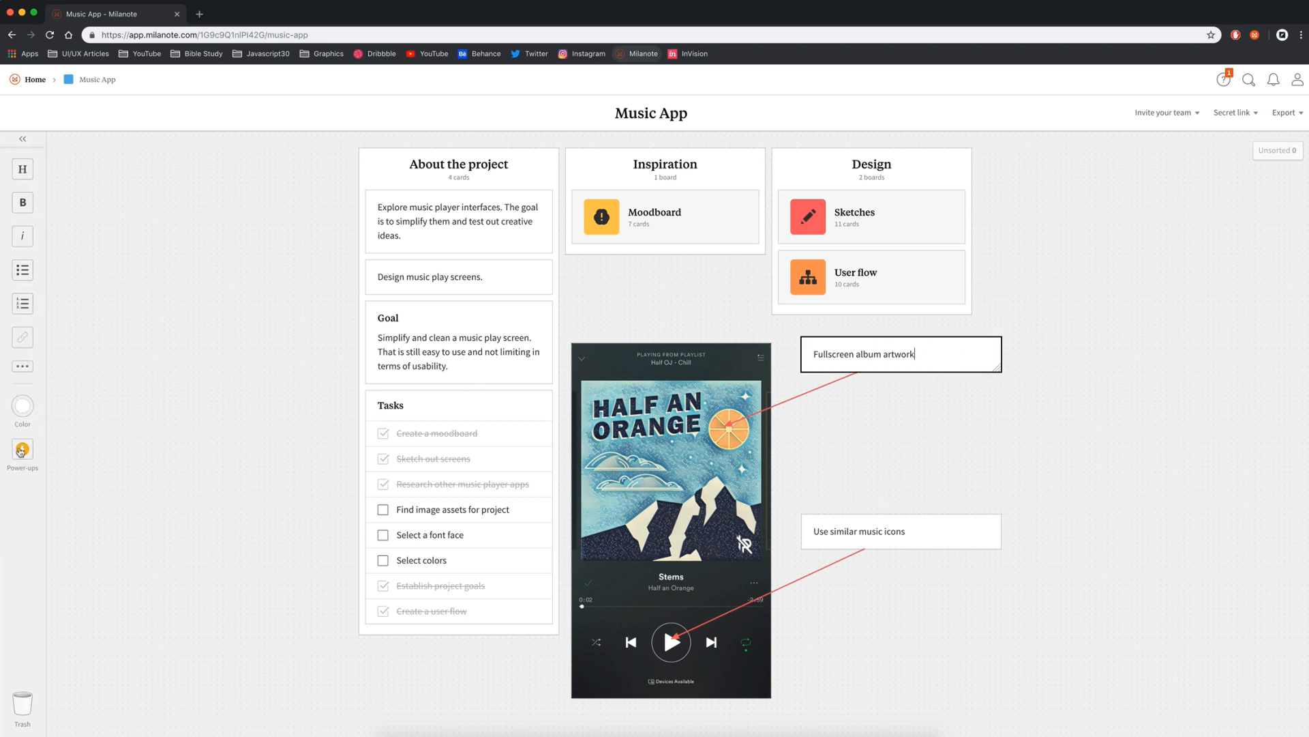
left_click(21, 448)
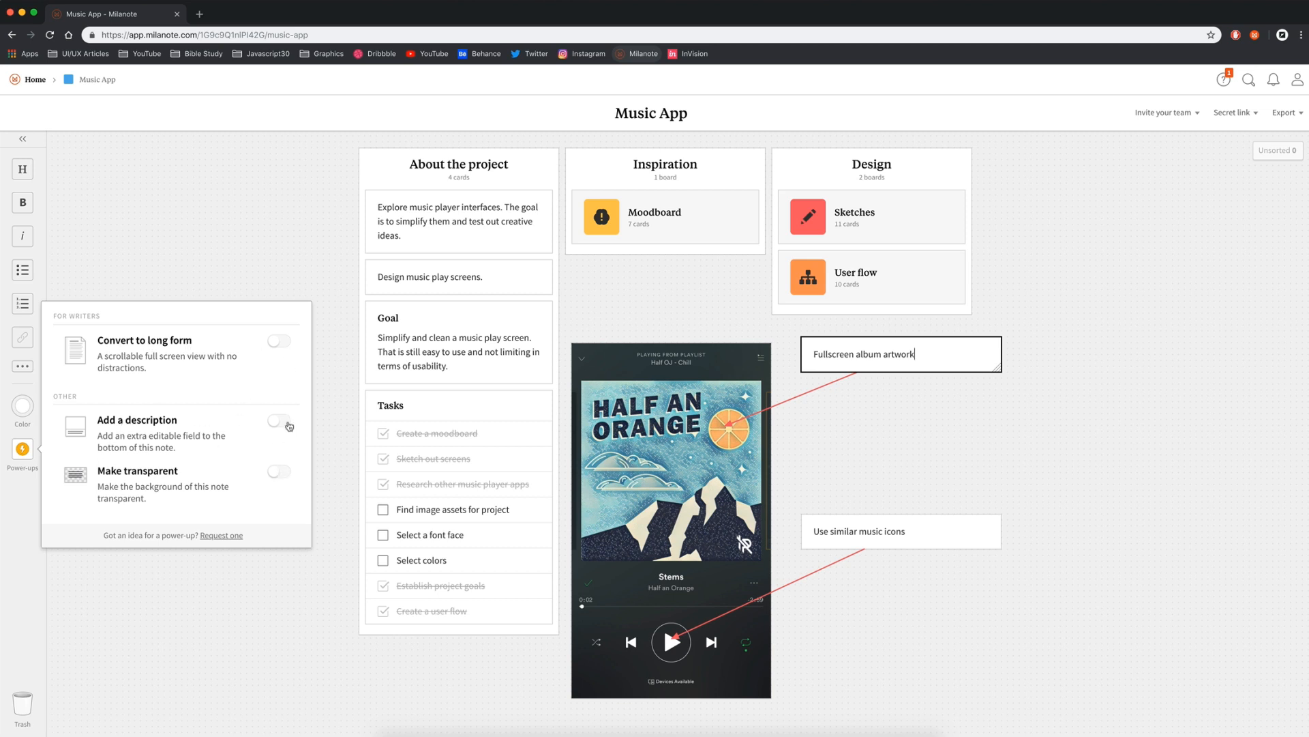
left_click(279, 420)
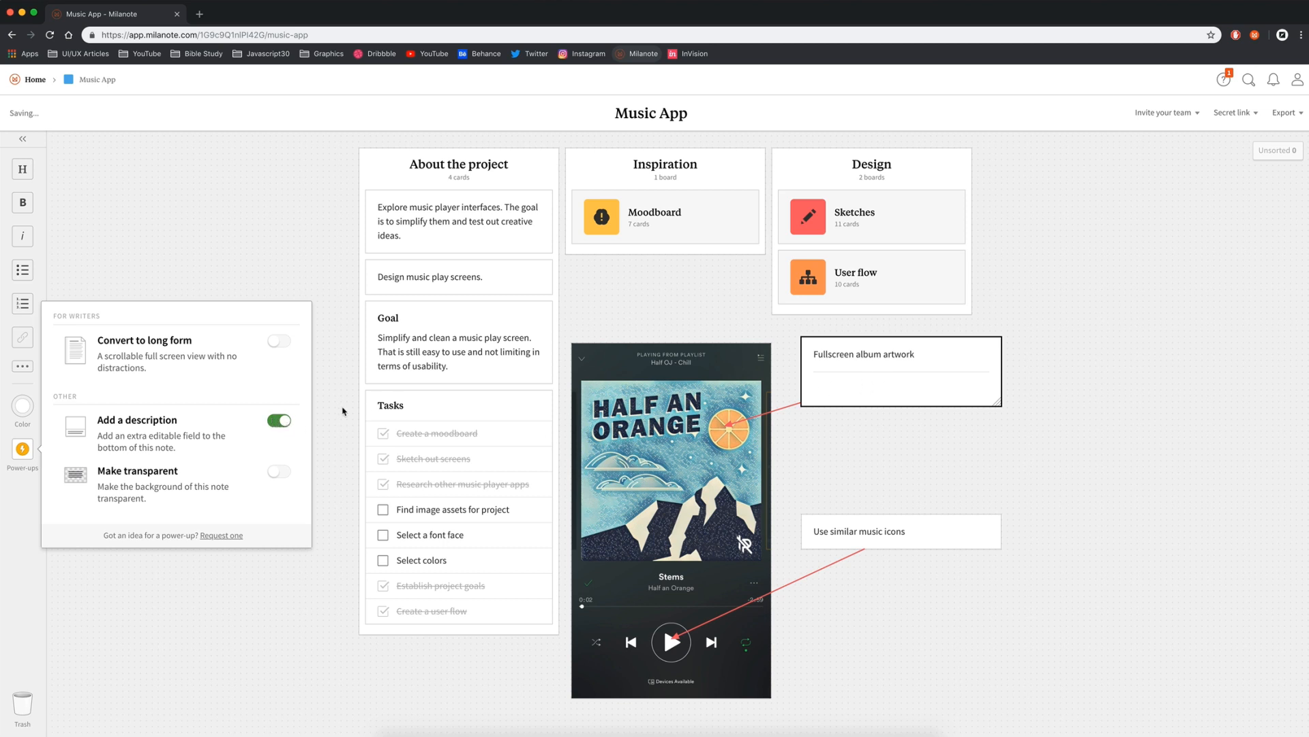
left_click(278, 420)
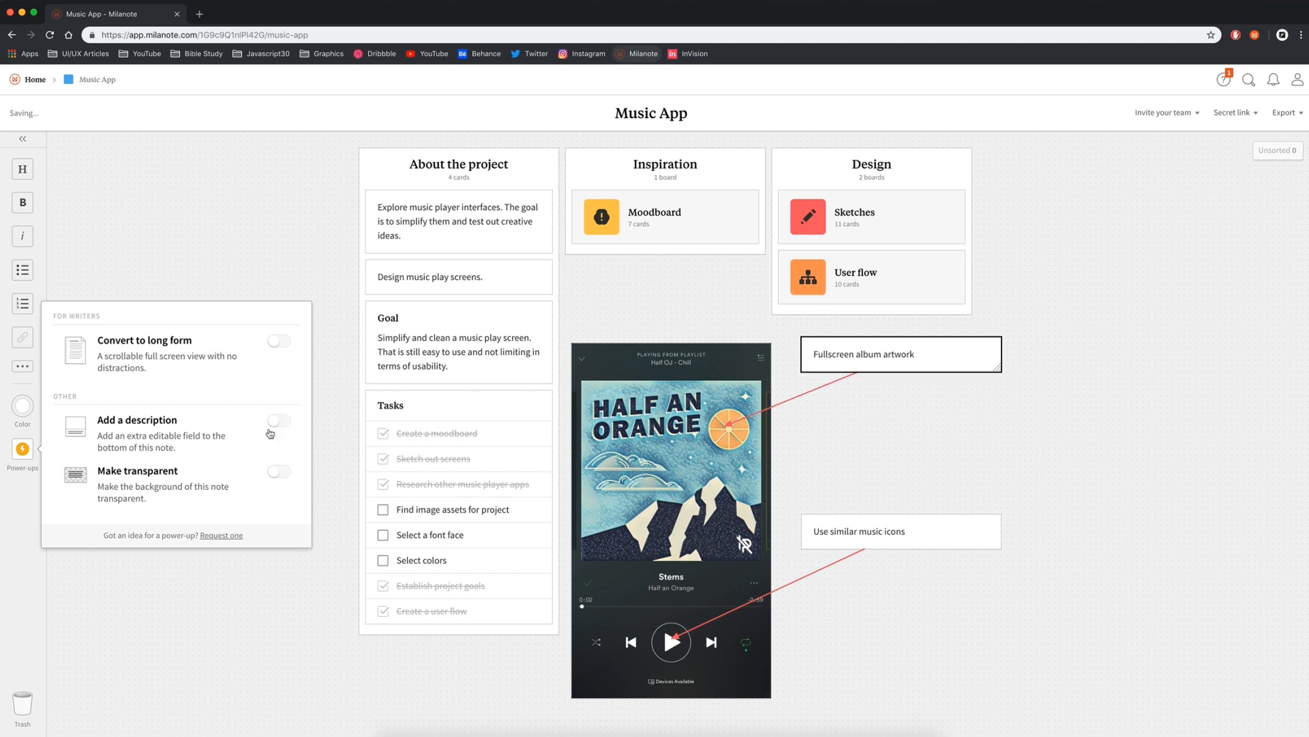
left_click(278, 471)
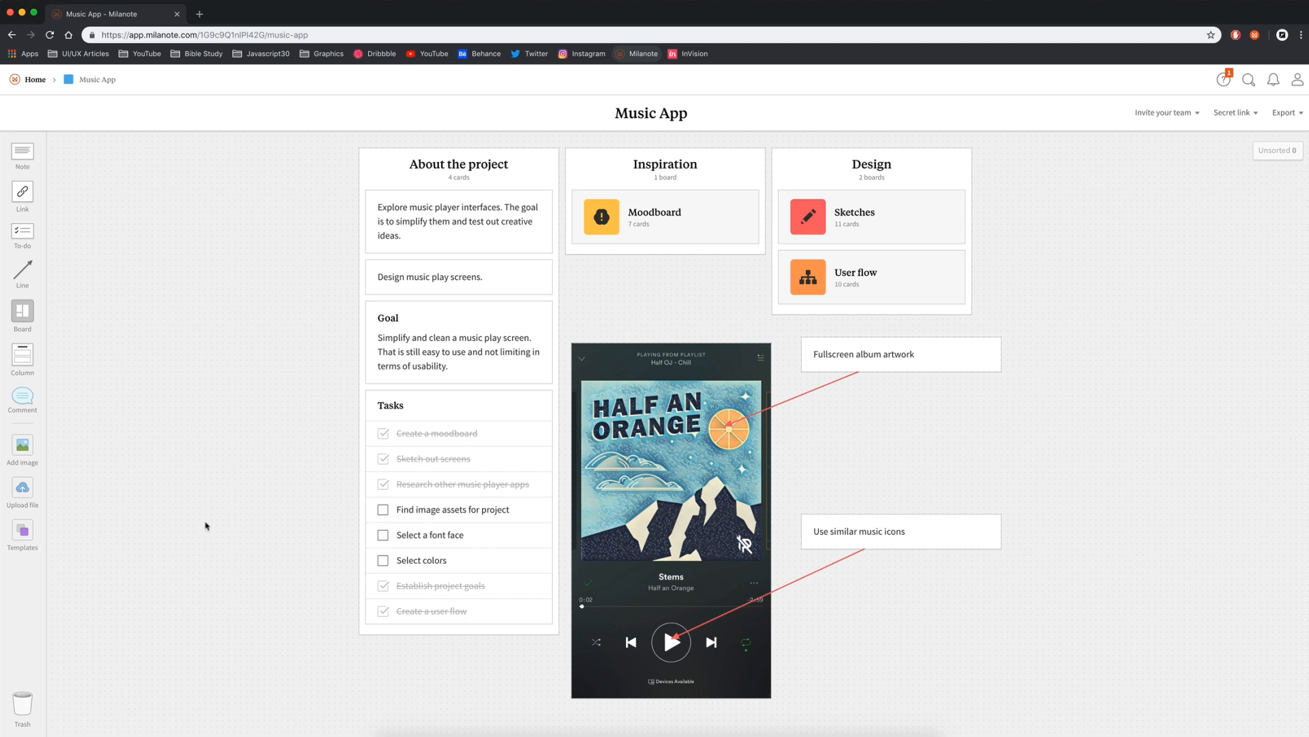
mouse_move(1120, 255)
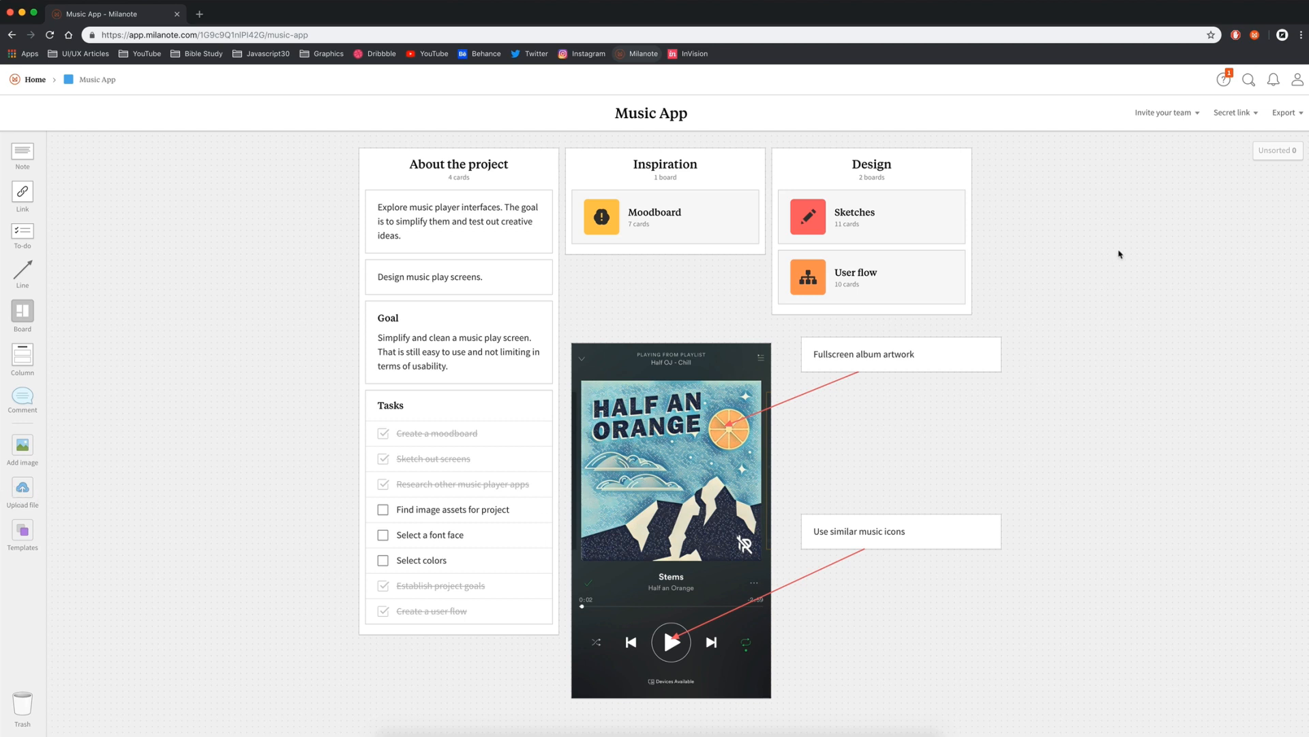
mouse_move(874, 322)
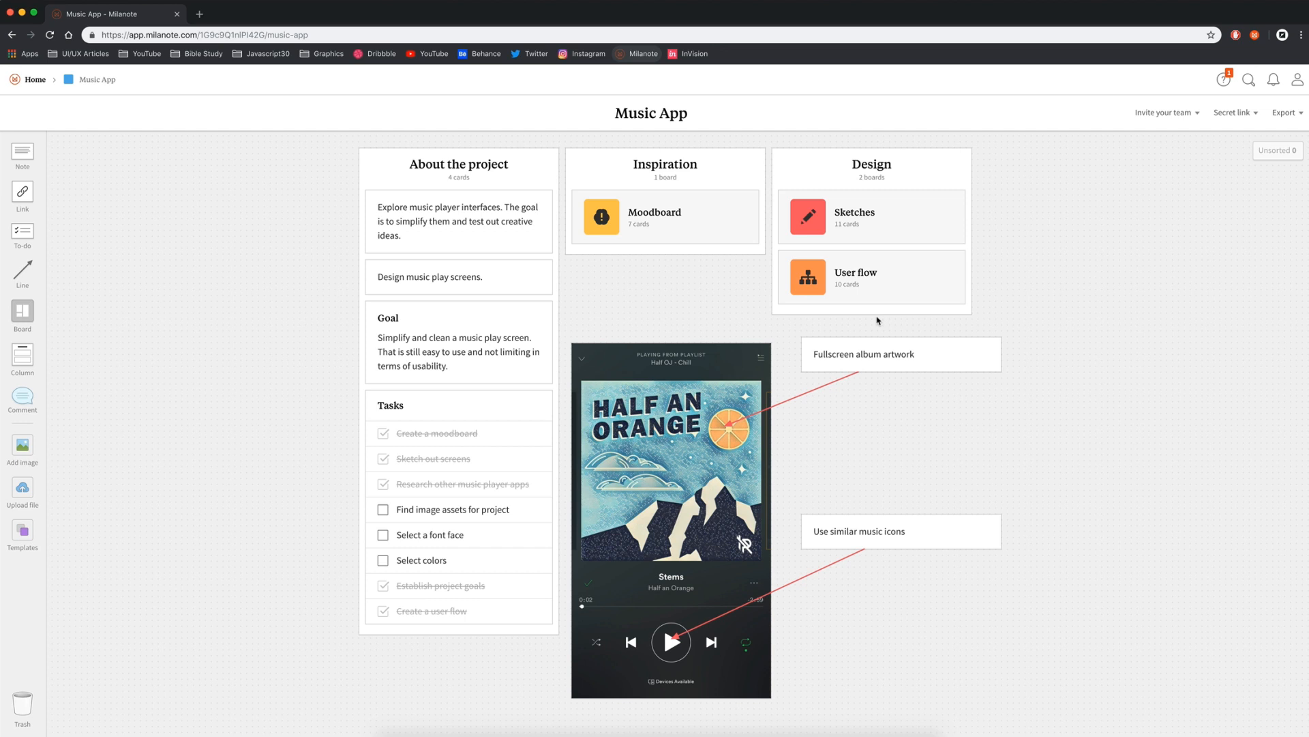
mouse_move(992, 318)
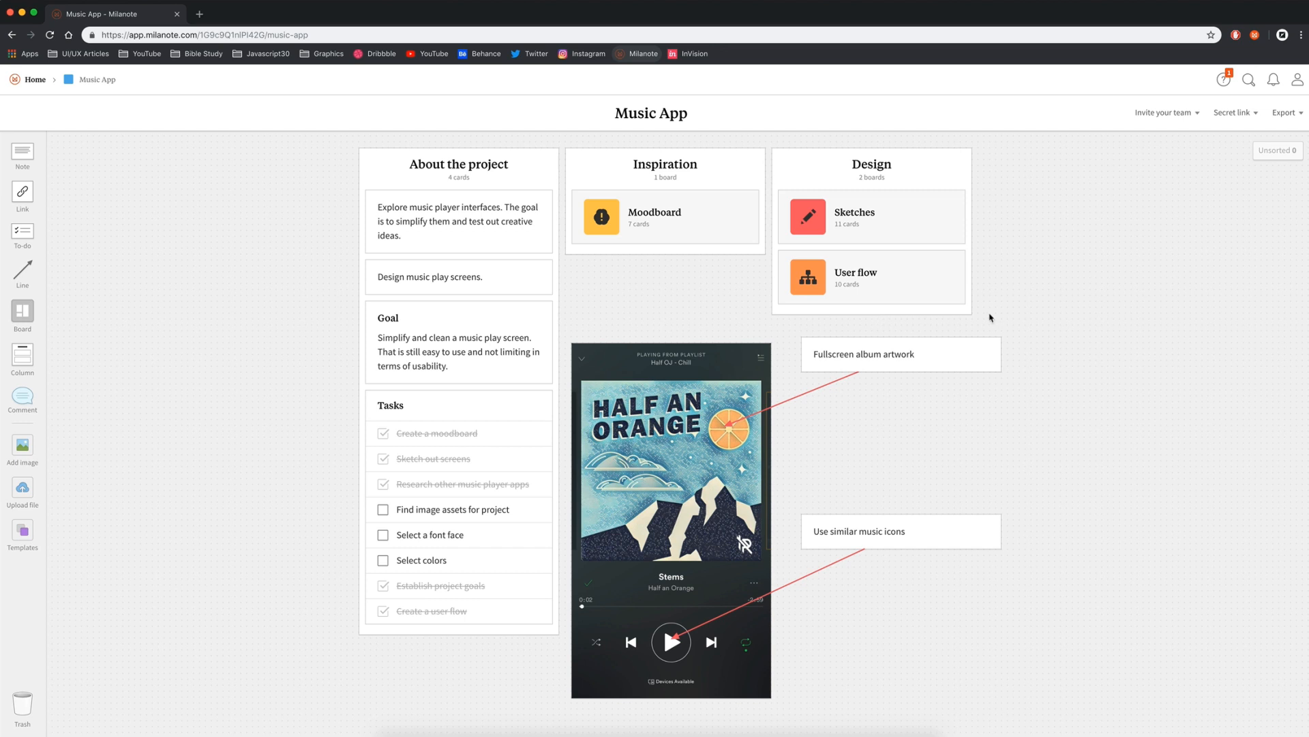
mouse_move(1074, 274)
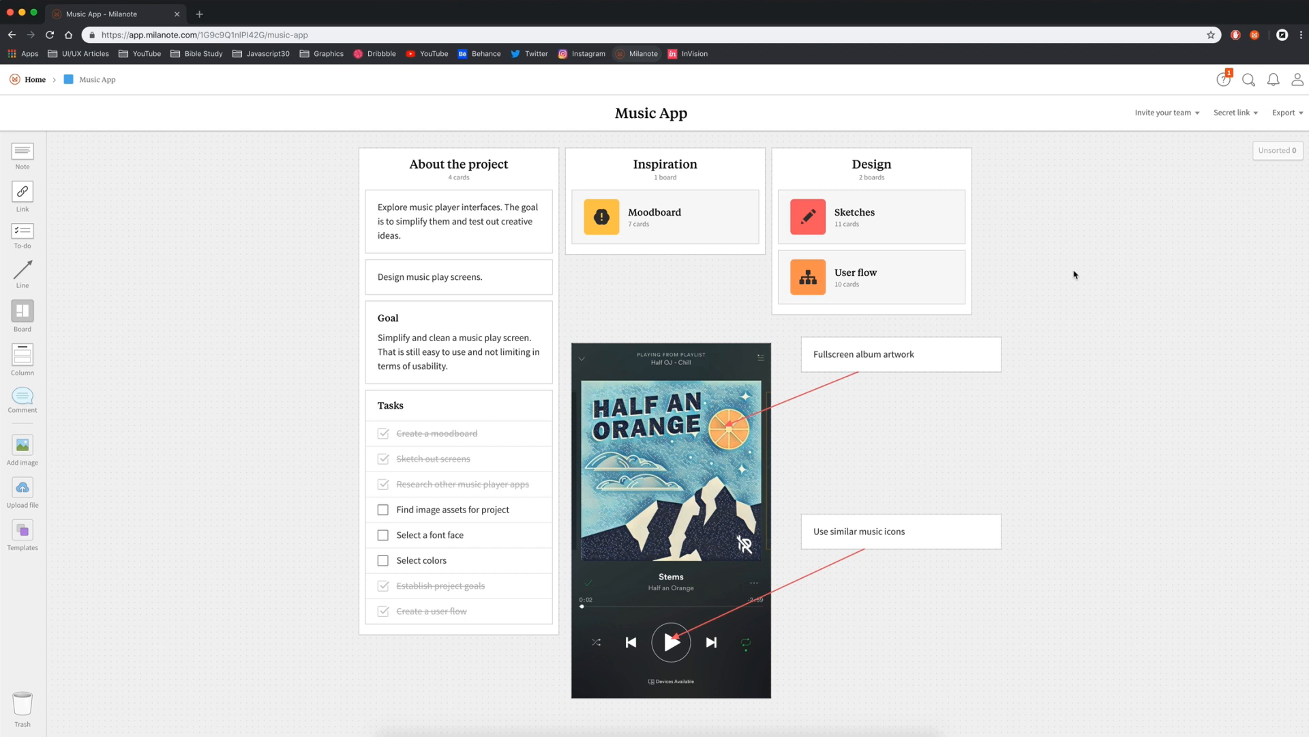
mouse_move(1108, 286)
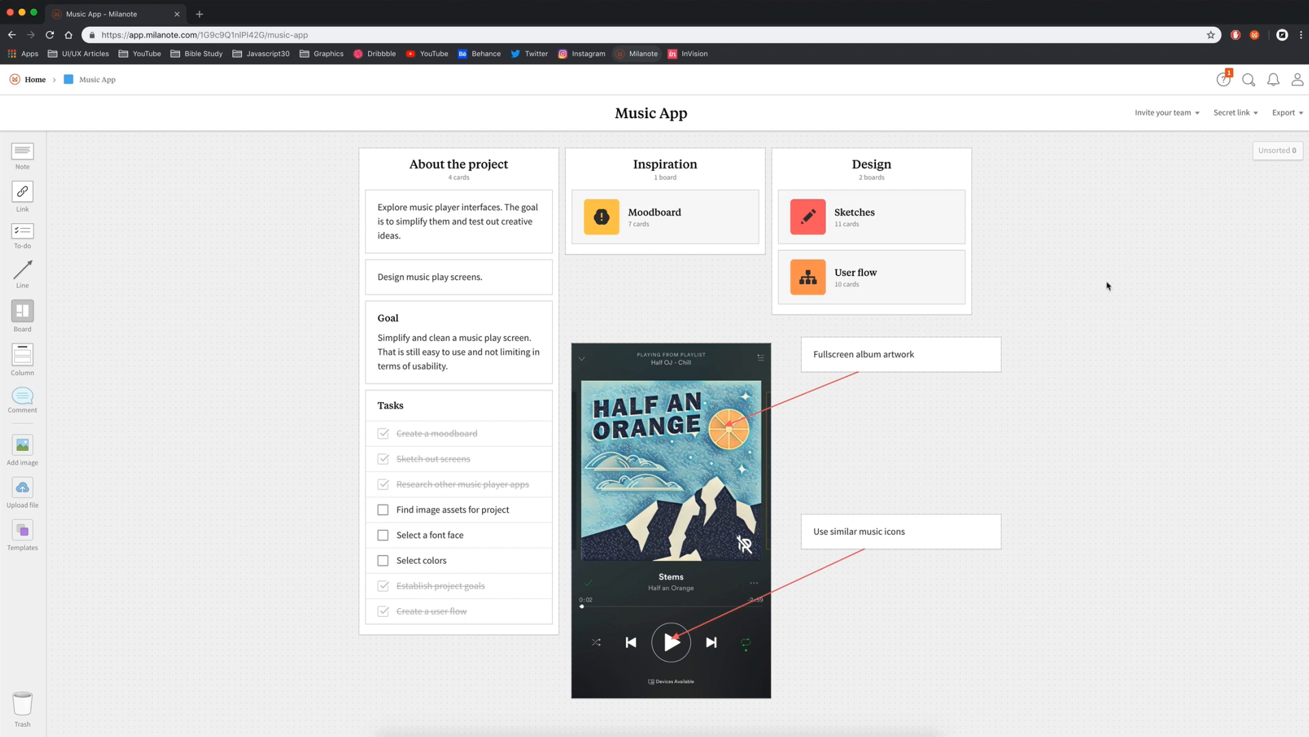
mouse_move(1050, 277)
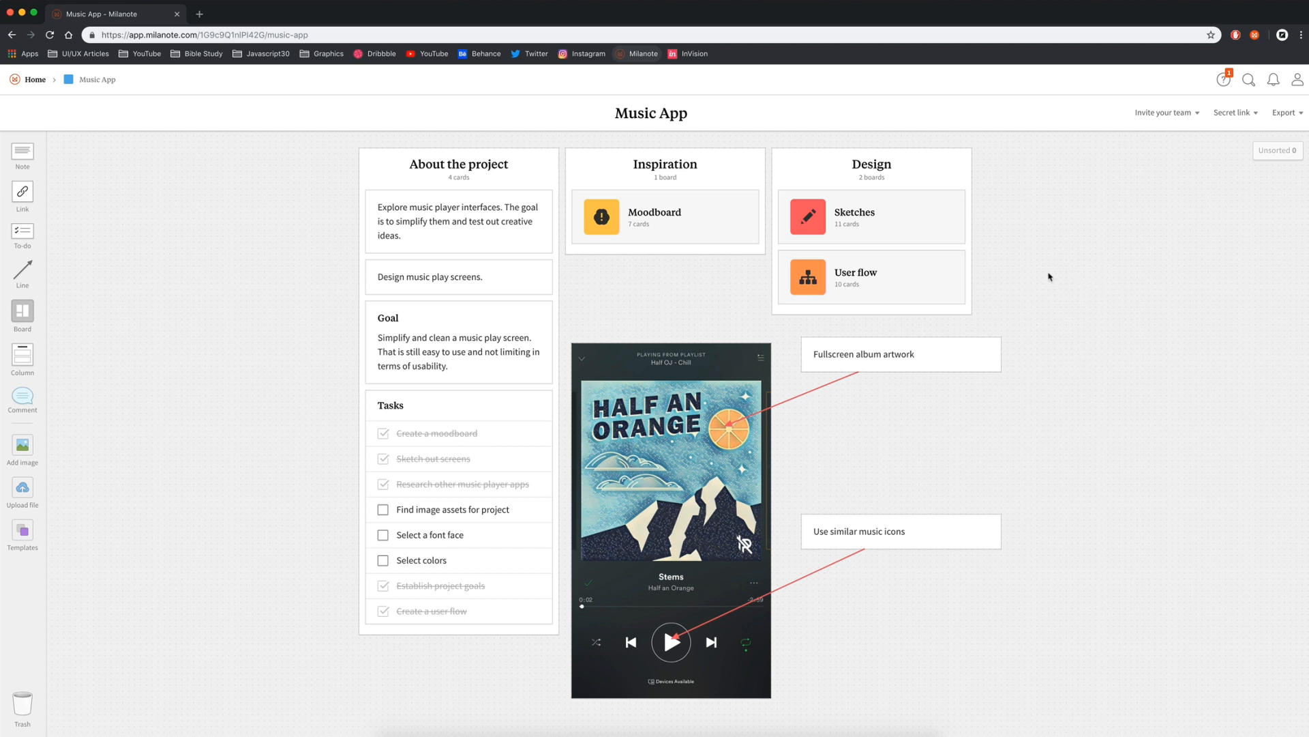
mouse_move(1124, 428)
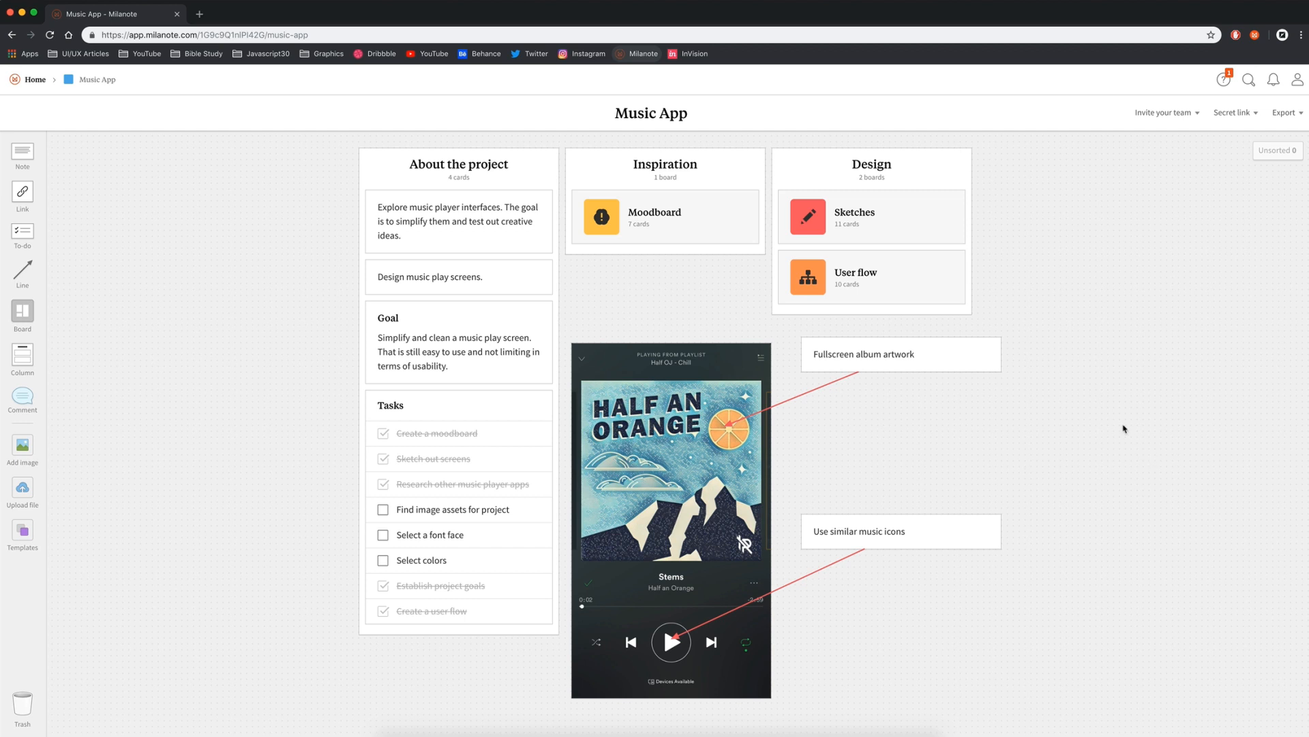
mouse_move(21, 533)
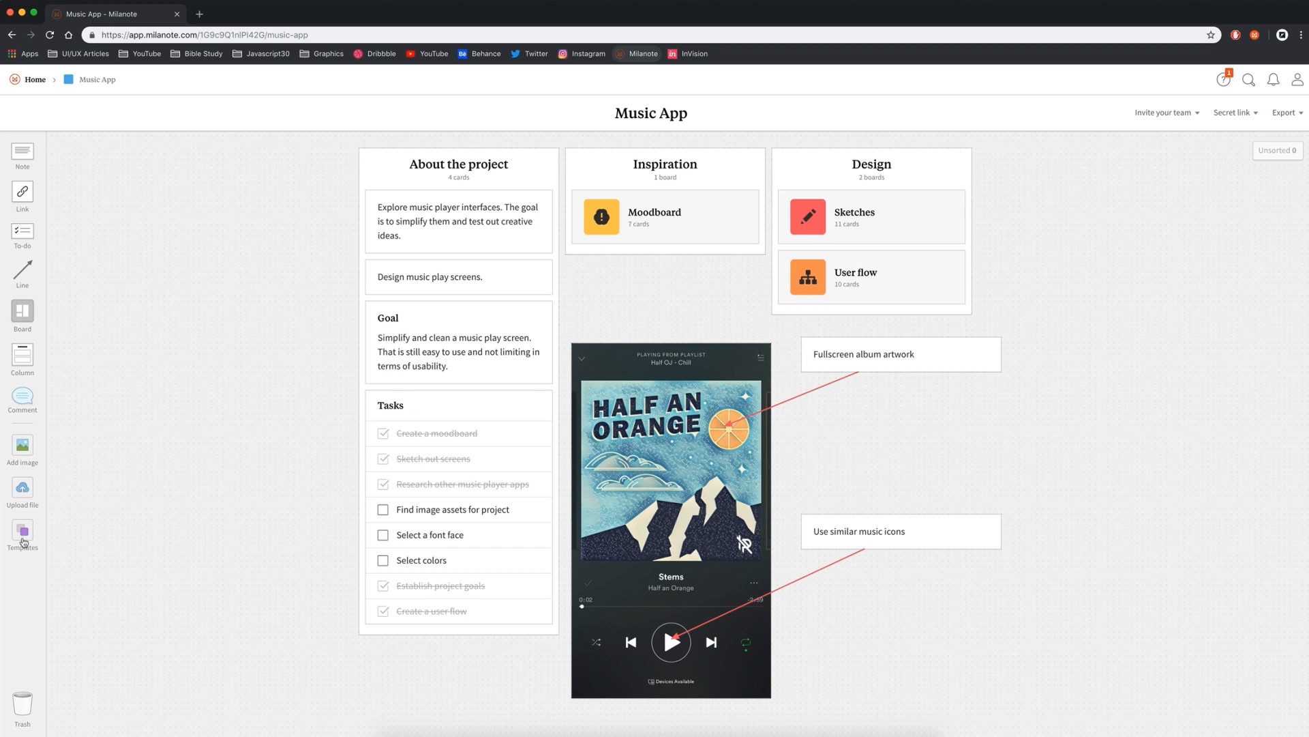
left_click(22, 534)
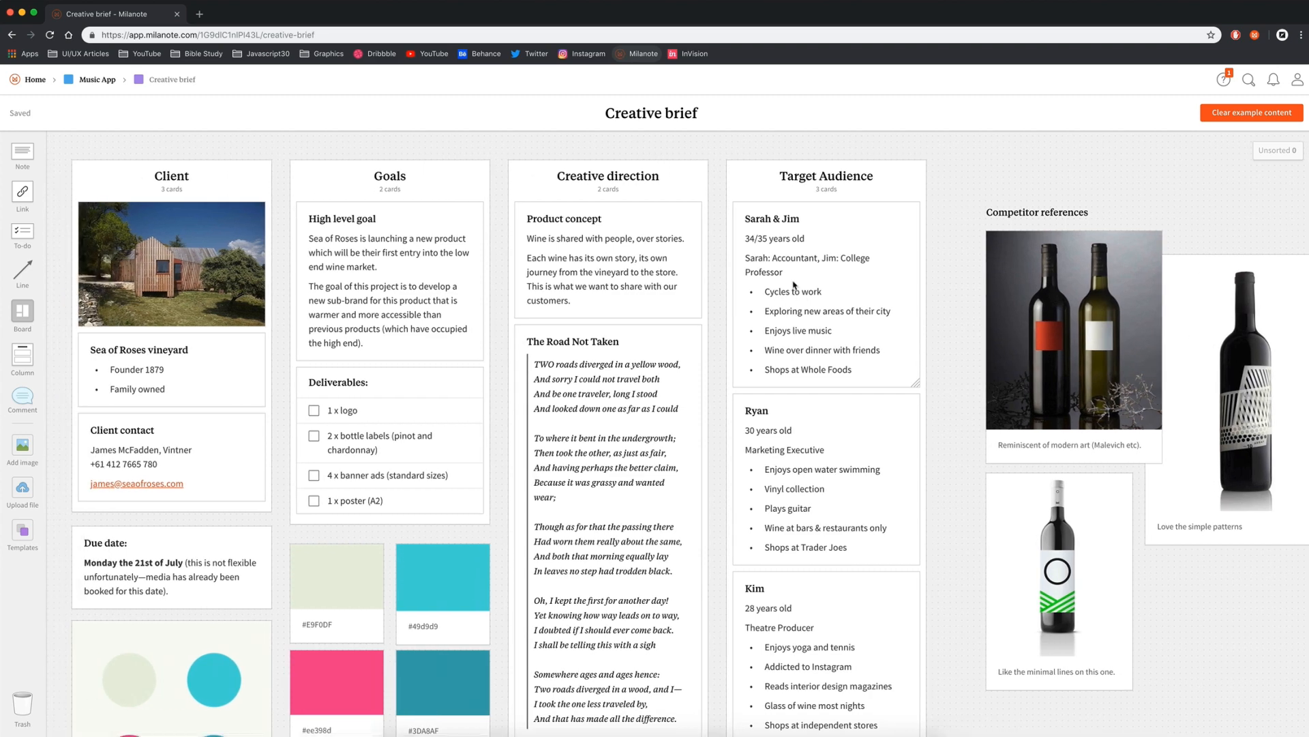
Clear the example content from the new Creative brief template board.
left_click(1251, 111)
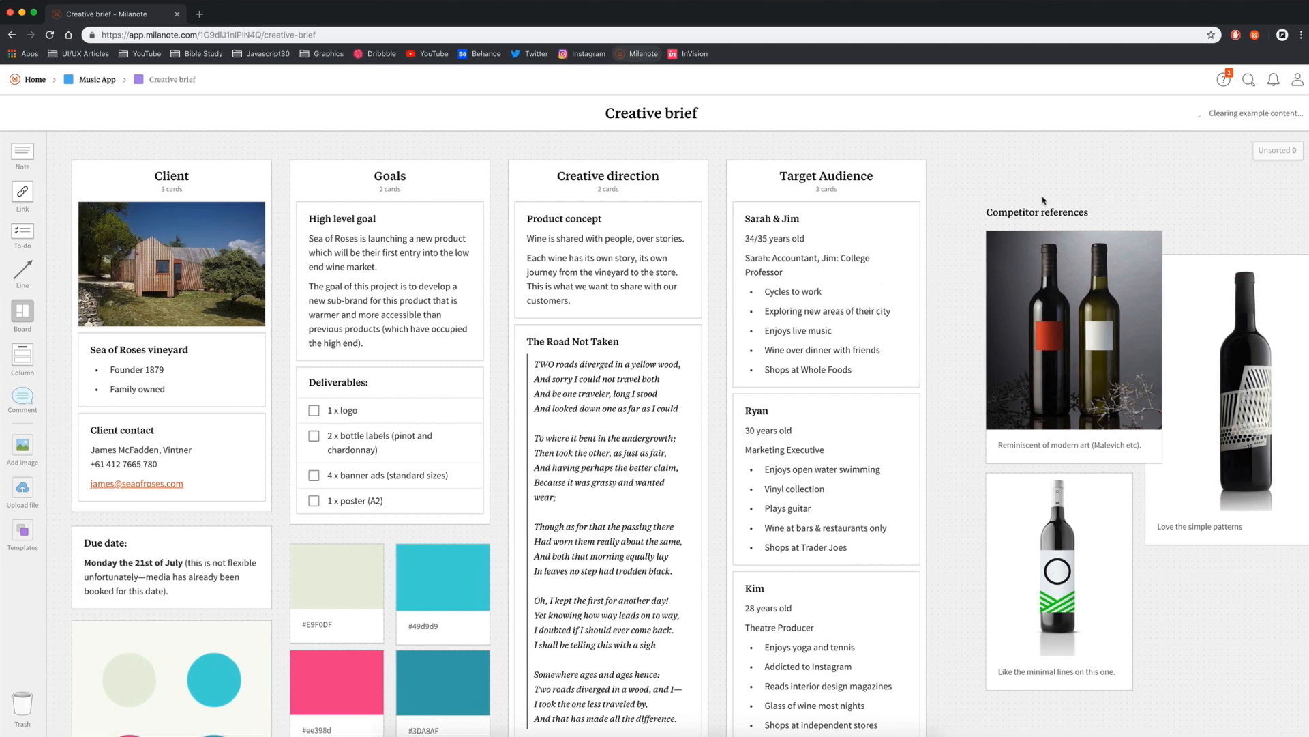